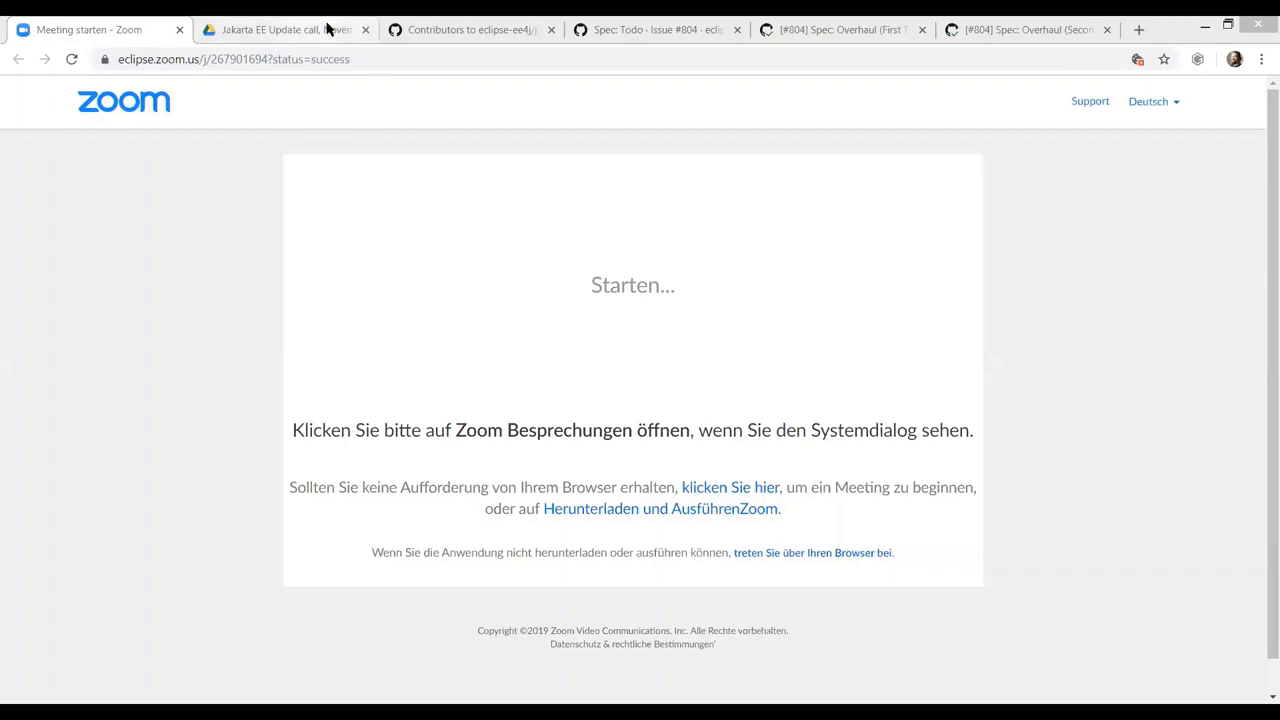
{"action": "mouse_move", "coordinate": [464, 16]}
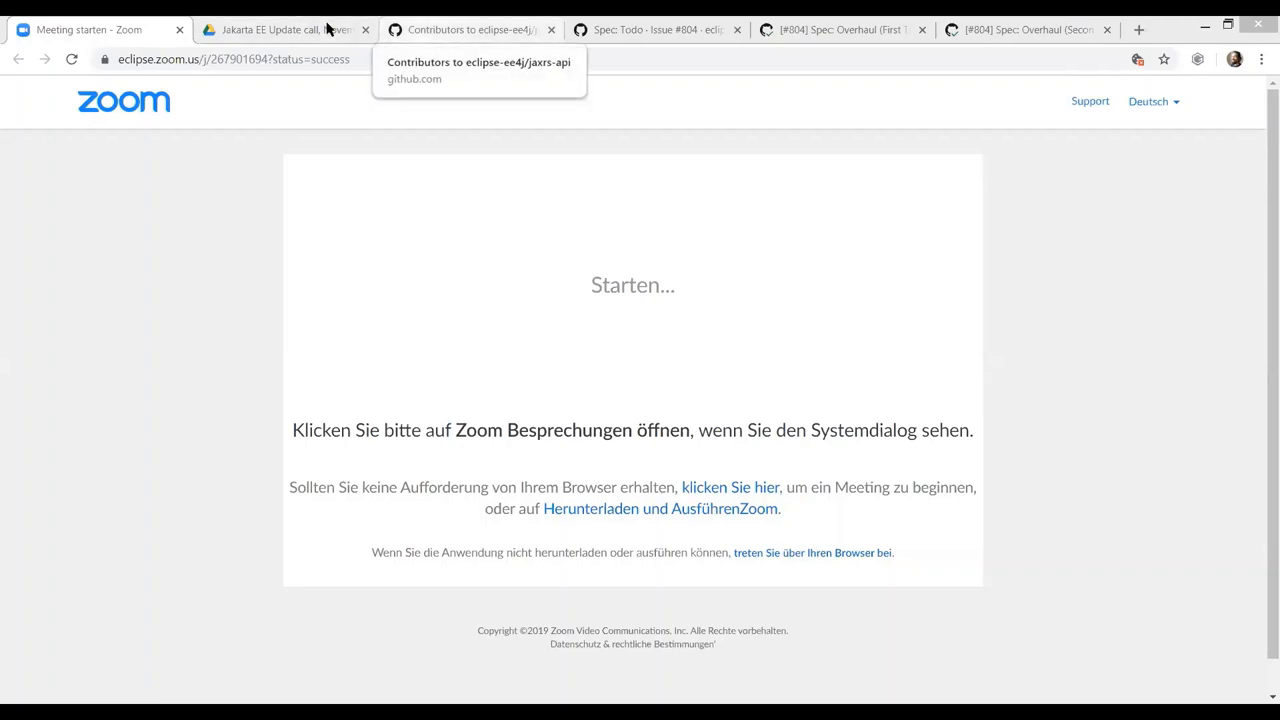
Show the Insights > Contributors graph for the eclipse-ee4j/jaxrs-api repository.
{"action": "left_click", "coordinate": [468, 30]}
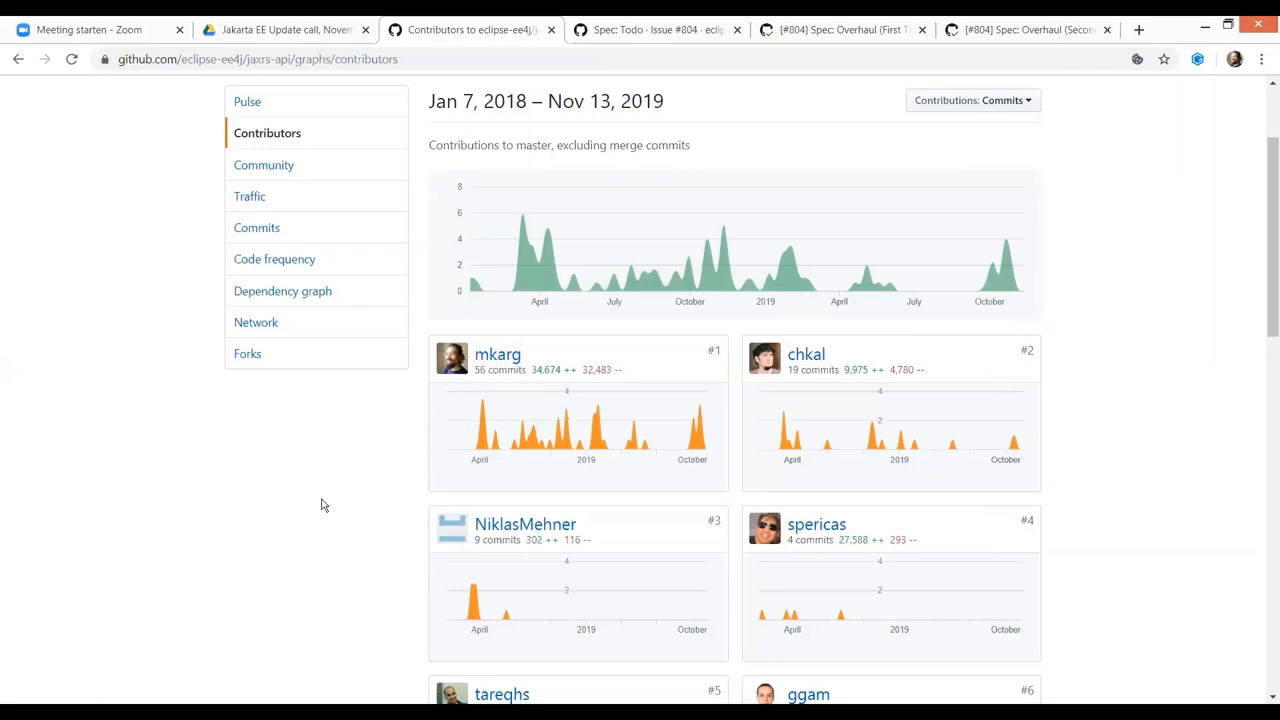
{"action": "mouse_move", "coordinate": [340, 460]}
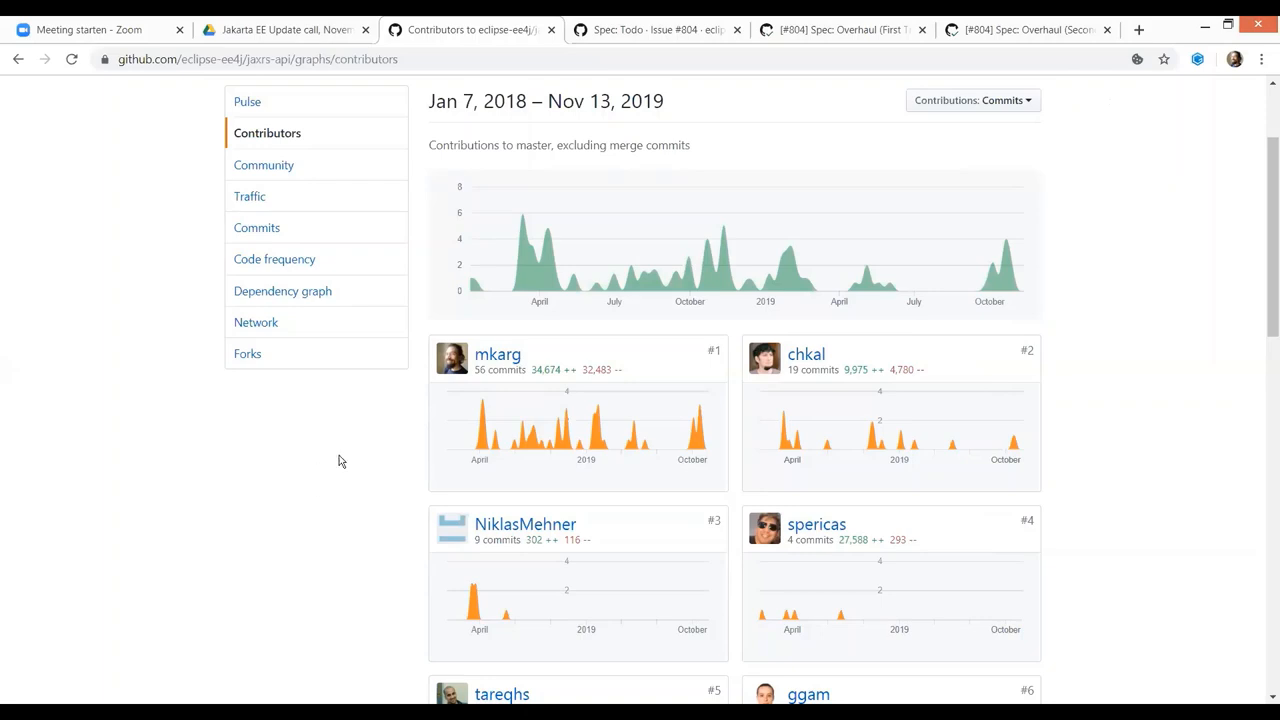
{"action": "mouse_move", "coordinate": [362, 428]}
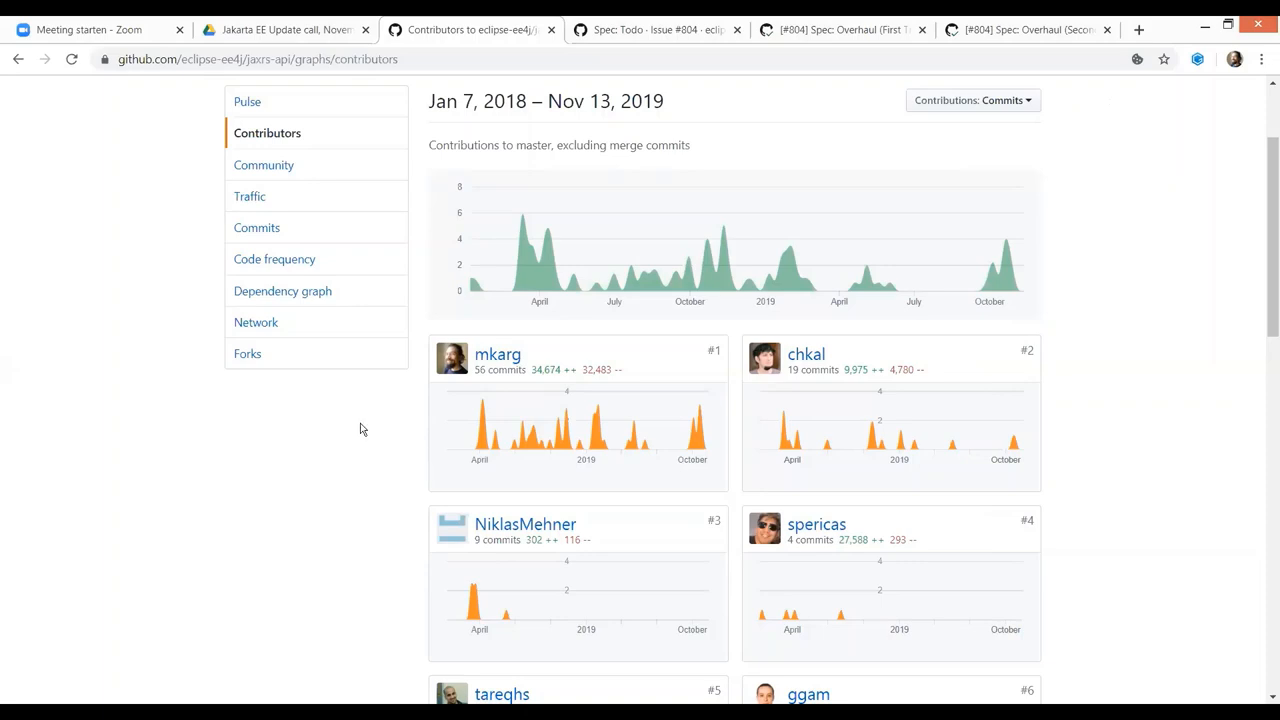
{"action": "mouse_move", "coordinate": [608, 368]}
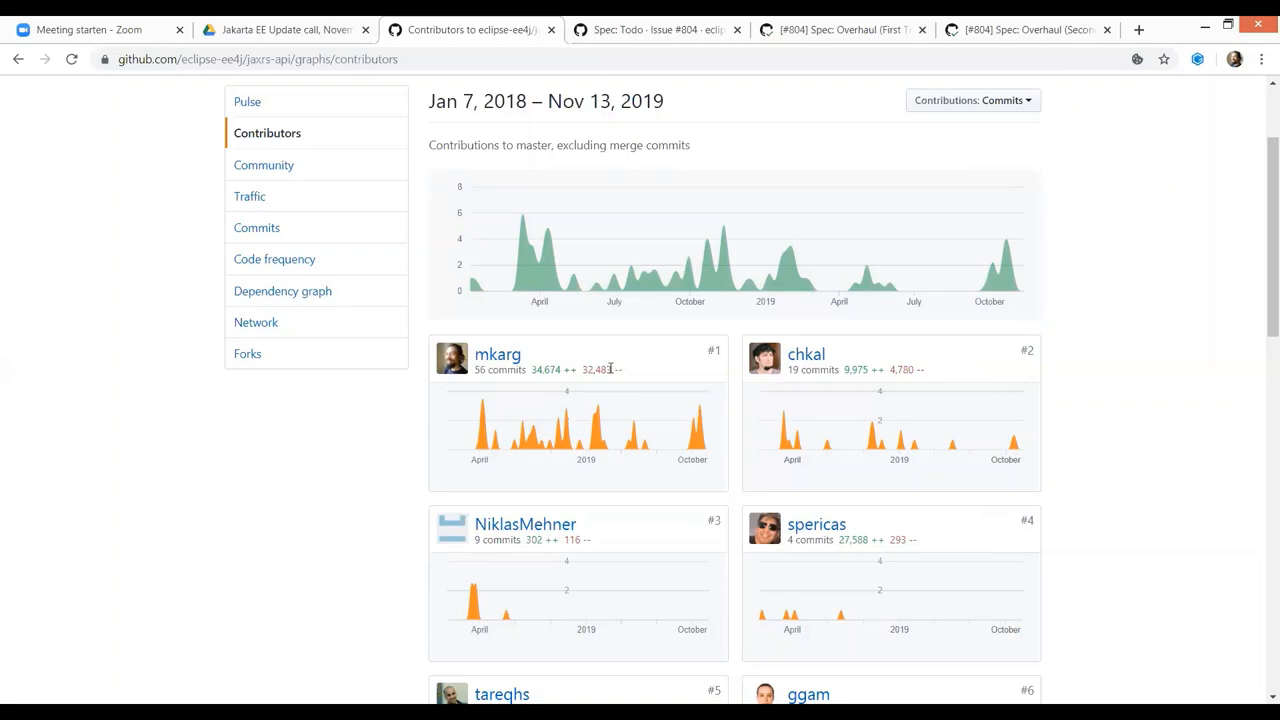
{"action": "mouse_move", "coordinate": [692, 380]}
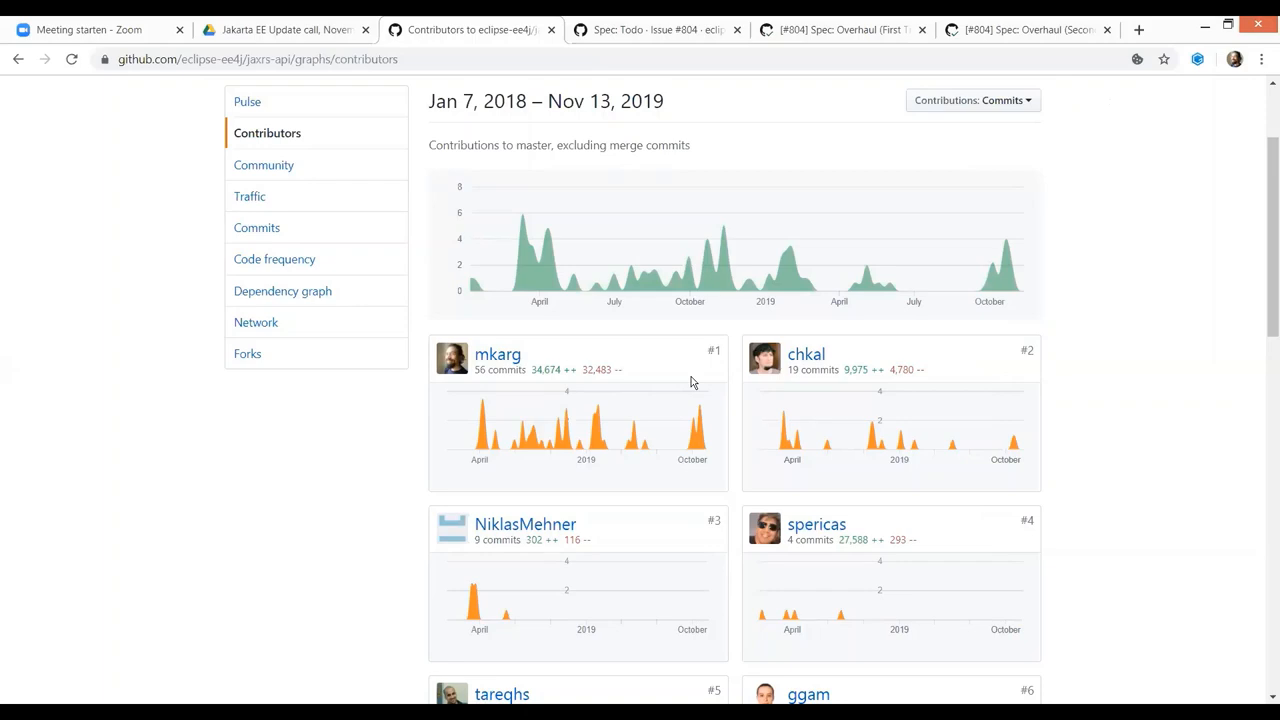
{"action": "mouse_move", "coordinate": [724, 234]}
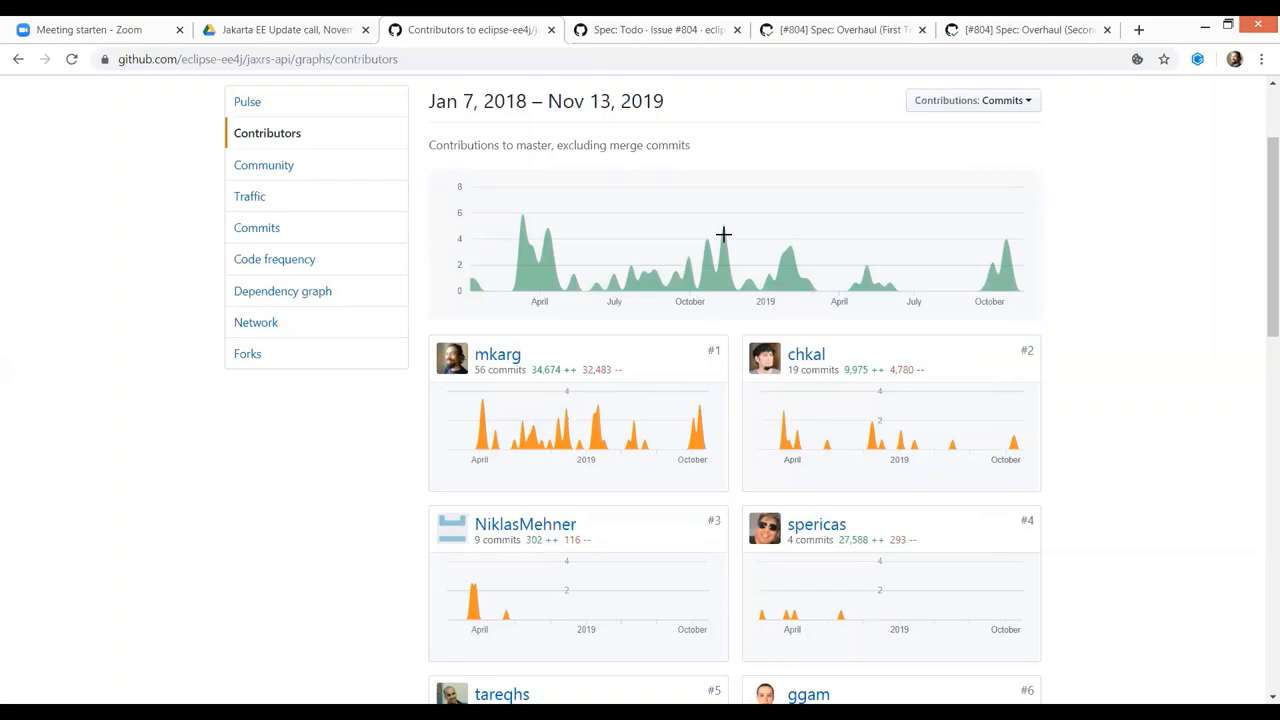
Show Spec: Todo issue #804 and scroll down through its checklist of spec tasks.
{"action": "left_click", "coordinate": [650, 30]}
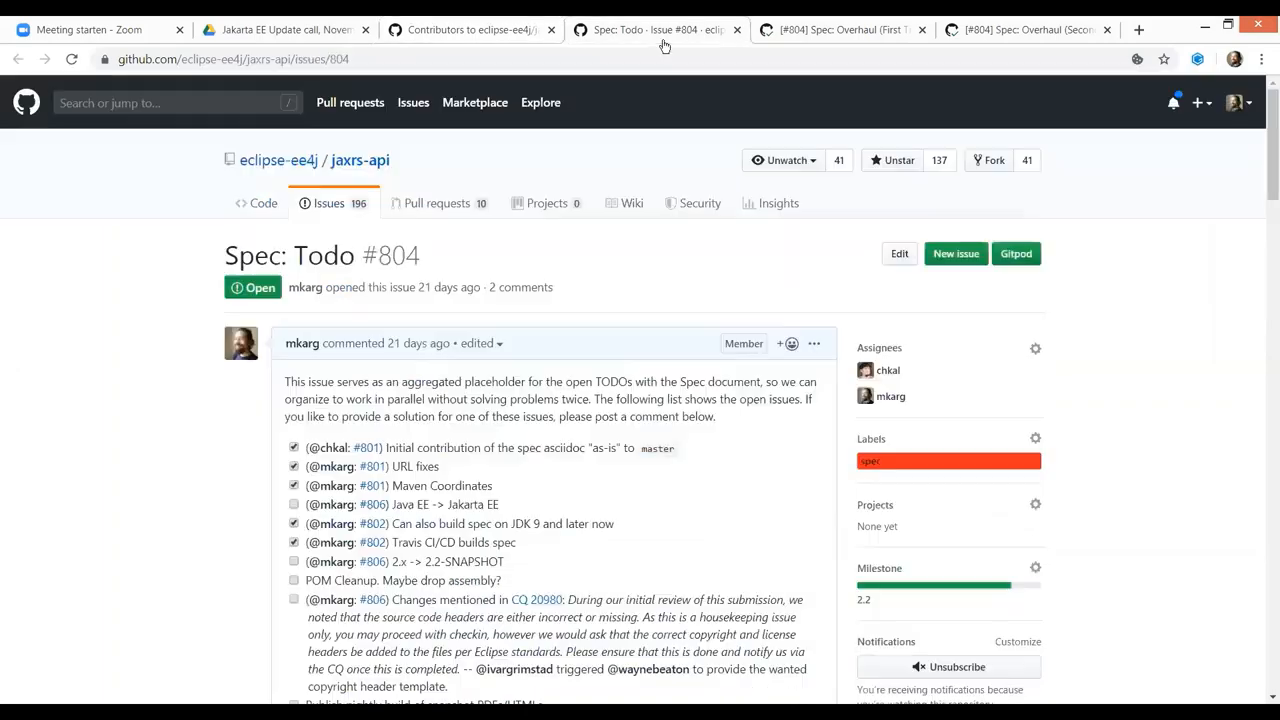
{"action": "scroll", "scroll_direction": "down", "scroll_amount": 3}
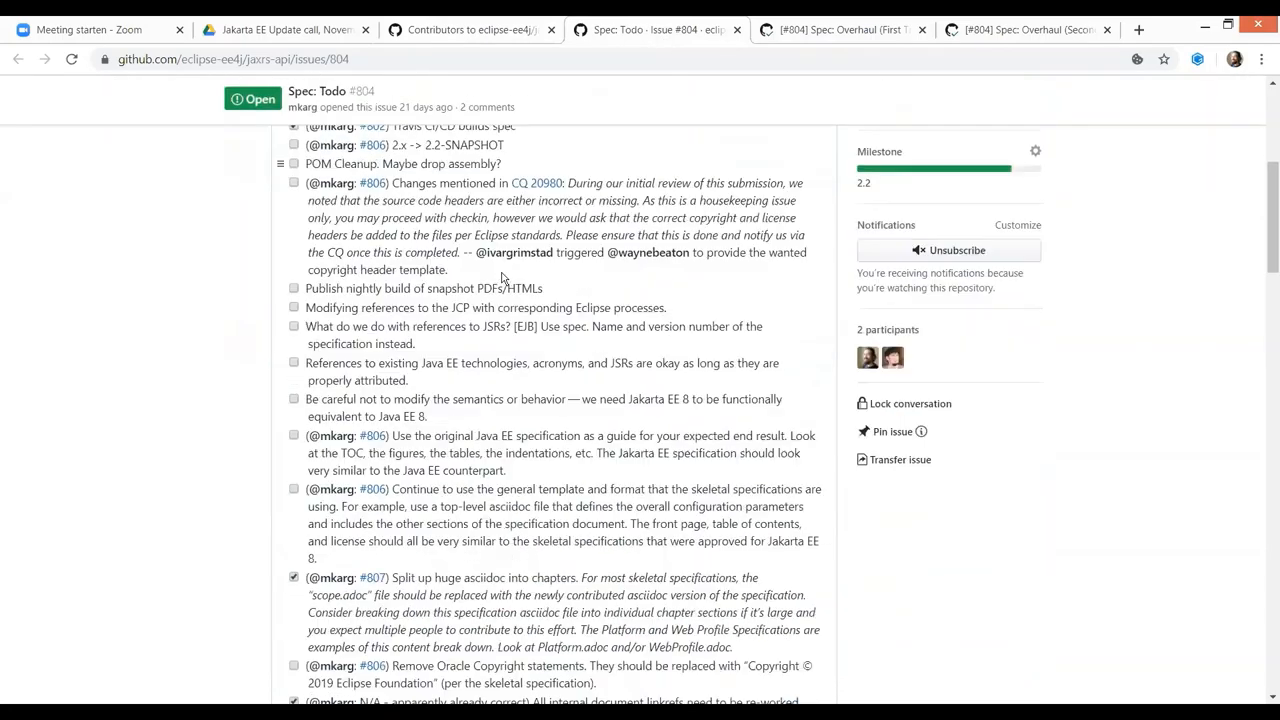
{"action": "scroll", "scroll_direction": "down", "scroll_amount": 3}
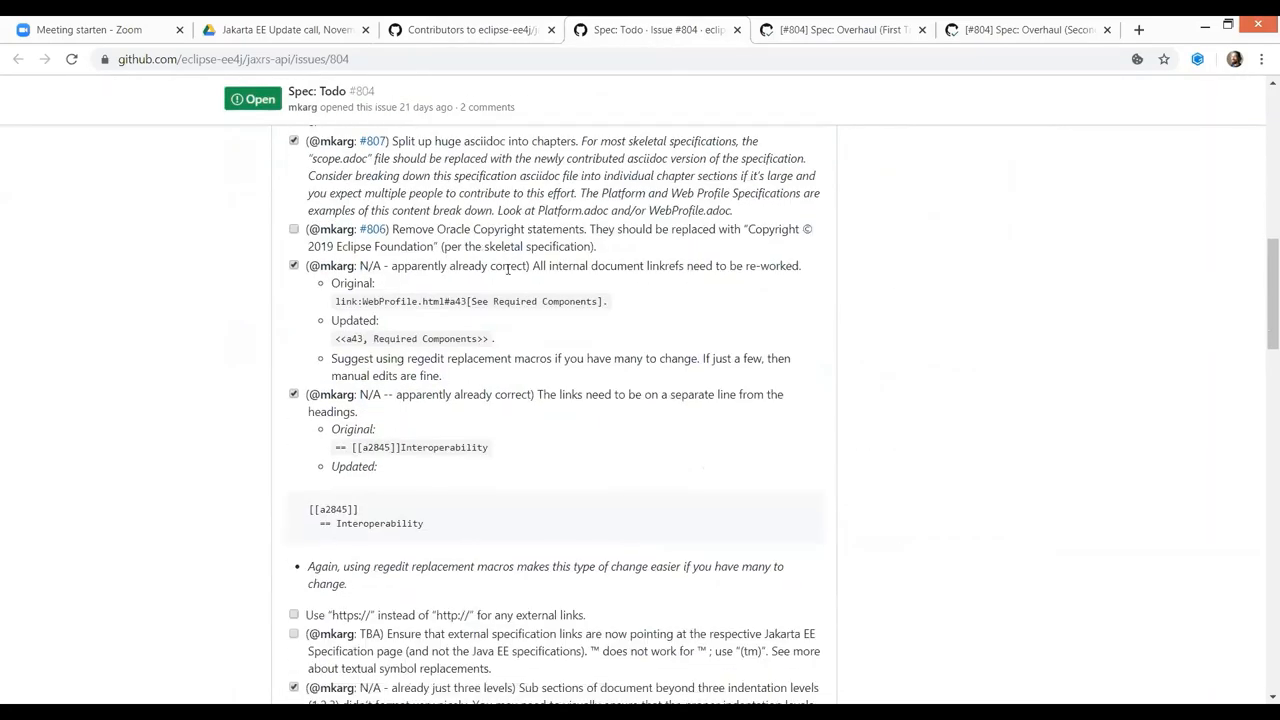
{"action": "scroll", "scroll_direction": "down", "scroll_amount": 3}
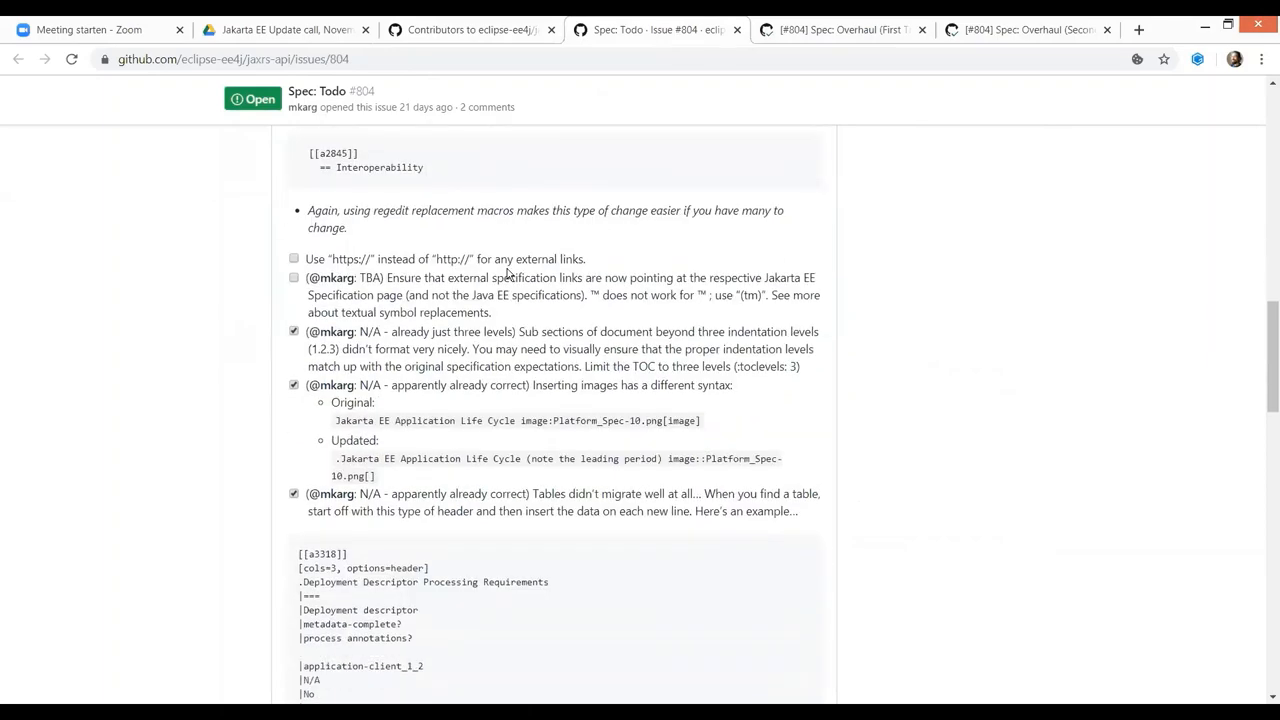
{"action": "scroll", "scroll_direction": "down", "scroll_amount": 3}
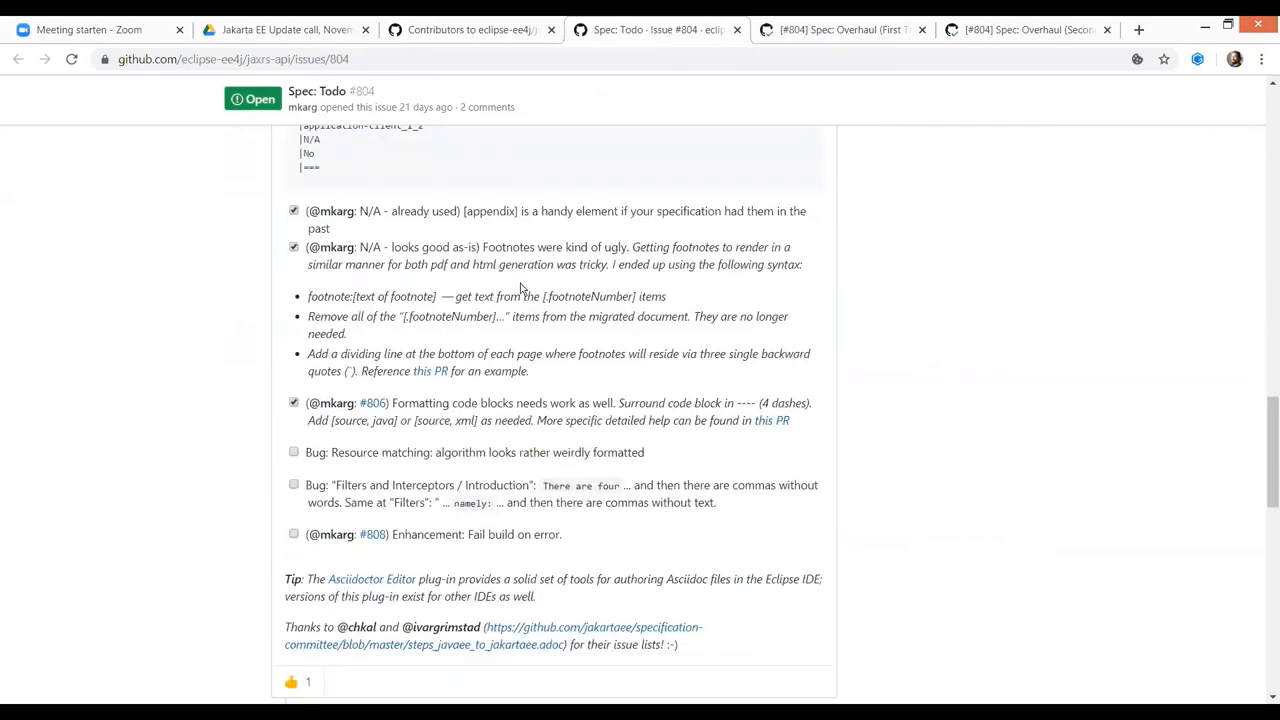
{"action": "scroll", "scroll_direction": "down", "scroll_amount": 3}
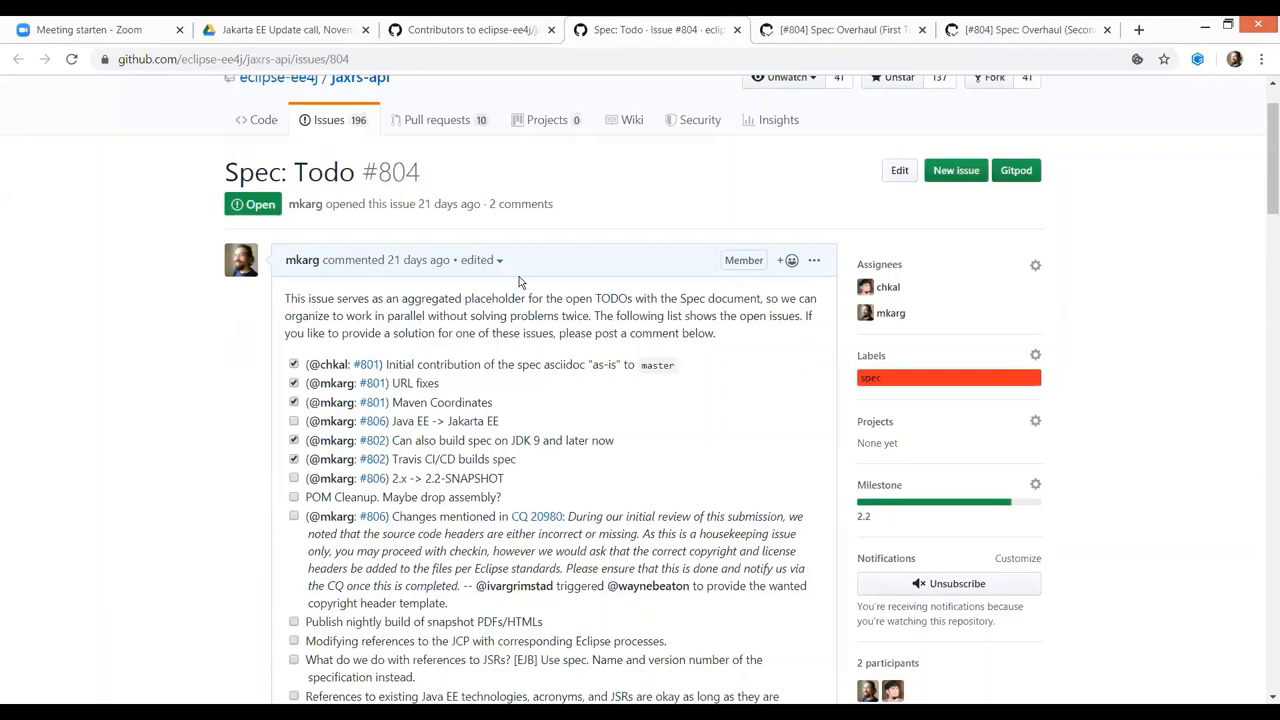
{"action": "mouse_move", "coordinate": [596, 216]}
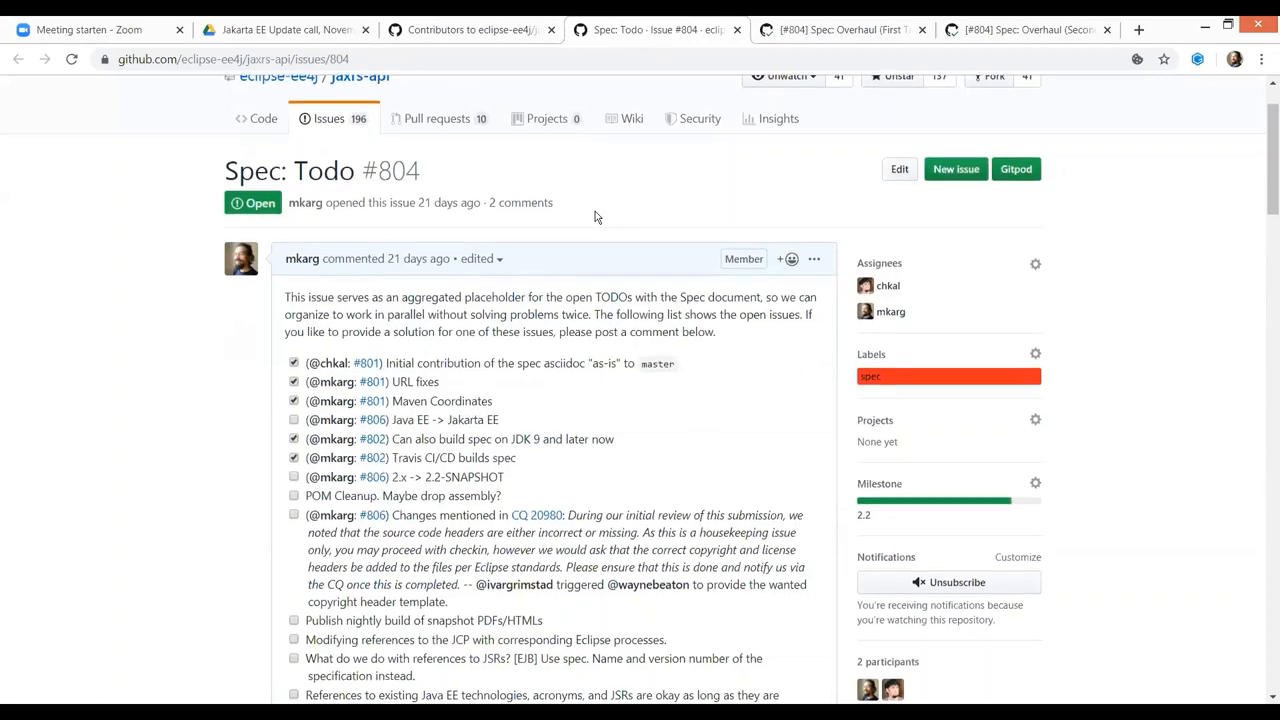
{"action": "scroll", "scroll_direction": "down", "scroll_amount": 3}
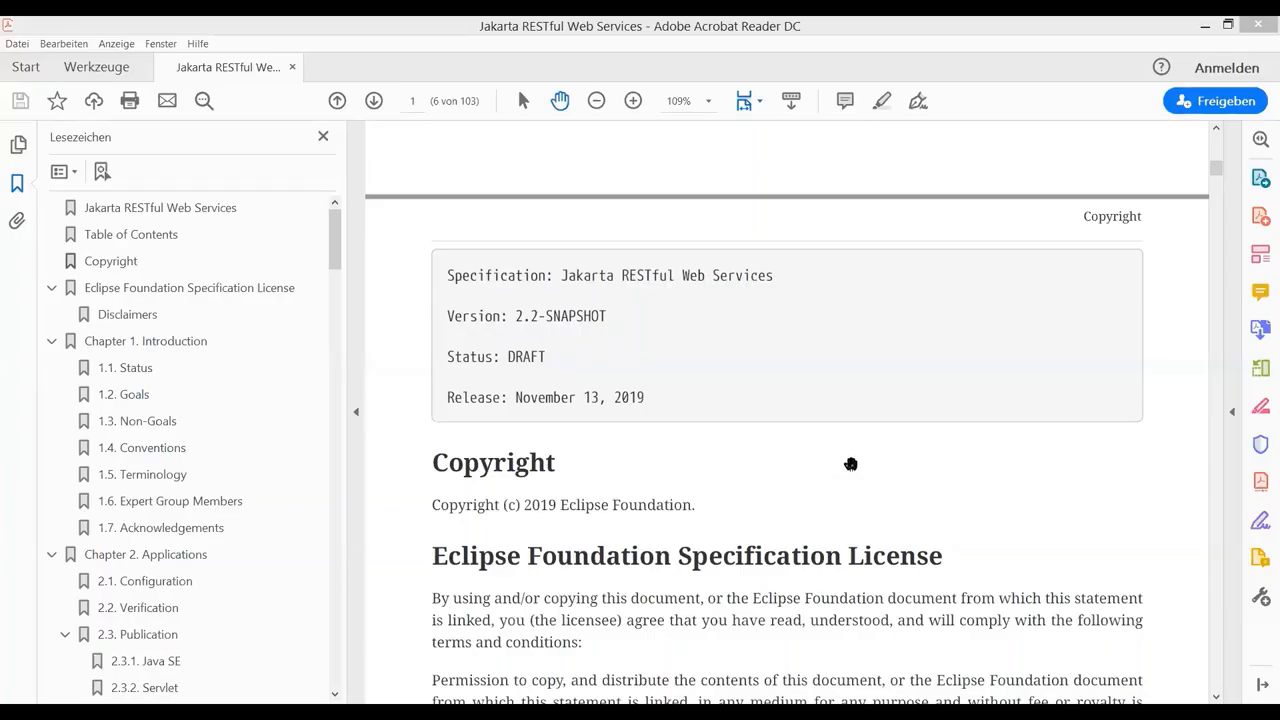
{"action": "mouse_move", "coordinate": [836, 404]}
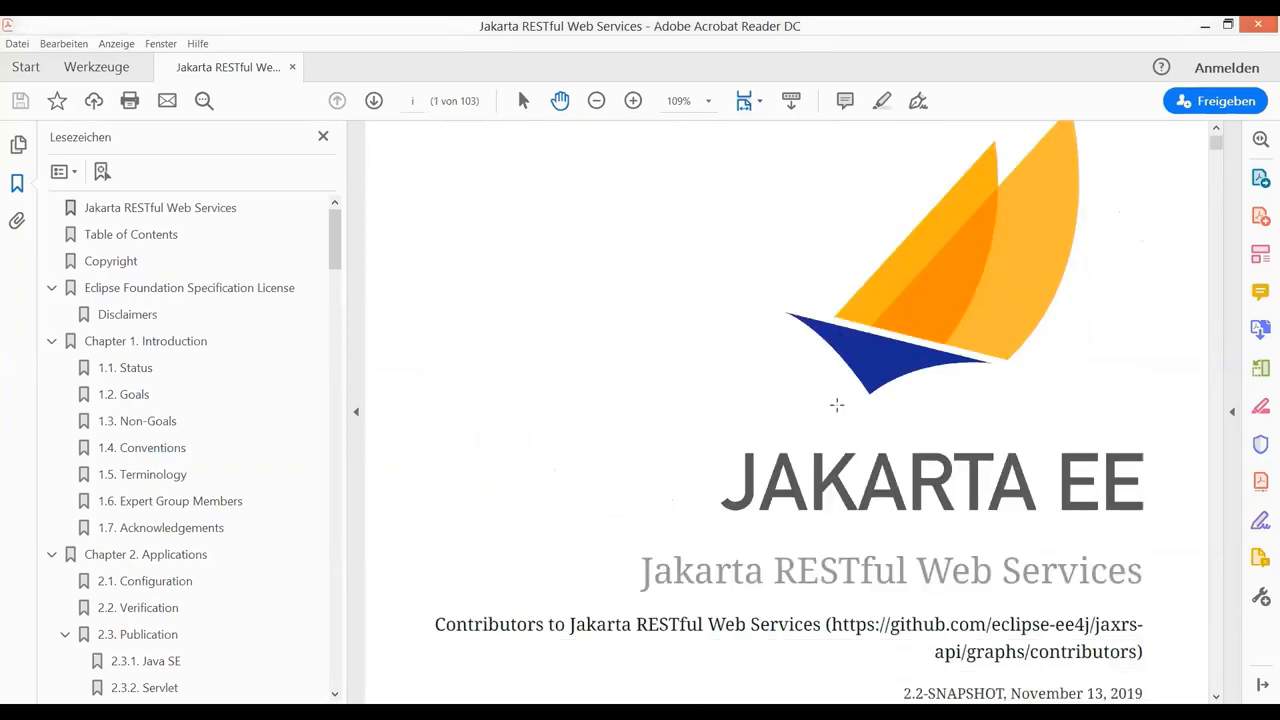
Scroll from the cover page through the table of contents down to chapter 10, Context.
{"action": "scroll", "scroll_direction": "down", "scroll_amount": 3}
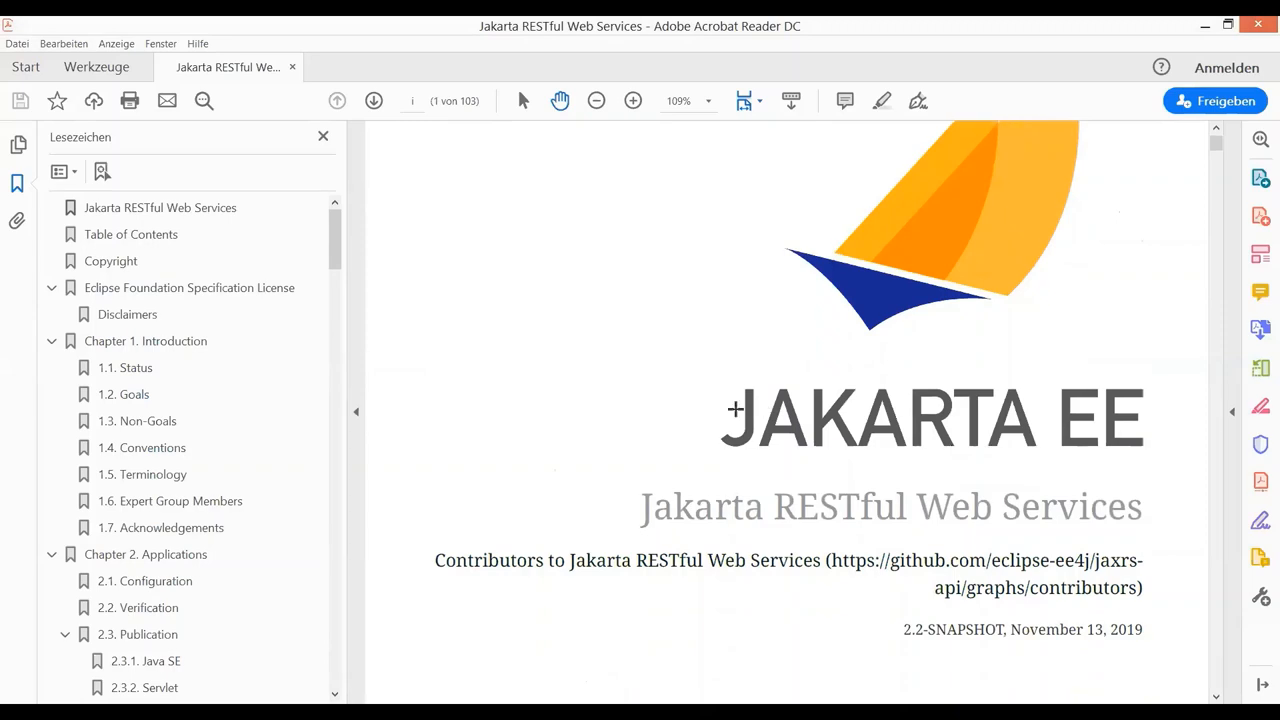
{"action": "scroll", "scroll_direction": "down", "scroll_amount": 3}
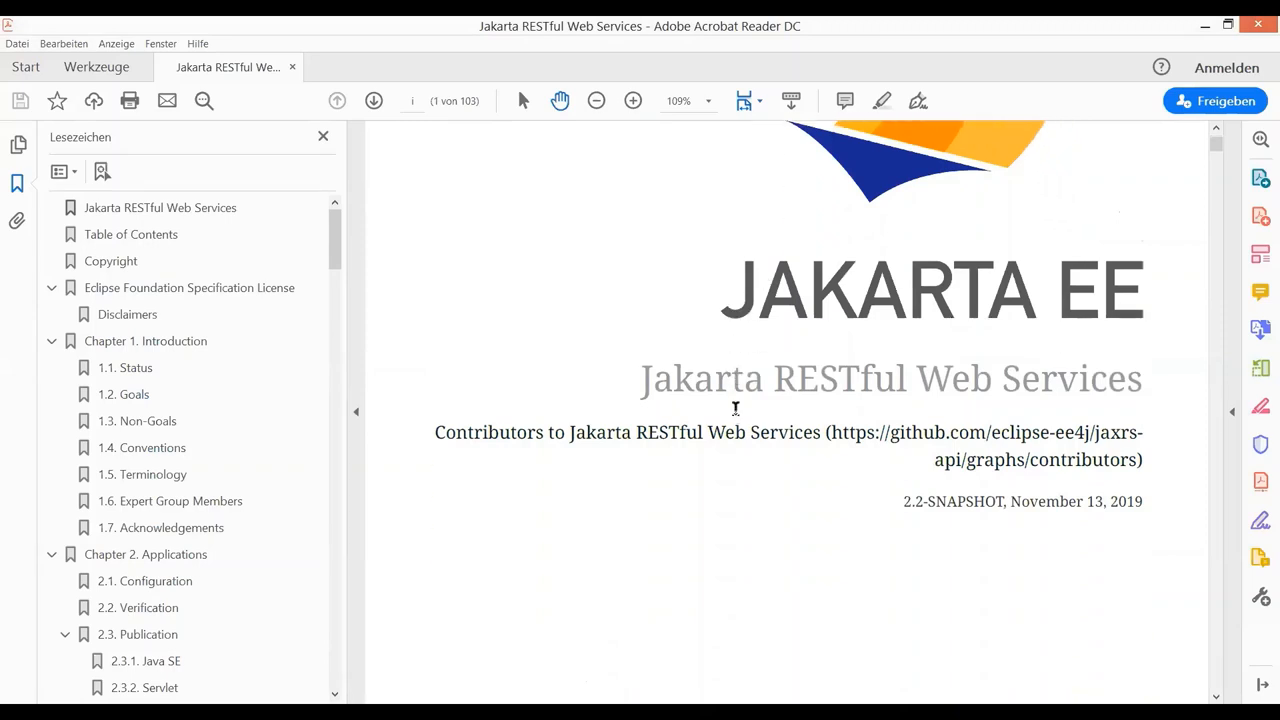
{"action": "scroll", "scroll_direction": "down", "scroll_amount": 3}
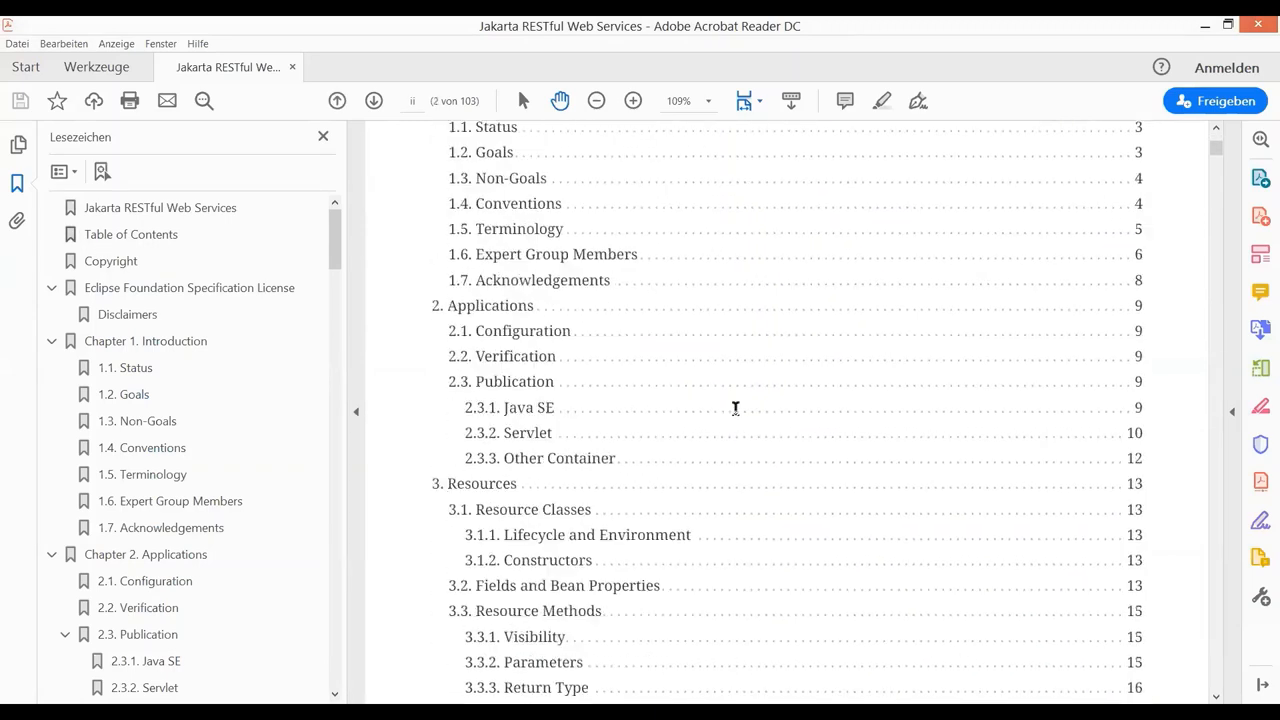
{"action": "scroll", "scroll_direction": "down", "scroll_amount": 3}
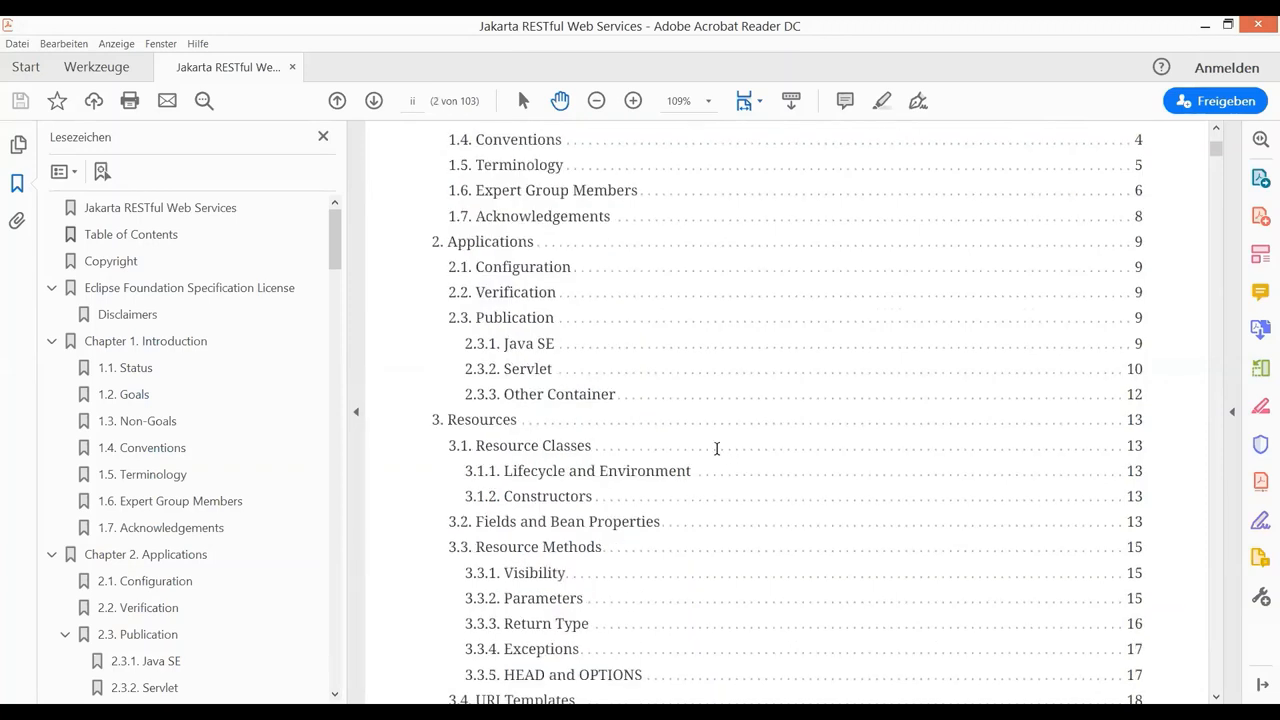
{"action": "scroll", "scroll_direction": "down", "scroll_amount": 3}
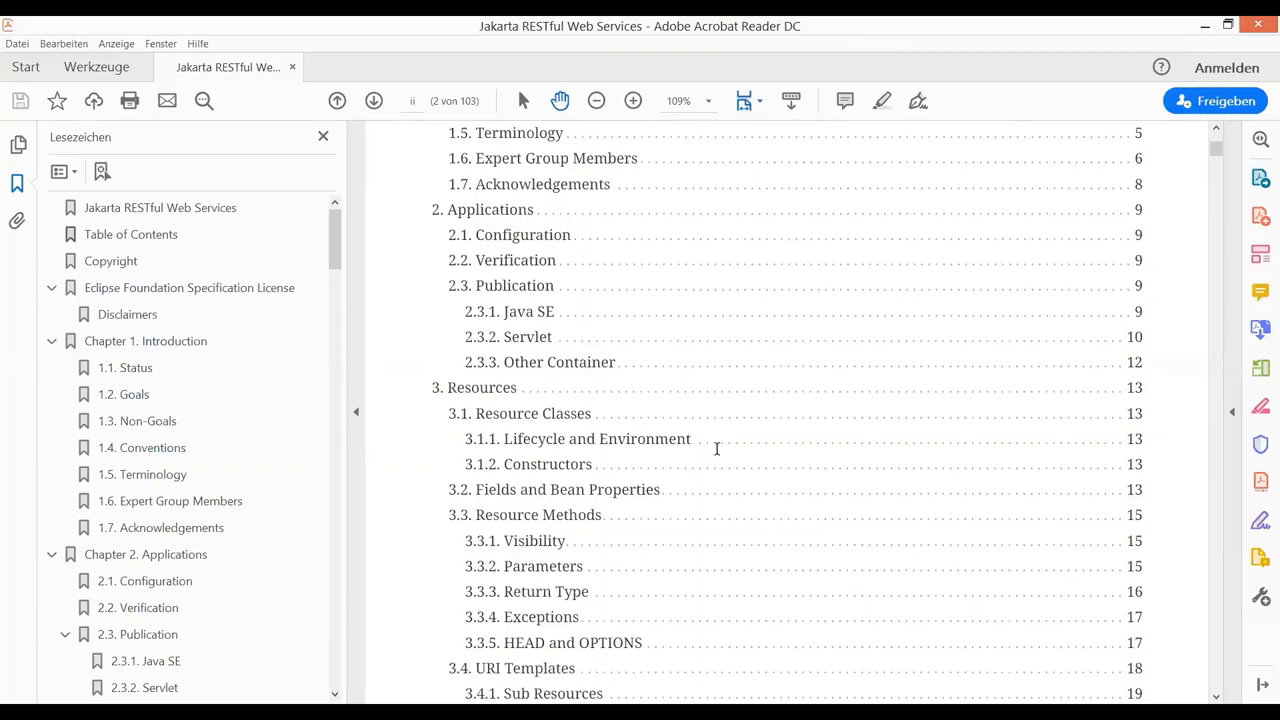
{"action": "mouse_move", "coordinate": [744, 442]}
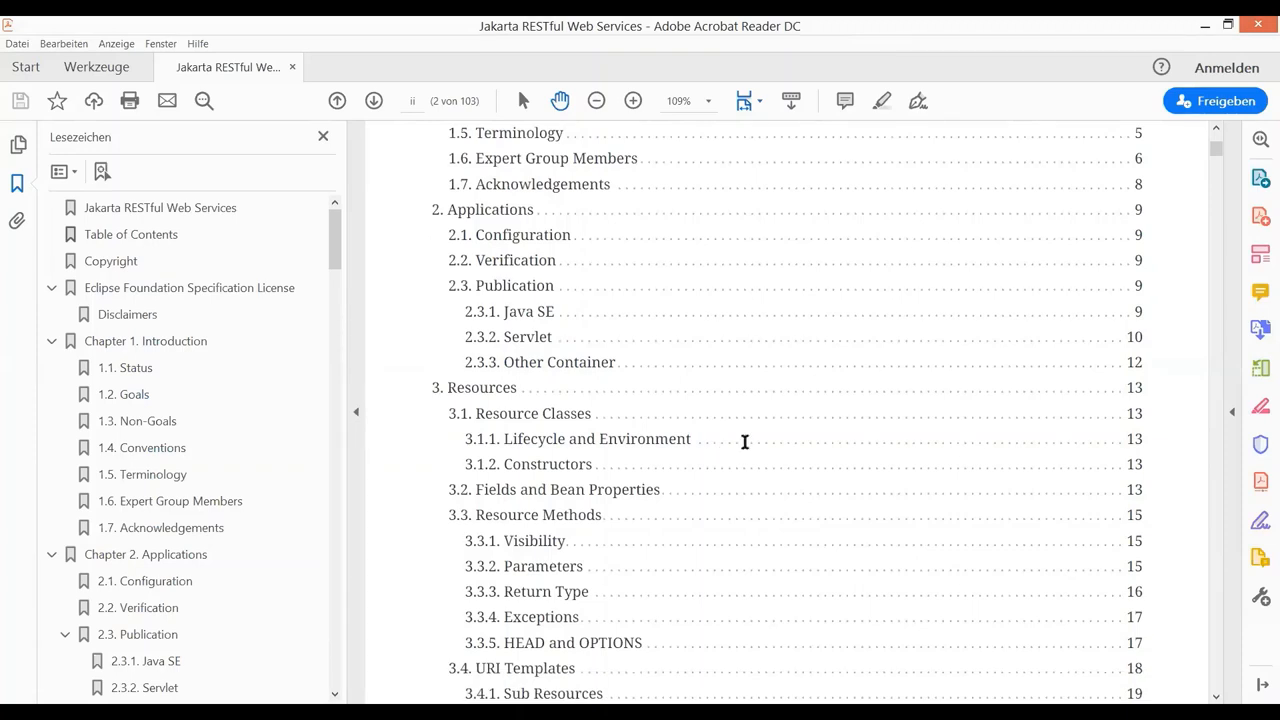
{"action": "scroll", "scroll_direction": "down", "scroll_amount": 3}
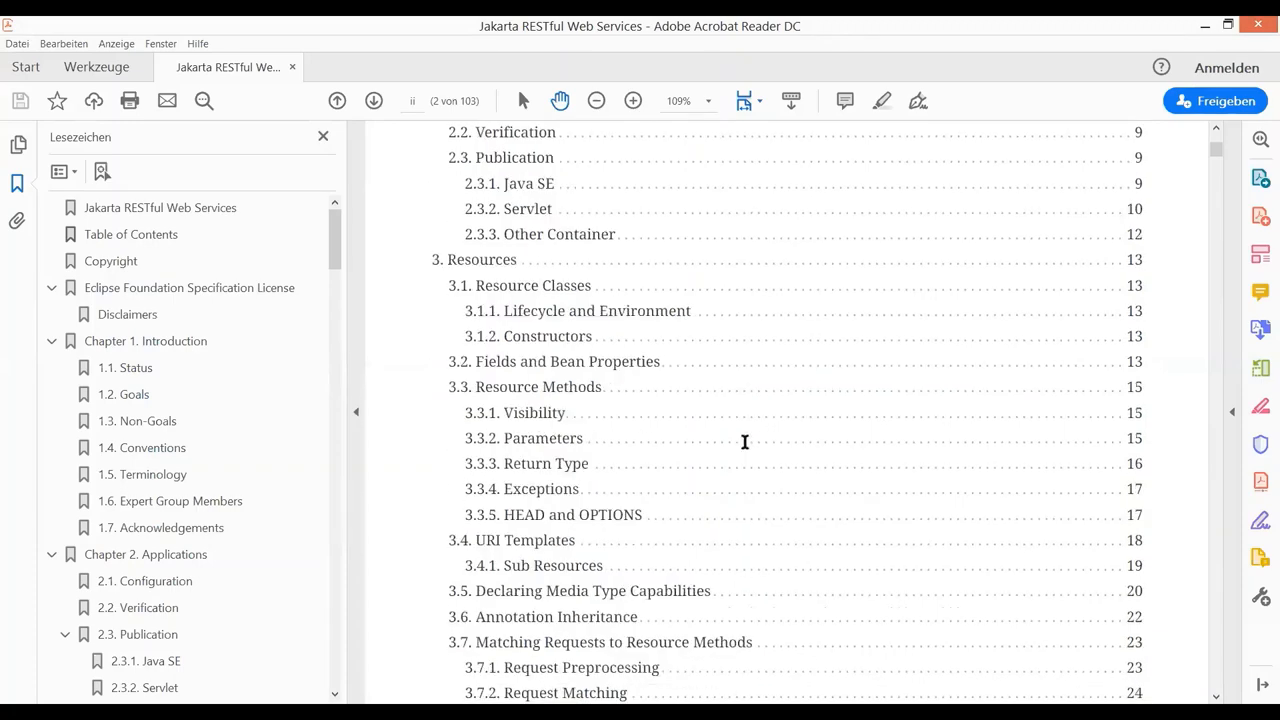
{"action": "scroll", "scroll_direction": "down", "scroll_amount": 3}
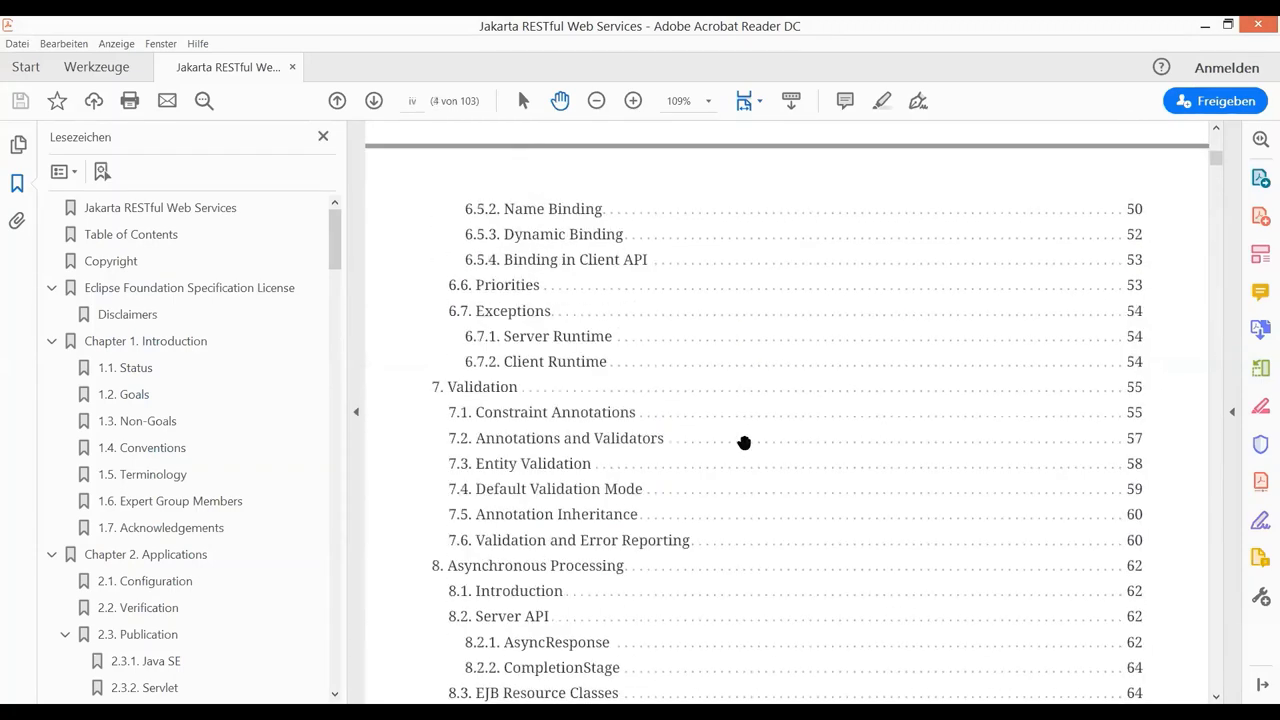
{"action": "scroll", "scroll_direction": "down", "scroll_amount": 3}
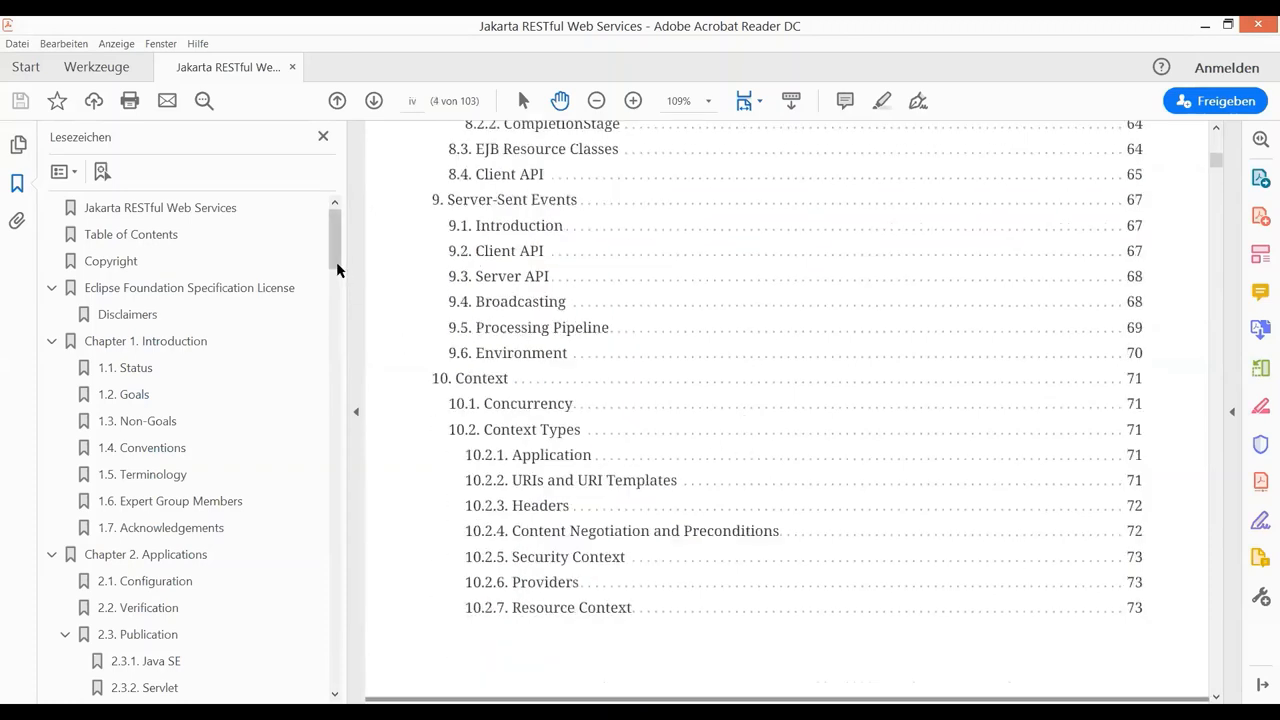
{"action": "scroll", "scroll_direction": "down", "scroll_amount": 3}
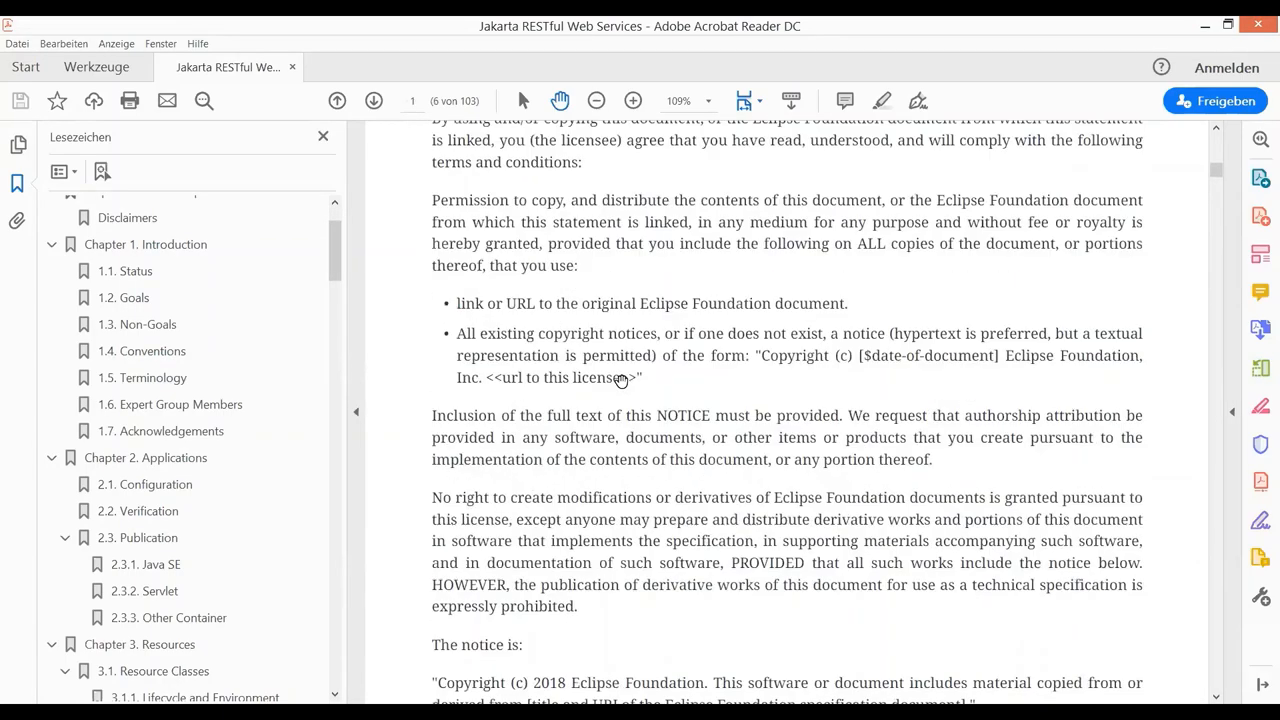
Scroll from the Eclipse Foundation license page into Chapter 1's status, goals and terminology sections.
{"action": "scroll", "scroll_direction": "down", "scroll_amount": 3}
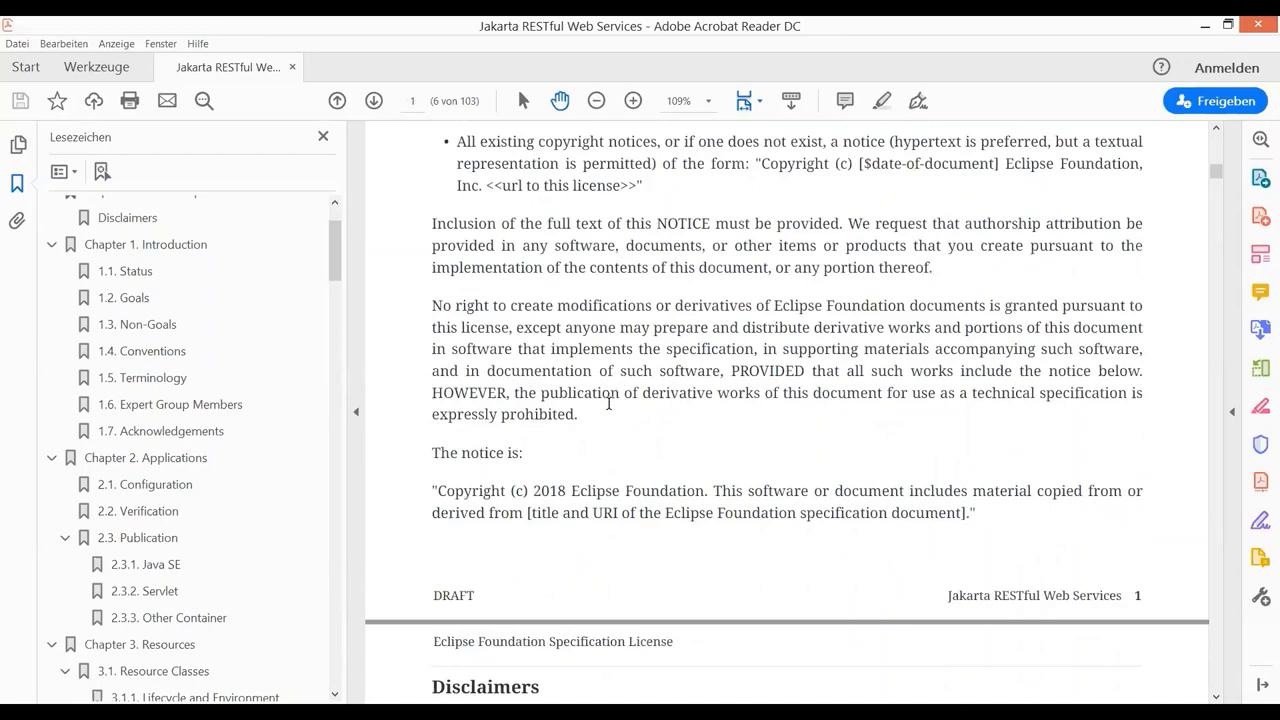
{"action": "mouse_move", "coordinate": [996, 220]}
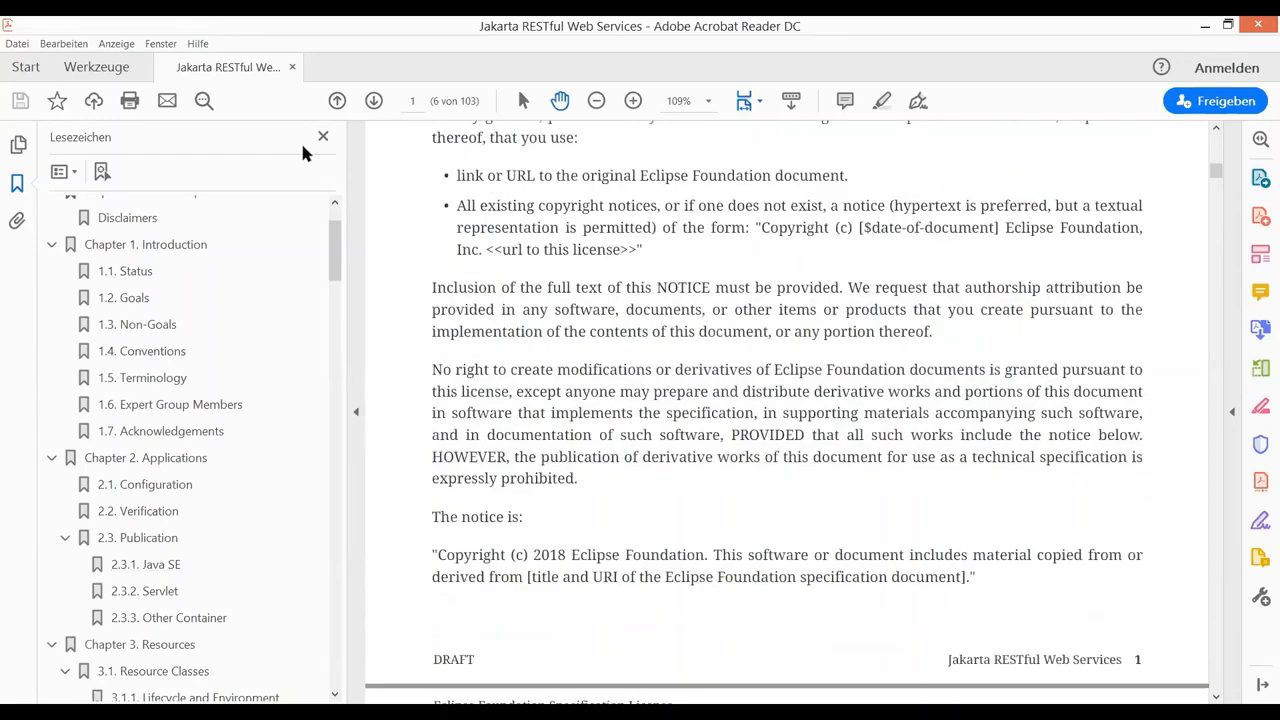
{"action": "mouse_move", "coordinate": [436, 268]}
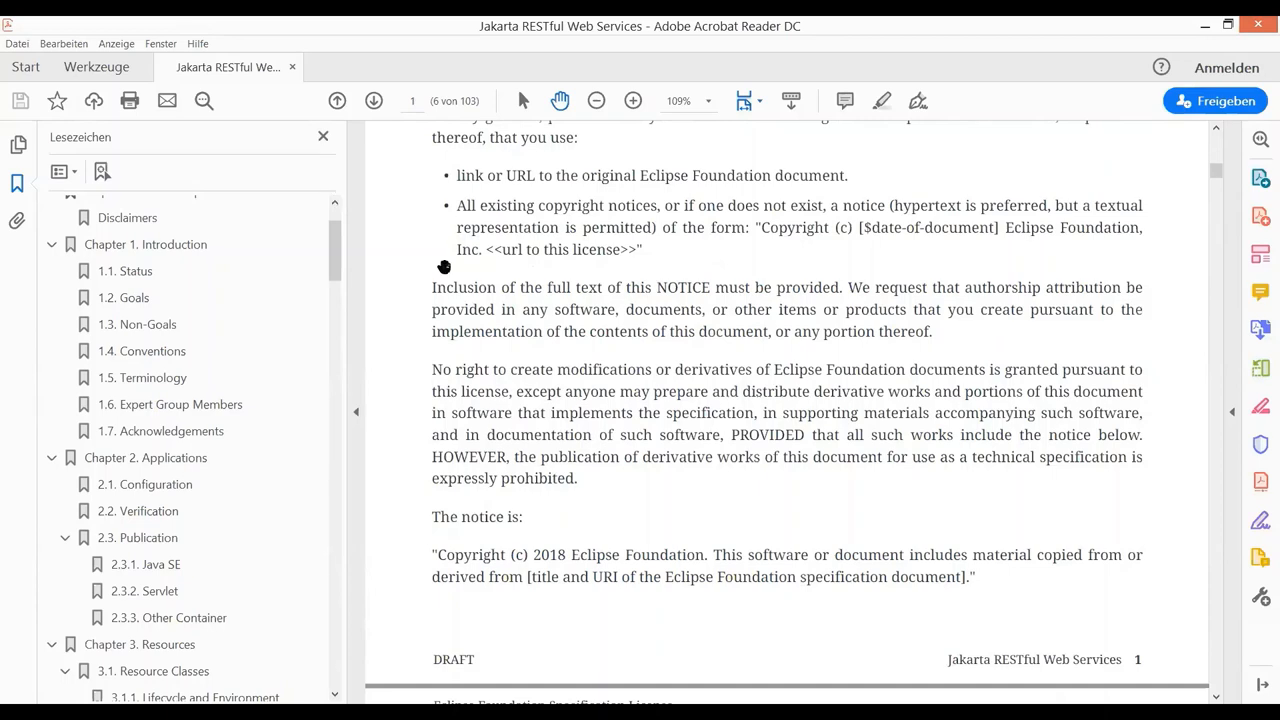
{"action": "mouse_move", "coordinate": [522, 322]}
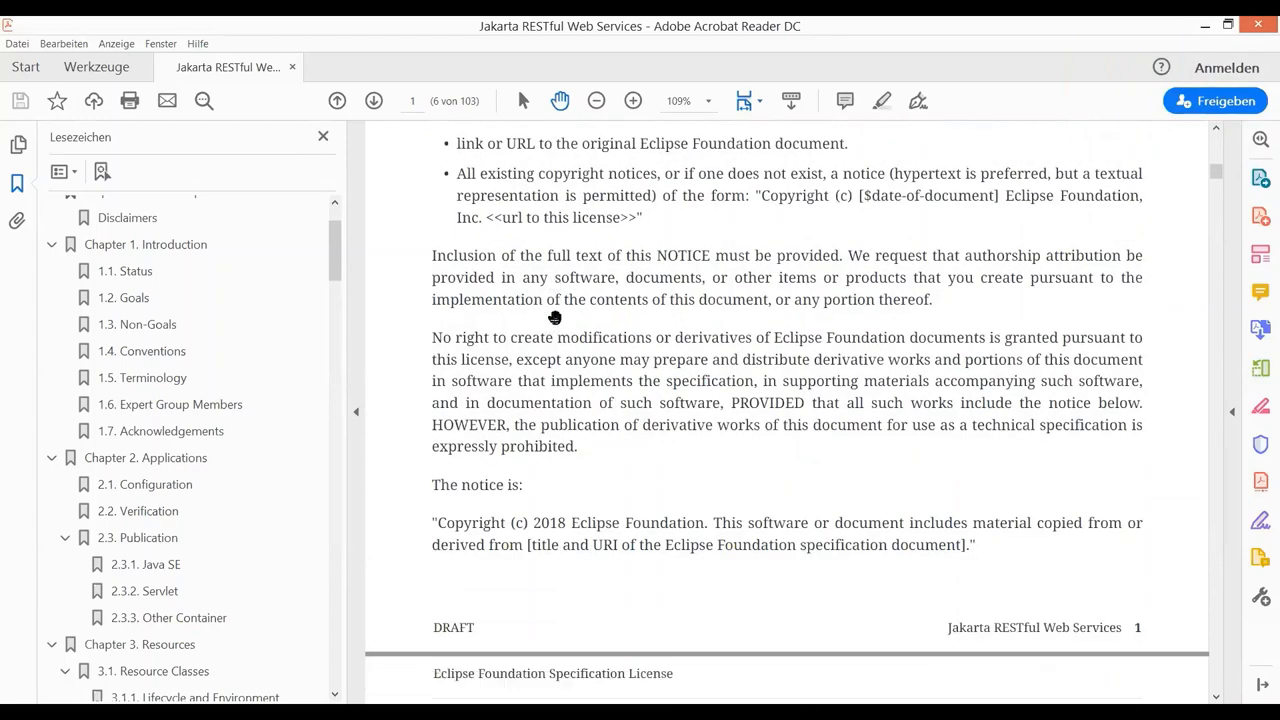
{"action": "scroll", "scroll_direction": "down", "scroll_amount": 3}
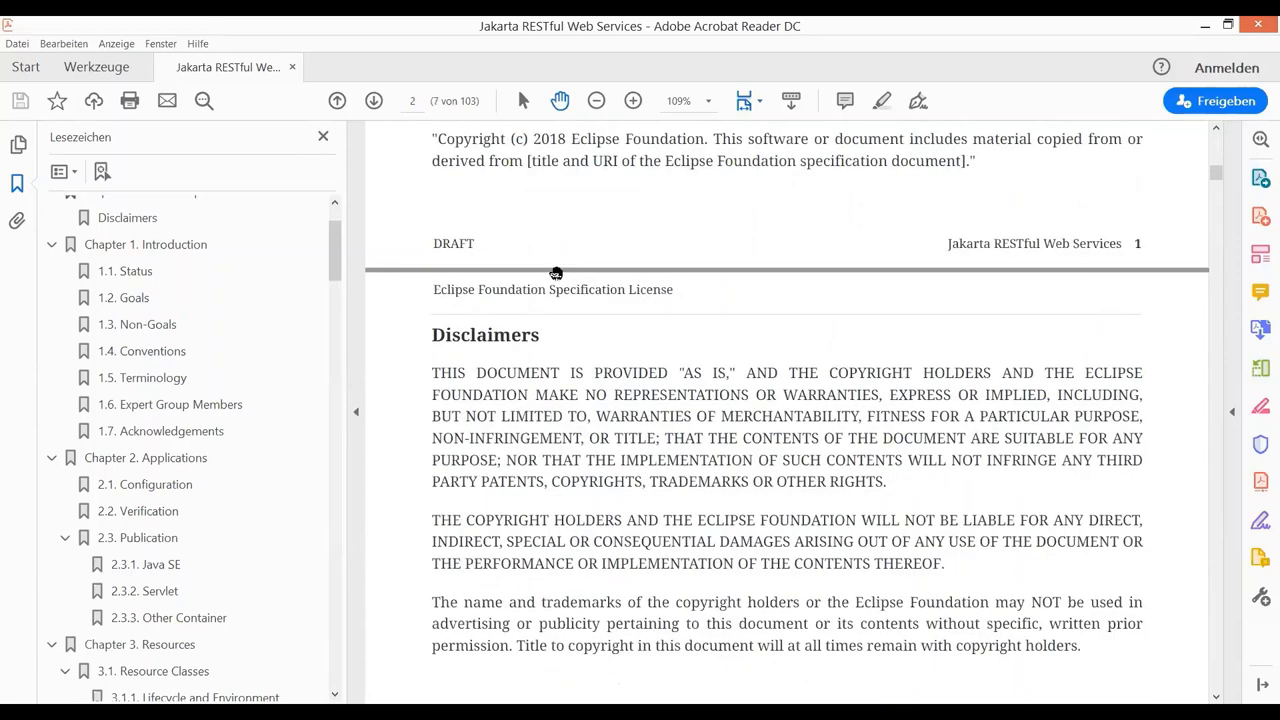
{"action": "scroll", "scroll_direction": "down", "scroll_amount": 3}
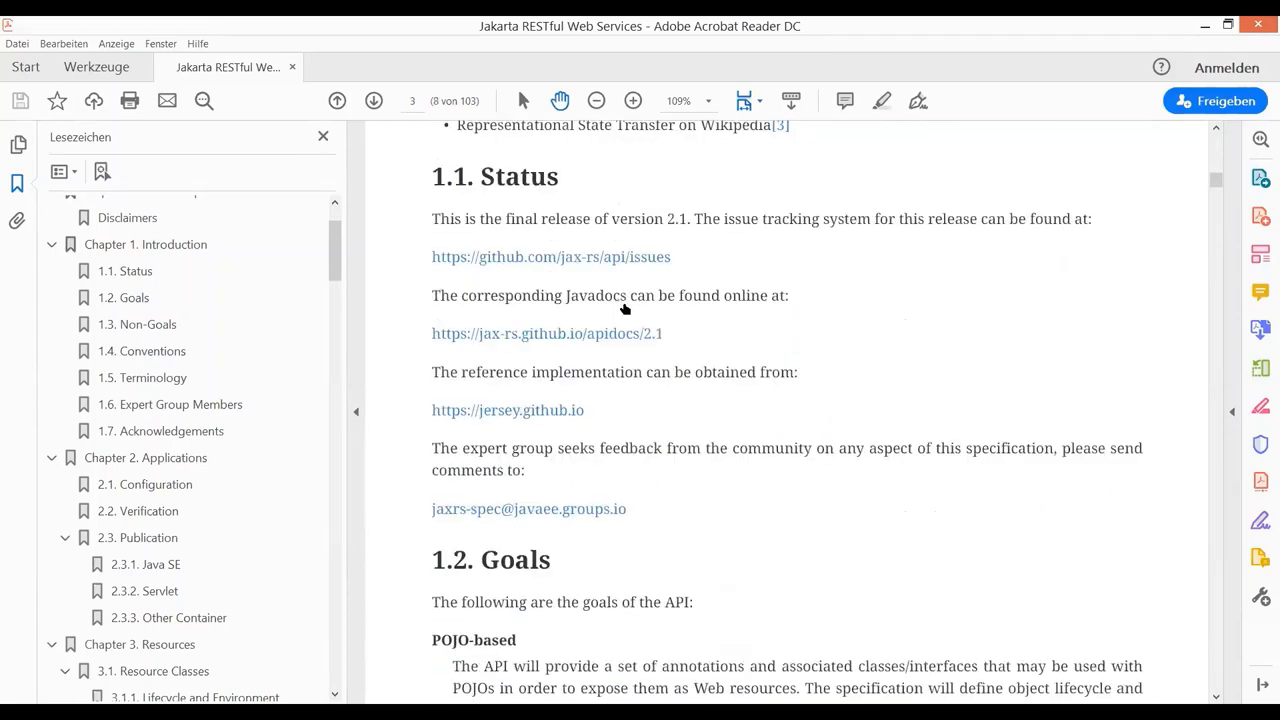
{"action": "scroll", "scroll_direction": "down", "scroll_amount": 3}
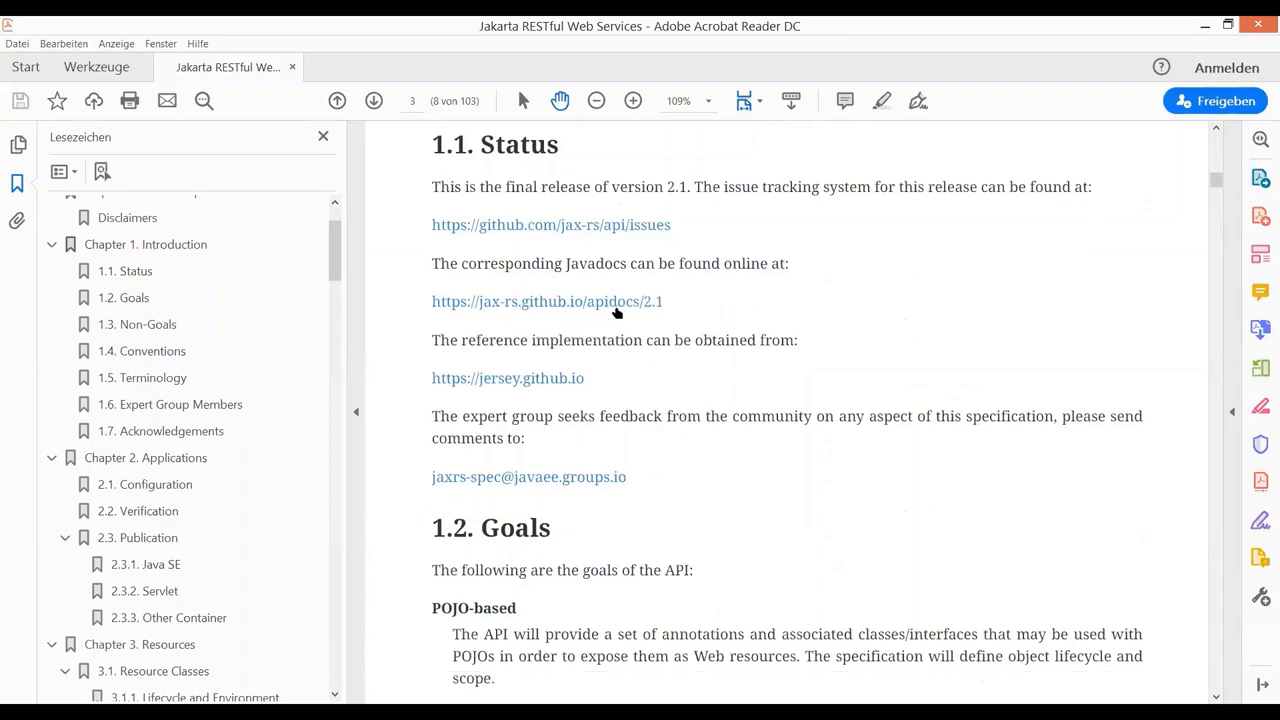
{"action": "mouse_move", "coordinate": [550, 318]}
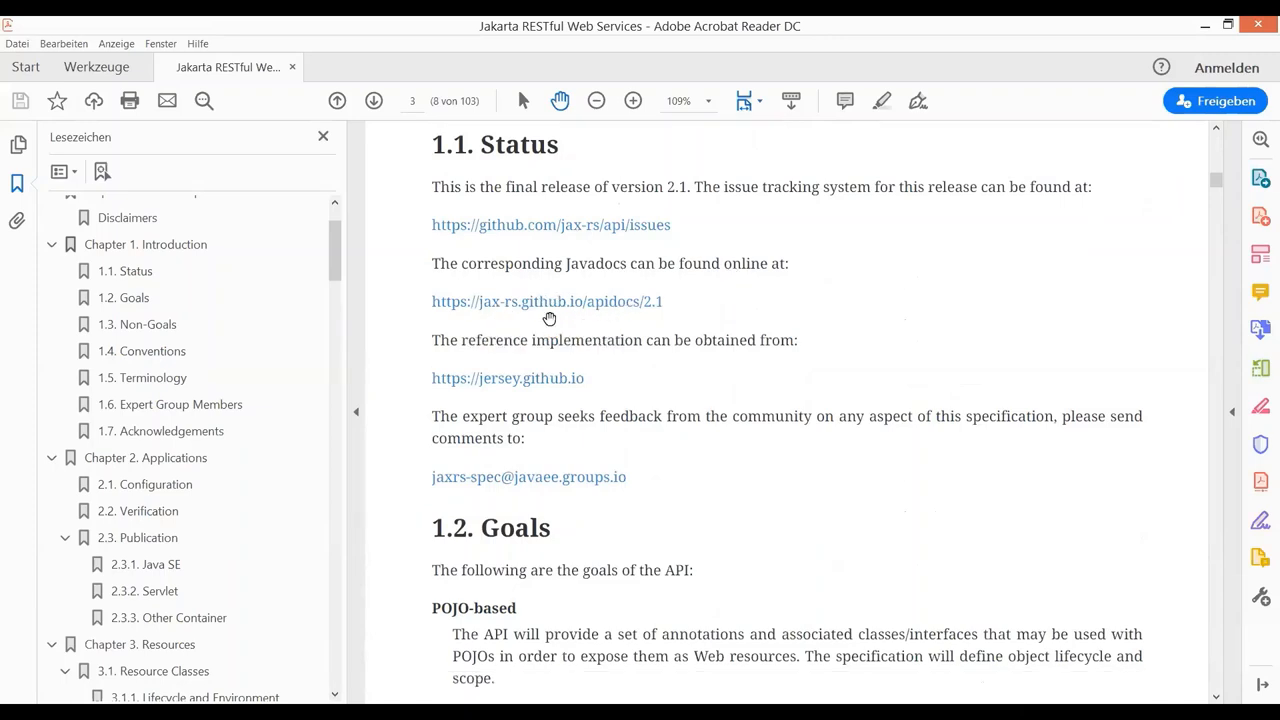
{"action": "mouse_move", "coordinate": [686, 296]}
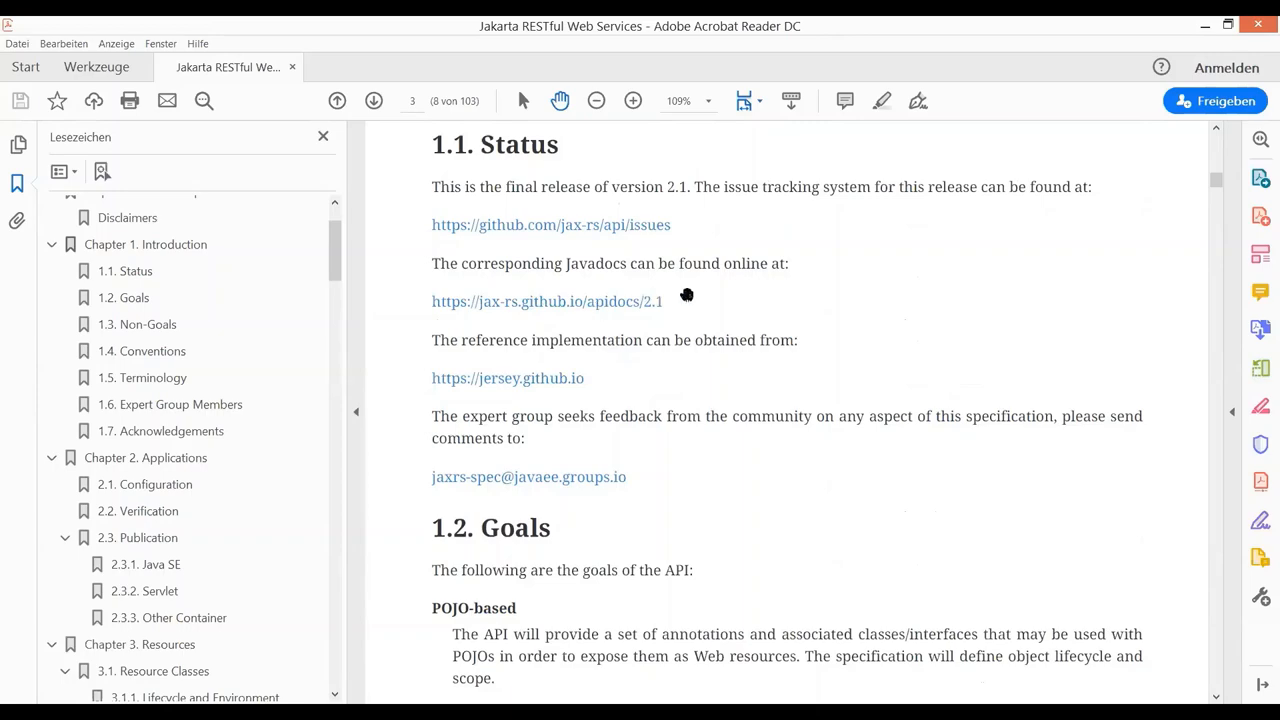
{"action": "scroll", "scroll_direction": "down", "scroll_amount": 3}
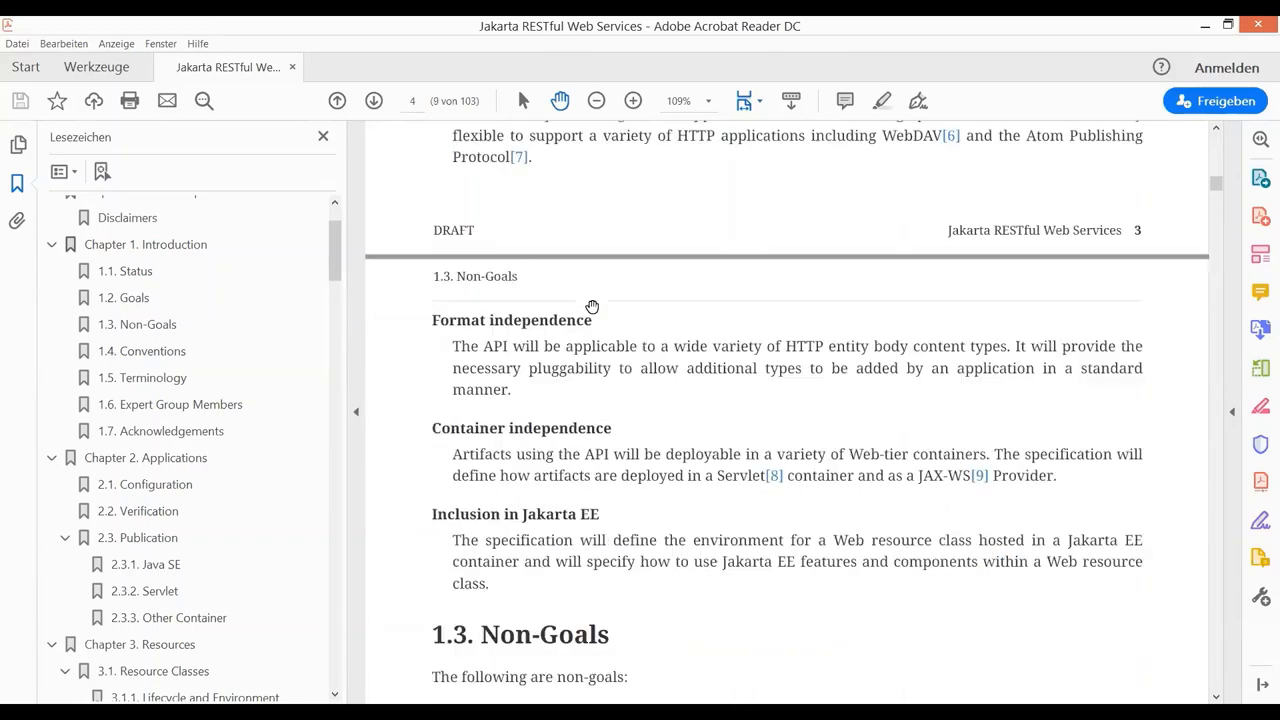
{"action": "scroll", "scroll_direction": "down", "scroll_amount": 3}
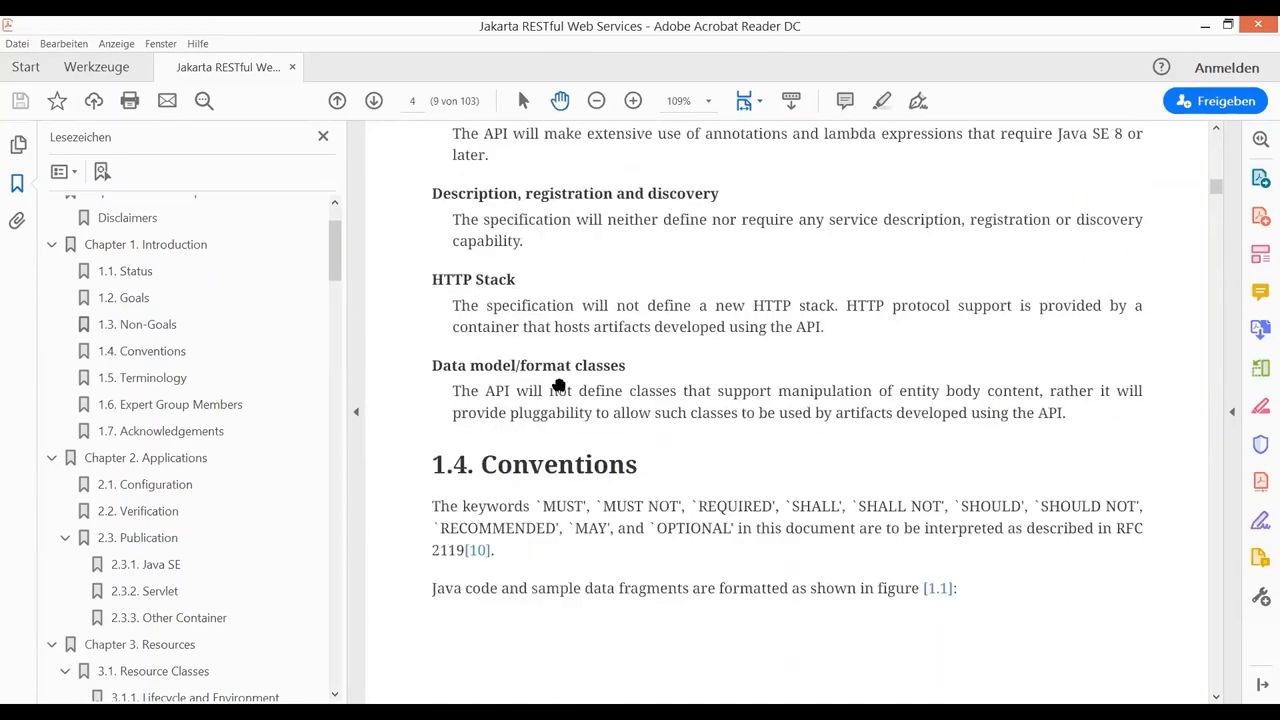
{"action": "scroll", "scroll_direction": "down", "scroll_amount": 3}
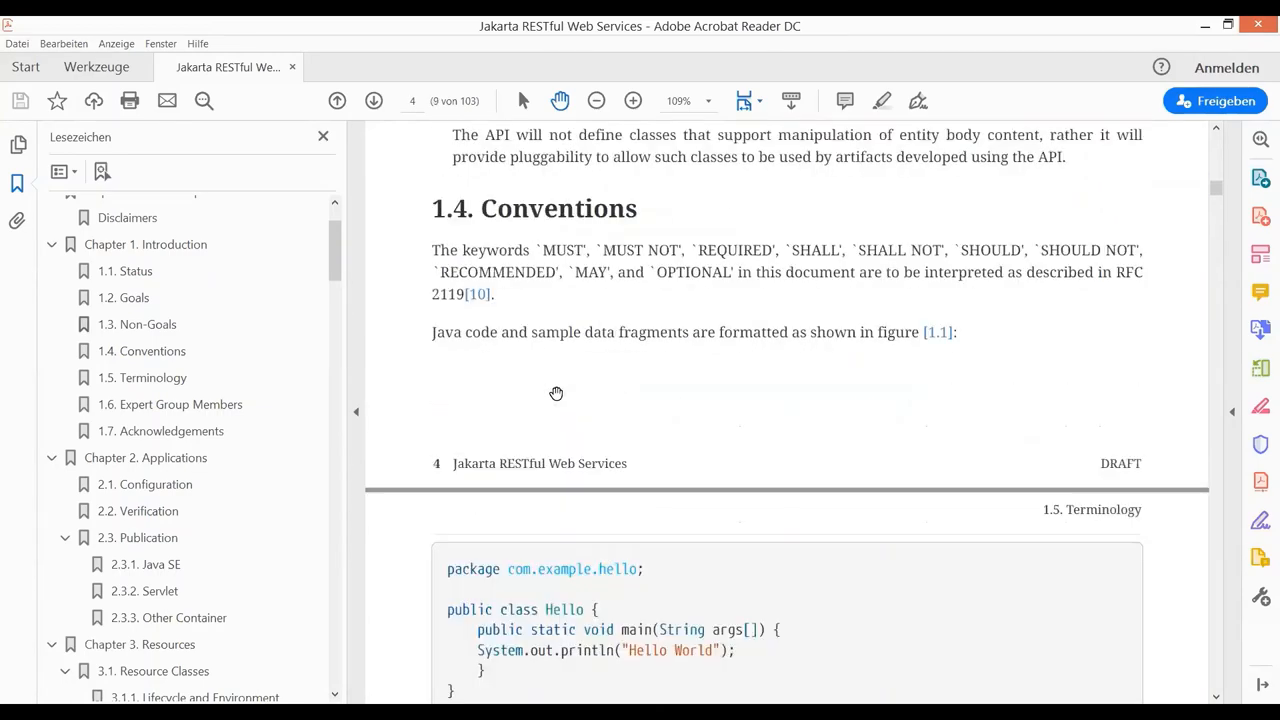
{"action": "scroll", "scroll_direction": "down", "scroll_amount": 3}
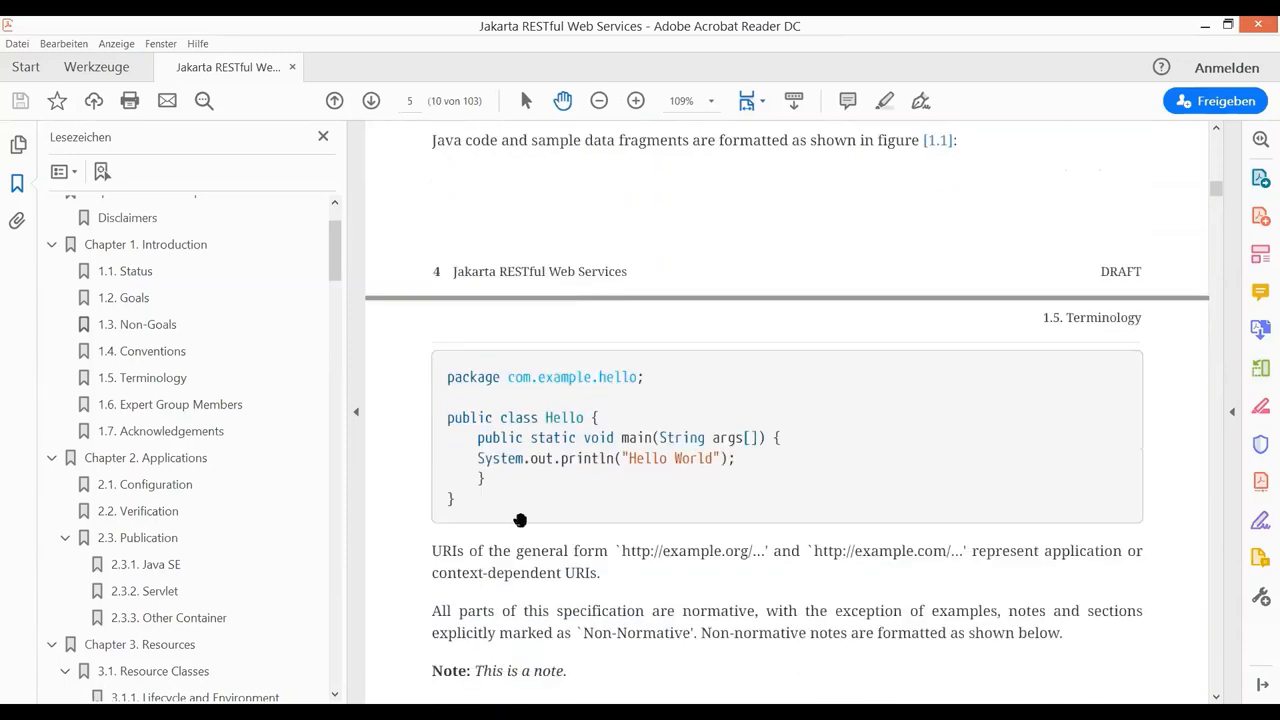
{"action": "scroll", "scroll_direction": "down", "scroll_amount": 3}
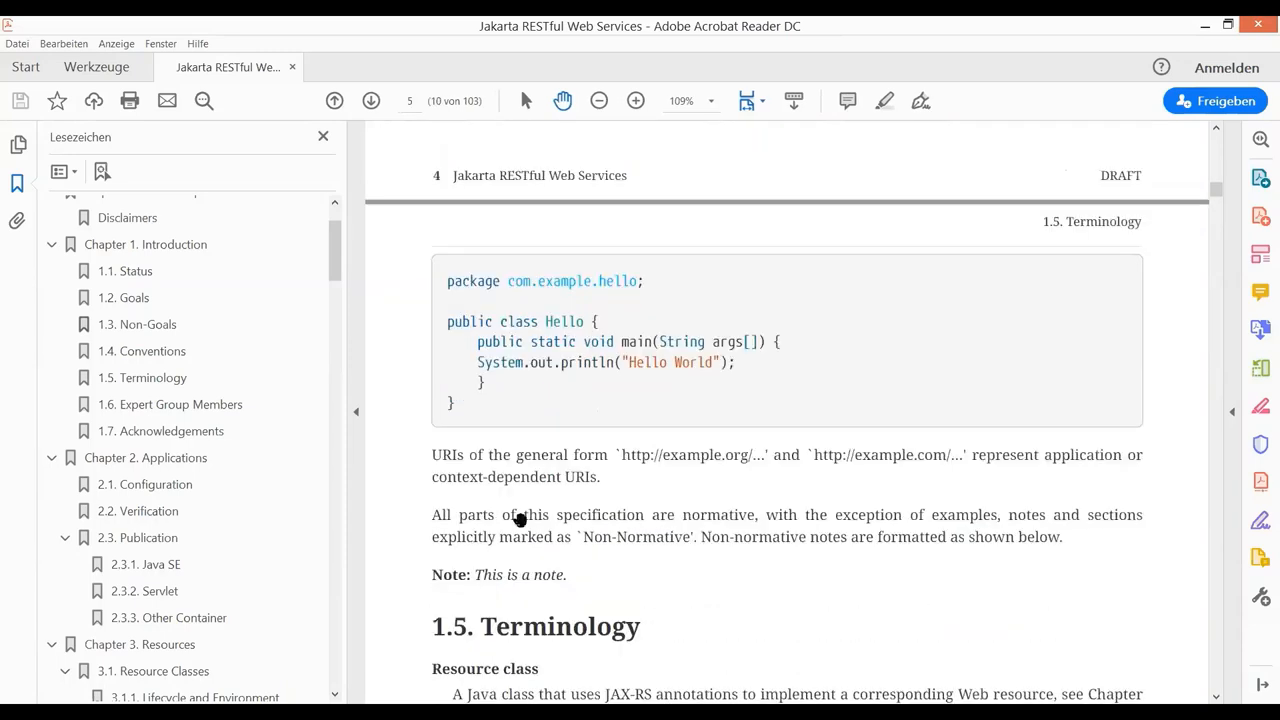
{"action": "scroll", "scroll_direction": "down", "scroll_amount": 3}
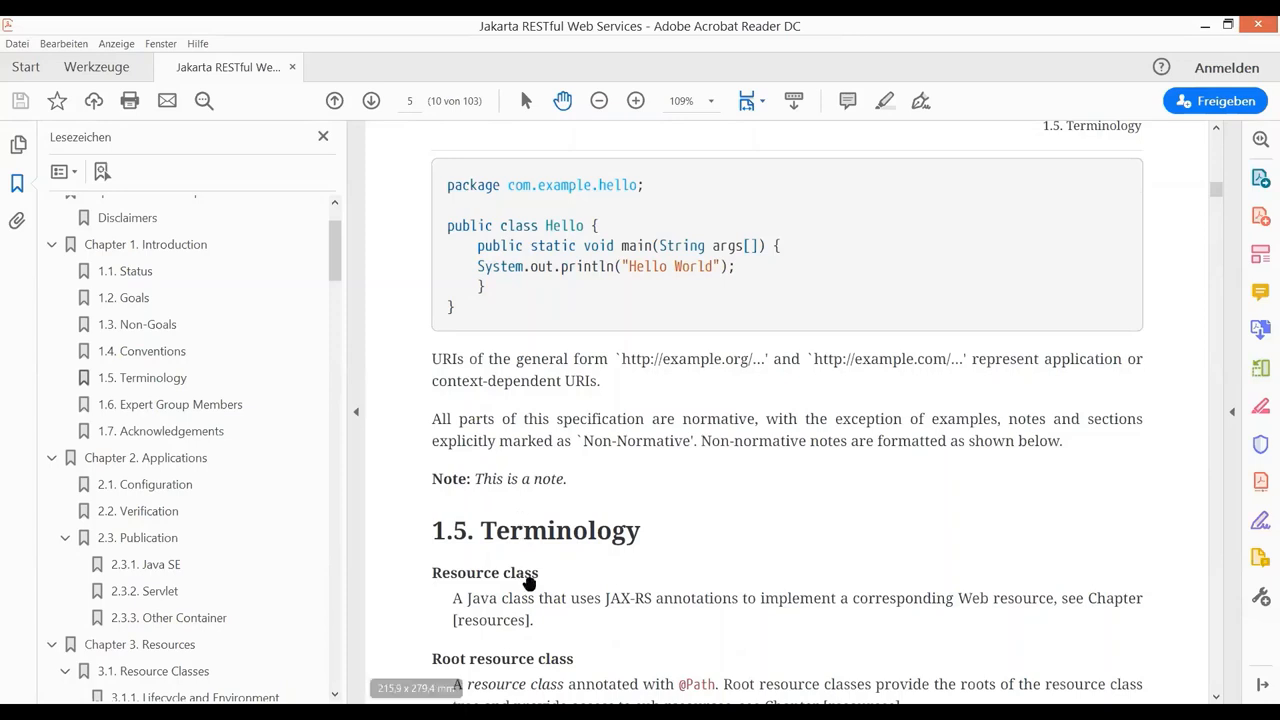
Continue through Expert Group Members to 1.7 Acknowledgements ending on GenericEntity.
{"action": "scroll", "scroll_direction": "down", "scroll_amount": 3}
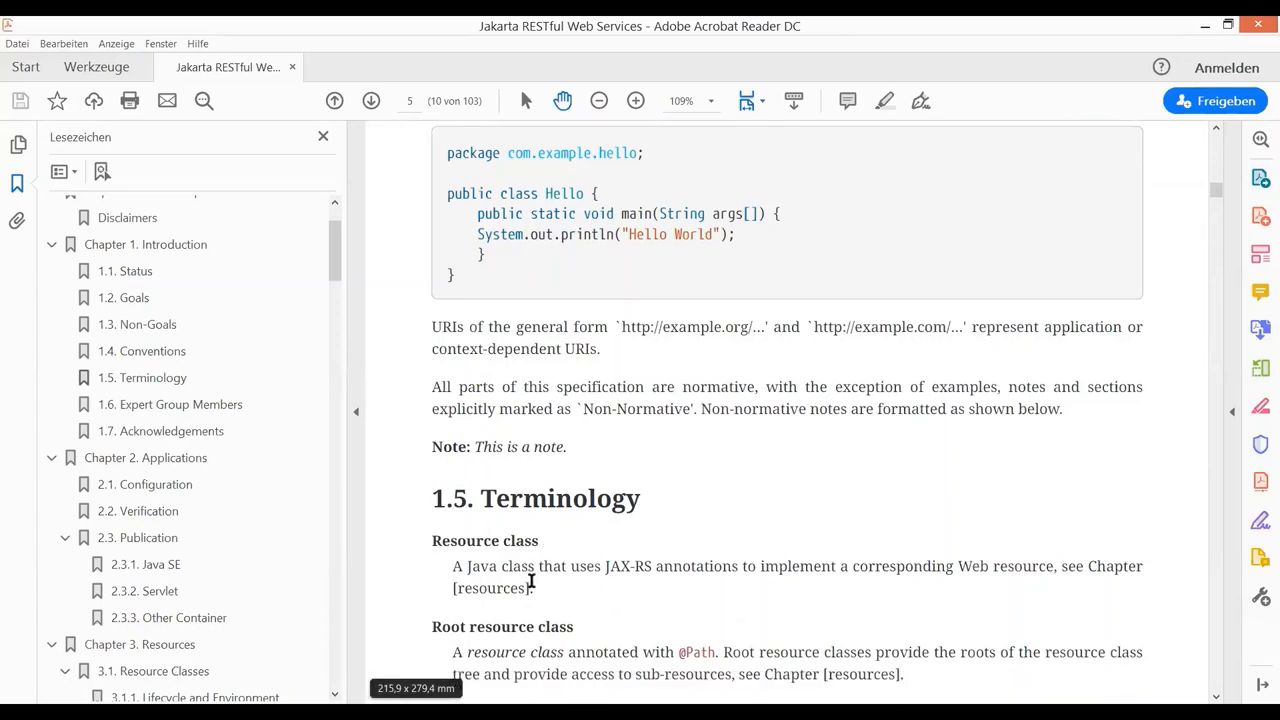
{"action": "scroll", "scroll_direction": "down", "scroll_amount": 3}
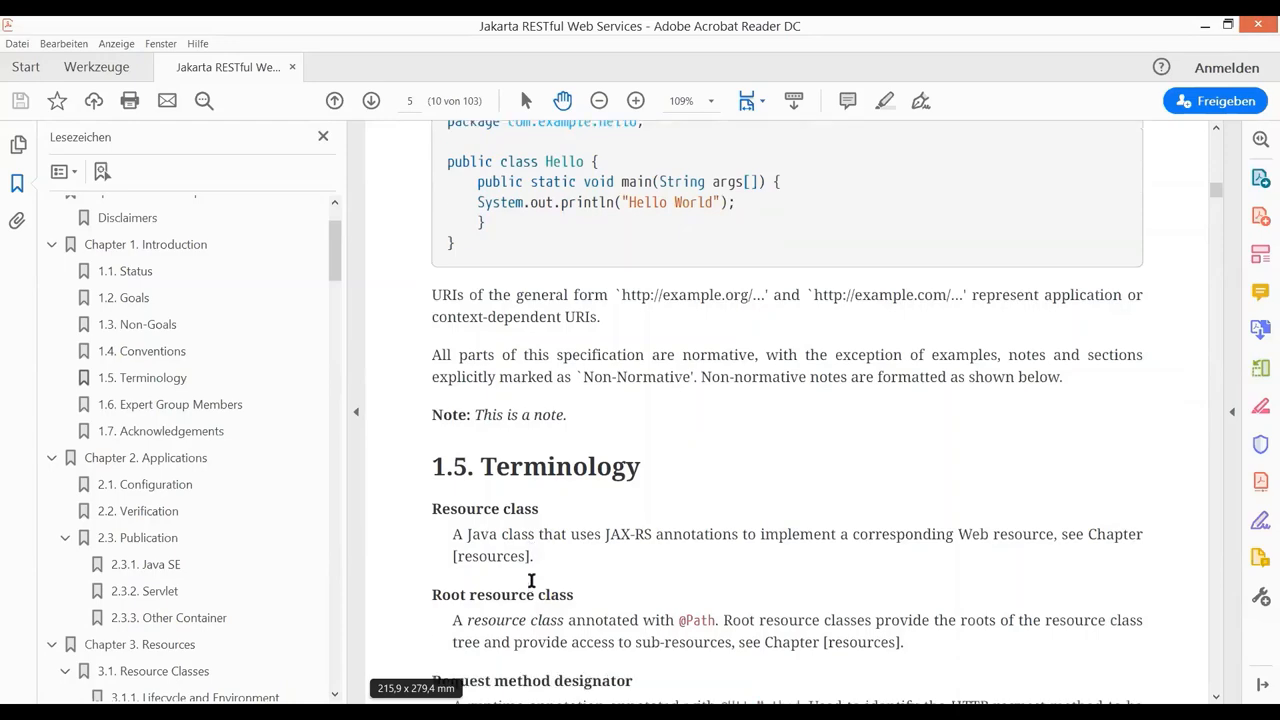
{"action": "scroll", "scroll_direction": "down", "scroll_amount": 3}
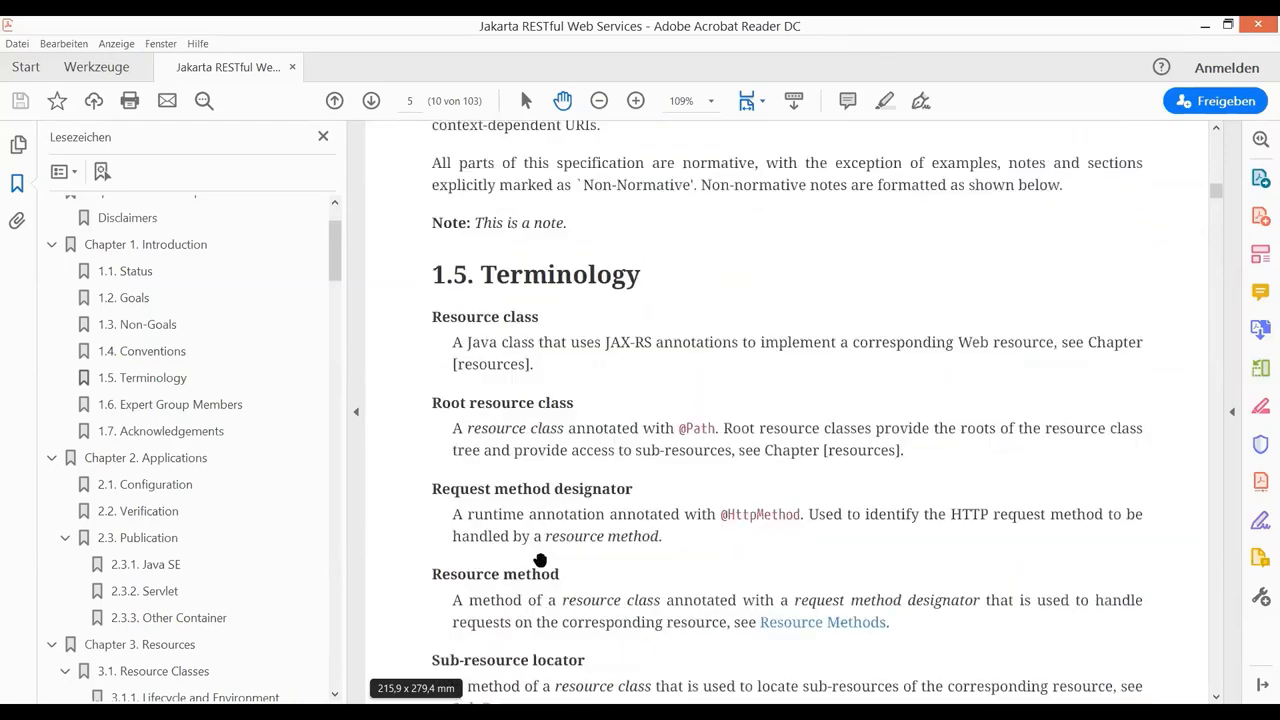
{"action": "scroll", "scroll_direction": "down", "scroll_amount": 3}
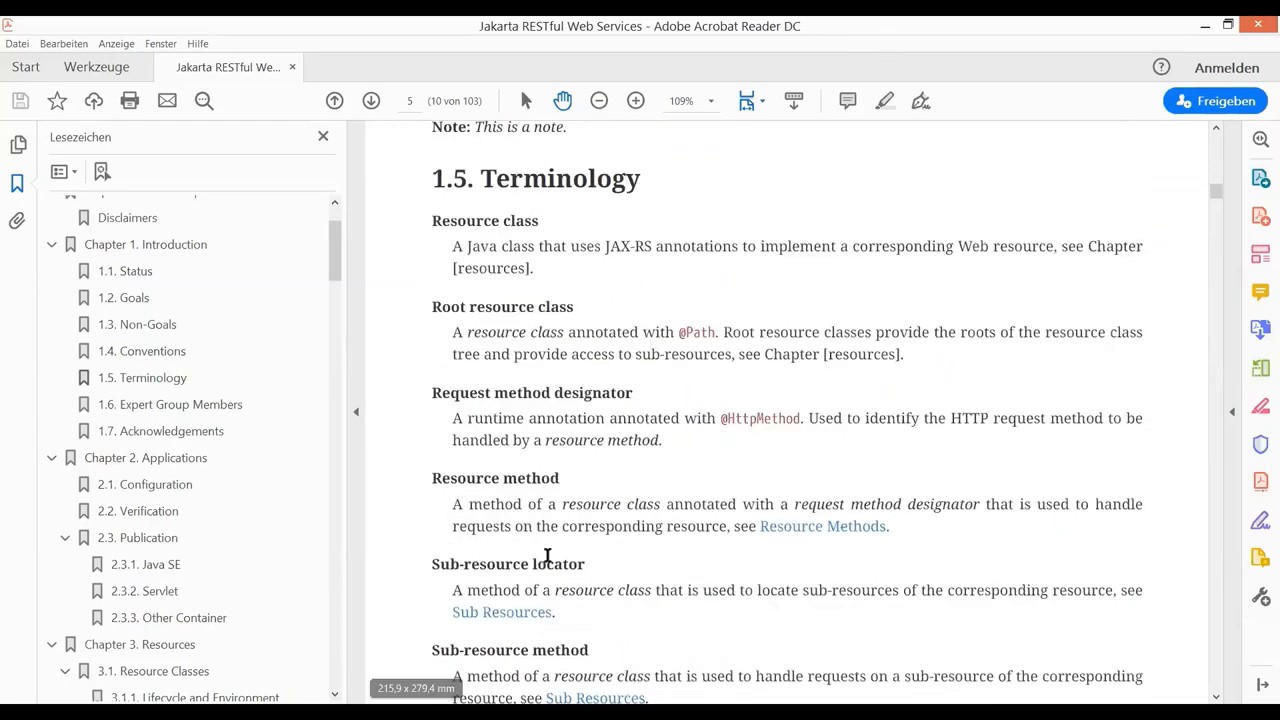
{"action": "scroll", "scroll_direction": "down", "scroll_amount": 3}
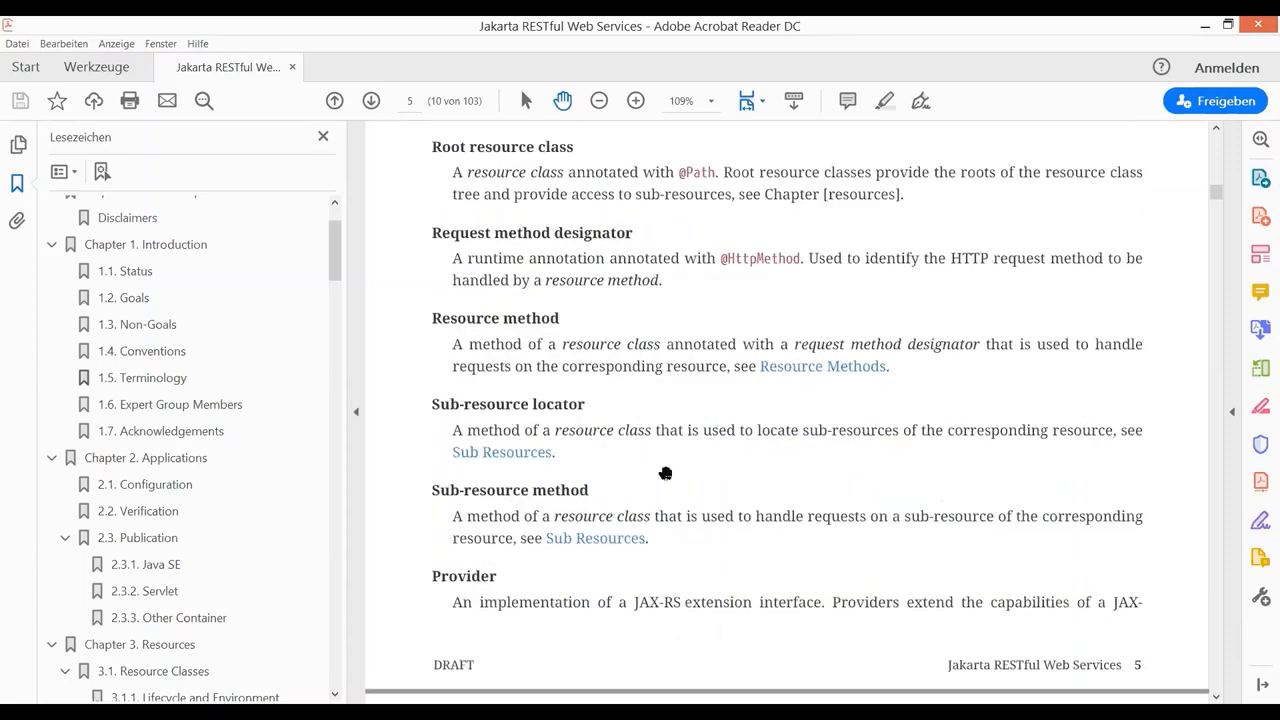
{"action": "scroll", "scroll_direction": "down", "scroll_amount": 3}
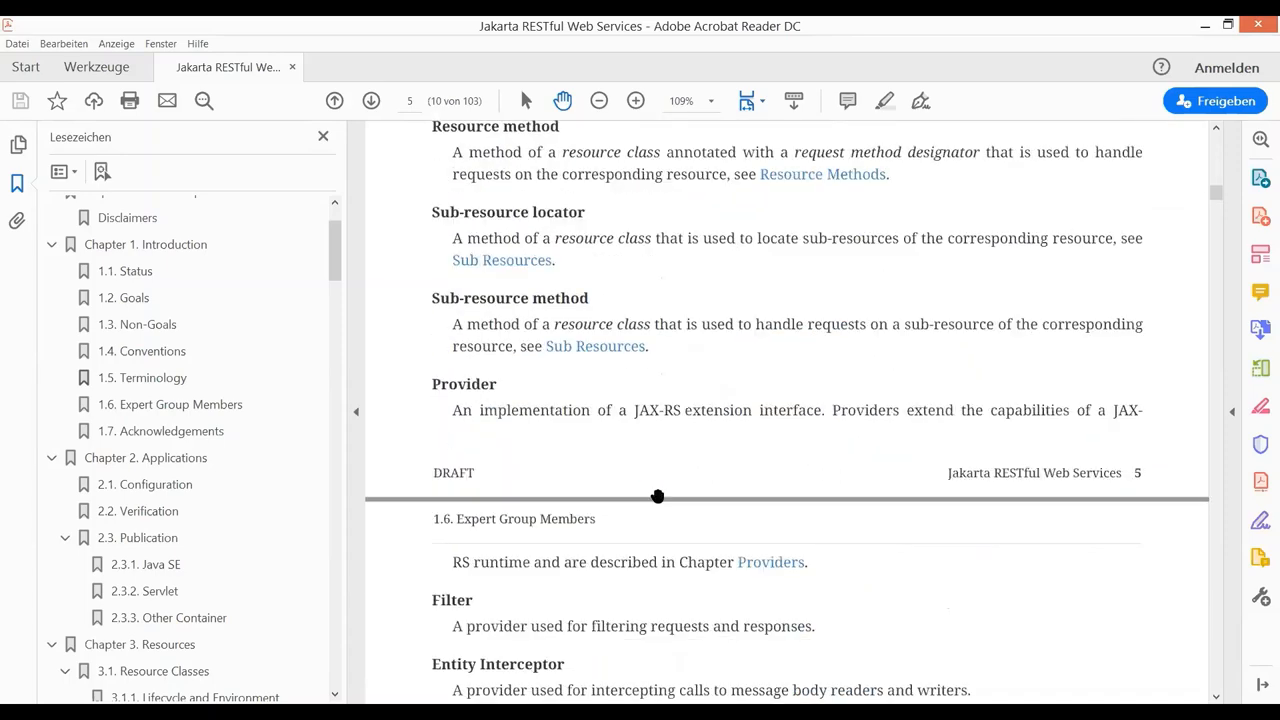
{"action": "scroll", "scroll_direction": "down", "scroll_amount": 3}
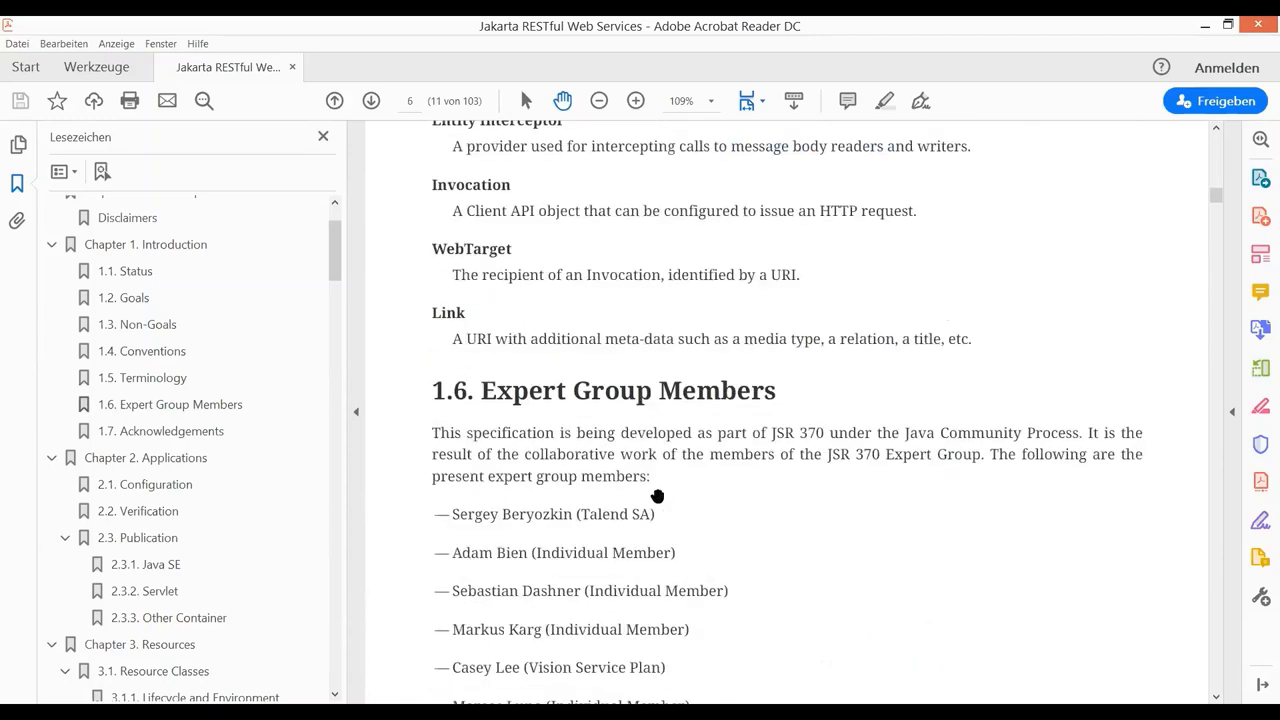
{"action": "scroll", "scroll_direction": "down", "scroll_amount": 3}
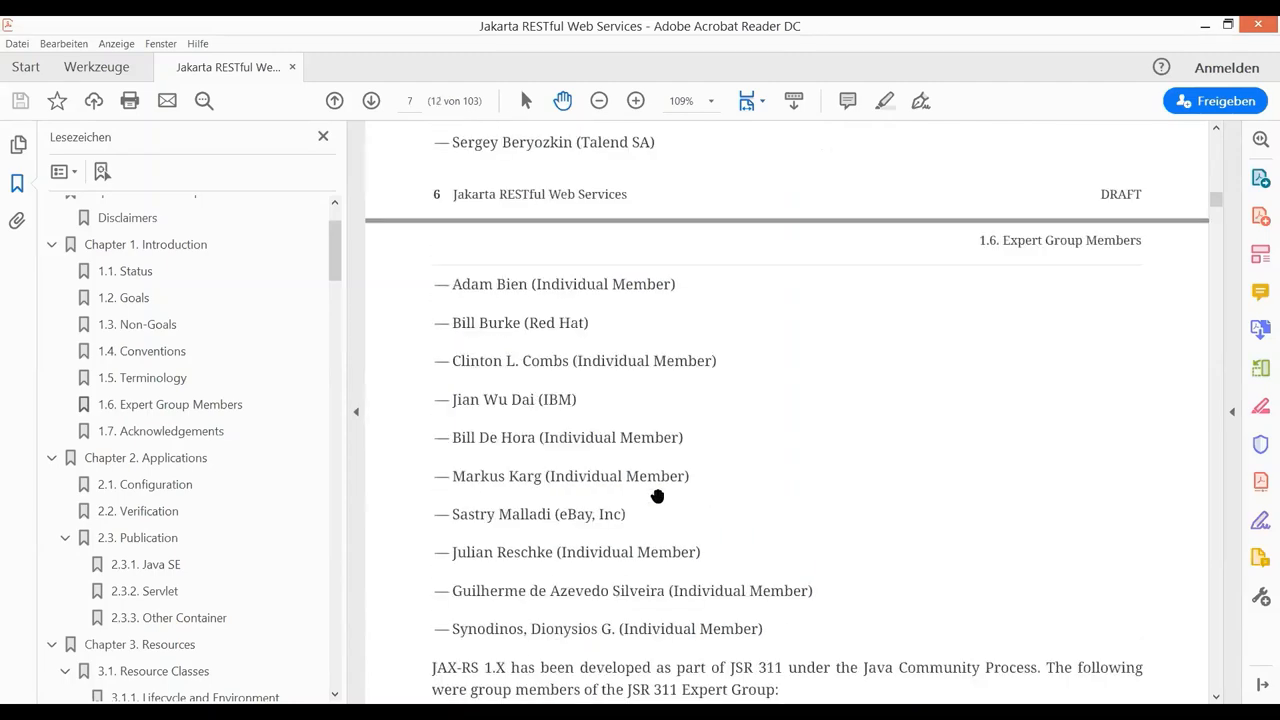
{"action": "scroll", "scroll_direction": "down", "scroll_amount": 3}
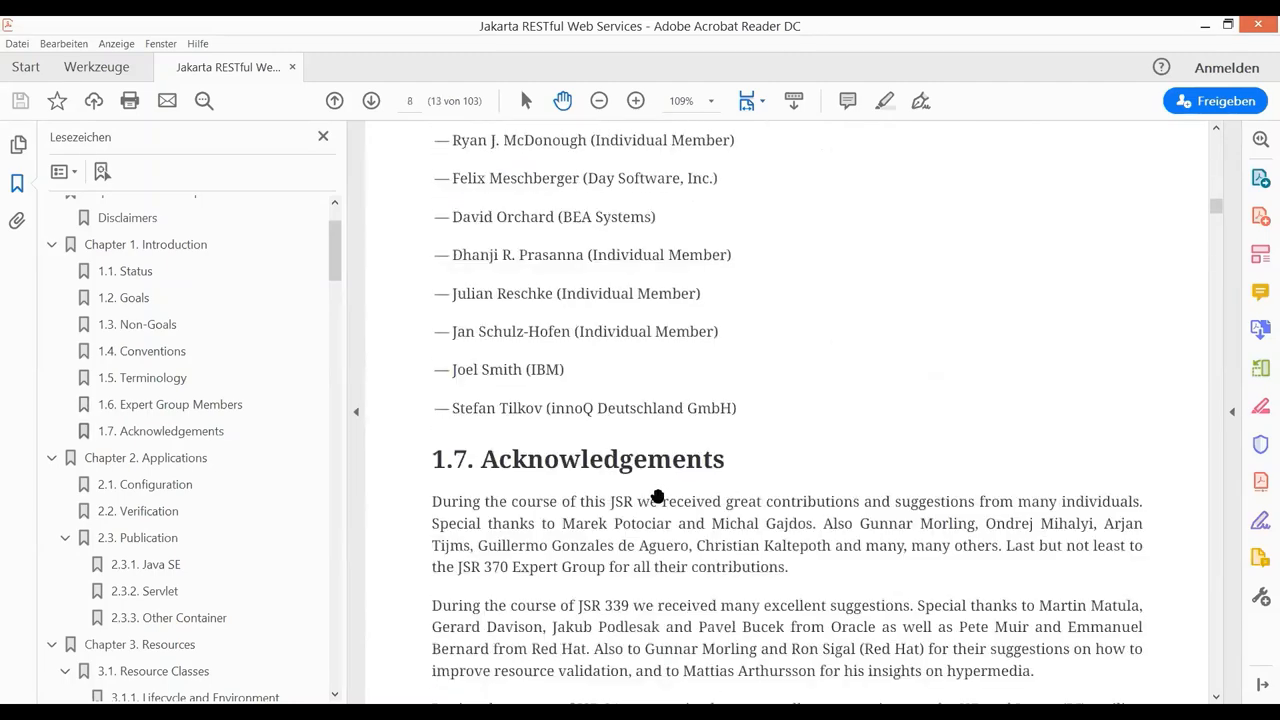
{"action": "scroll", "scroll_direction": "down", "scroll_amount": 3}
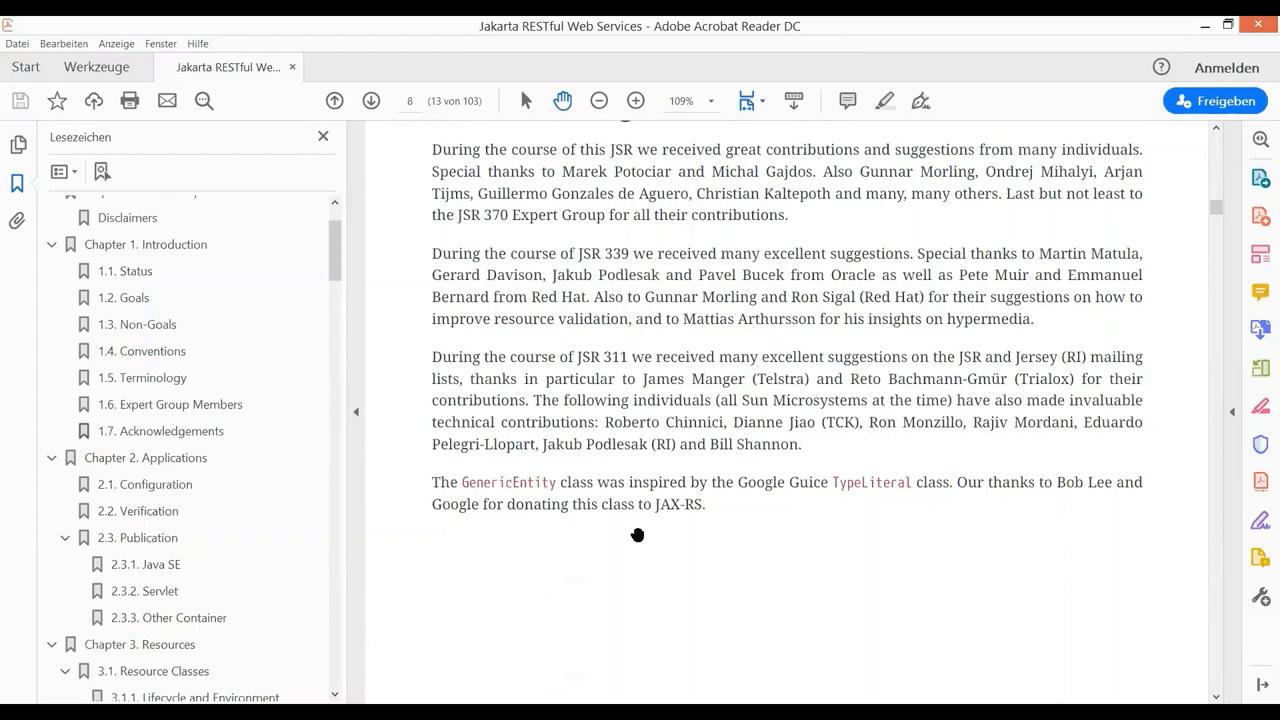
{"action": "mouse_move", "coordinate": [652, 588]}
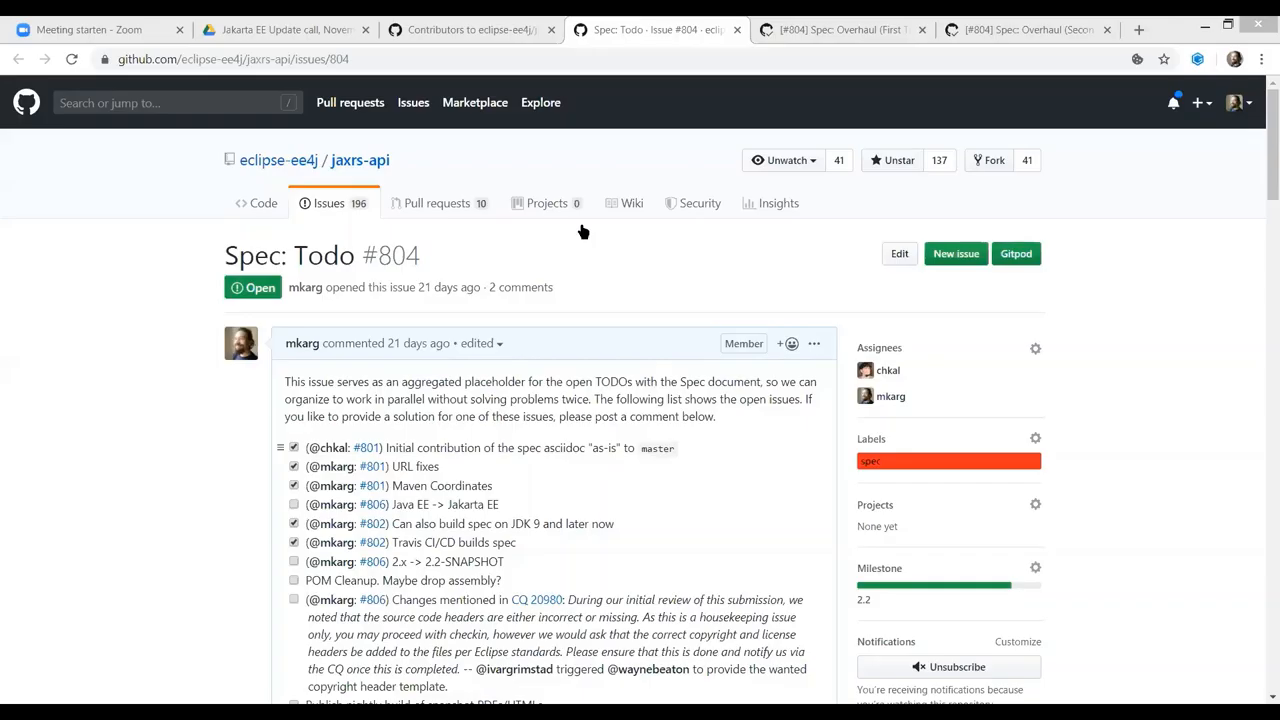
{"action": "mouse_move", "coordinate": [272, 228]}
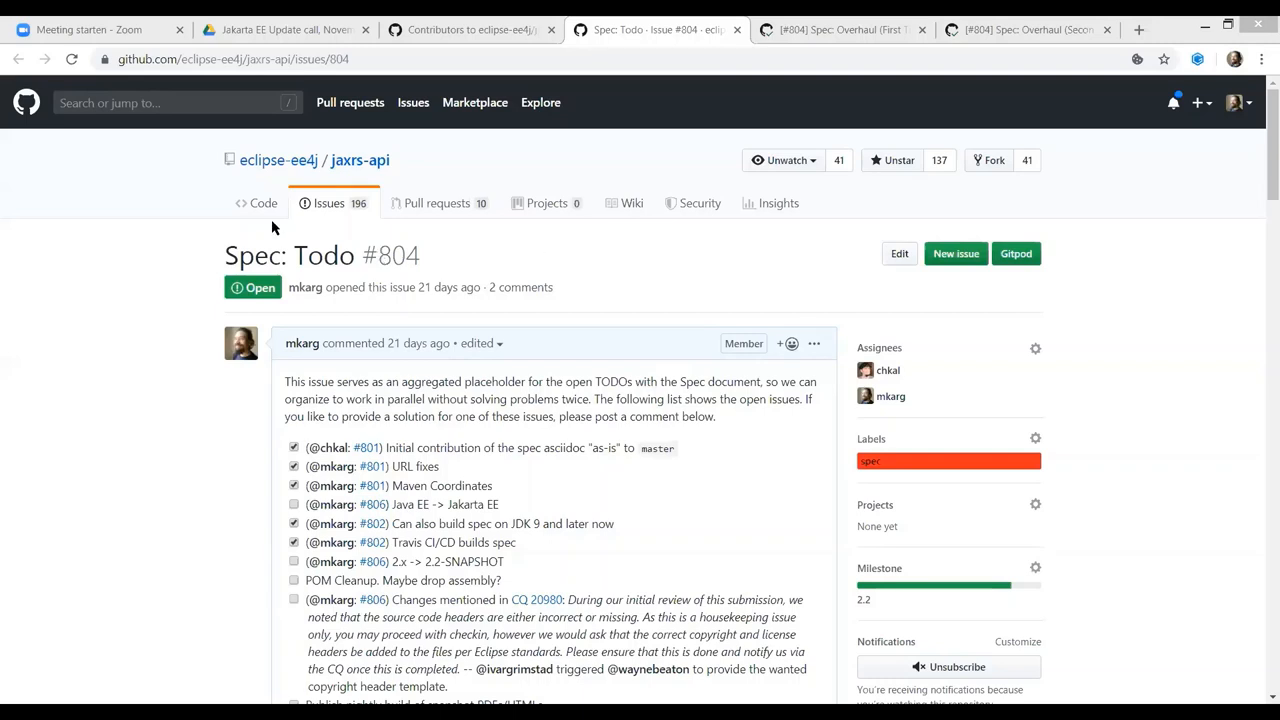
{"action": "mouse_move", "coordinate": [258, 212]}
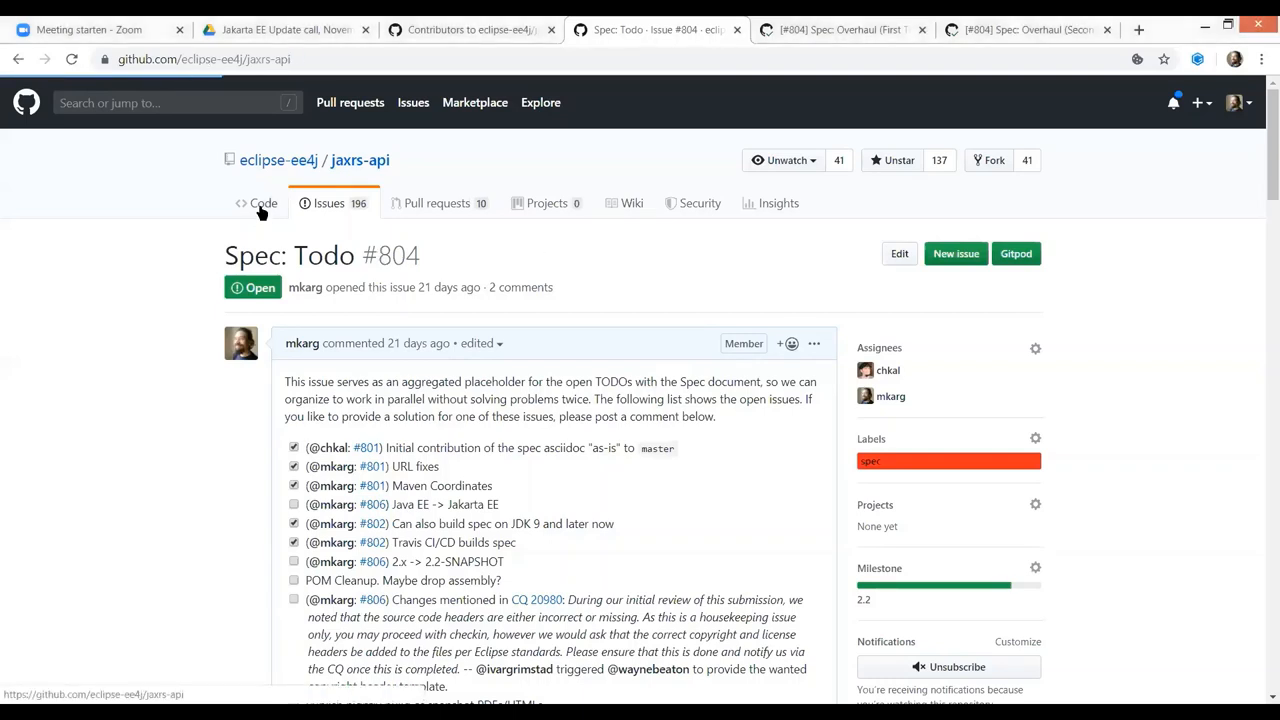
Go to the jaxrs-api code overview and show the jaxrs-spec folder with its README.
{"action": "left_click", "coordinate": [264, 204]}
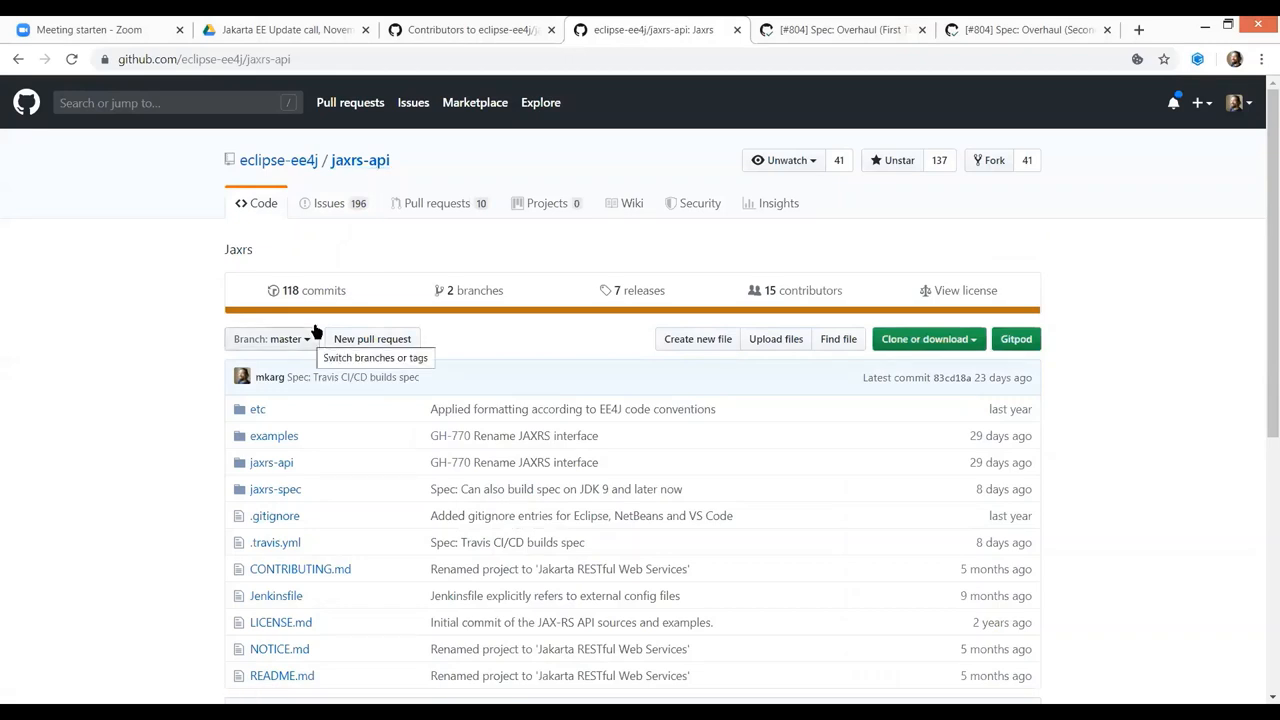
{"action": "mouse_move", "coordinate": [288, 344]}
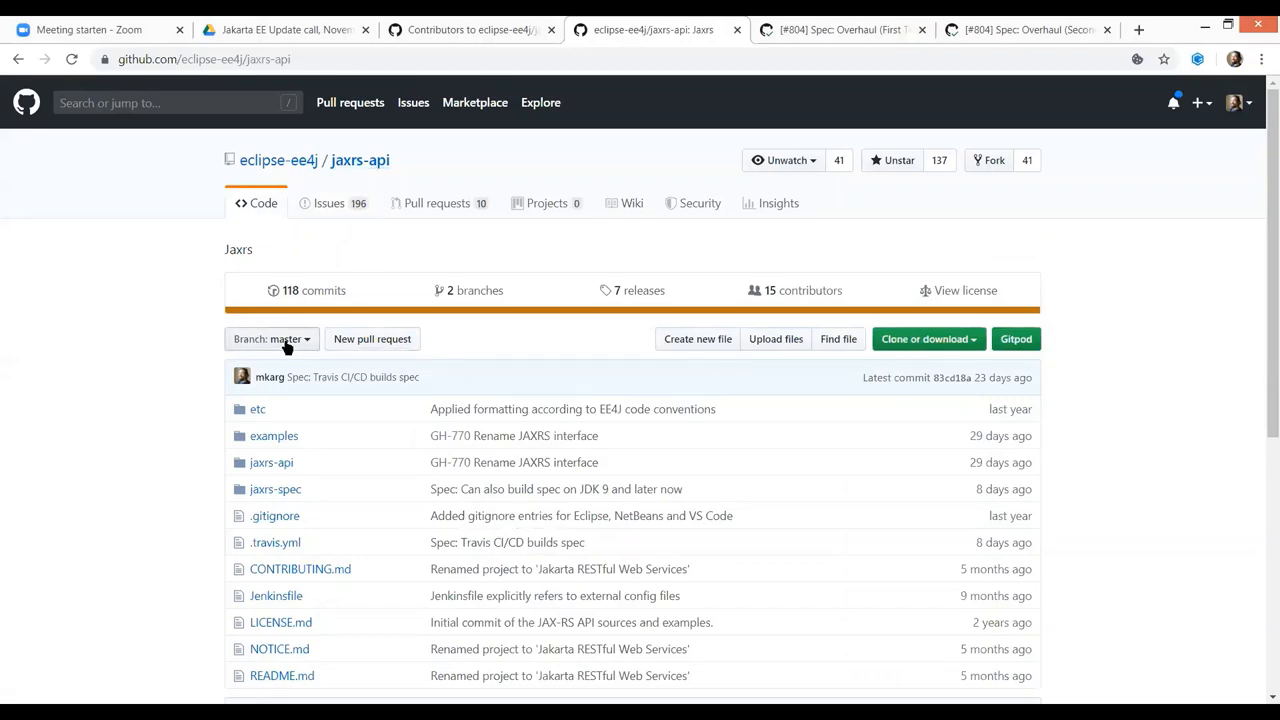
{"action": "mouse_move", "coordinate": [296, 338]}
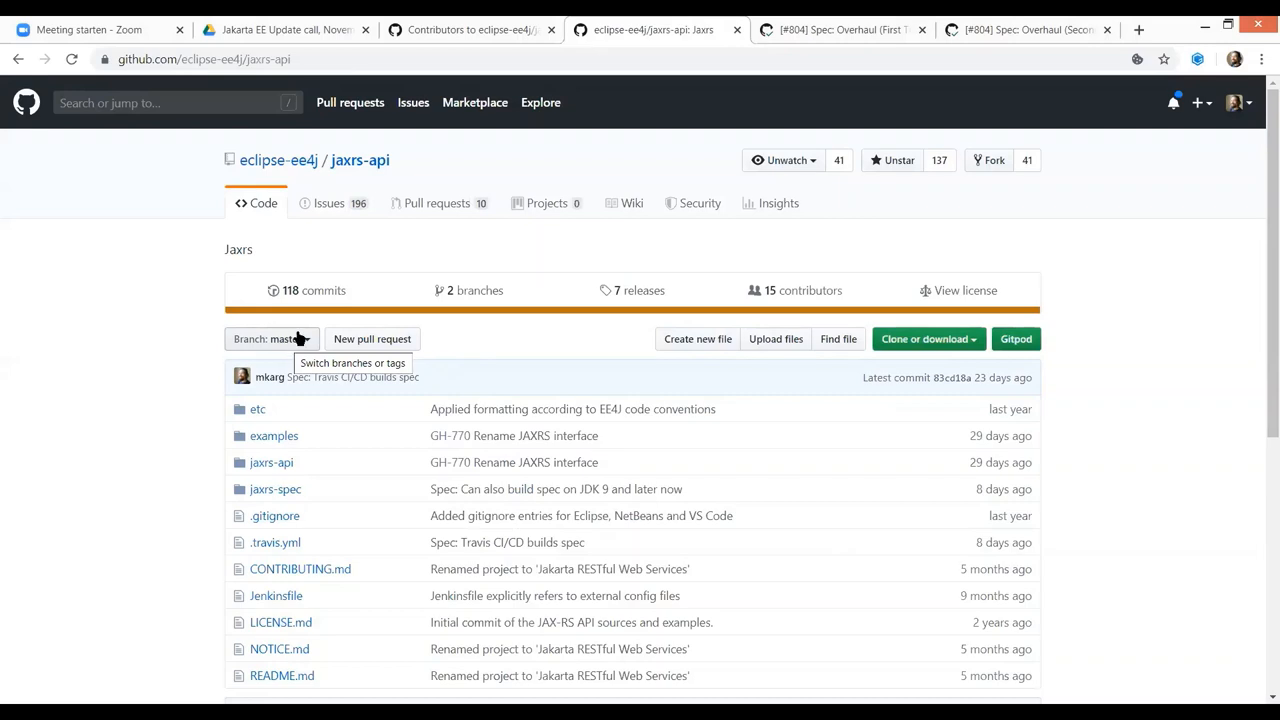
{"action": "mouse_move", "coordinate": [360, 260]}
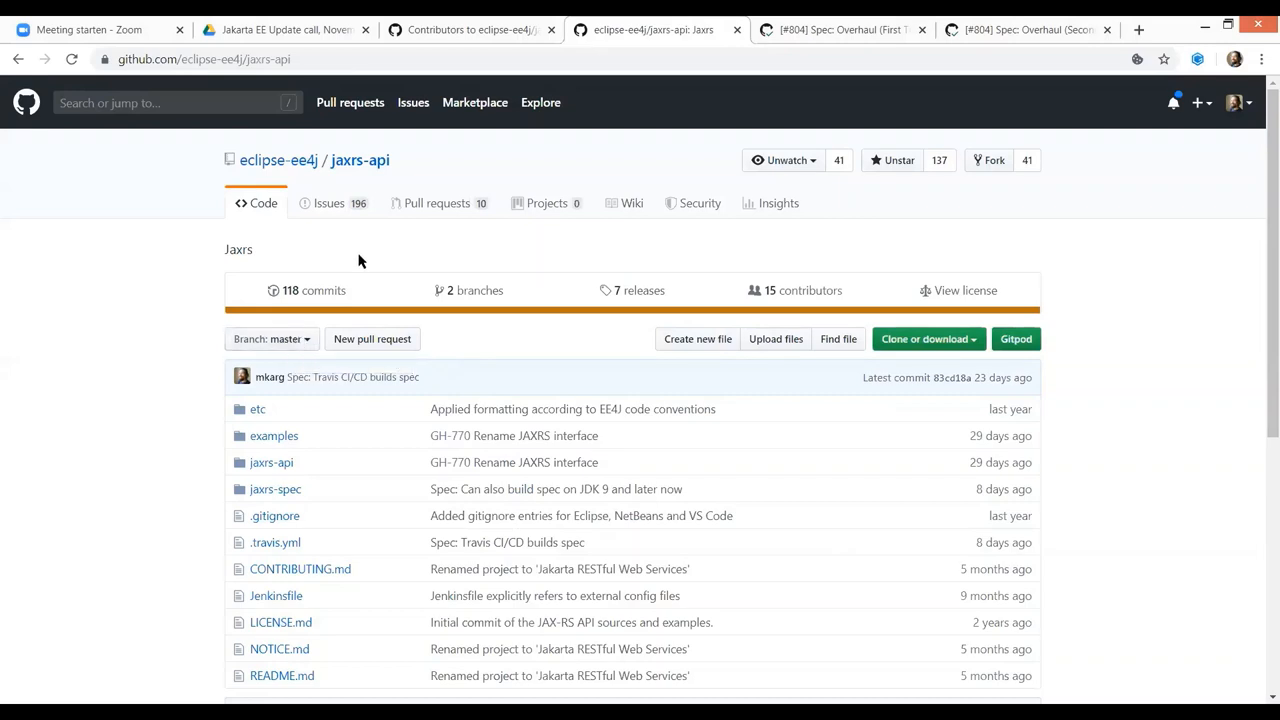
{"action": "mouse_move", "coordinate": [276, 488]}
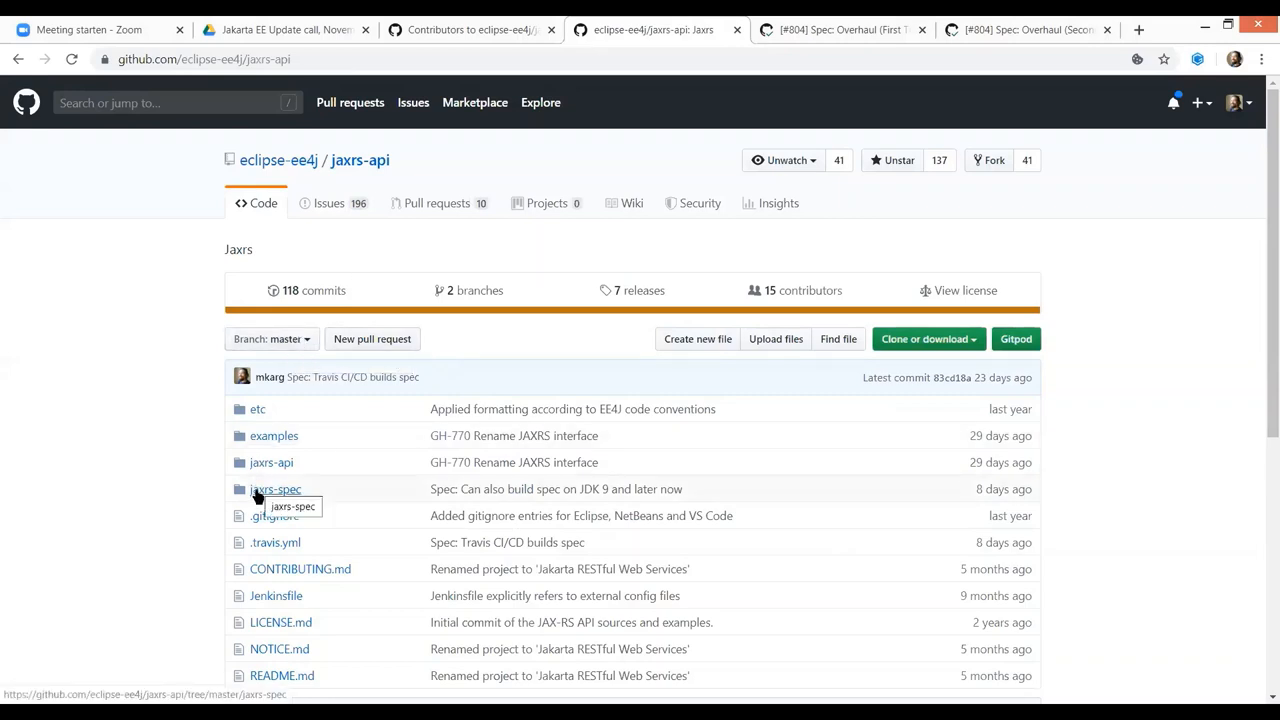
{"action": "left_click", "coordinate": [276, 488]}
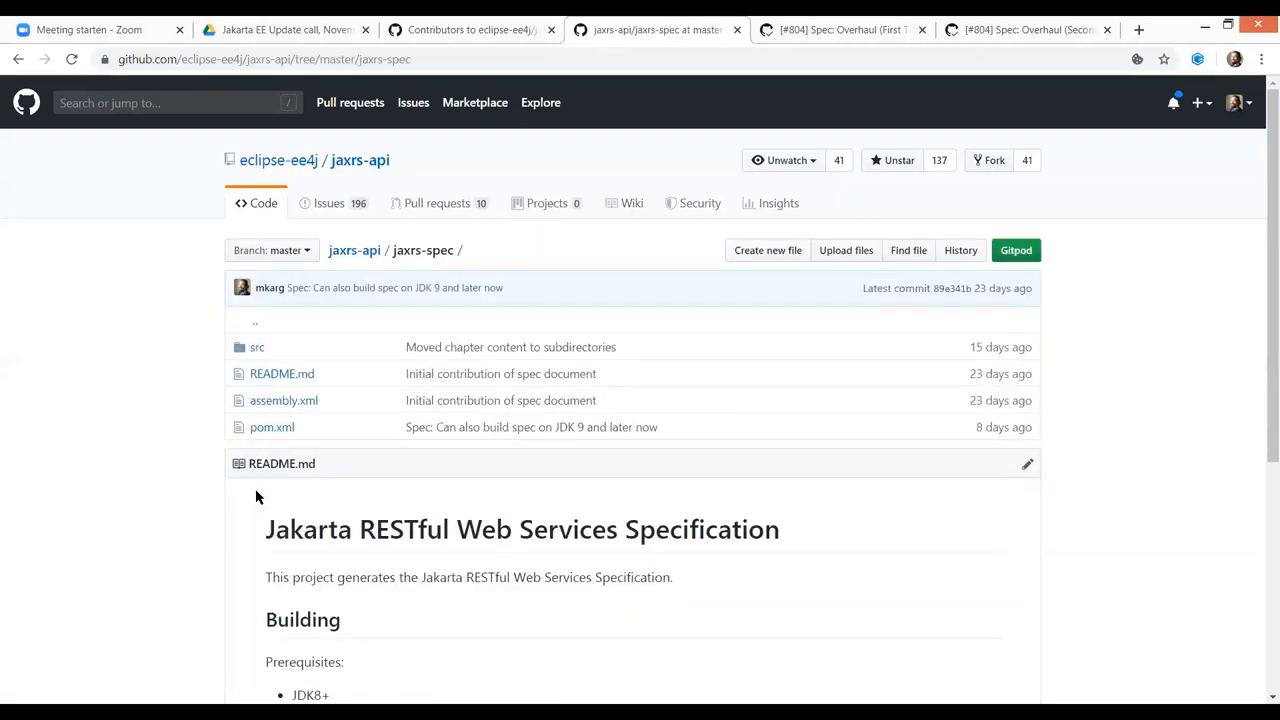
{"action": "mouse_move", "coordinate": [960, 410]}
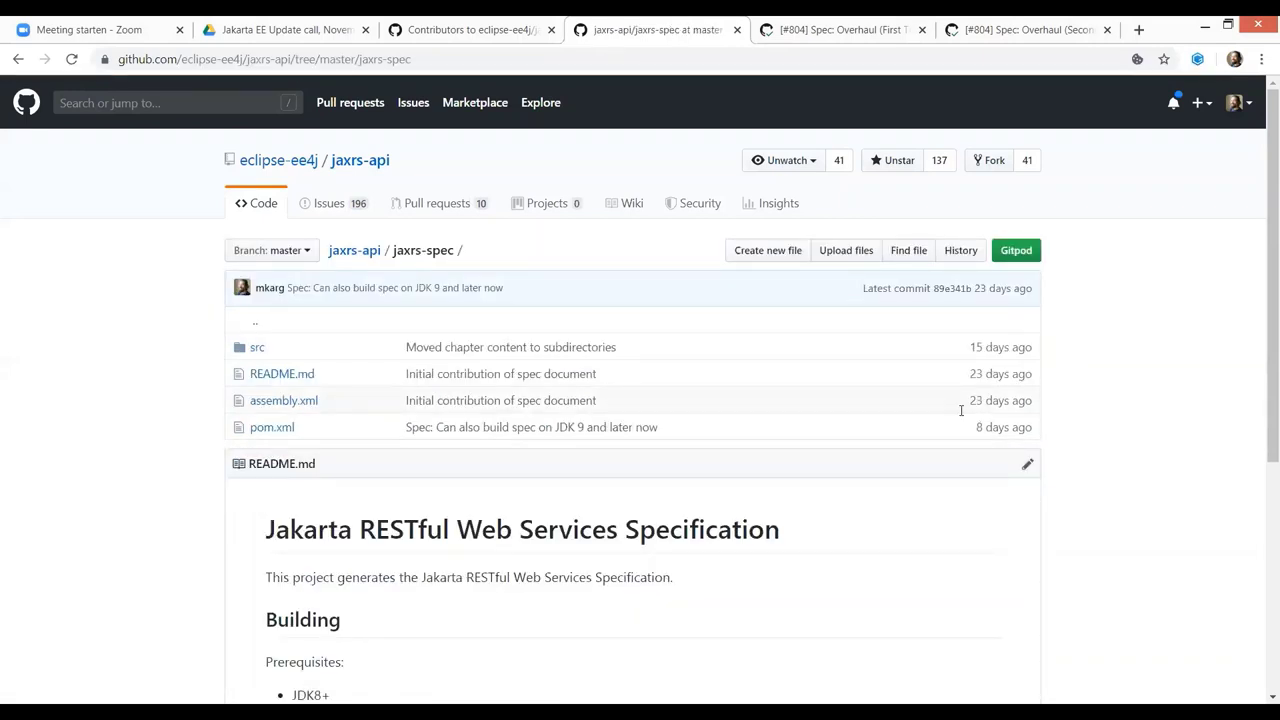
{"action": "mouse_move", "coordinate": [412, 190]}
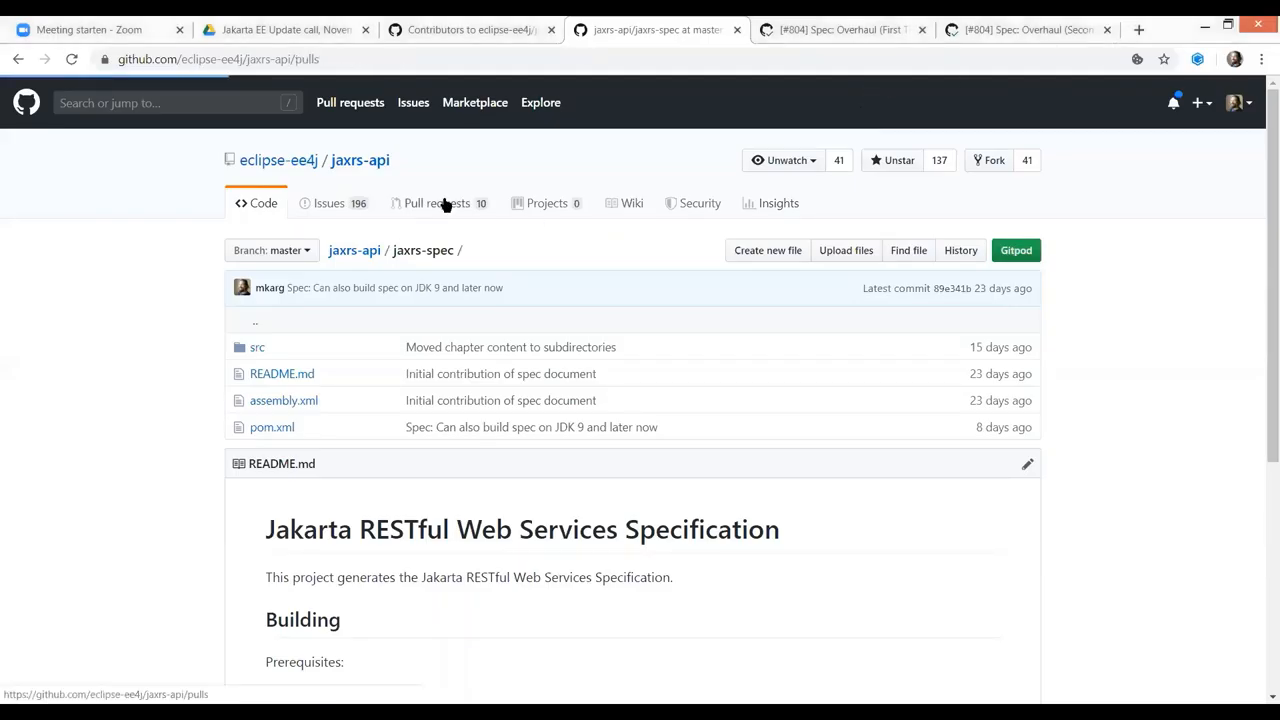
View pull request #806 Spec: Overhaul (First Tranche), then list the repository's 196 open issues.
{"action": "left_click", "coordinate": [436, 204]}
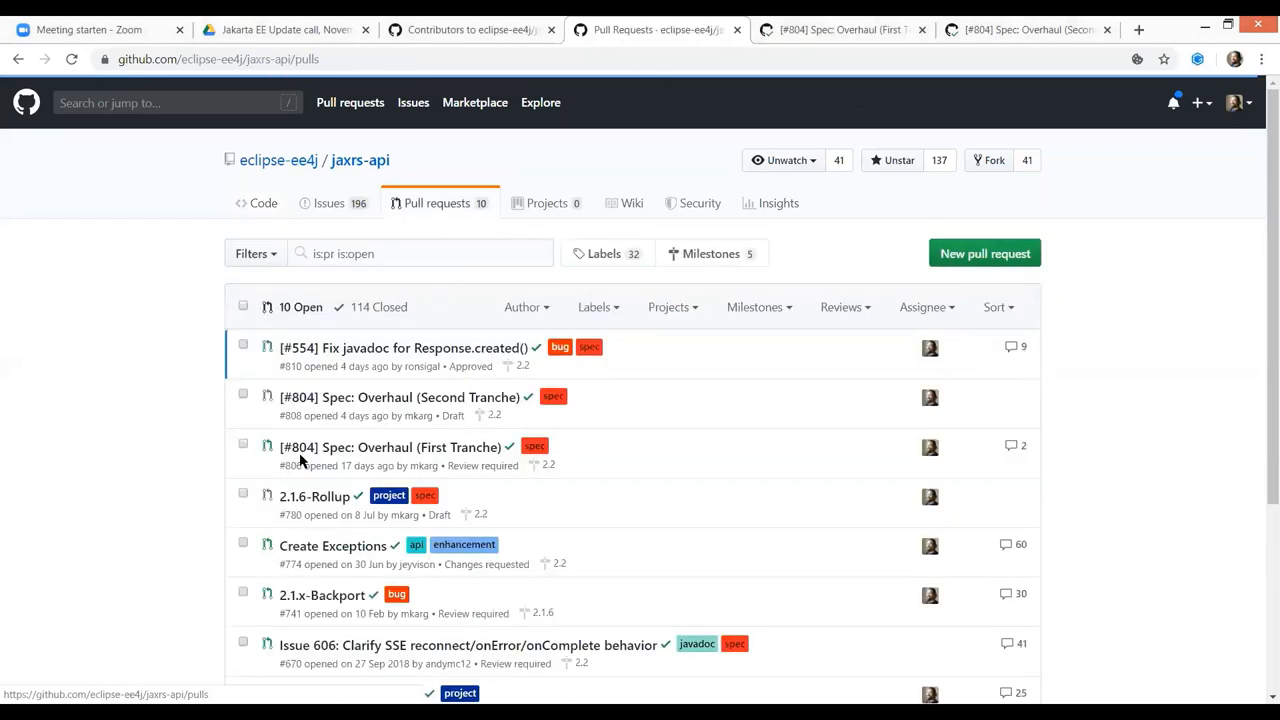
{"action": "mouse_move", "coordinate": [362, 448]}
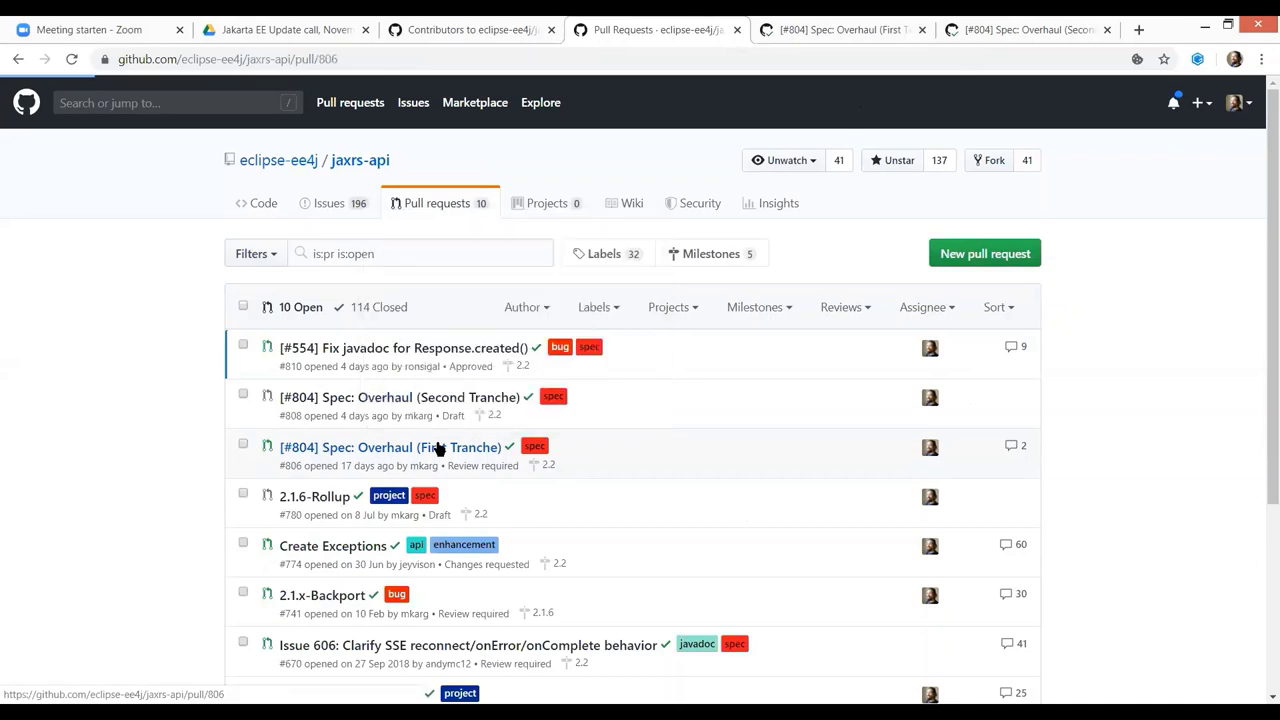
{"action": "left_click", "coordinate": [398, 448]}
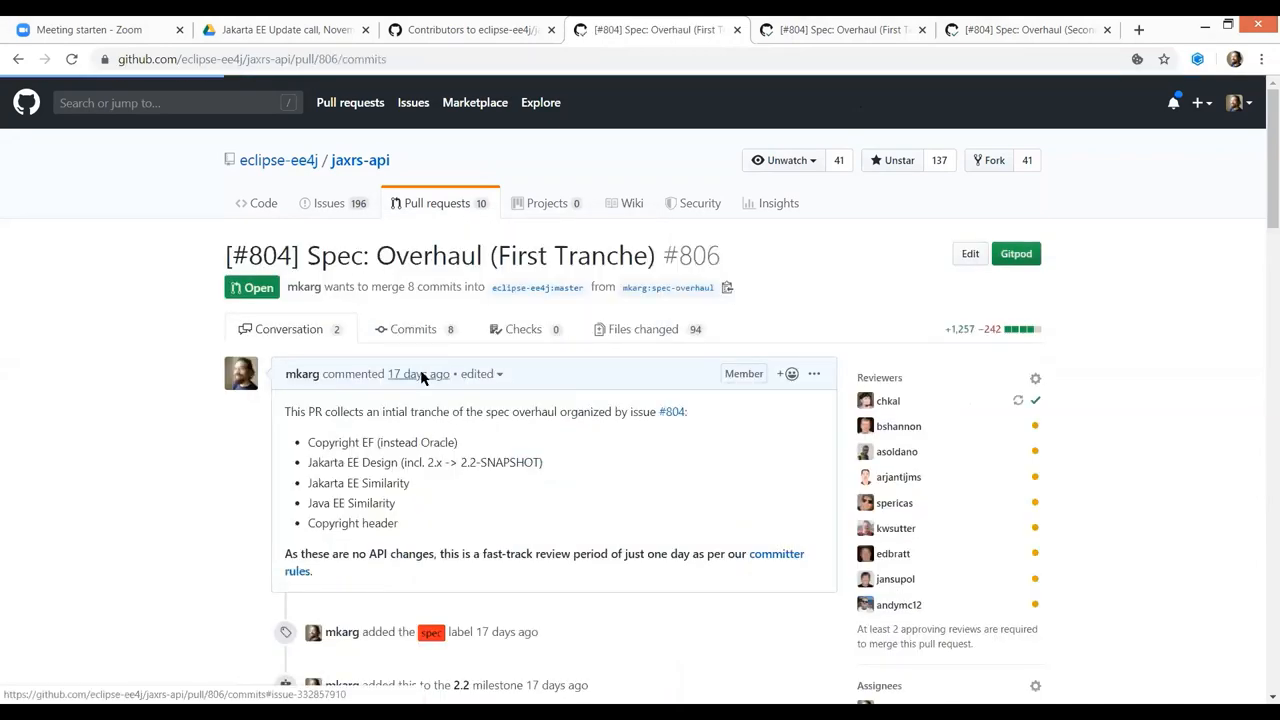
{"action": "left_click", "coordinate": [412, 328]}
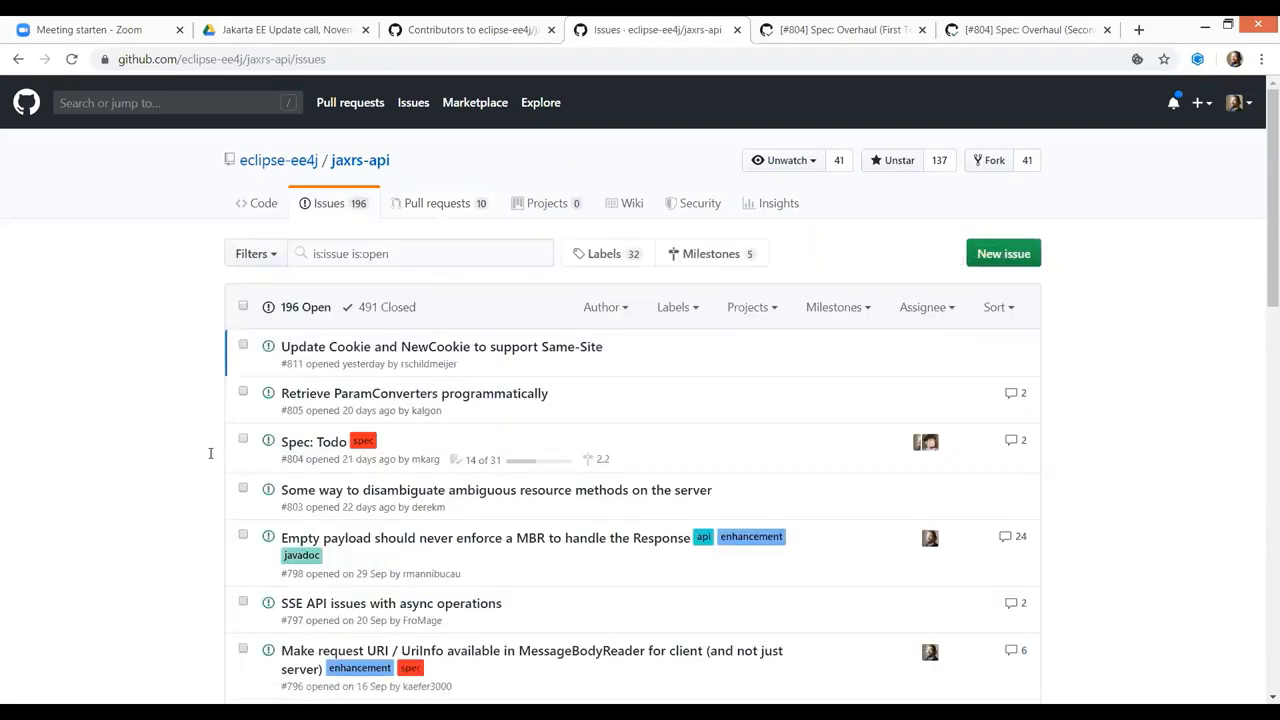
{"action": "mouse_move", "coordinate": [302, 442]}
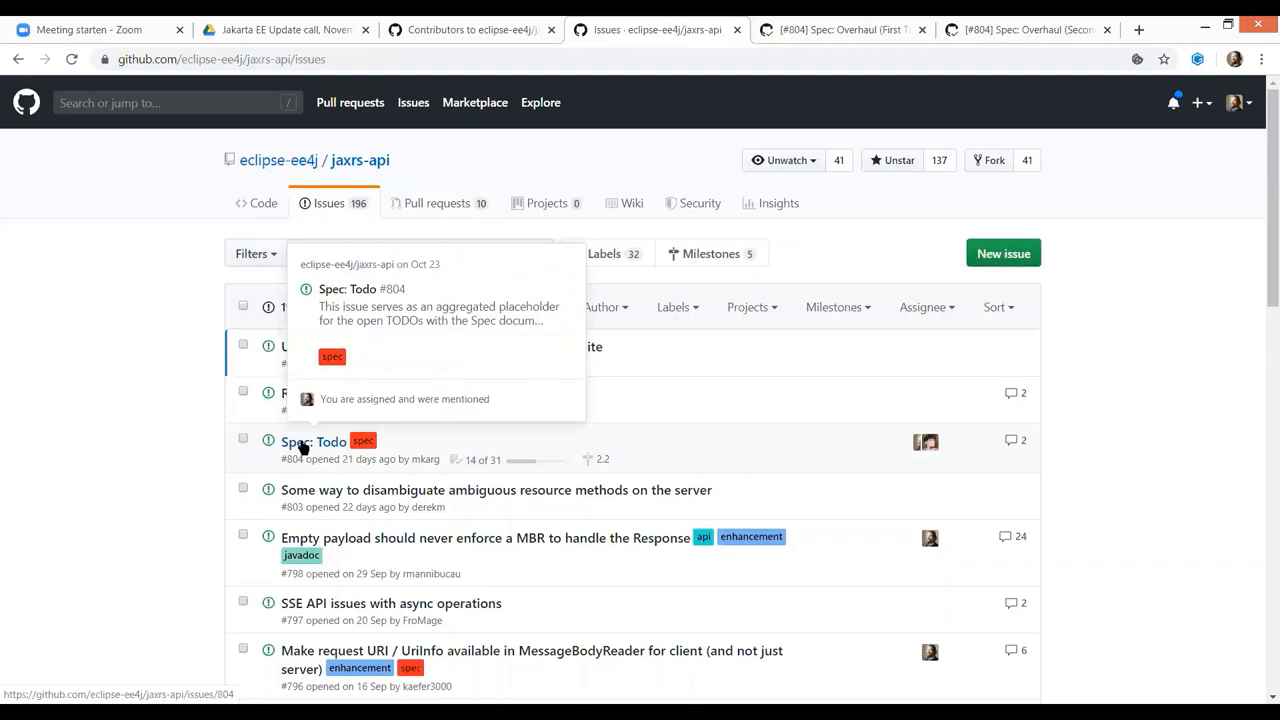
Read through Spec: Todo issue #804's checklist, briefly showing and dismissing the comment's ... menu.
{"action": "left_click", "coordinate": [312, 442]}
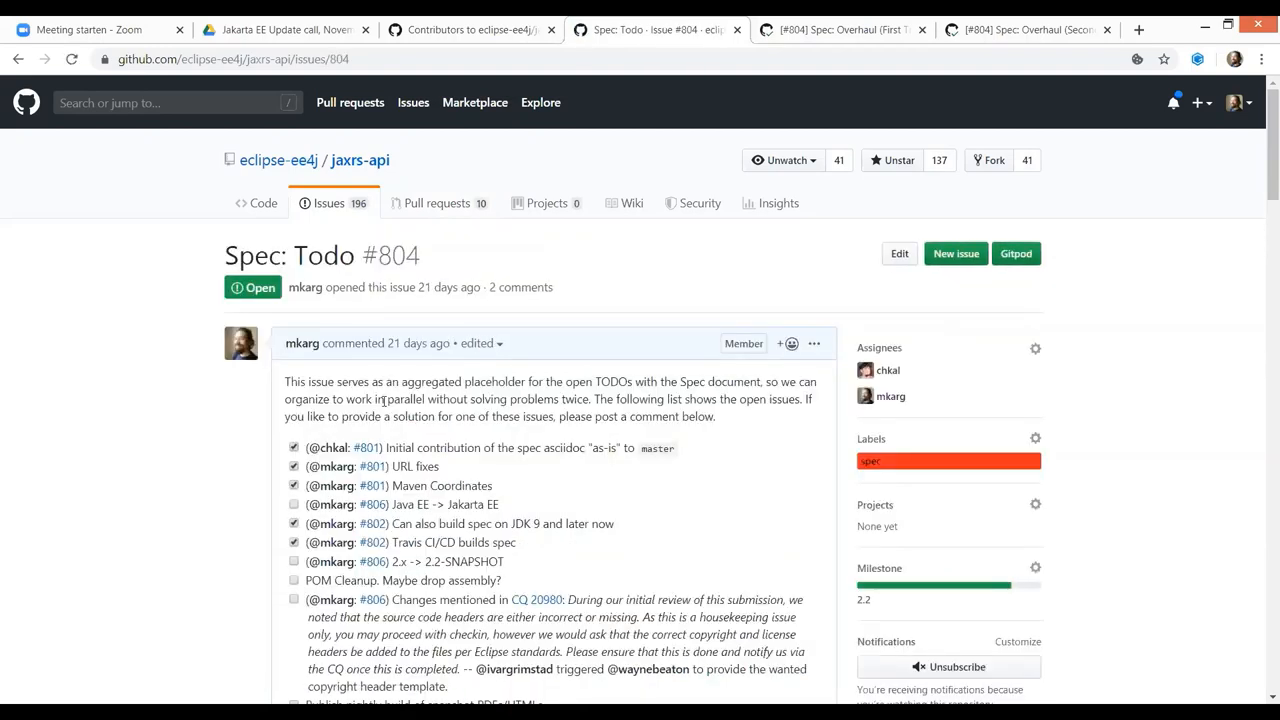
{"action": "scroll", "scroll_direction": "down", "scroll_amount": 3}
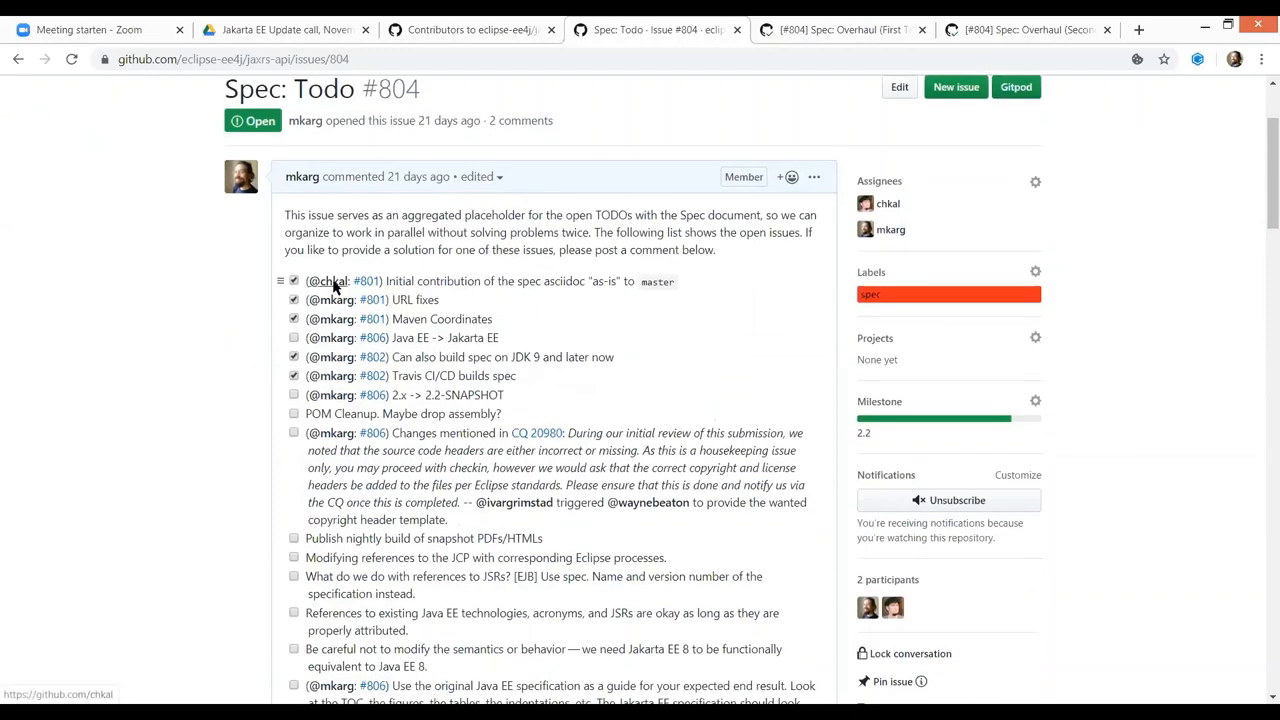
{"action": "scroll", "scroll_direction": "down", "scroll_amount": 3}
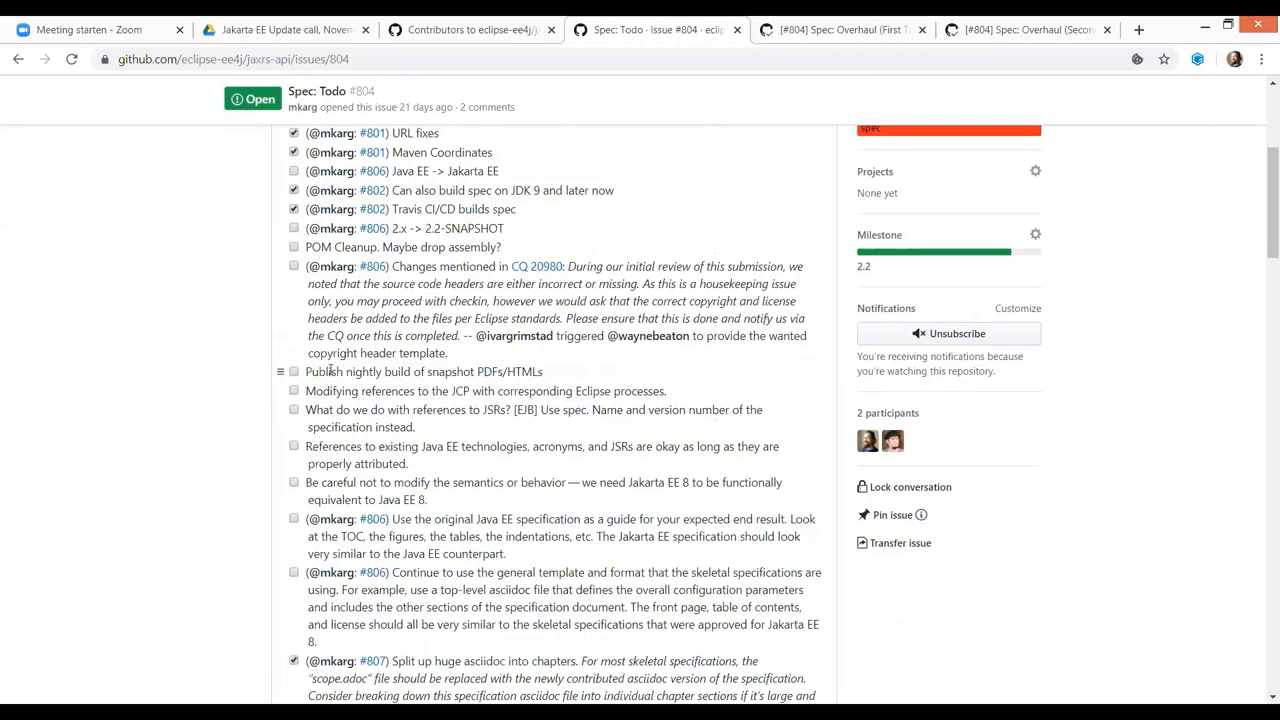
{"action": "scroll", "scroll_direction": "up", "scroll_amount": 3}
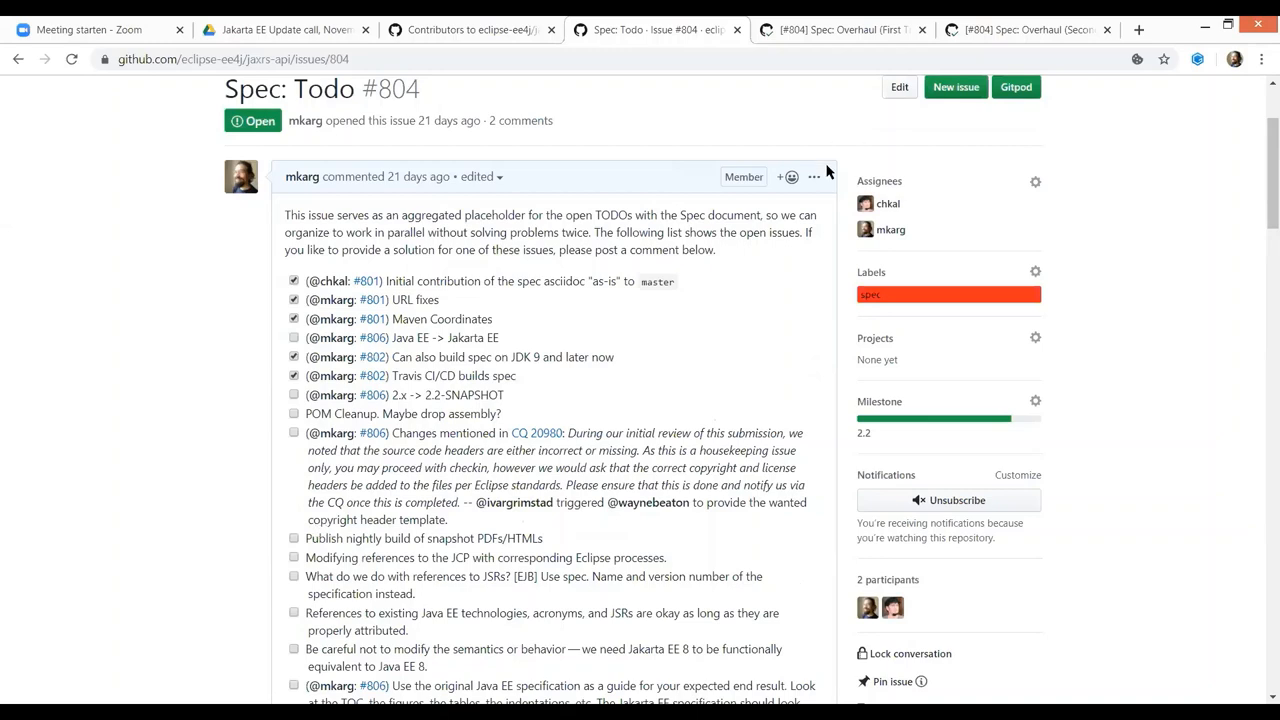
{"action": "left_click", "coordinate": [814, 176]}
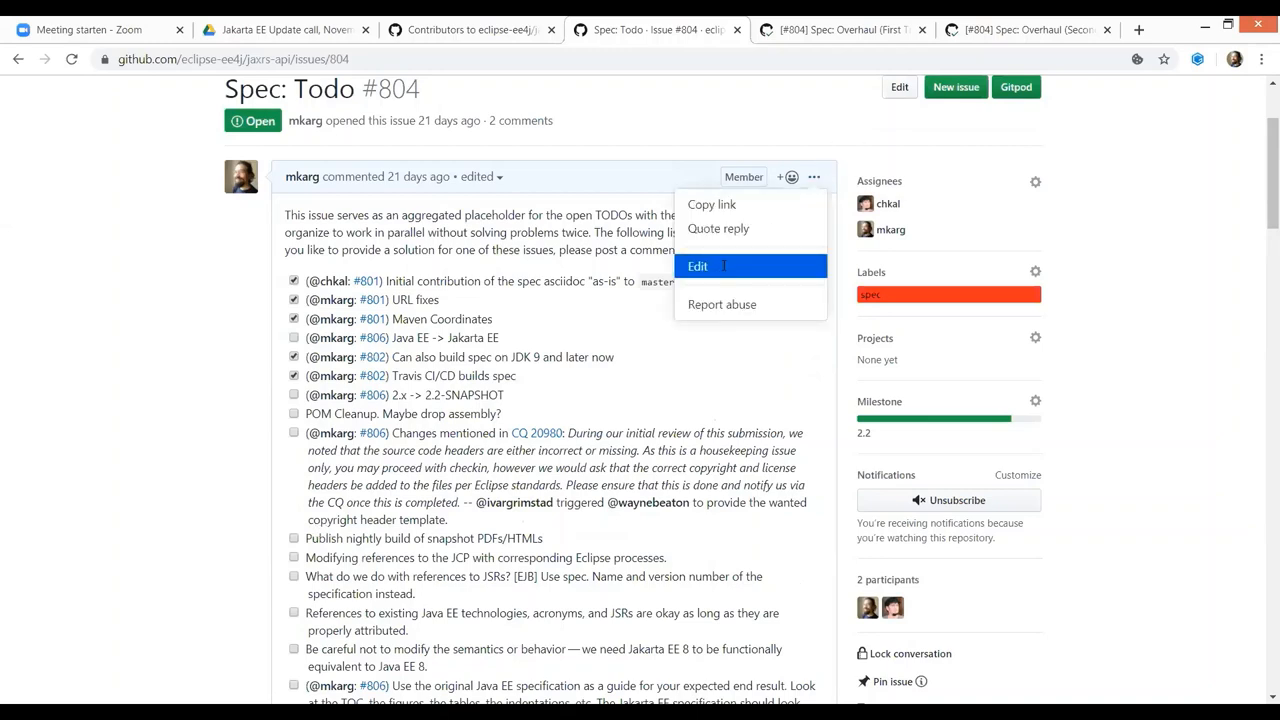
{"action": "left_click", "coordinate": [696, 266]}
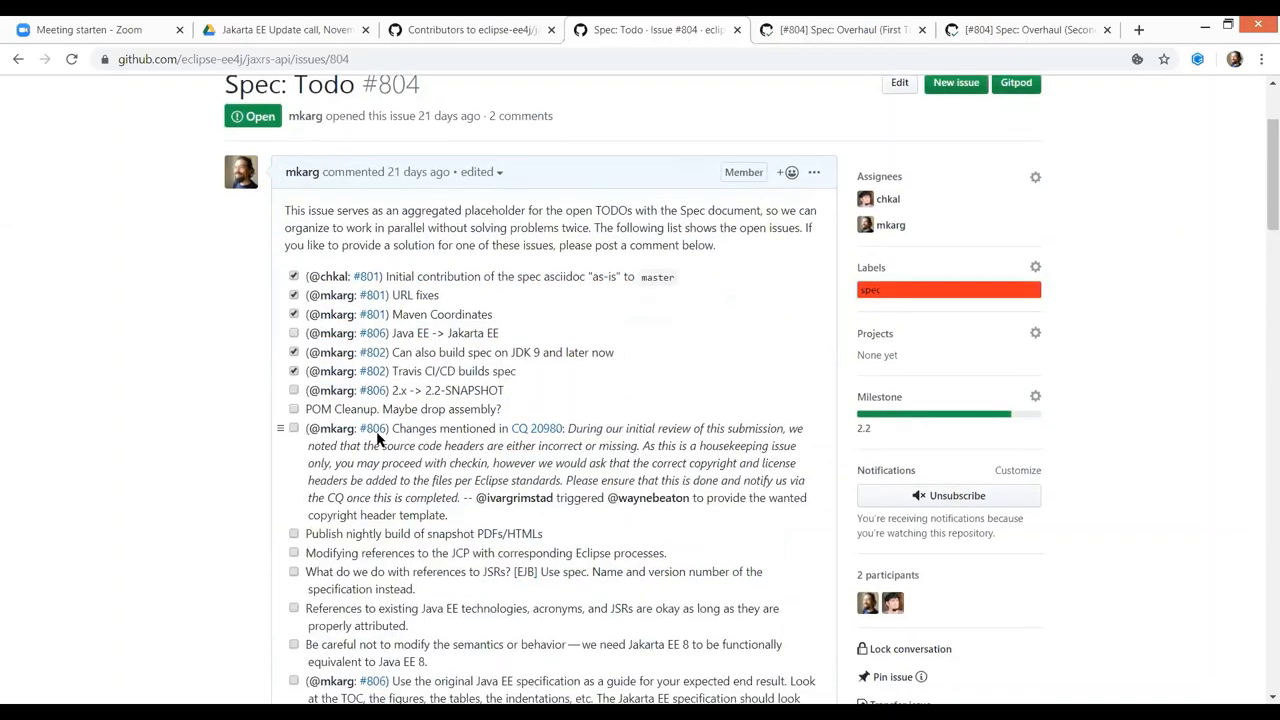
{"action": "scroll", "scroll_direction": "down", "scroll_amount": 3}
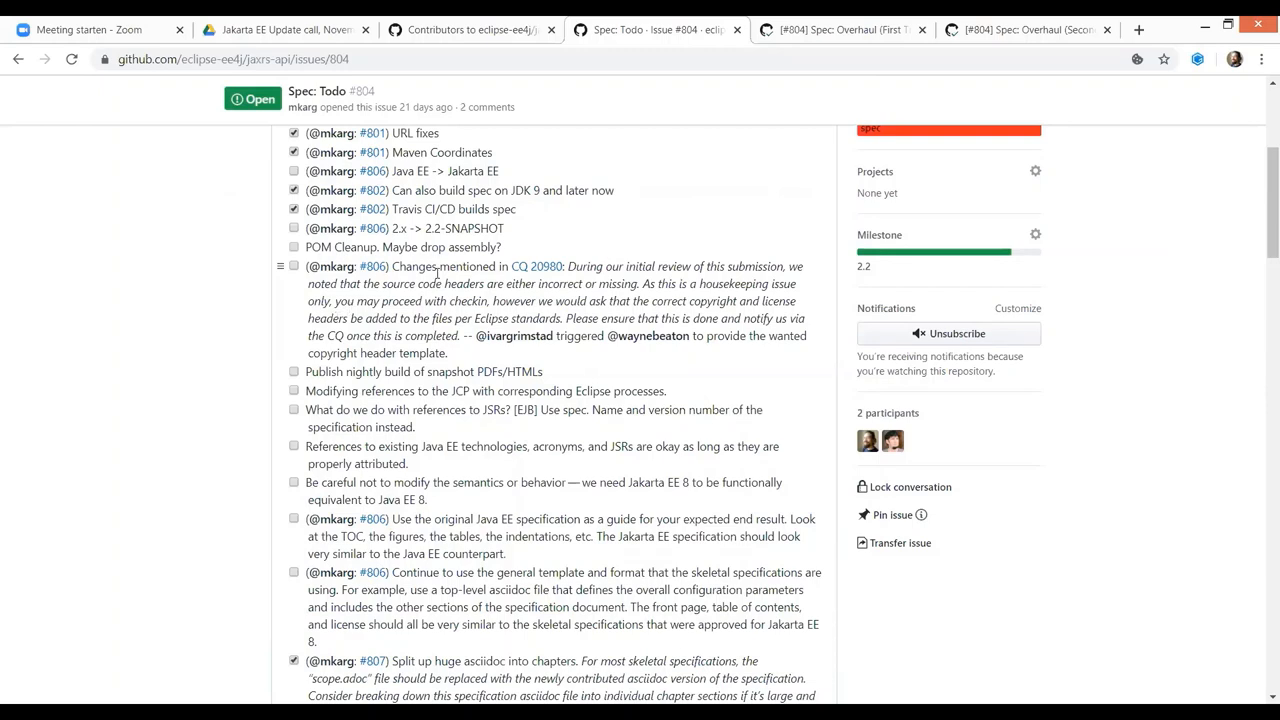
Switch to the pull request #806 tab to review its spec changes and reviewers.
{"action": "left_click", "coordinate": [840, 30]}
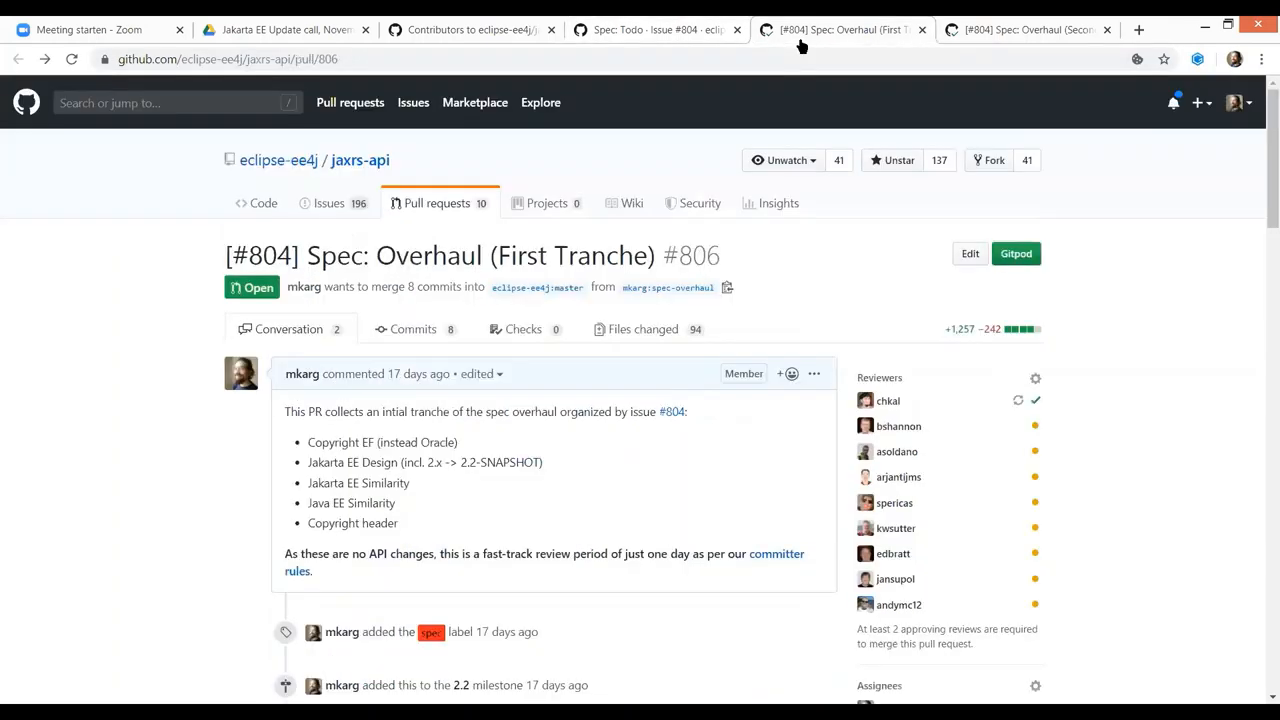
{"action": "mouse_move", "coordinate": [824, 292]}
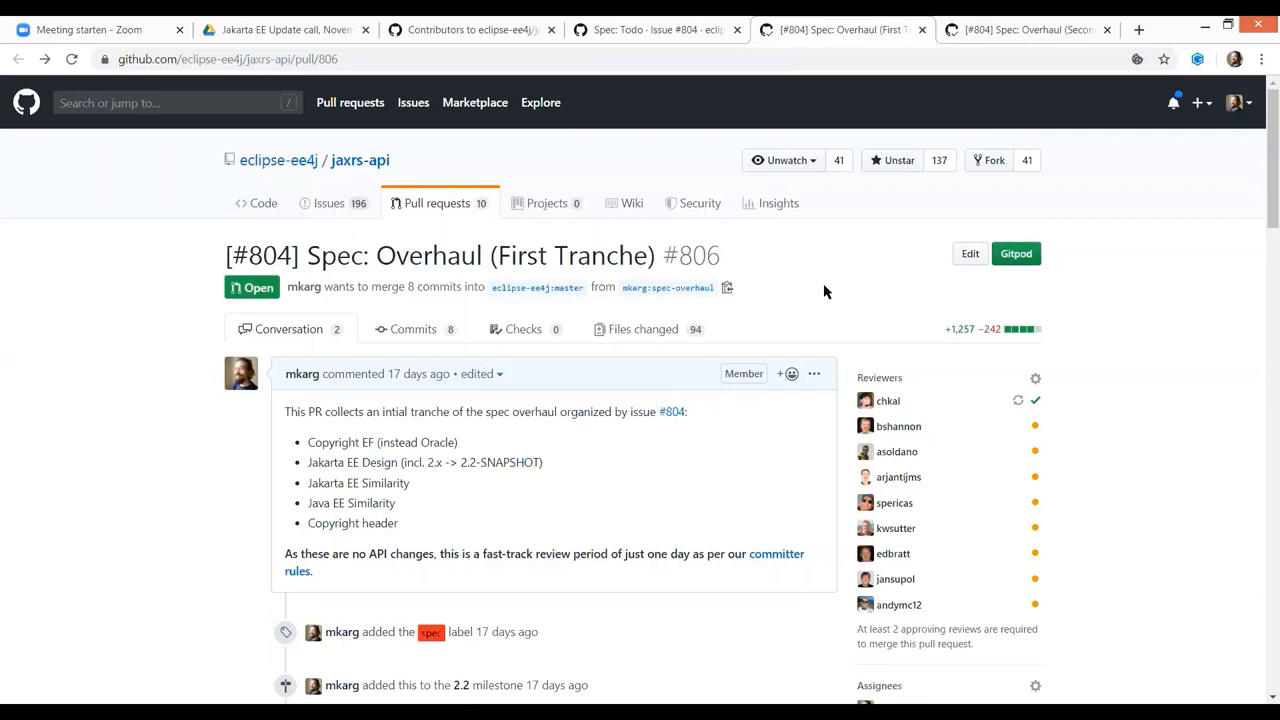
{"action": "mouse_move", "coordinate": [868, 304]}
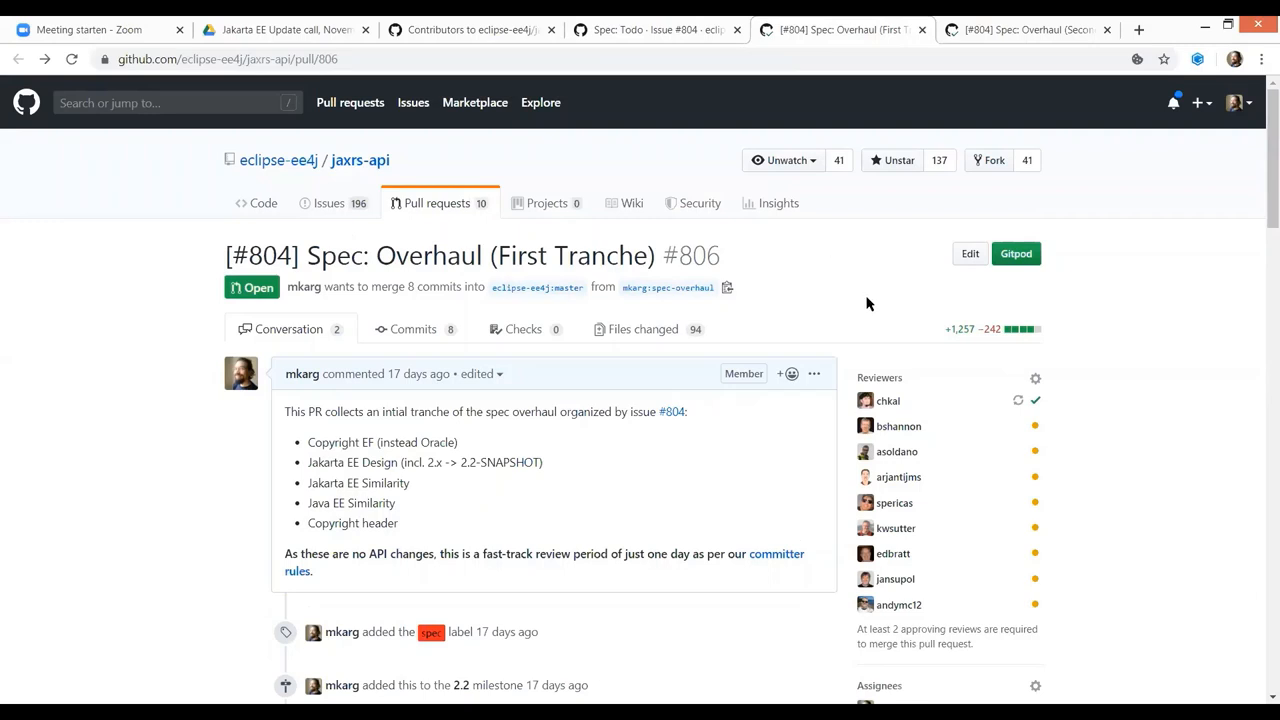
{"action": "mouse_move", "coordinate": [850, 264]}
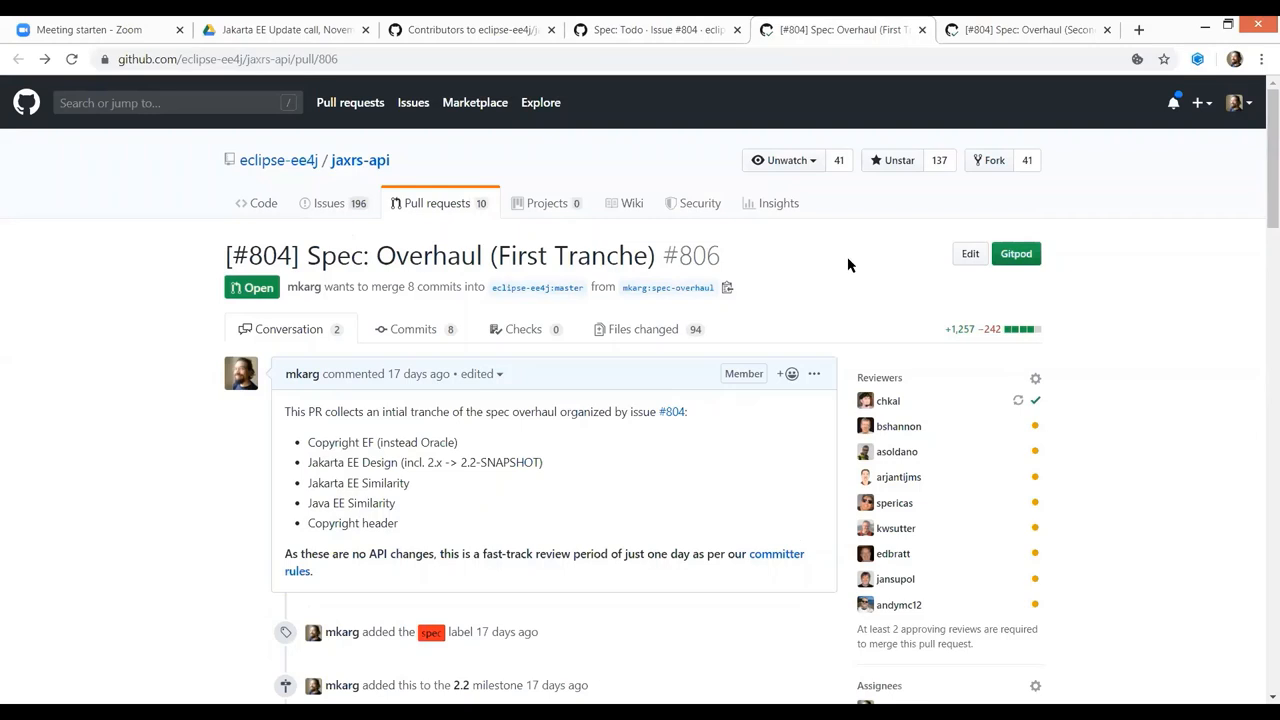
{"action": "mouse_move", "coordinate": [872, 406]}
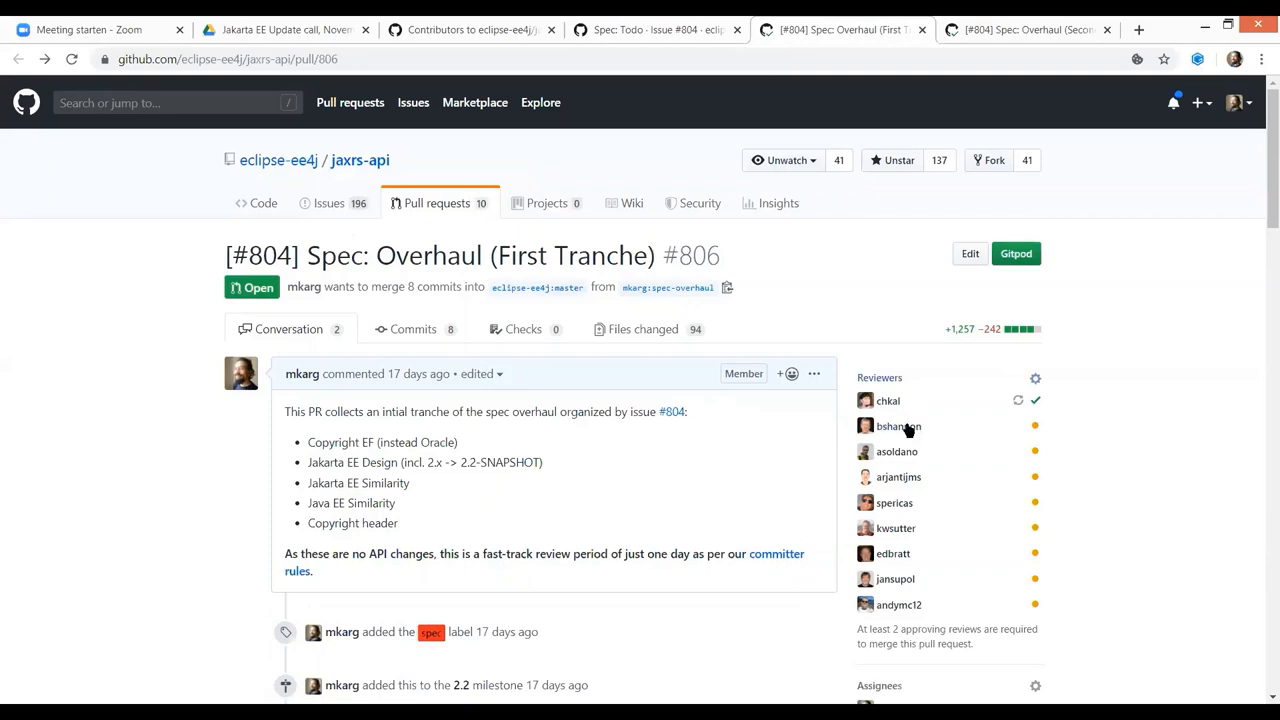
{"action": "mouse_move", "coordinate": [900, 548]}
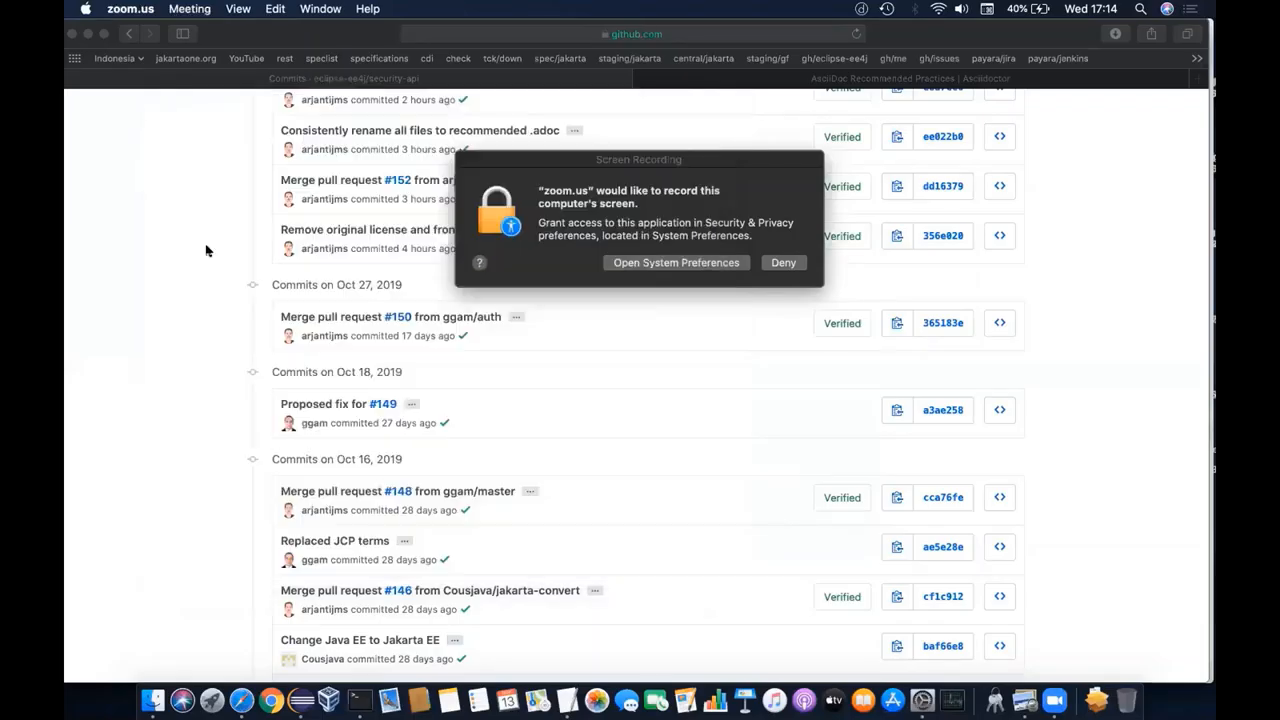
{"action": "mouse_move", "coordinate": [770, 248]}
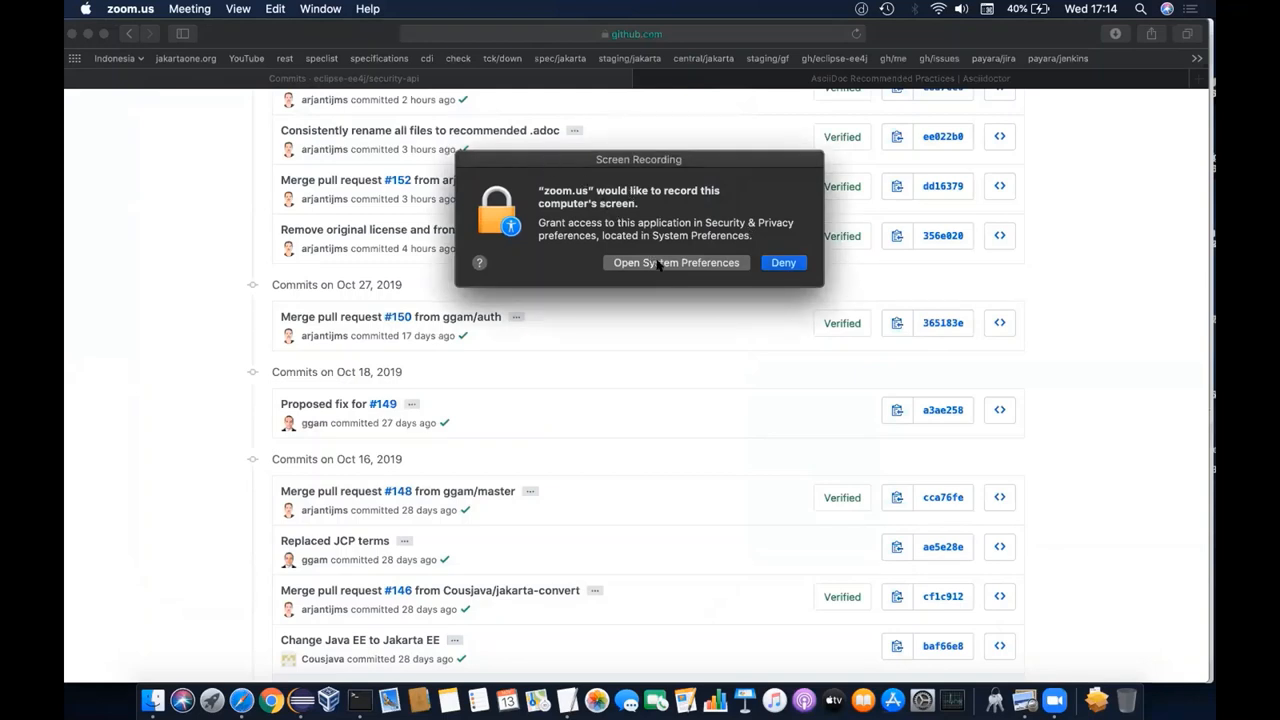
{"action": "left_click", "coordinate": [784, 262]}
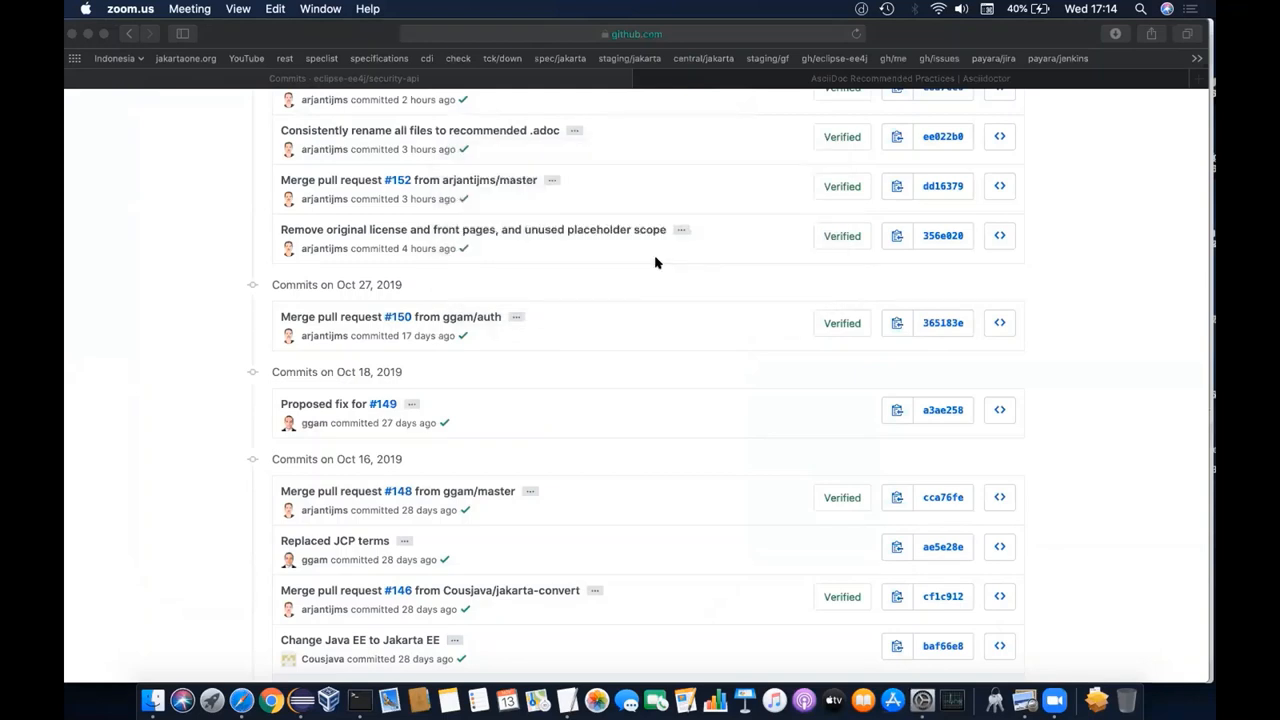
{"action": "mouse_move", "coordinate": [520, 188]}
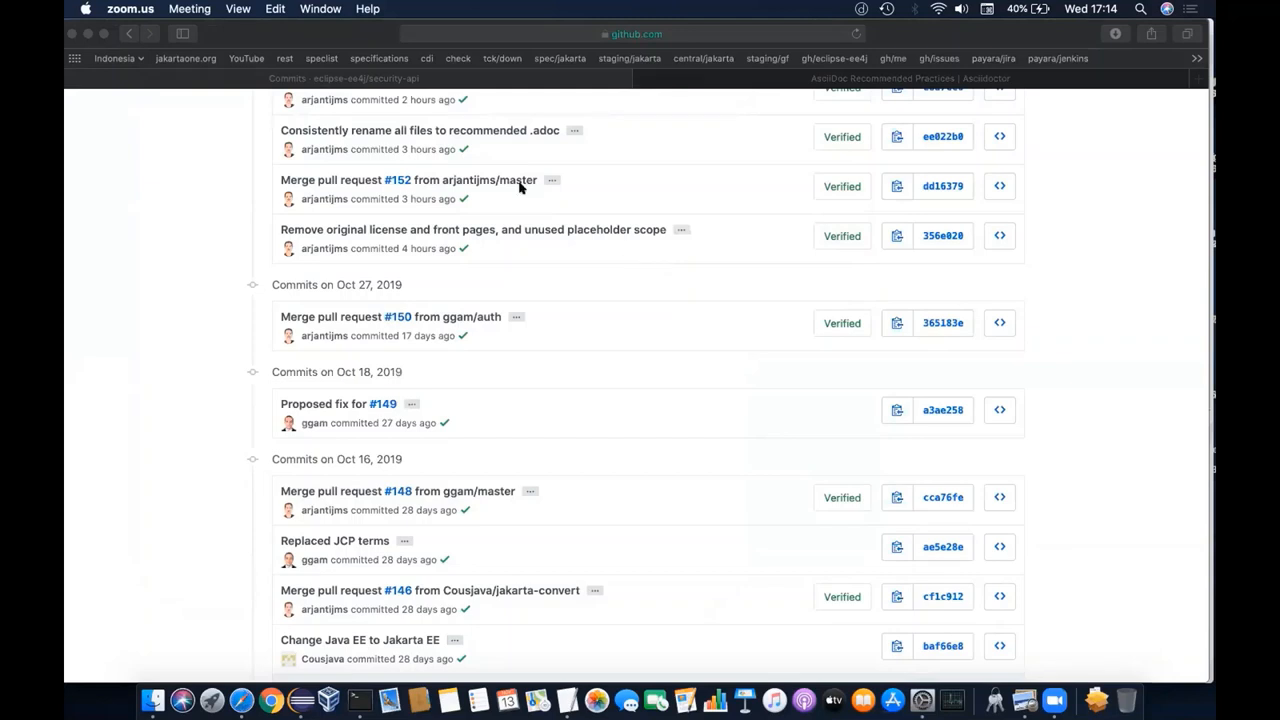
{"action": "mouse_move", "coordinate": [186, 110]}
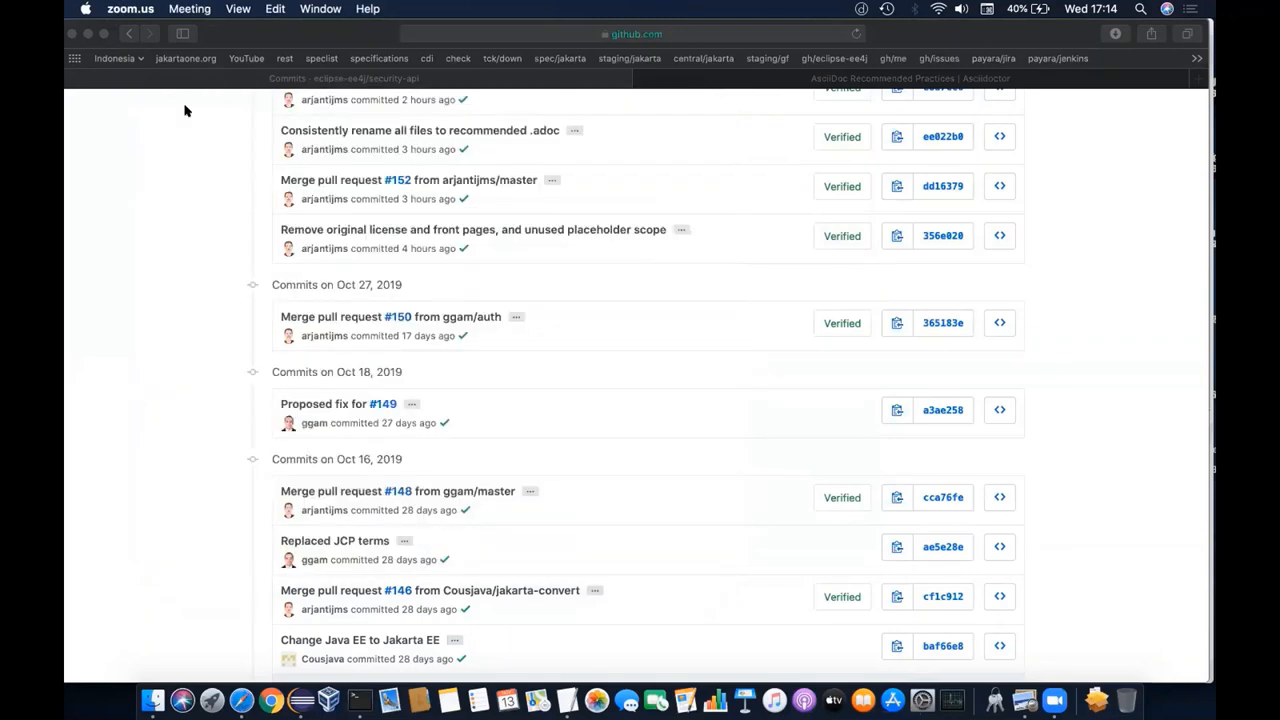
{"action": "mouse_move", "coordinate": [208, 140]}
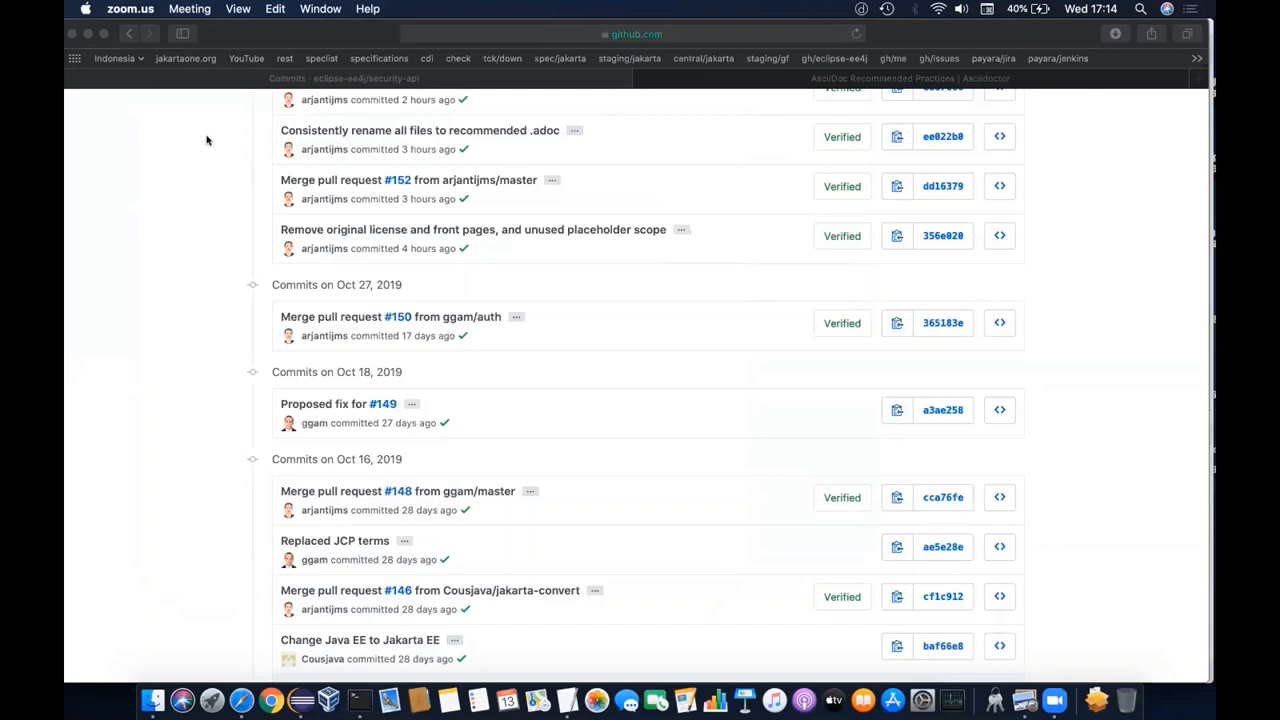
{"action": "mouse_move", "coordinate": [1052, 644]}
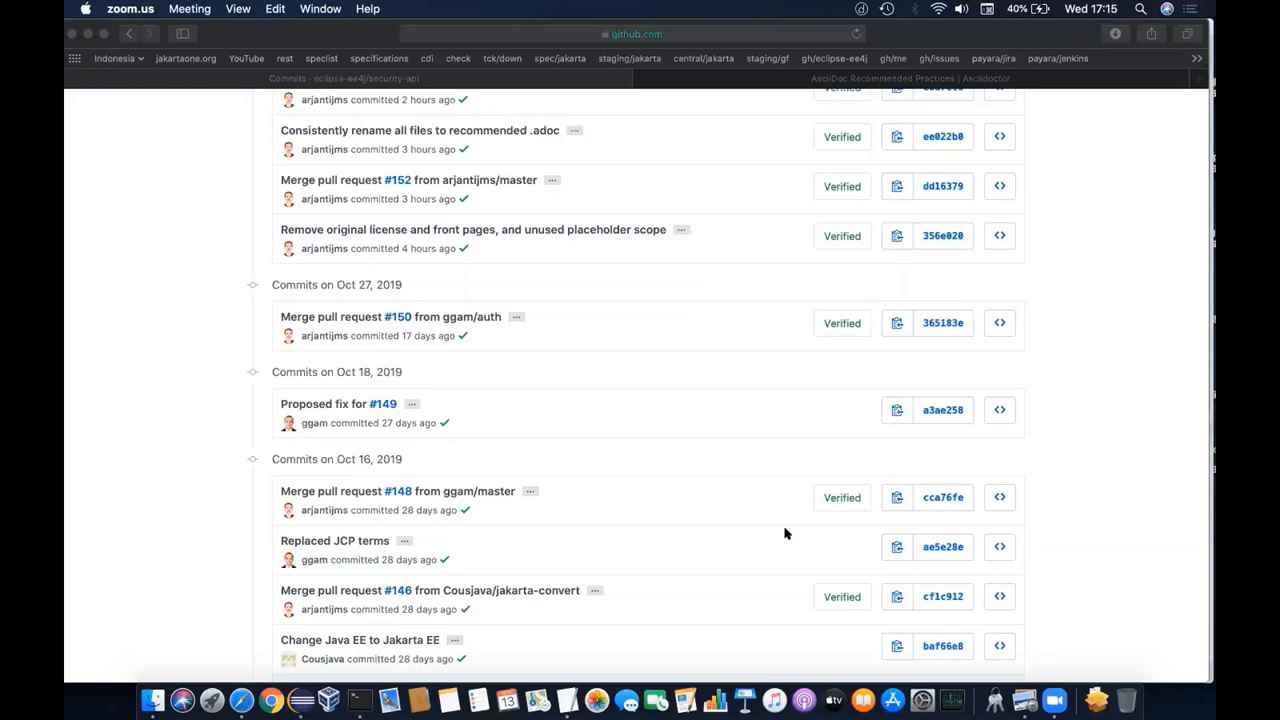
{"action": "mouse_move", "coordinate": [1056, 692]}
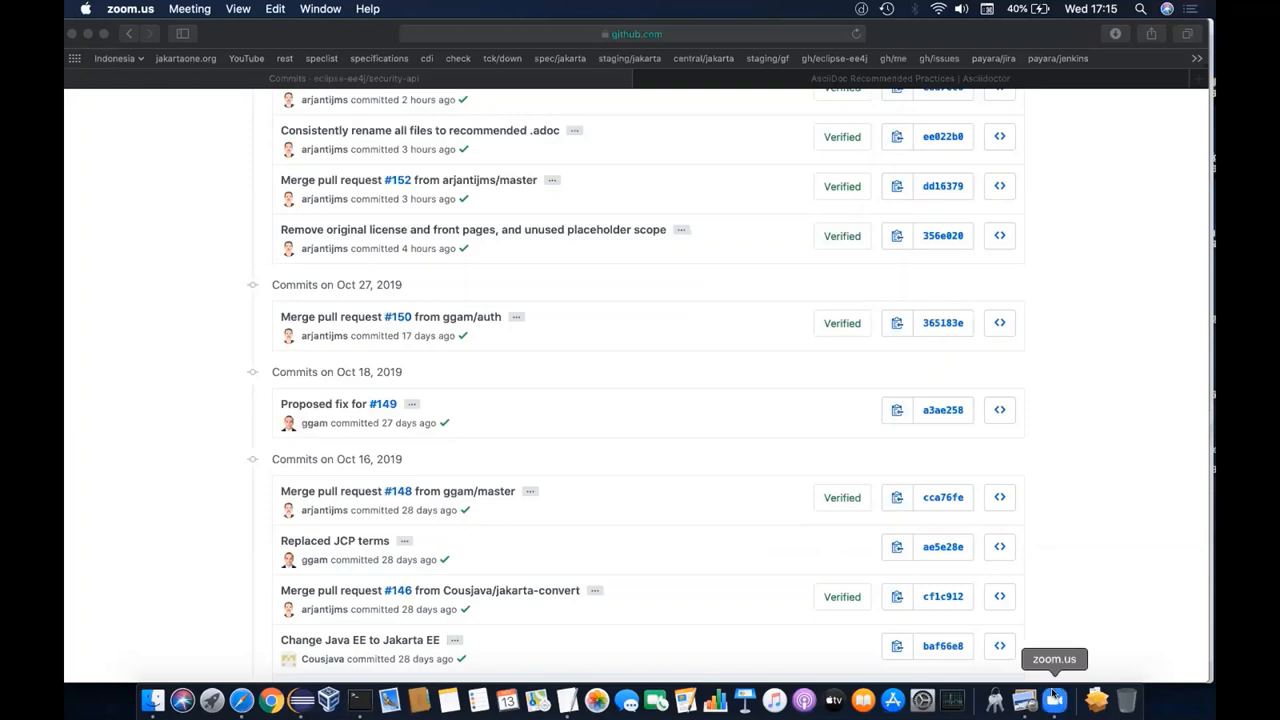
{"action": "mouse_move", "coordinate": [516, 260]}
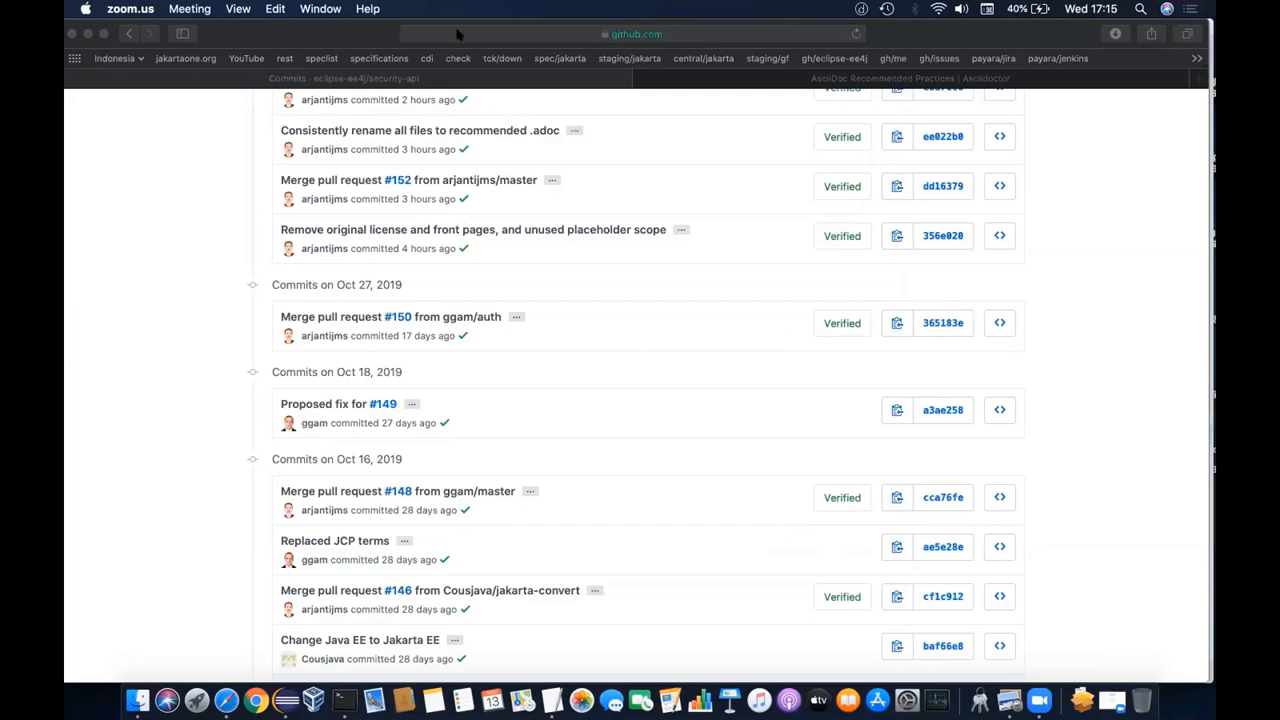
{"action": "mouse_move", "coordinate": [364, 38]}
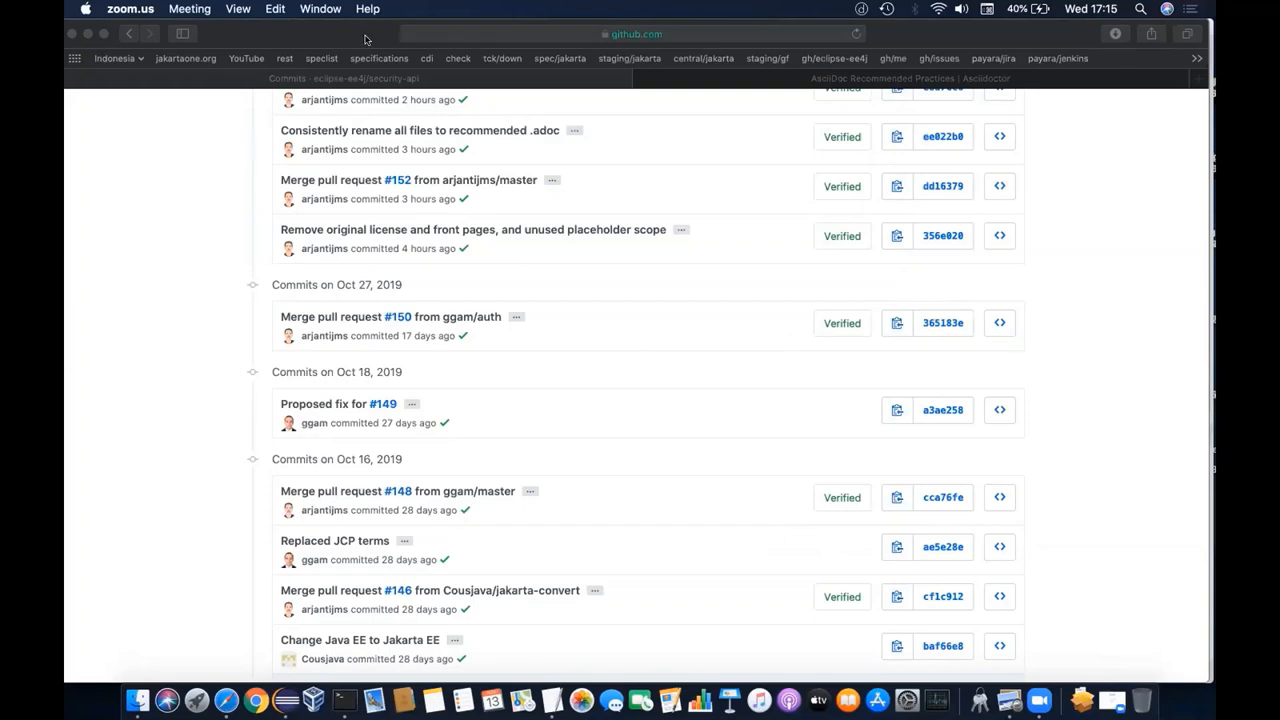
{"action": "mouse_move", "coordinate": [632, 72]}
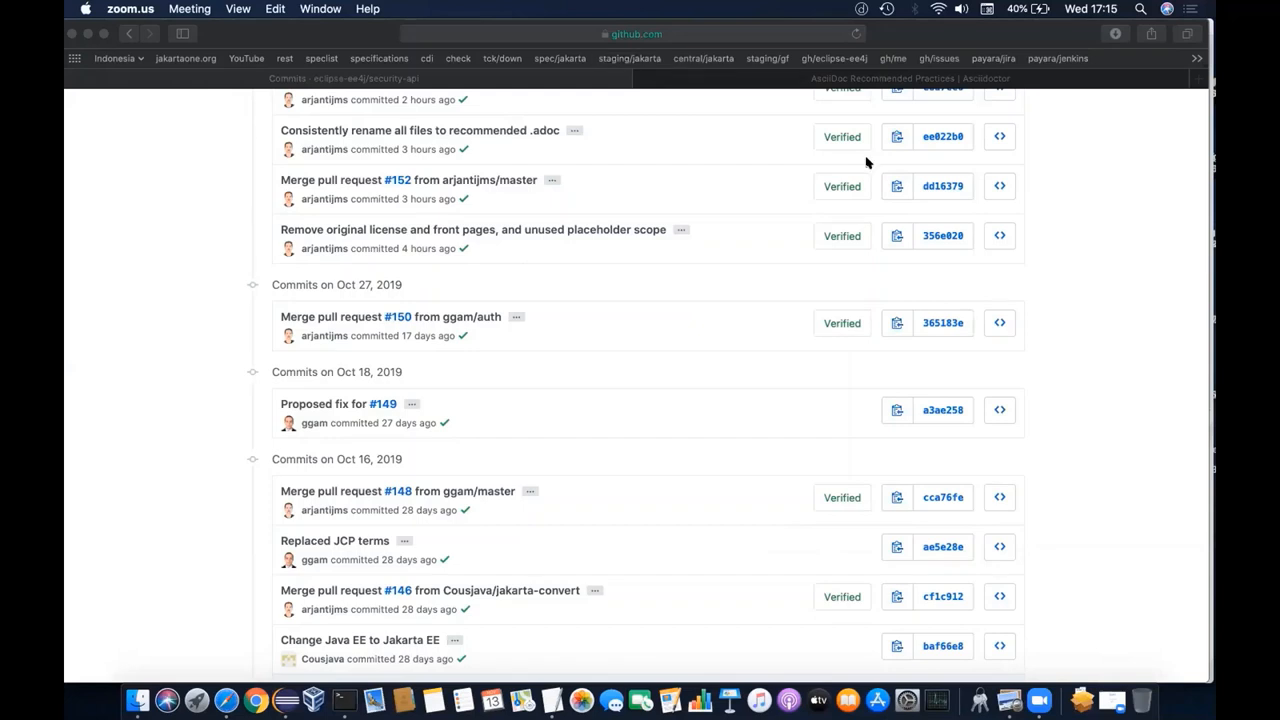
{"action": "mouse_move", "coordinate": [1094, 594]}
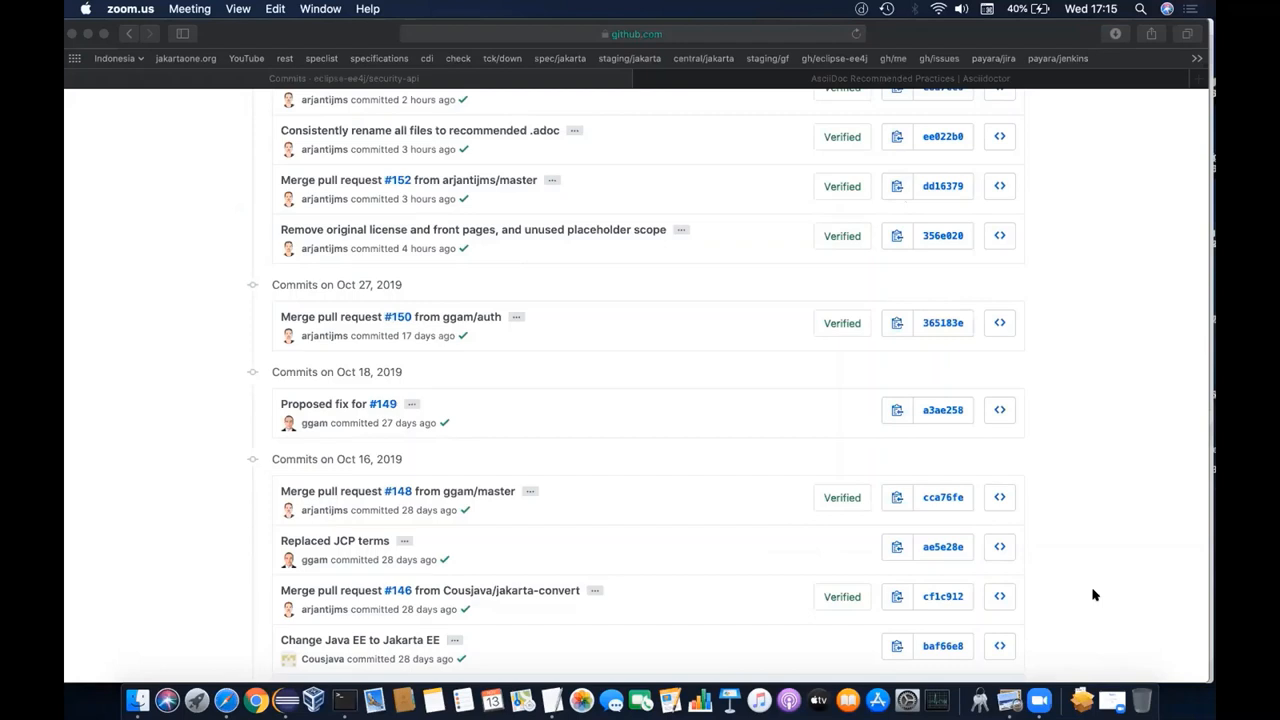
{"action": "mouse_move", "coordinate": [696, 436]}
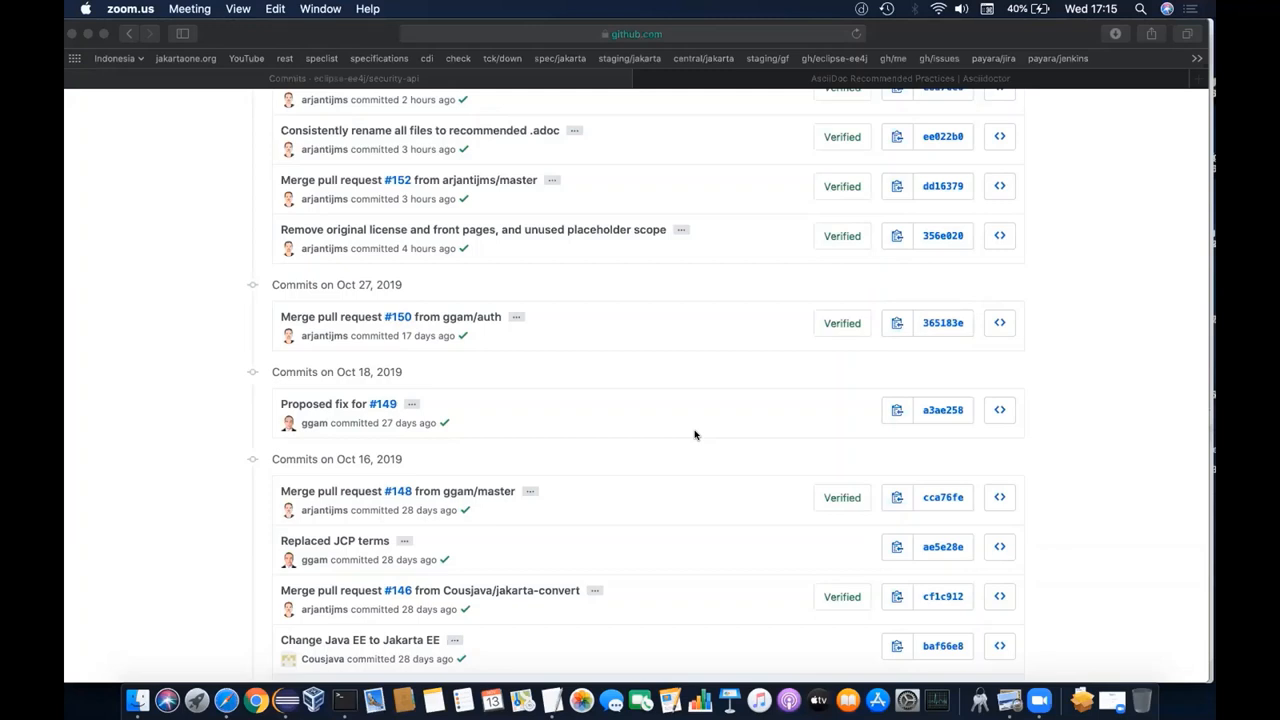
{"action": "scroll", "scroll_direction": "down", "scroll_amount": 3}
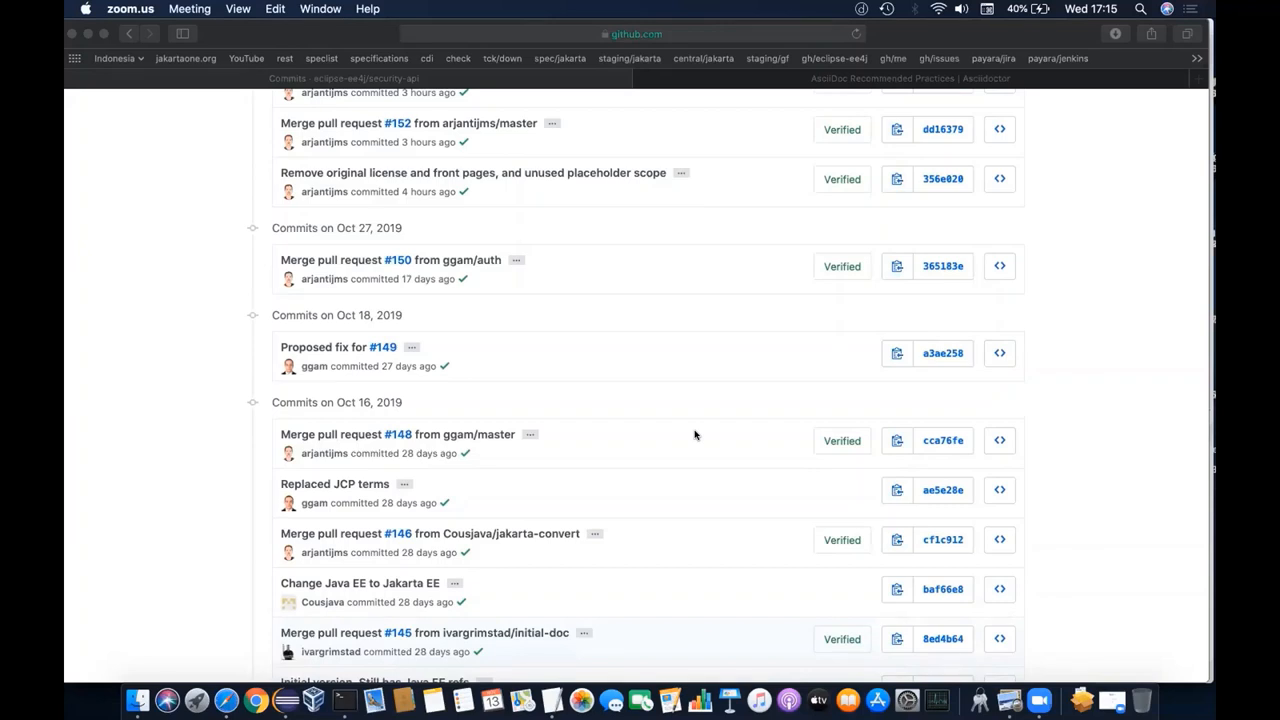
{"action": "mouse_move", "coordinate": [468, 600]}
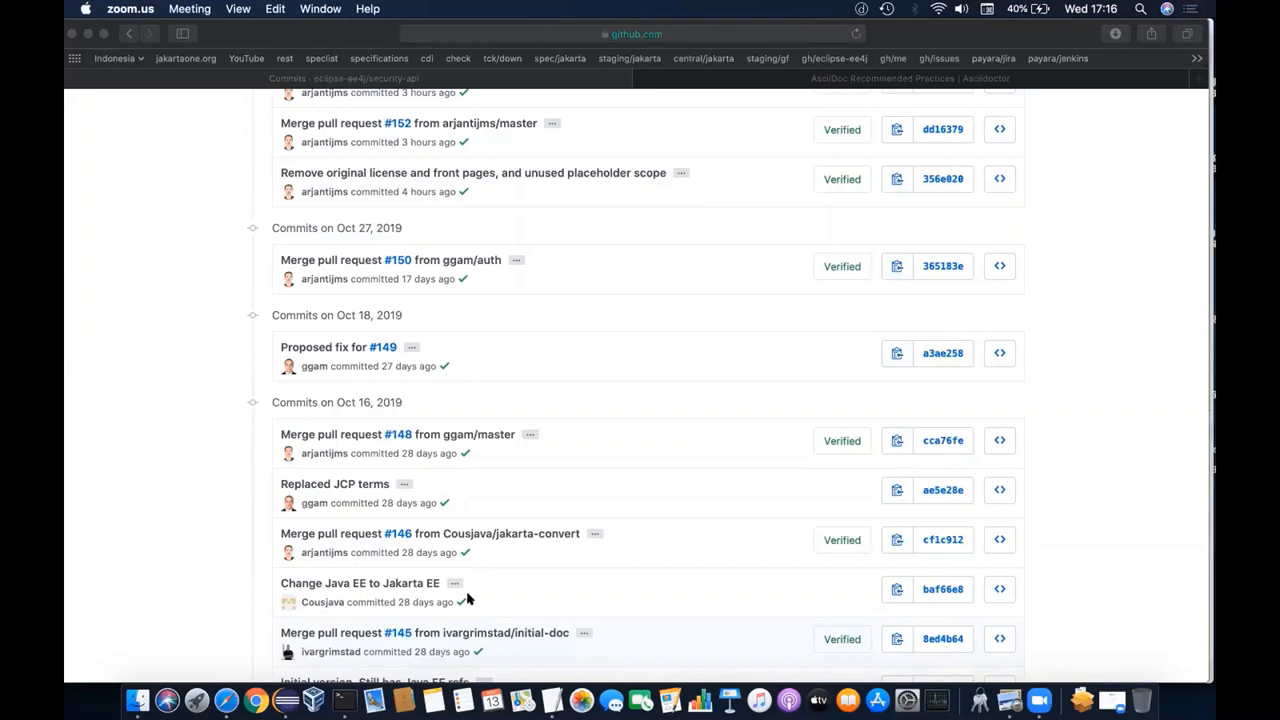
{"action": "mouse_move", "coordinate": [634, 608]}
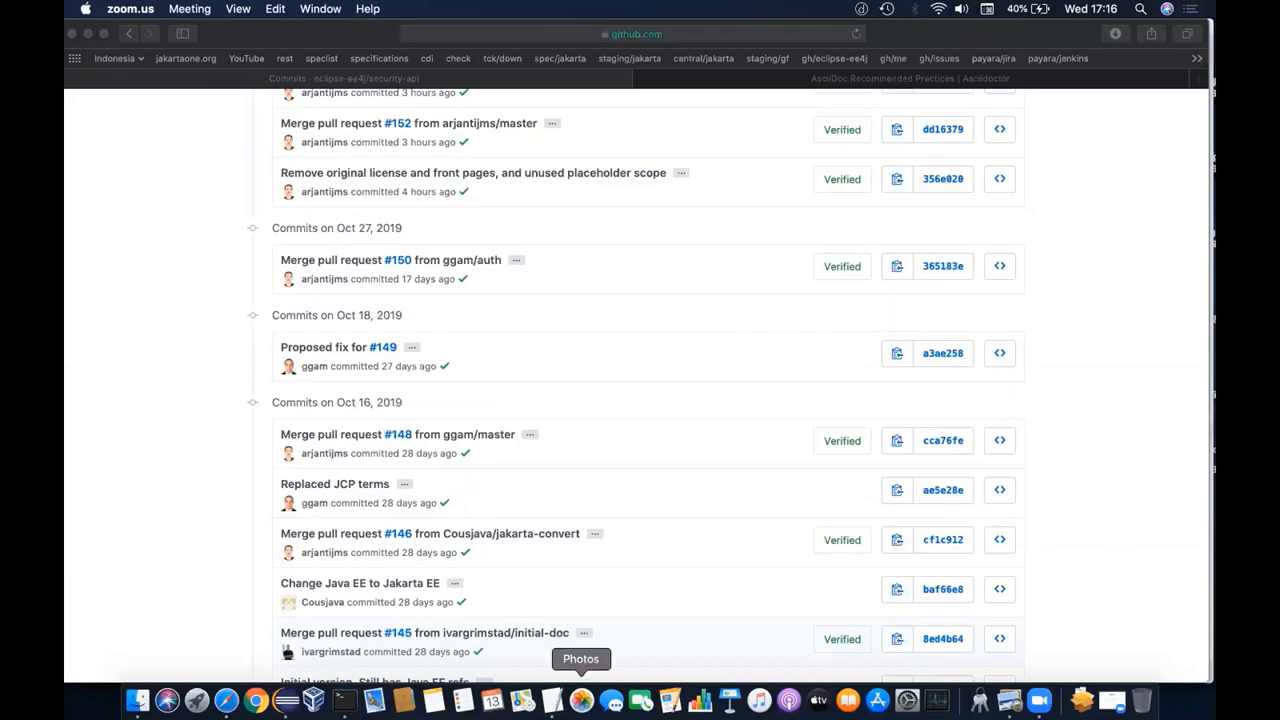
Bring TextEdit's Untitled notes with the AsciiDoc rename and spec reference to-dos to the front.
{"action": "left_click", "coordinate": [552, 696]}
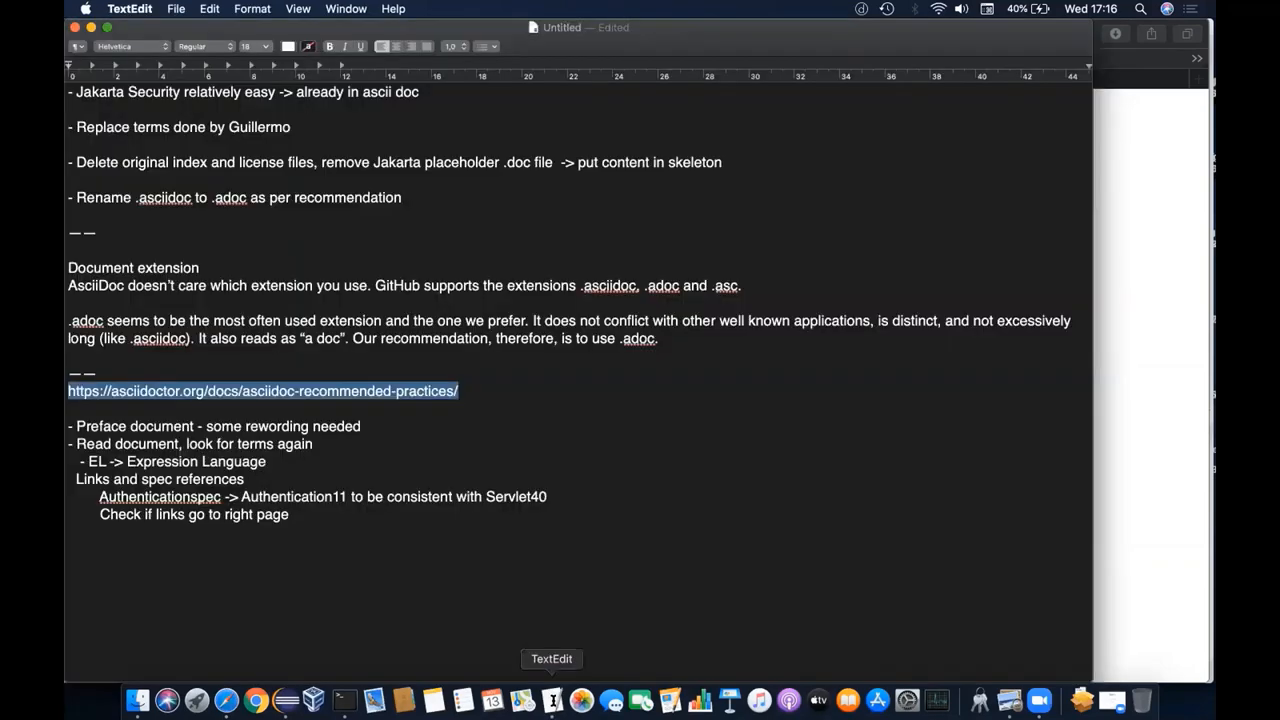
{"action": "left_click", "coordinate": [362, 426]}
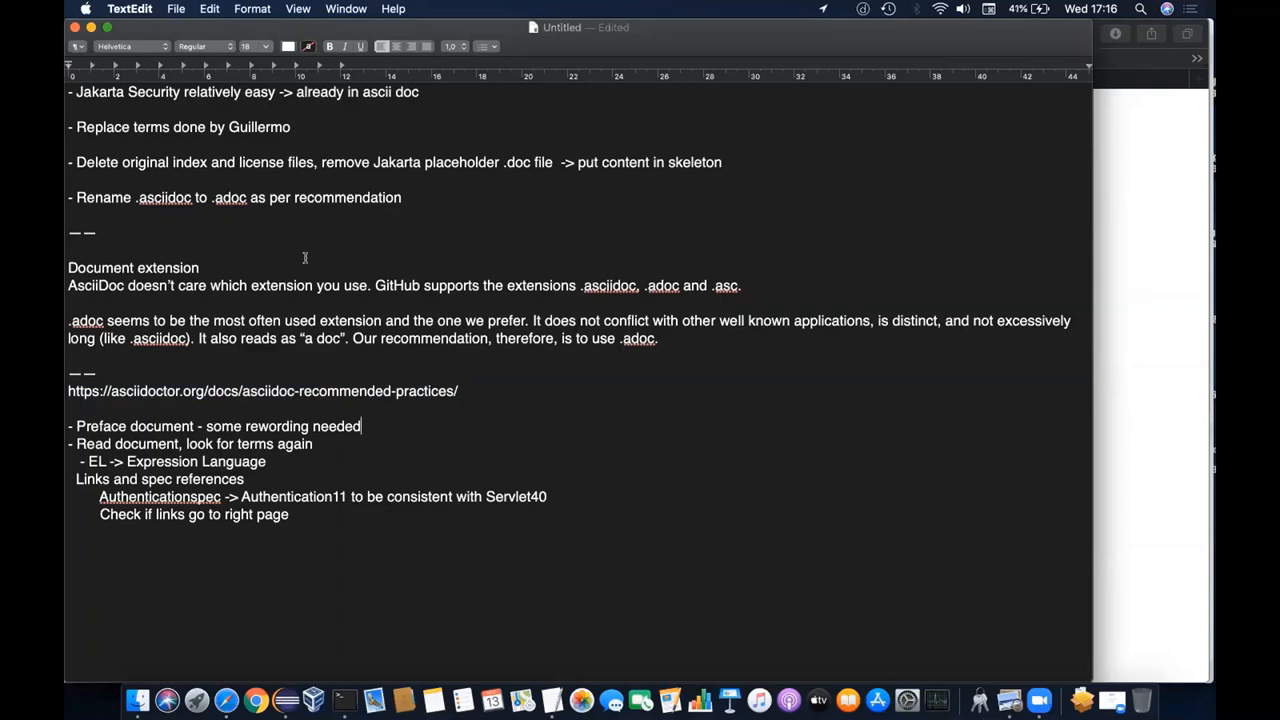
{"action": "mouse_move", "coordinate": [240, 144]}
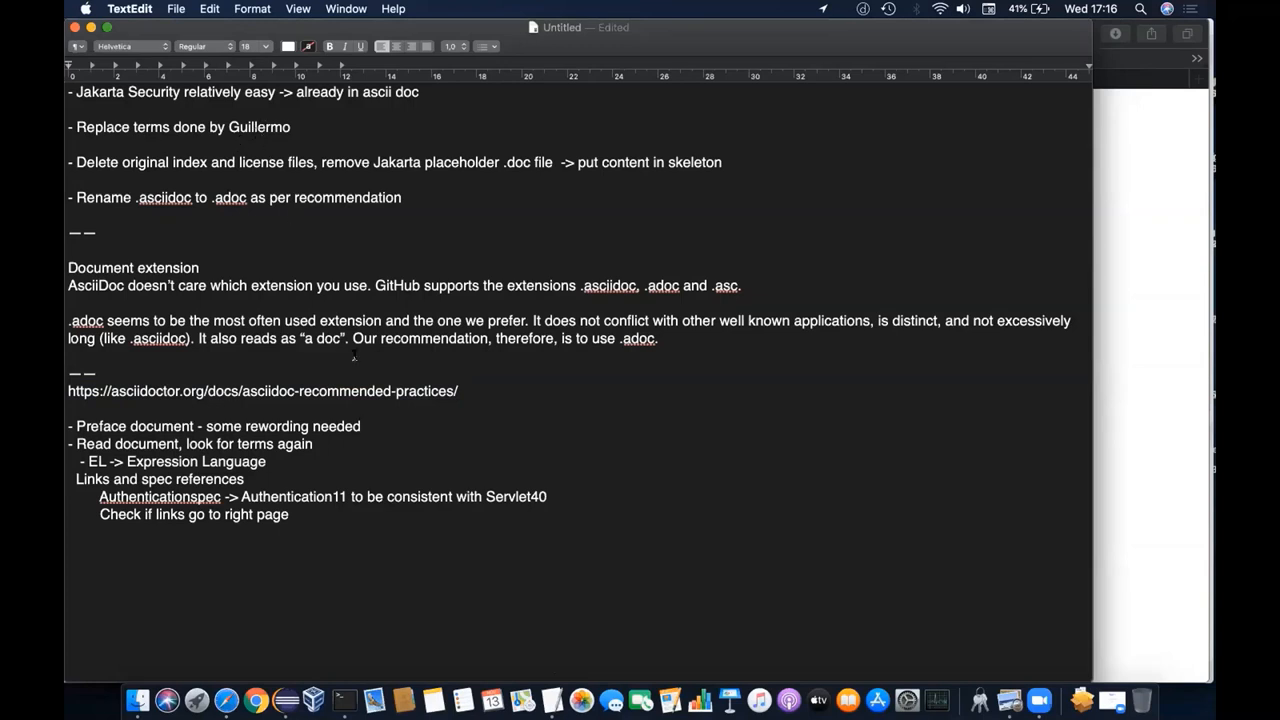
{"action": "mouse_move", "coordinate": [420, 456]}
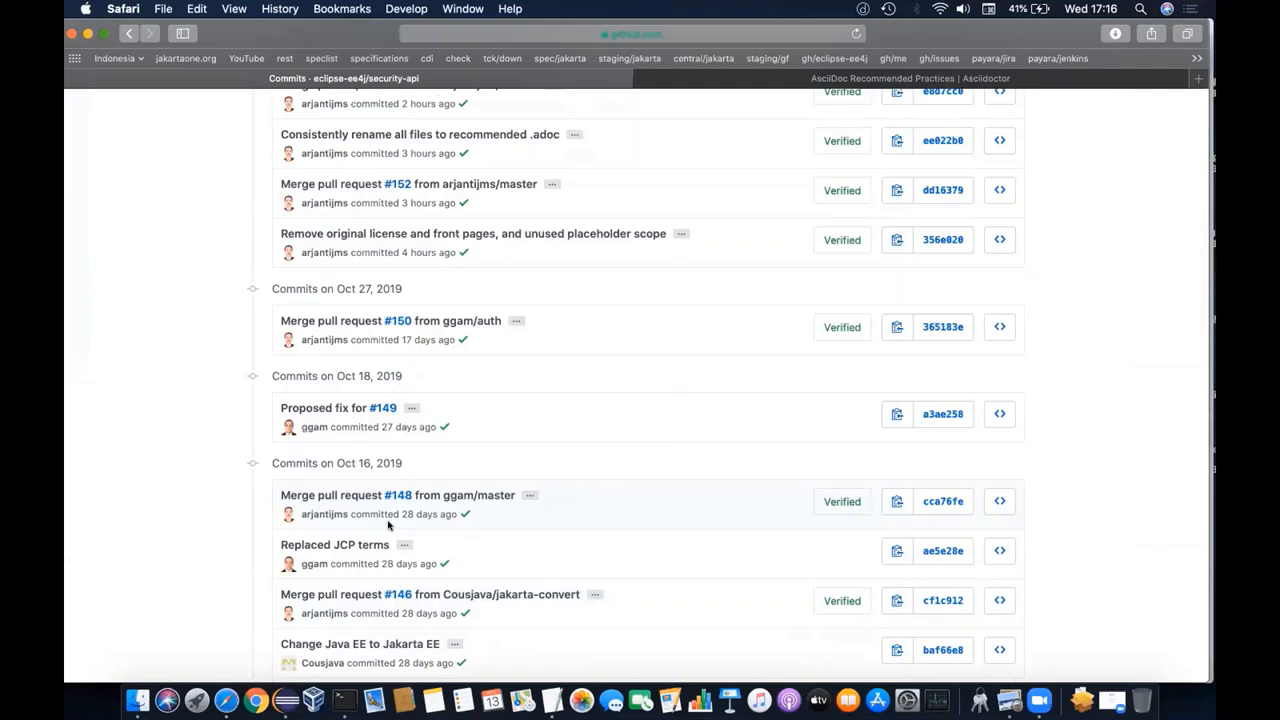
{"action": "mouse_move", "coordinate": [386, 514]}
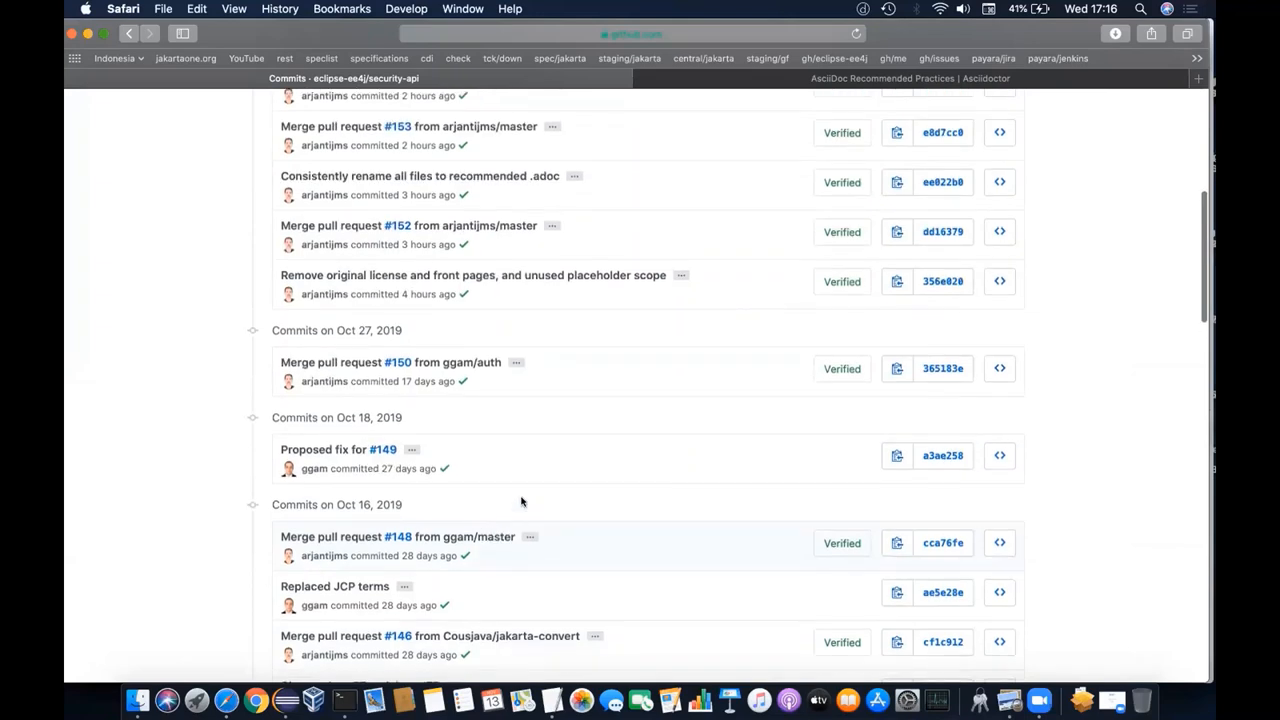
{"action": "mouse_move", "coordinate": [644, 460]}
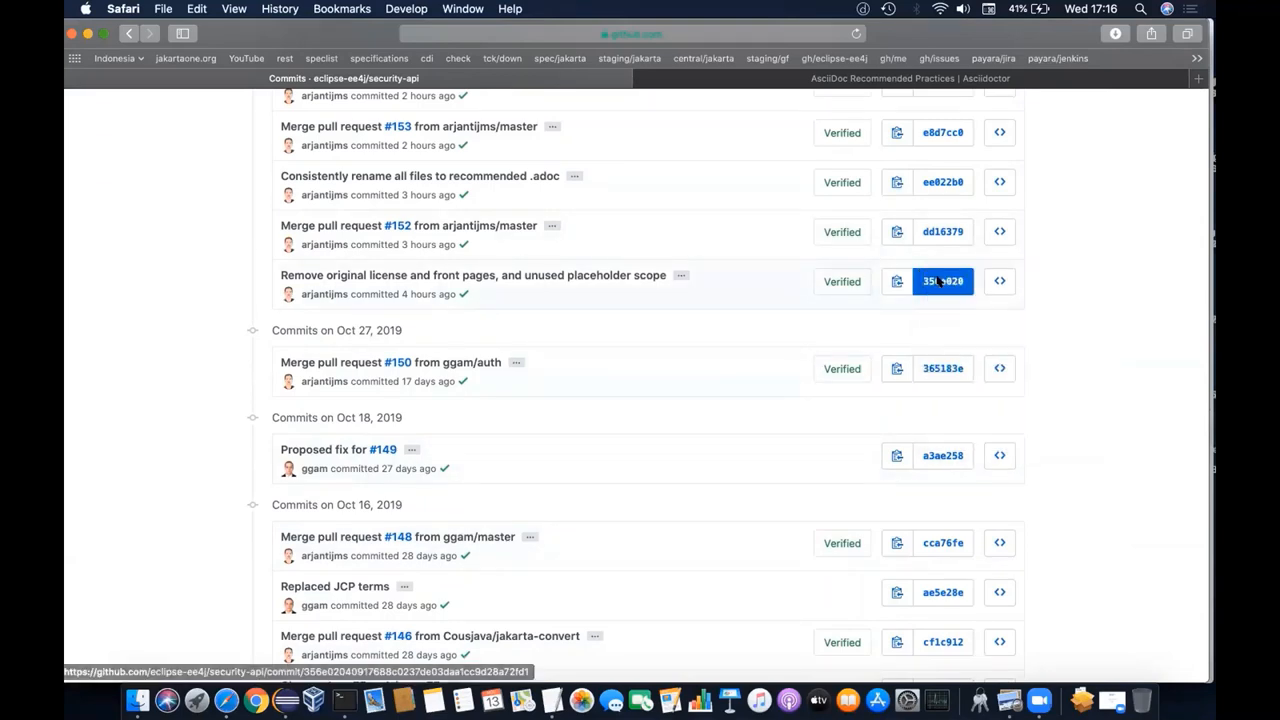
View commit 356e020 'Remove original license and front pages', then bring up link options for the .adoc rename commit.
{"action": "left_click", "coordinate": [942, 280]}
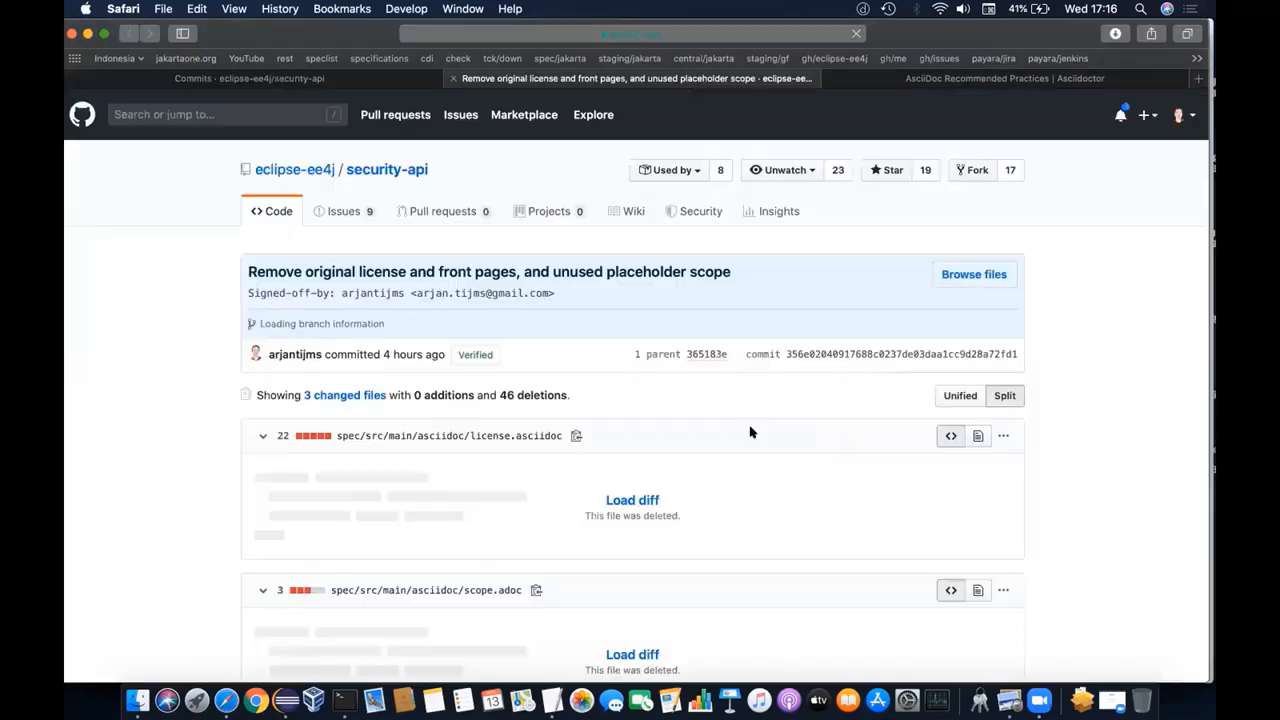
{"action": "scroll", "scroll_direction": "down", "scroll_amount": 3}
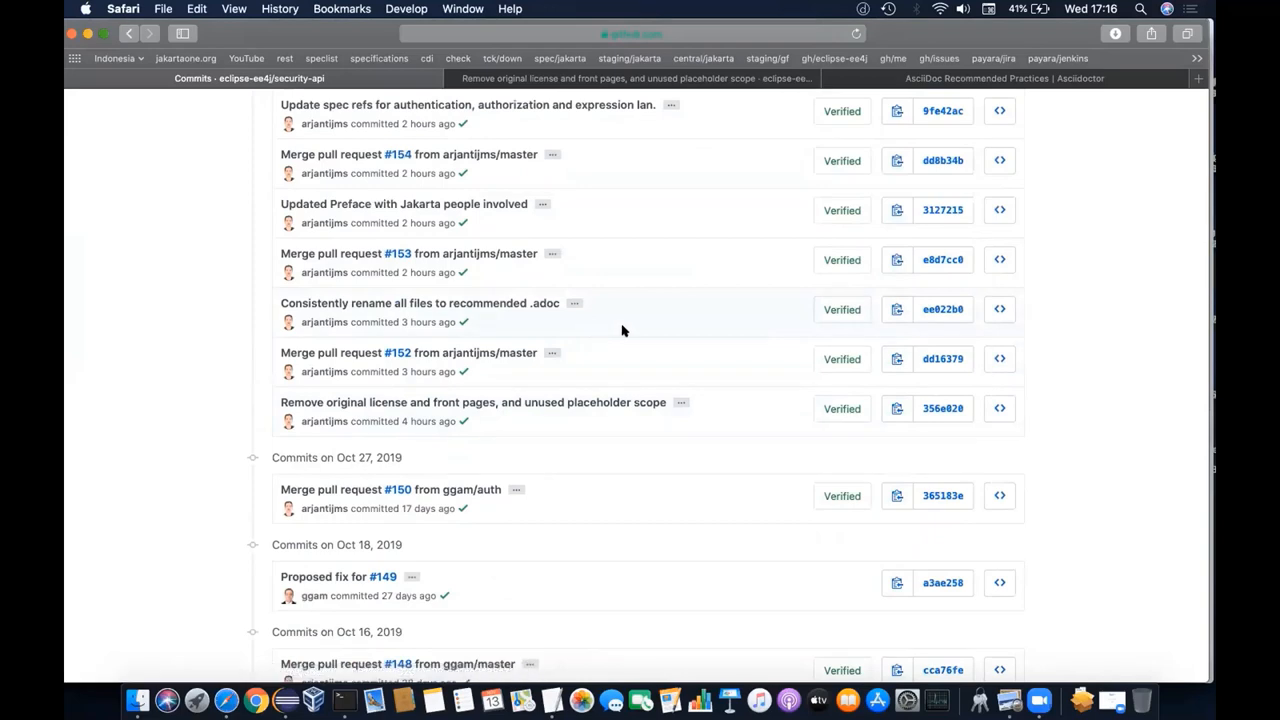
{"action": "right_click", "coordinate": [944, 308]}
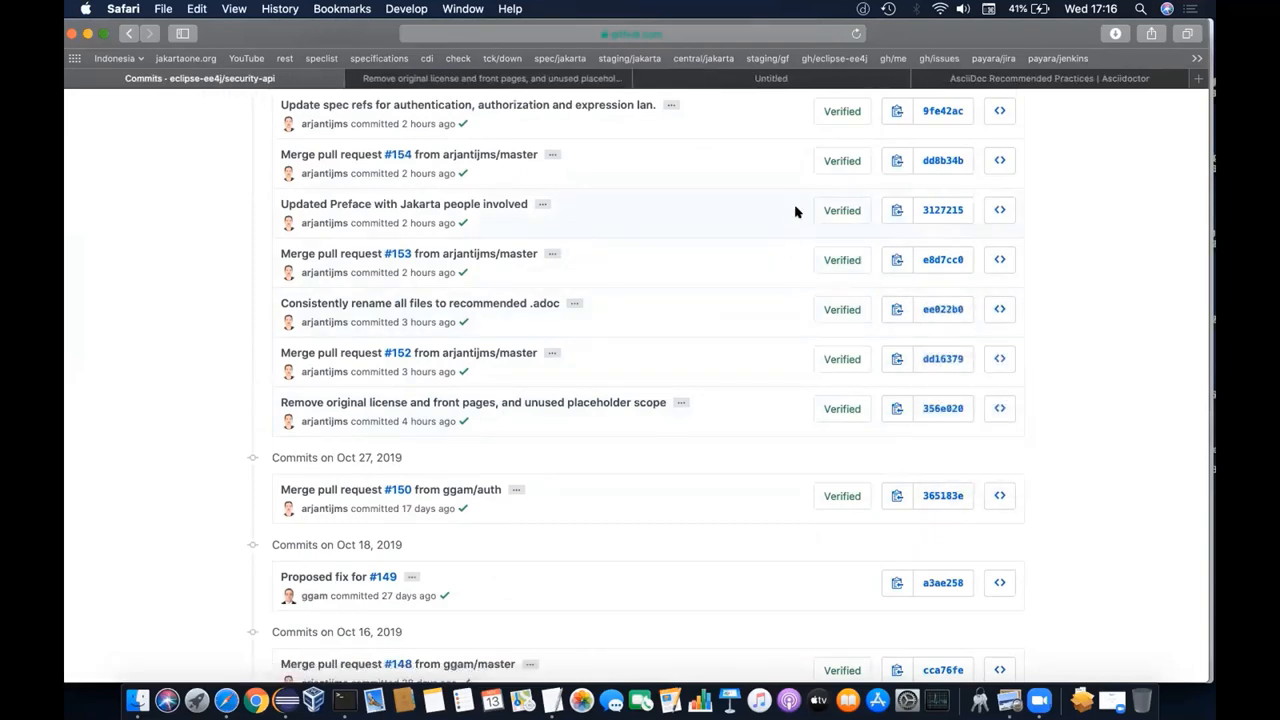
View the ee022b8 commit diff replacing asciidoc with adoc in file references.
{"action": "left_click", "coordinate": [418, 304]}
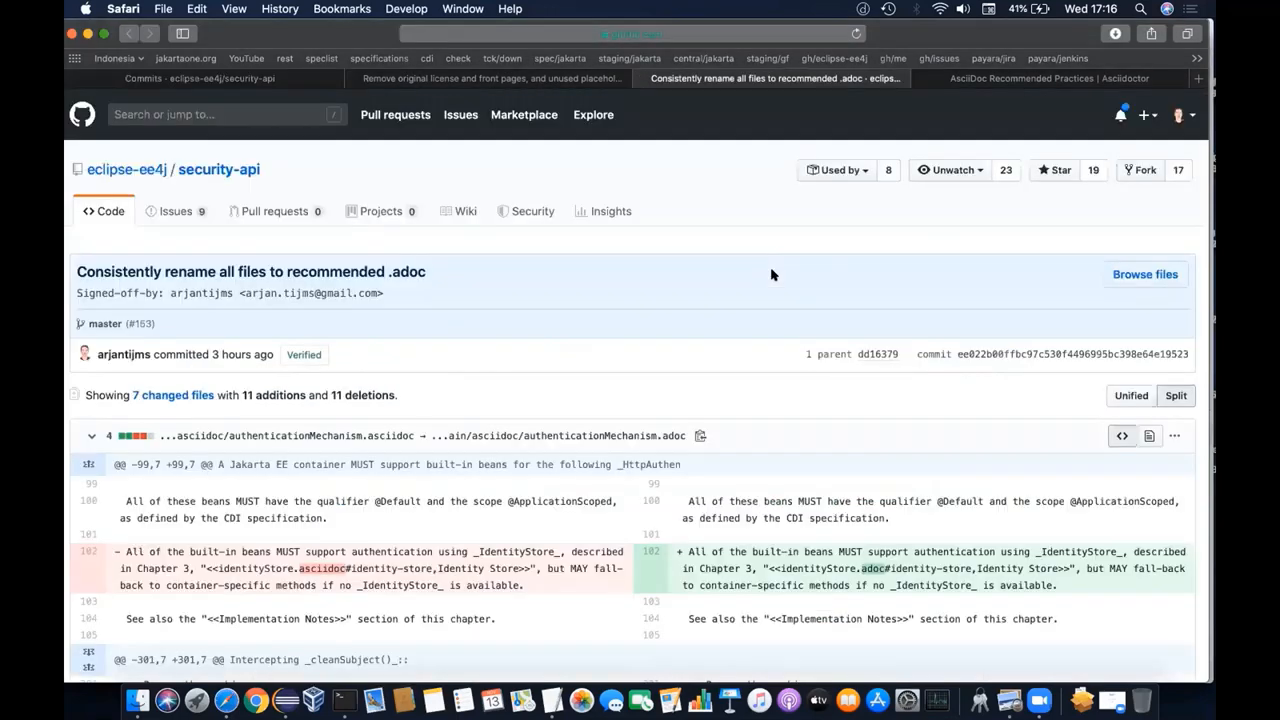
{"action": "scroll", "scroll_direction": "down", "scroll_amount": 3}
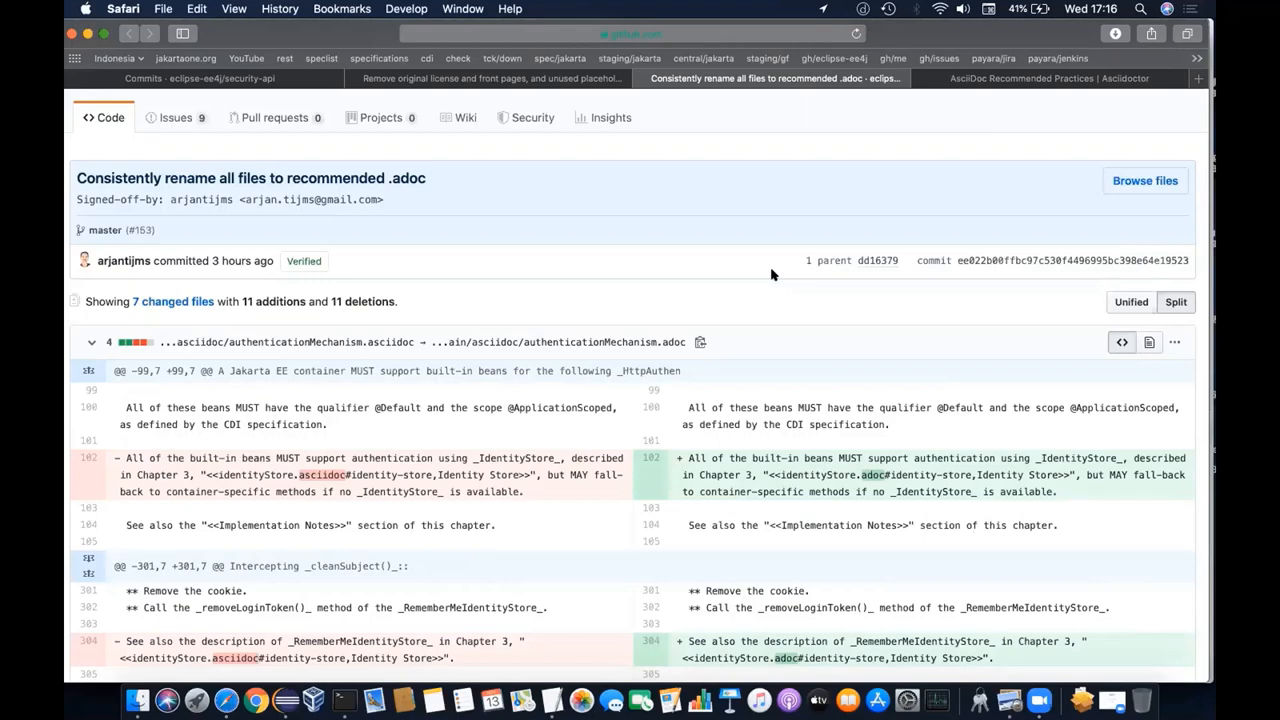
{"action": "scroll", "scroll_direction": "down", "scroll_amount": 3}
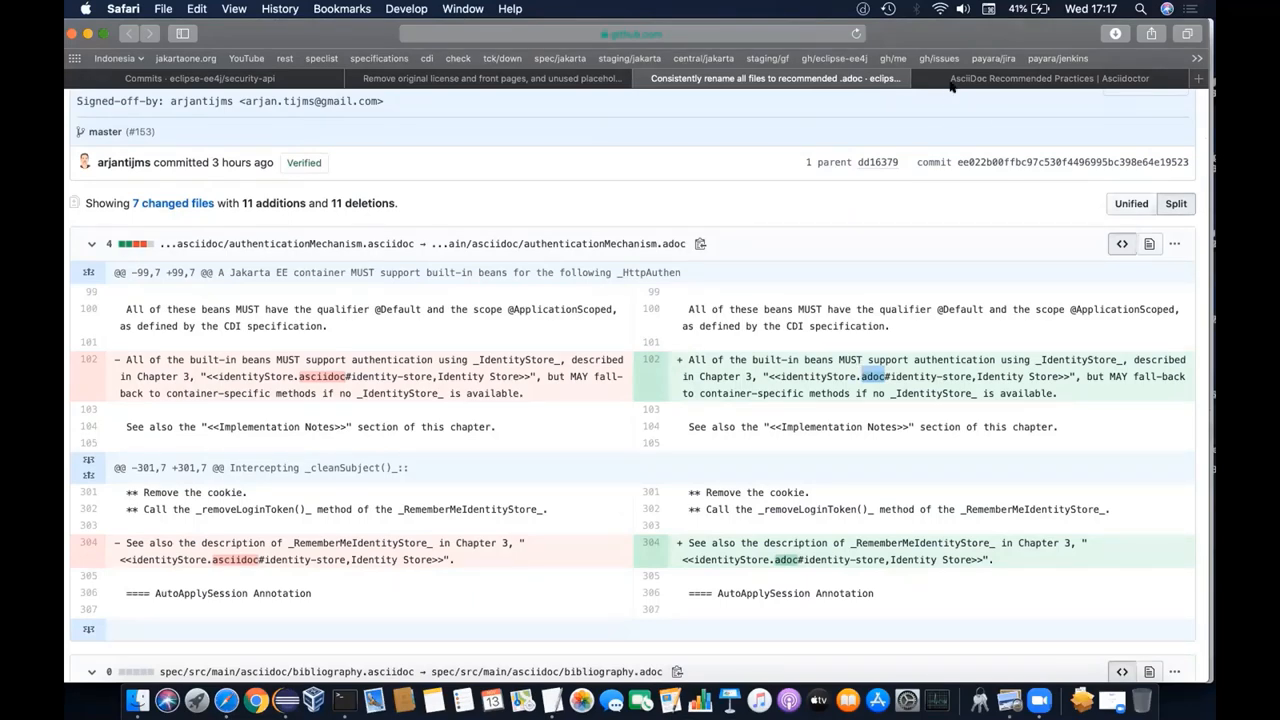
Show the Document extension section recommending .adoc on the AsciiDoc Recommended Practices page.
{"action": "left_click", "coordinate": [1040, 78]}
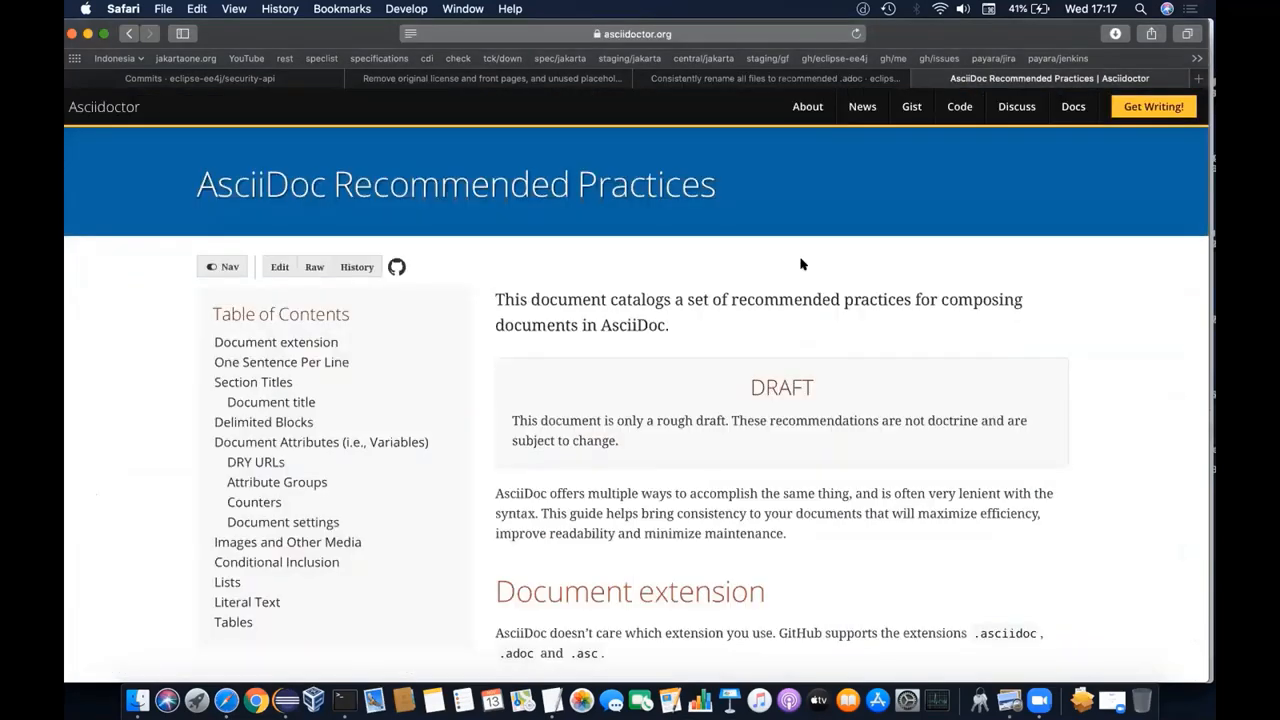
{"action": "scroll", "scroll_direction": "down", "scroll_amount": 3}
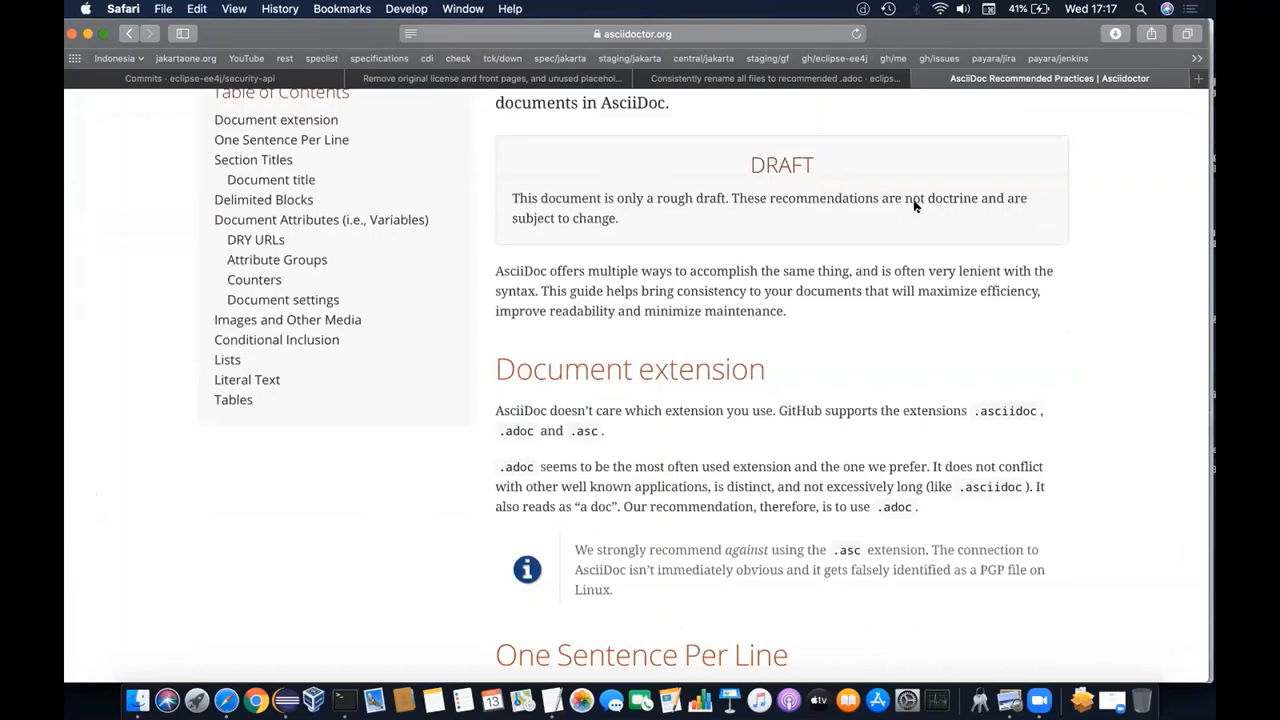
{"action": "mouse_move", "coordinate": [752, 252]}
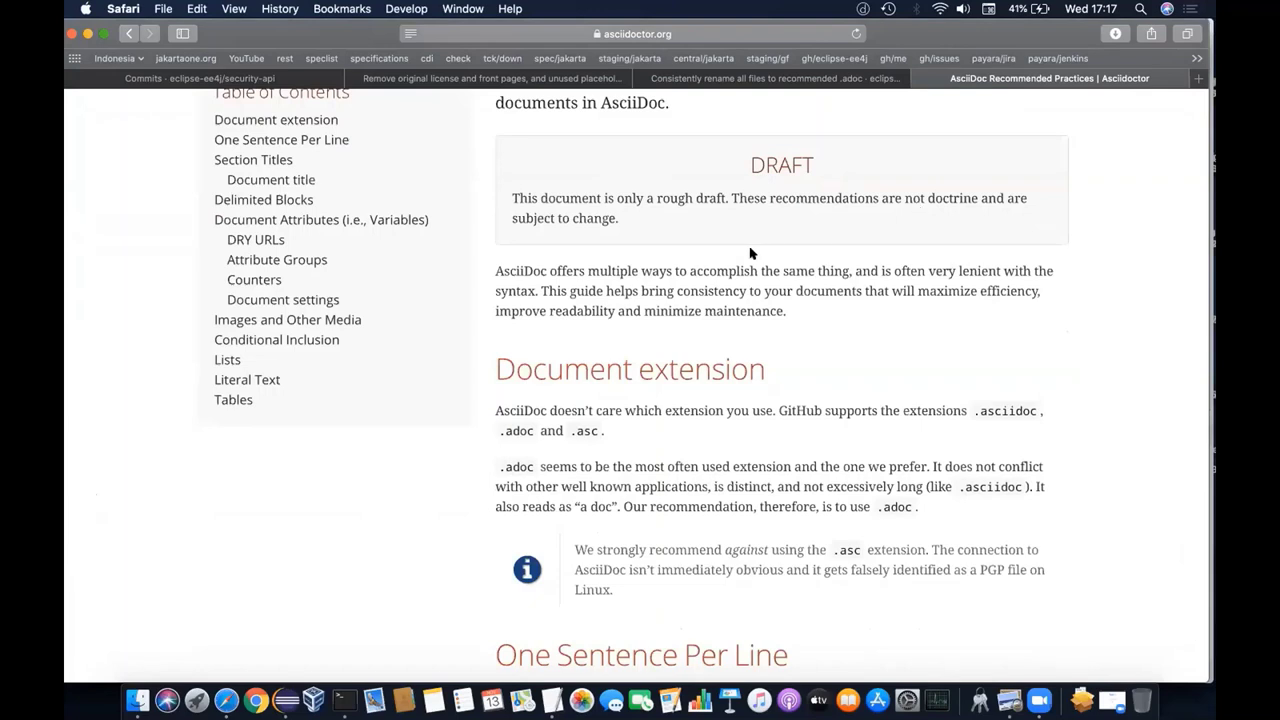
{"action": "scroll", "scroll_direction": "down", "scroll_amount": 3}
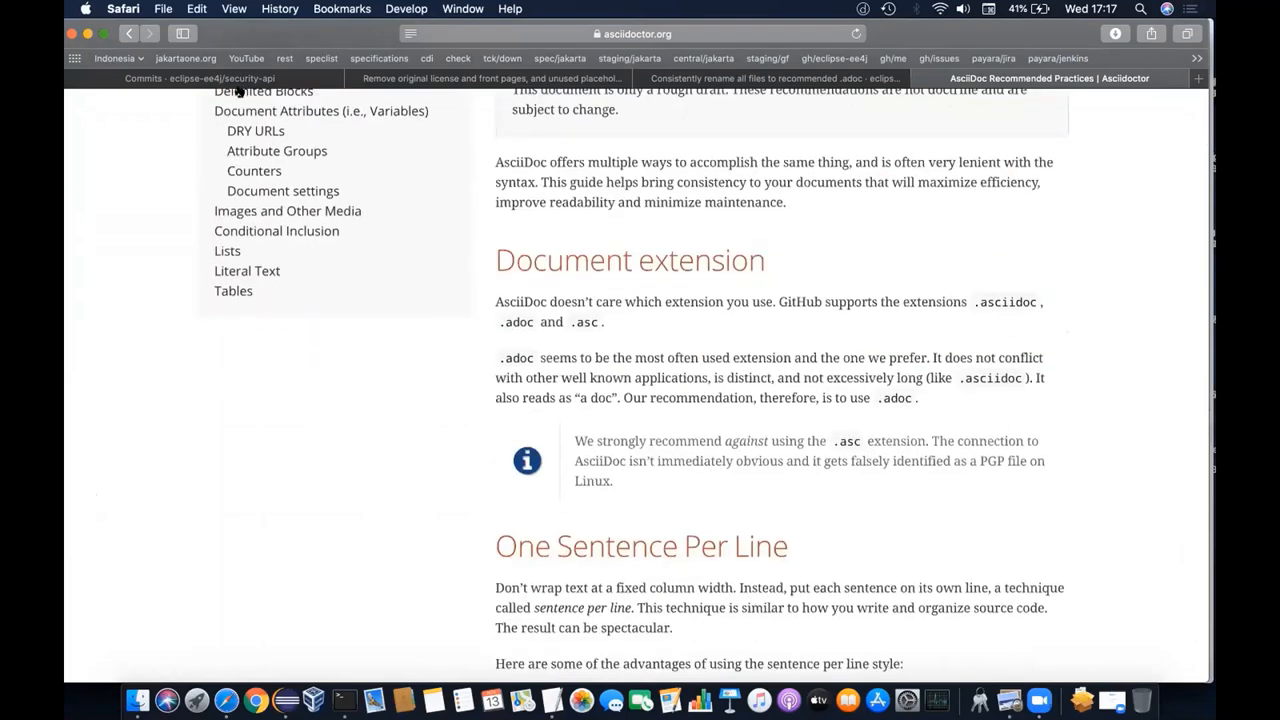
From the security-api commit history, go to the 'Updated Preface with Jakarta people involved' commit.
{"action": "left_click", "coordinate": [210, 78]}
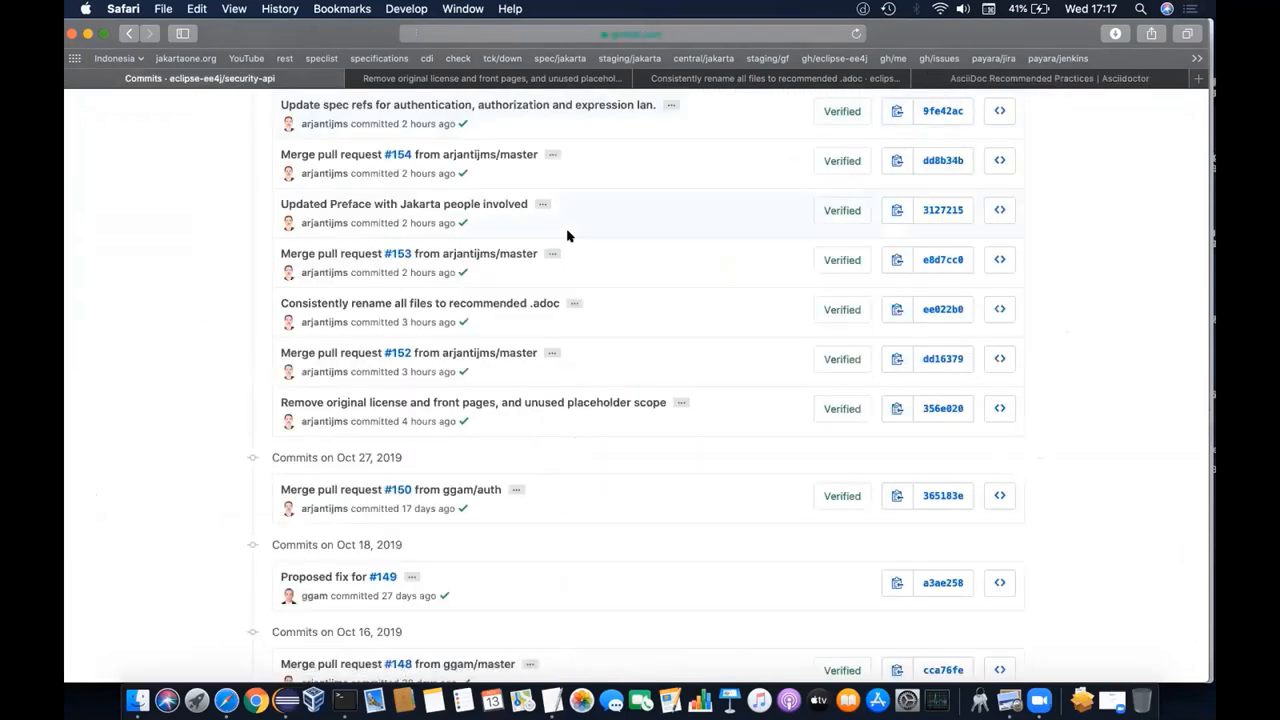
{"action": "scroll", "scroll_direction": "up", "scroll_amount": 3}
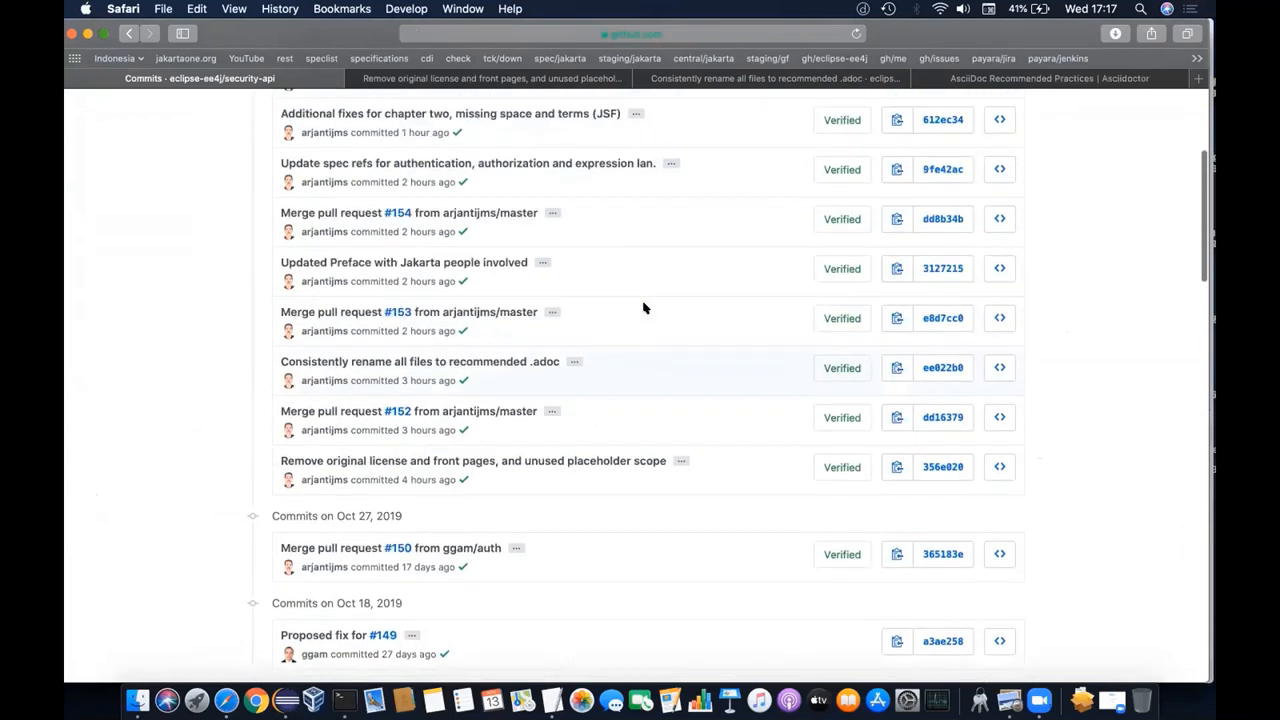
{"action": "mouse_move", "coordinate": [956, 280]}
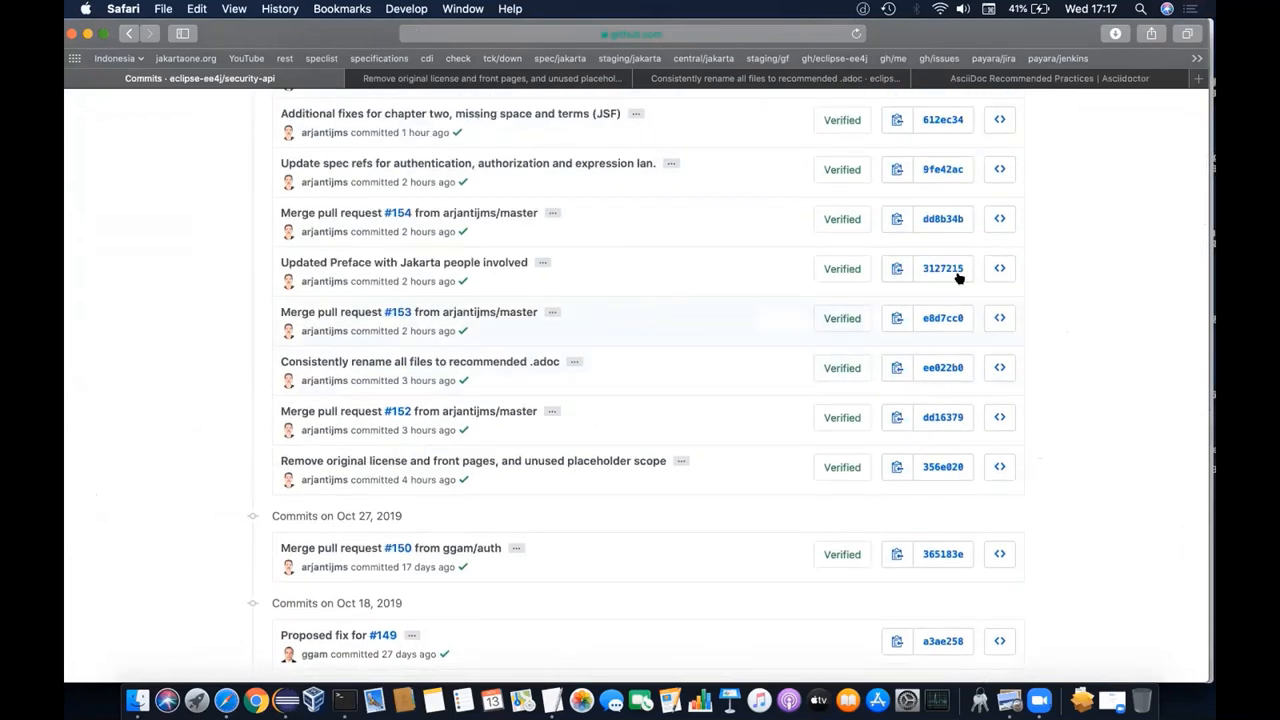
{"action": "right_click", "coordinate": [944, 268]}
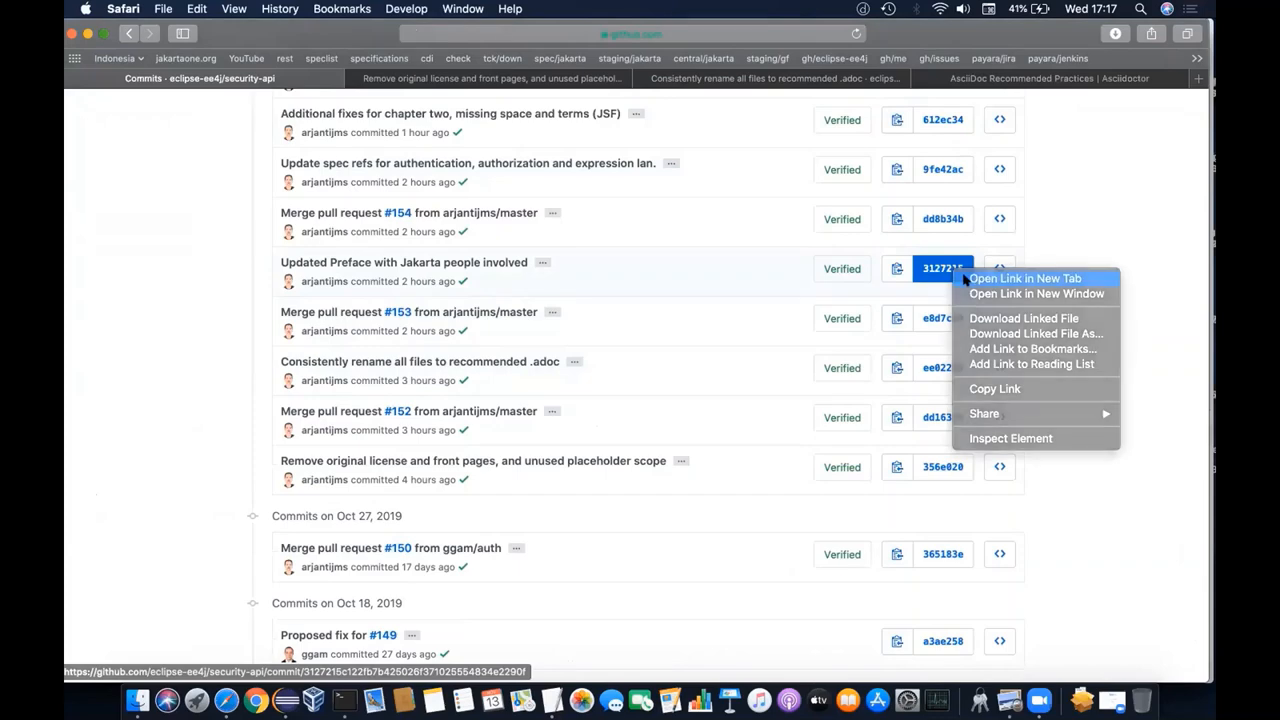
{"action": "left_click", "coordinate": [1020, 278]}
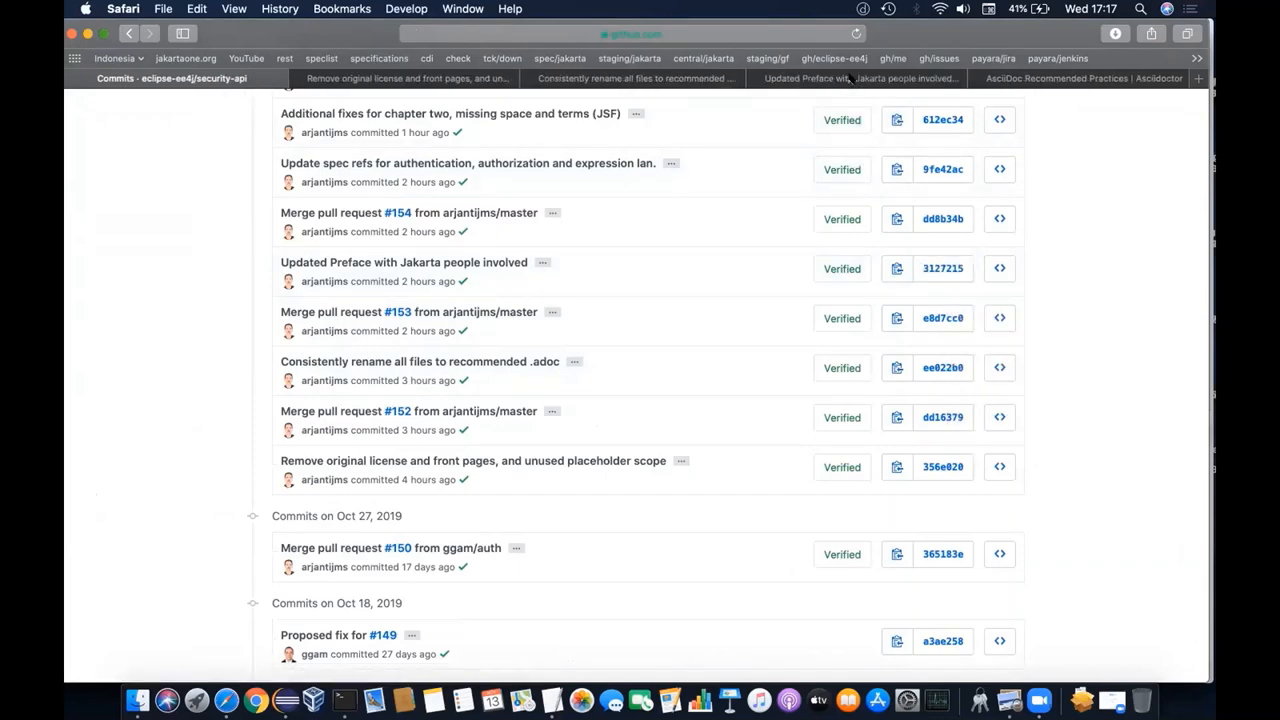
{"action": "left_click", "coordinate": [404, 262]}
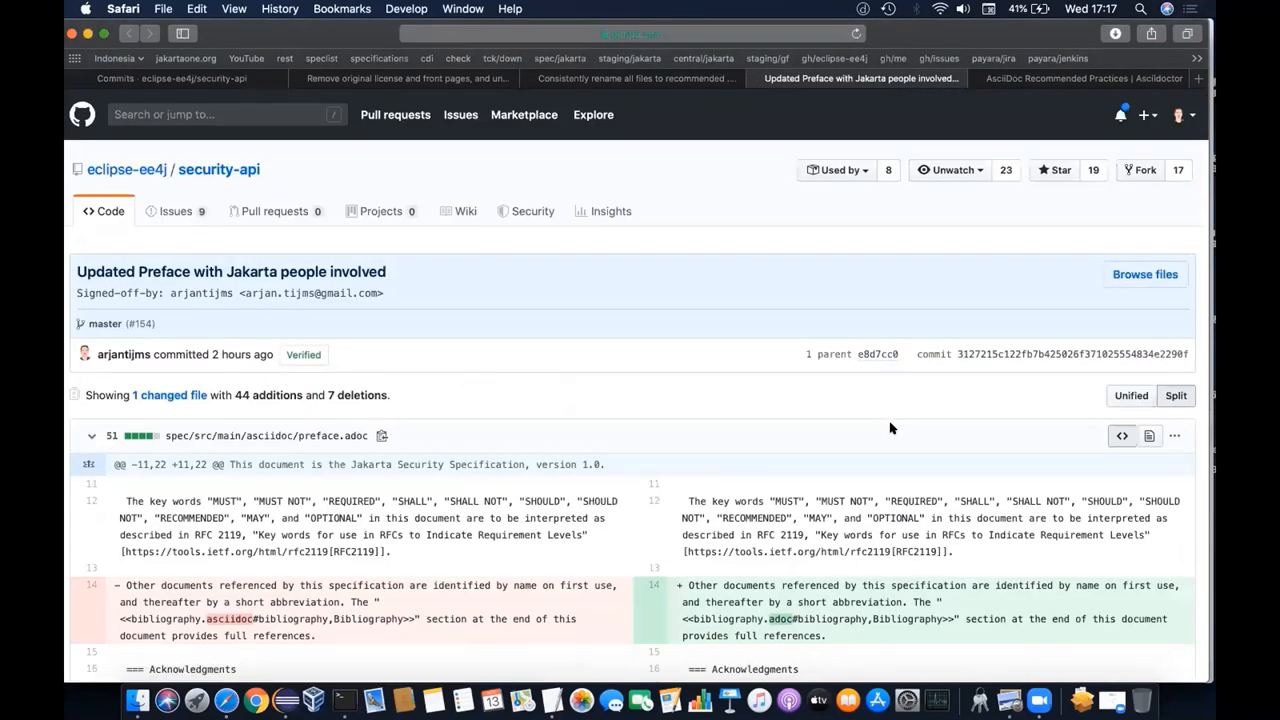
Review the Preface commit diff down to the new Eclipse Foundation committers list.
{"action": "scroll", "scroll_direction": "down", "scroll_amount": 3}
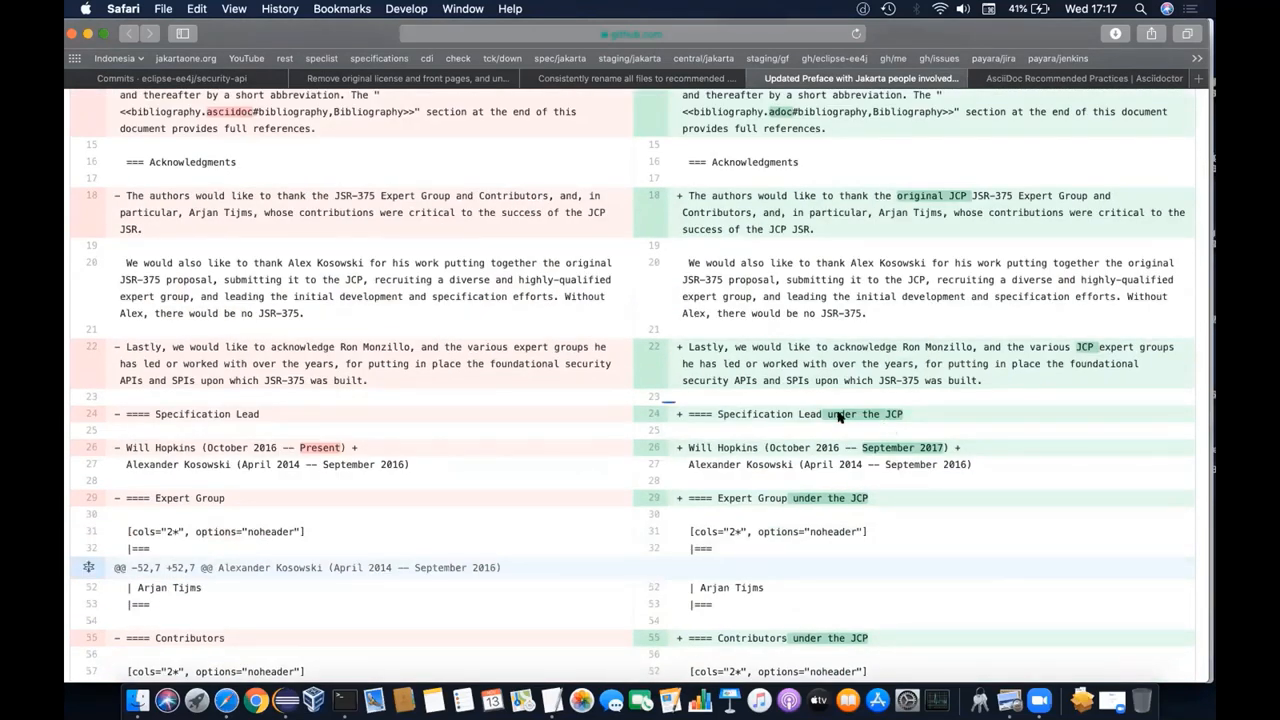
{"action": "mouse_move", "coordinate": [656, 404]}
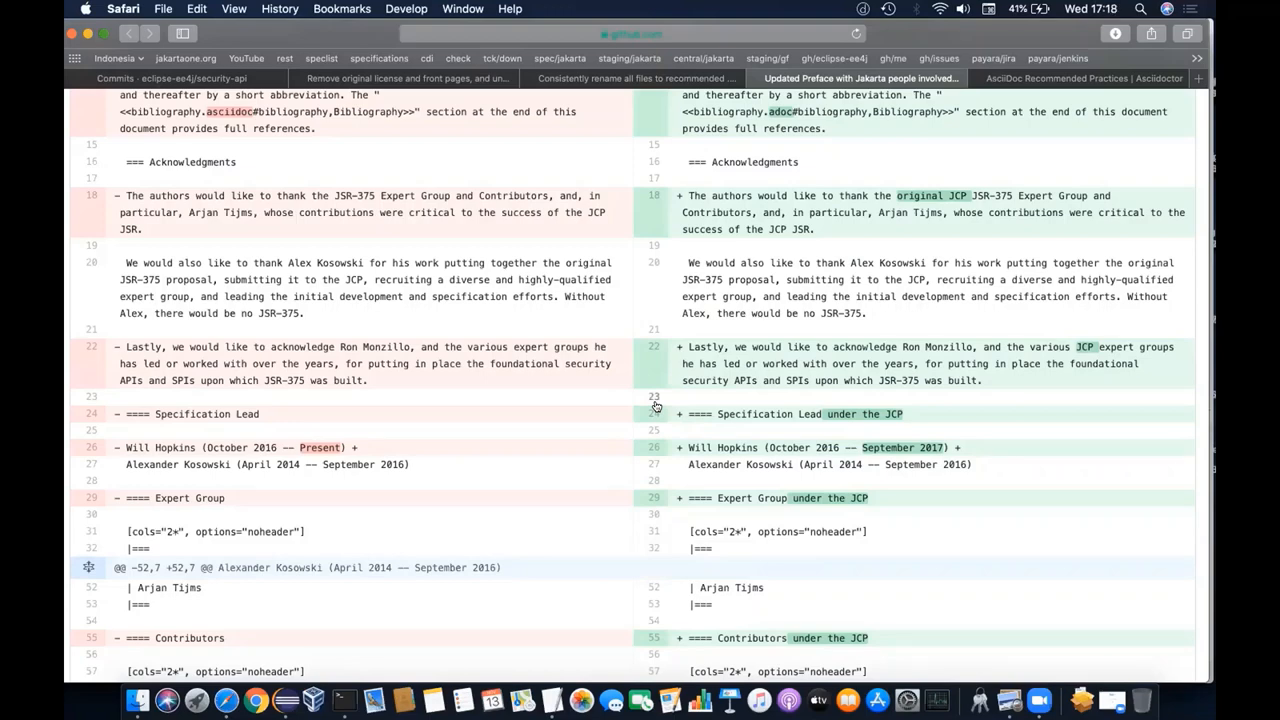
{"action": "mouse_move", "coordinate": [420, 414]}
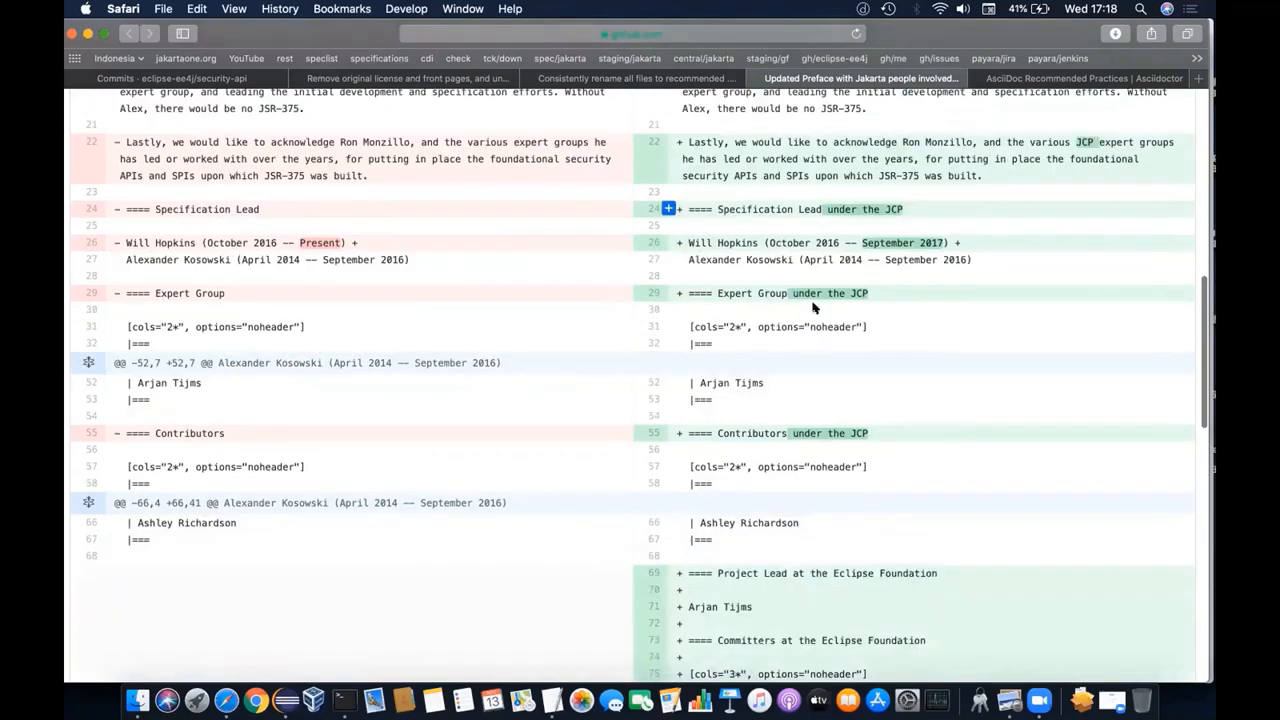
{"action": "scroll", "scroll_direction": "down", "scroll_amount": 3}
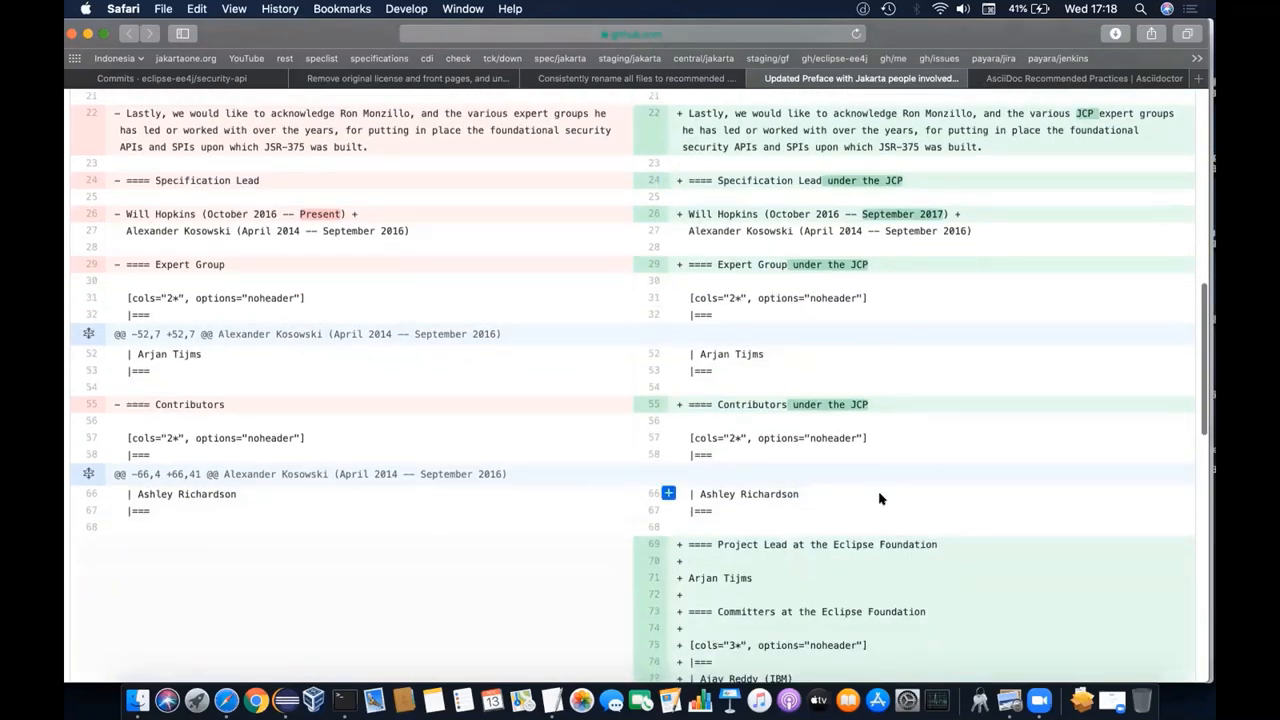
{"action": "scroll", "scroll_direction": "down", "scroll_amount": 3}
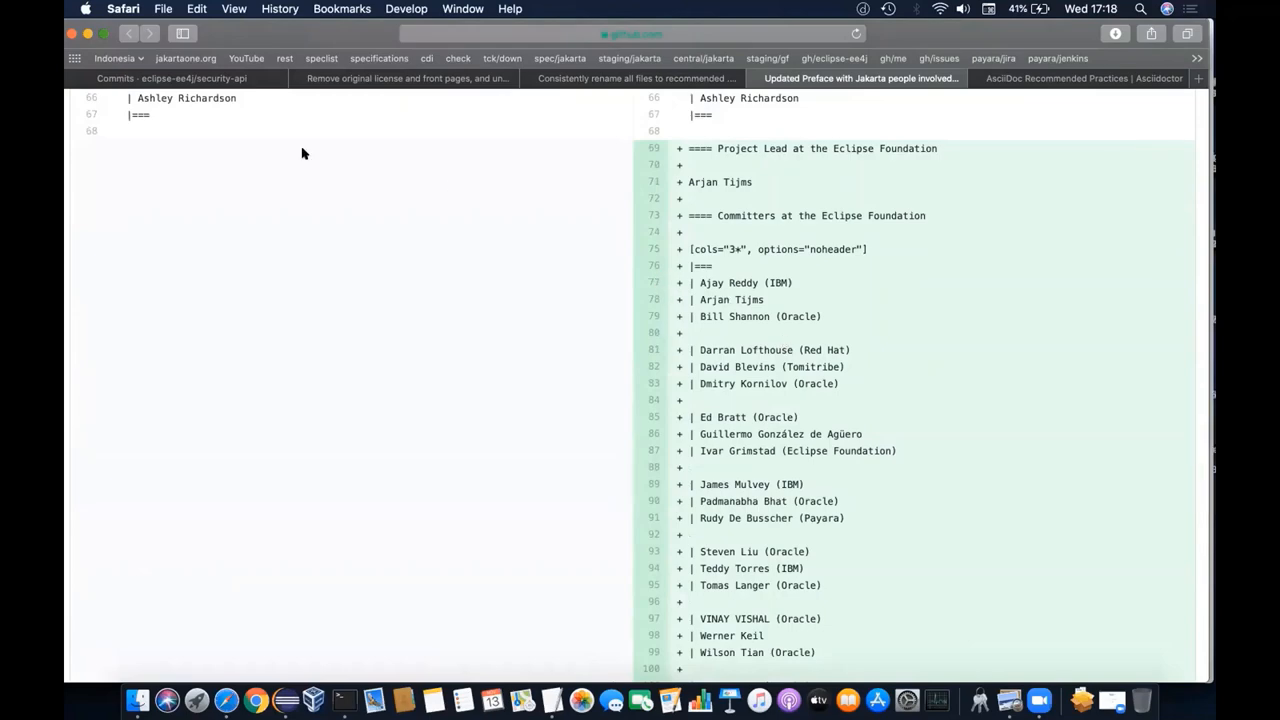
Rebuild the spec project with mvn clean install and bring up the generated security-spec 1.0.2-SNAPSHOT PDF.
{"action": "left_click", "coordinate": [632, 78]}
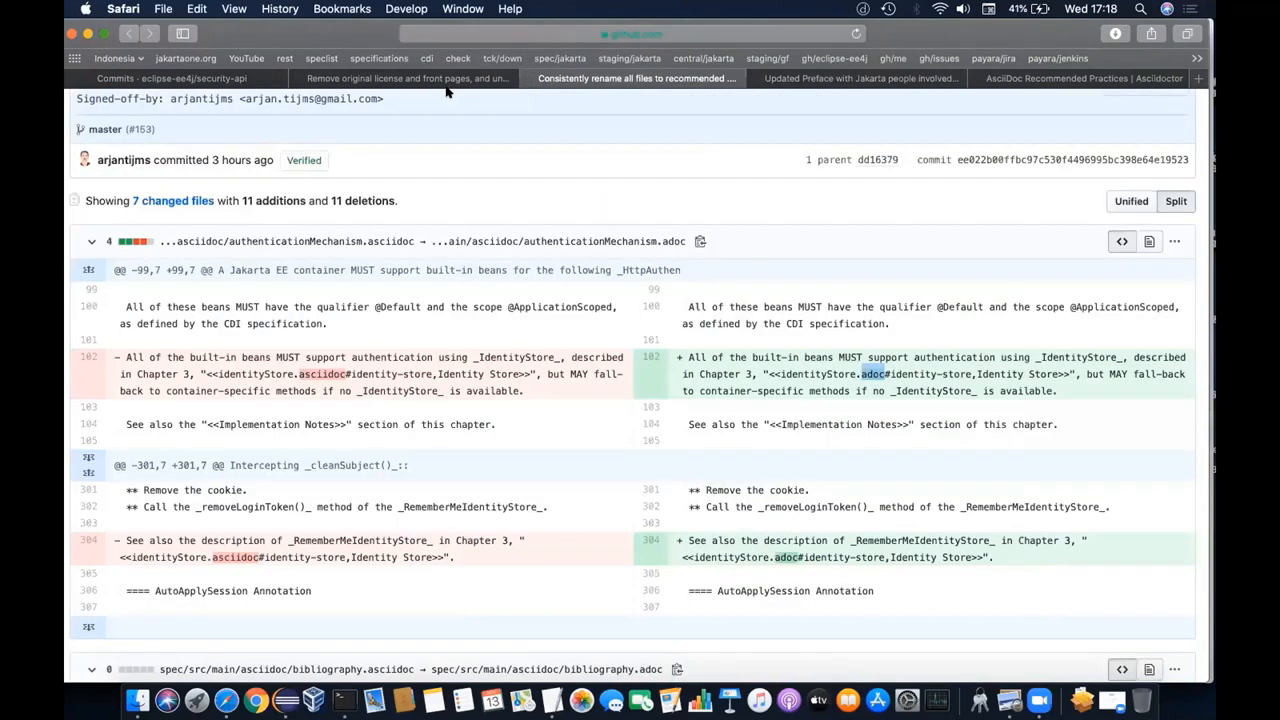
{"action": "left_click", "coordinate": [402, 78]}
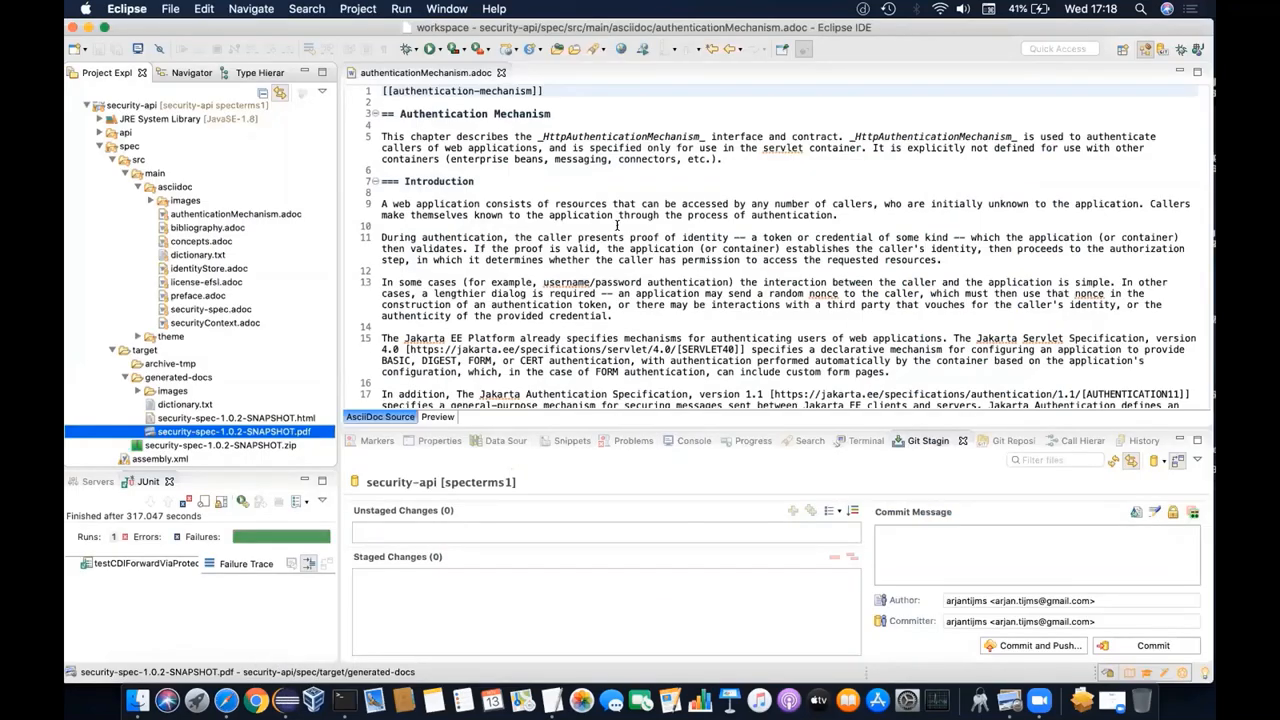
{"action": "mouse_move", "coordinate": [340, 698]}
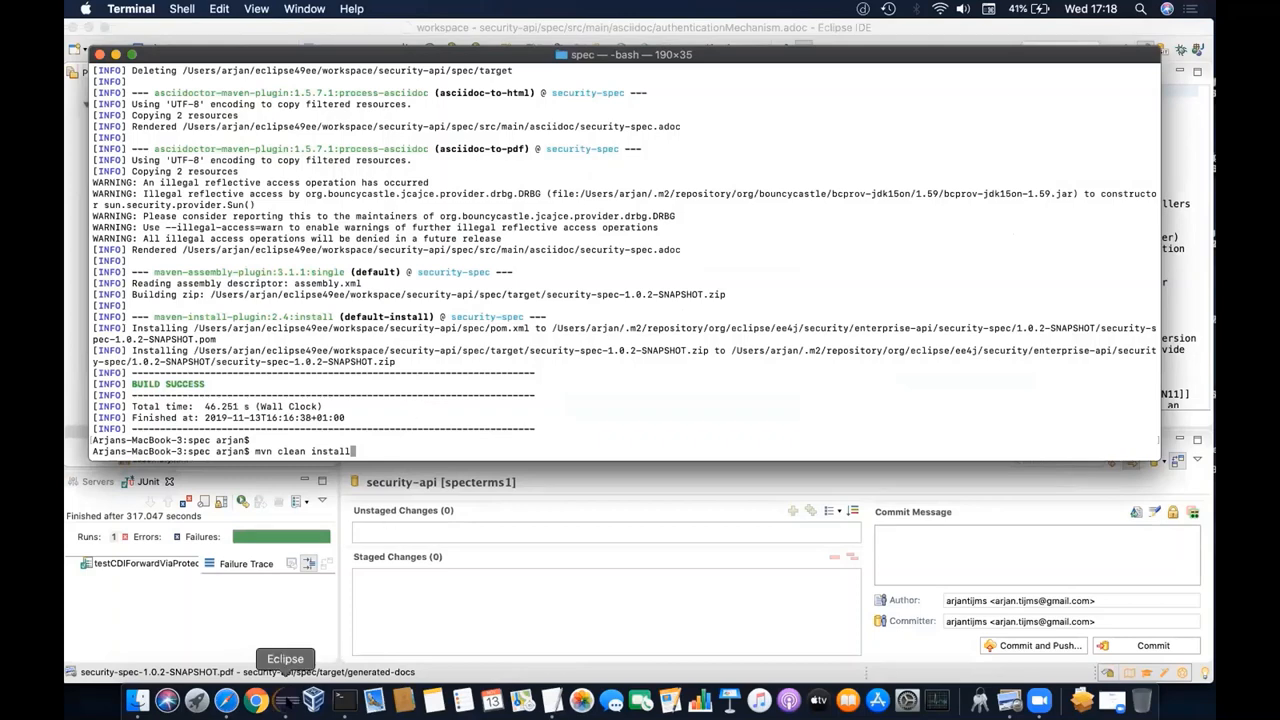
{"action": "left_click", "coordinate": [284, 658]}
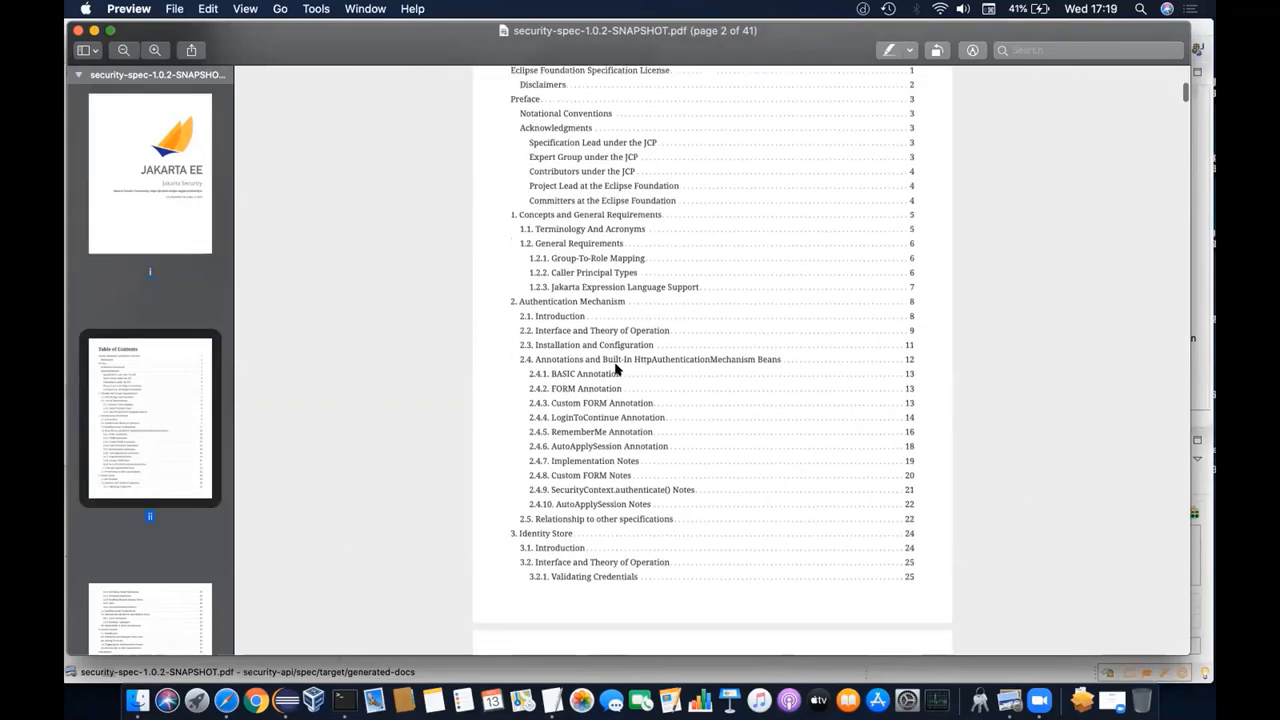
Page through the spec PDF from the table of contents through acknowledgements and chapters 1–2 to Custom FORM Notes on page 23.
{"action": "scroll", "scroll_direction": "down", "scroll_amount": 3}
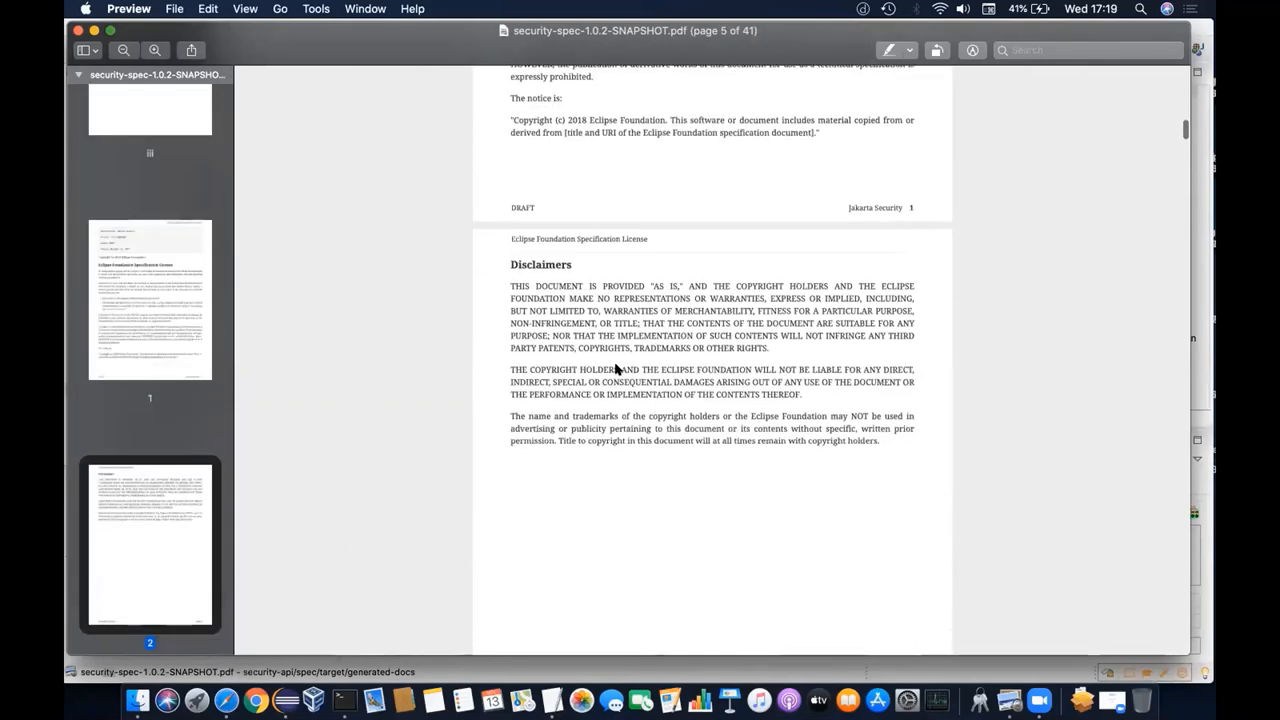
{"action": "scroll", "scroll_direction": "down", "scroll_amount": 3}
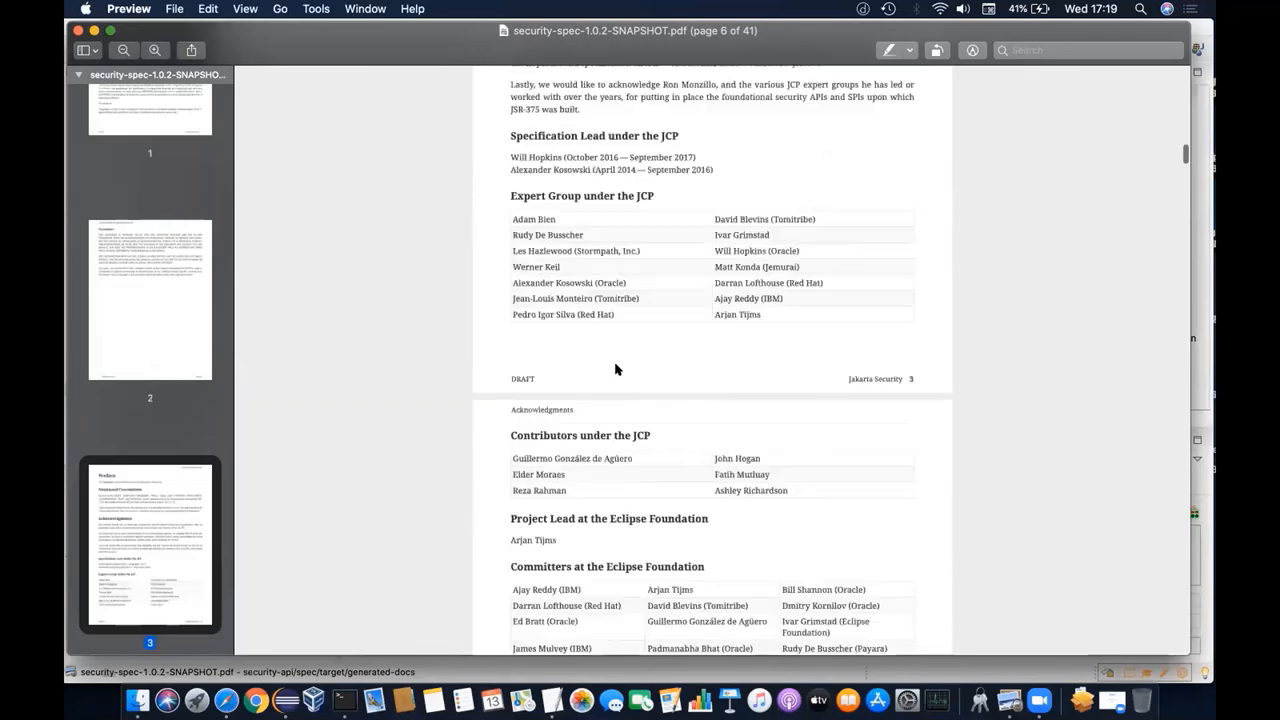
{"action": "scroll", "scroll_direction": "down", "scroll_amount": 3}
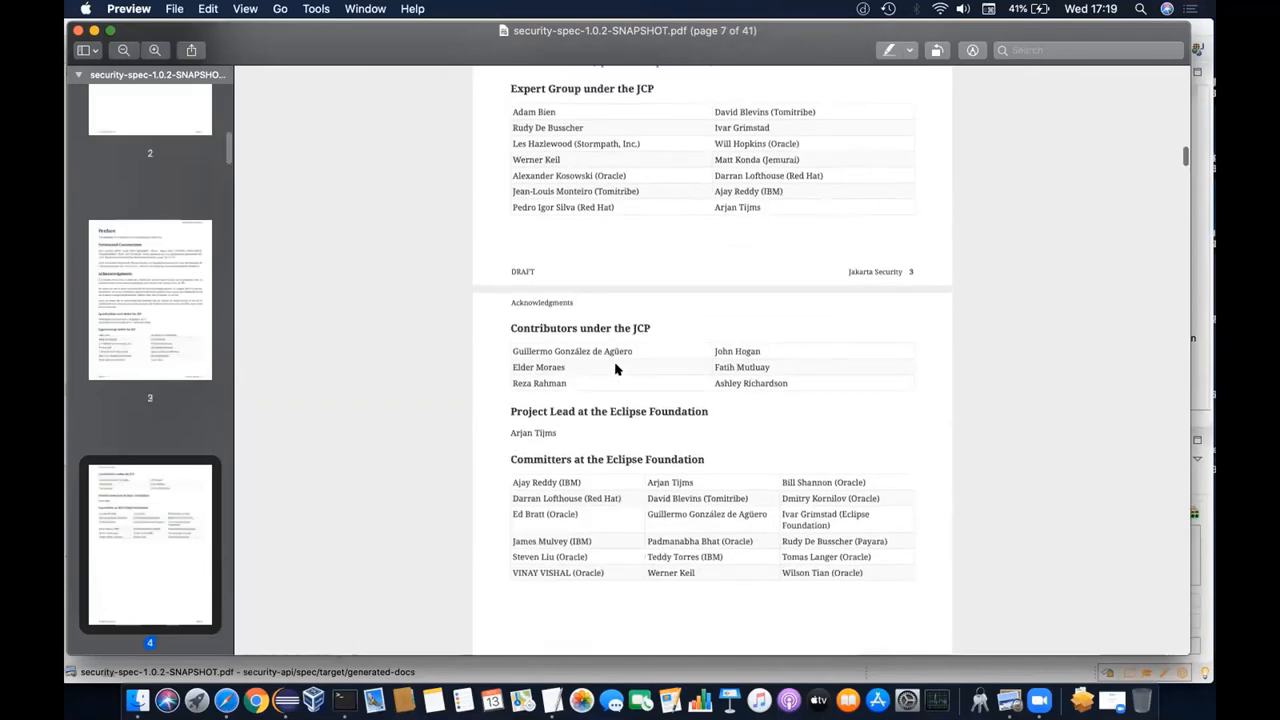
{"action": "scroll", "scroll_direction": "down", "scroll_amount": 3}
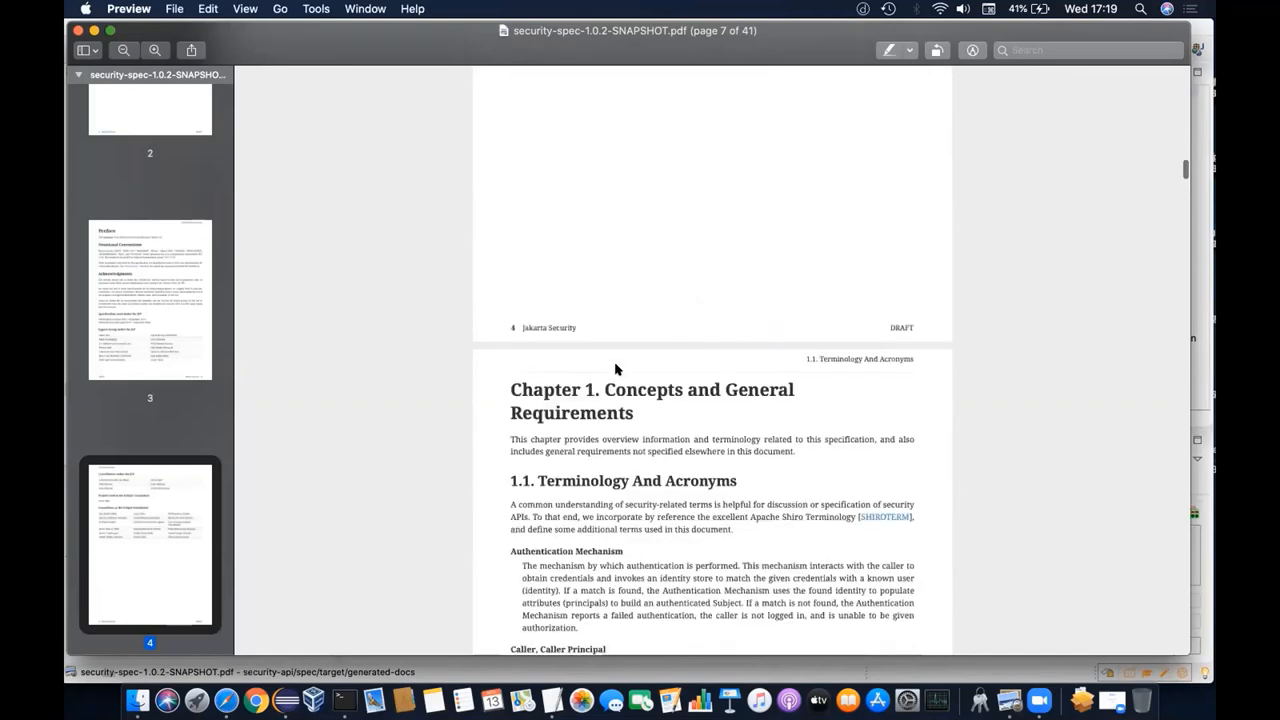
{"action": "scroll", "scroll_direction": "down", "scroll_amount": 3}
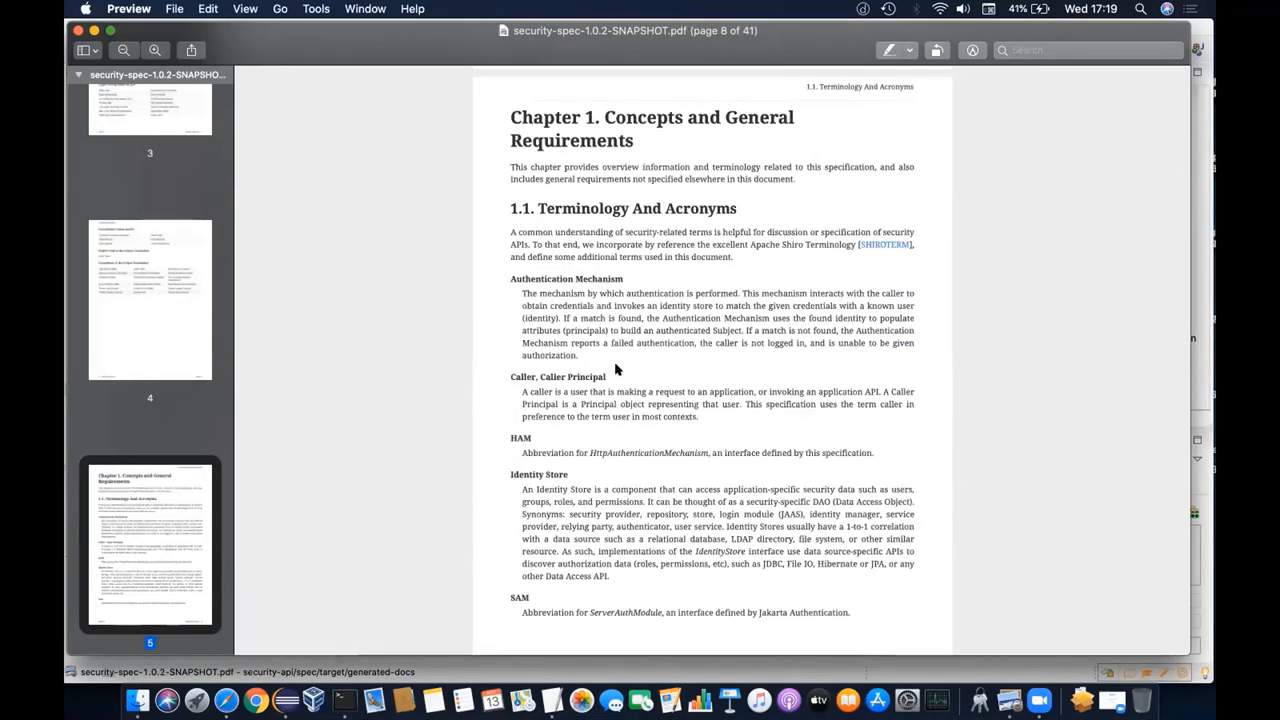
{"action": "scroll", "scroll_direction": "down", "scroll_amount": 3}
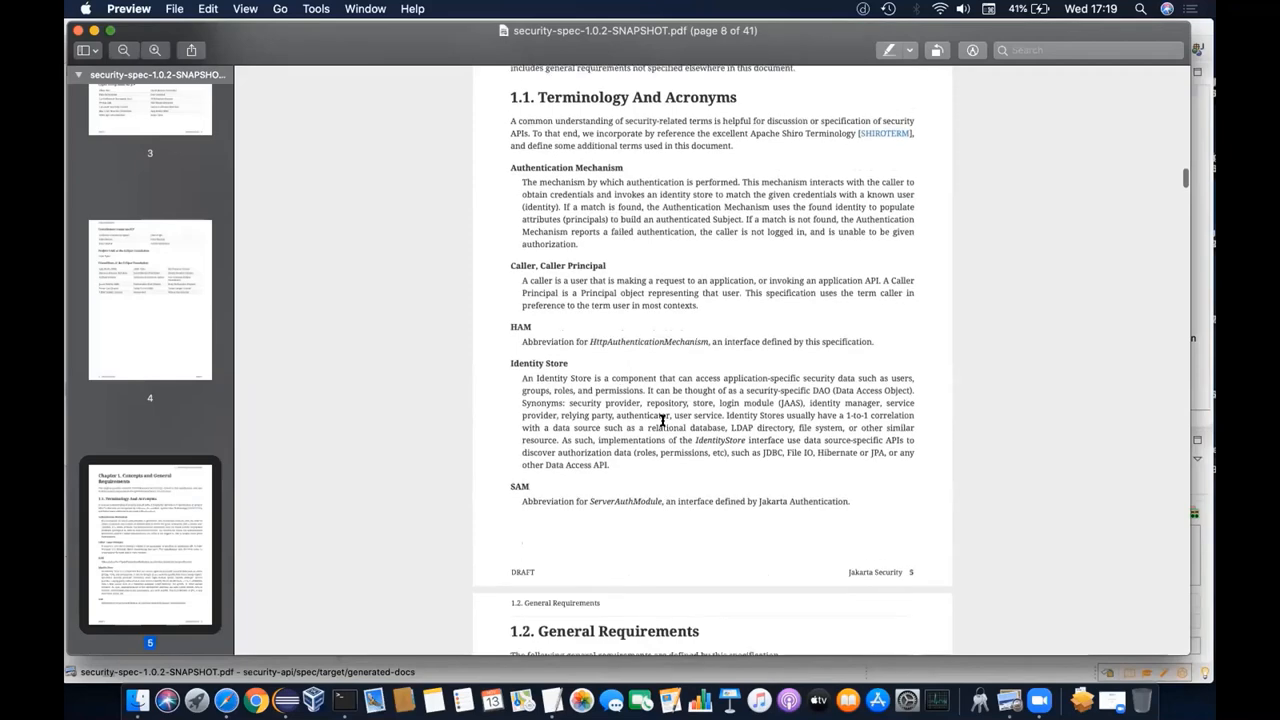
{"action": "scroll", "scroll_direction": "down", "scroll_amount": 3}
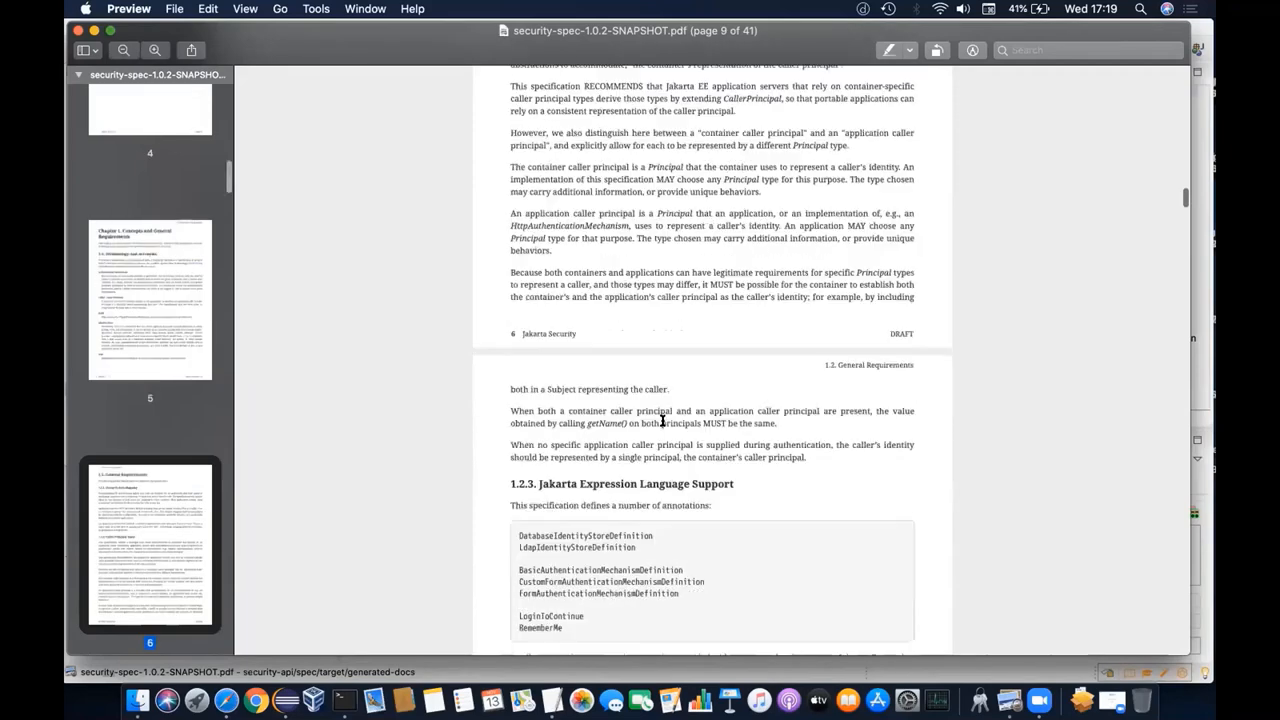
{"action": "scroll", "scroll_direction": "down", "scroll_amount": 3}
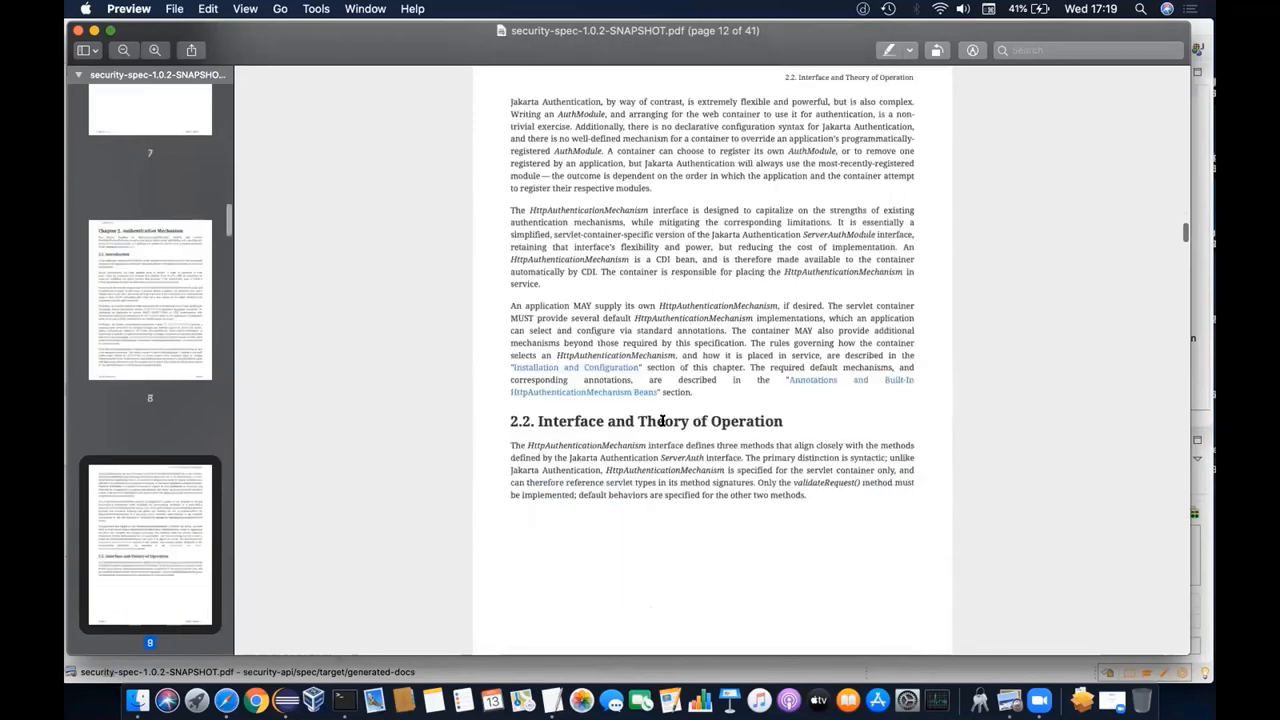
{"action": "scroll", "scroll_direction": "down", "scroll_amount": 3}
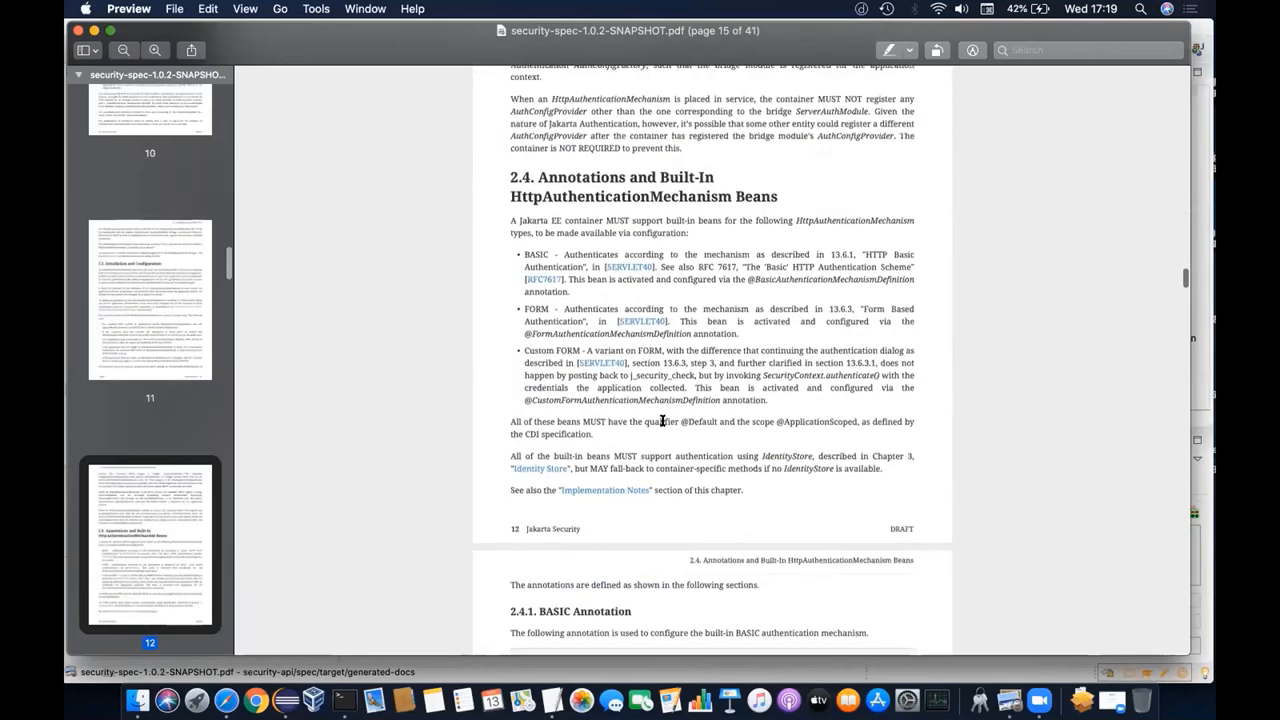
{"action": "scroll", "scroll_direction": "down", "scroll_amount": 3}
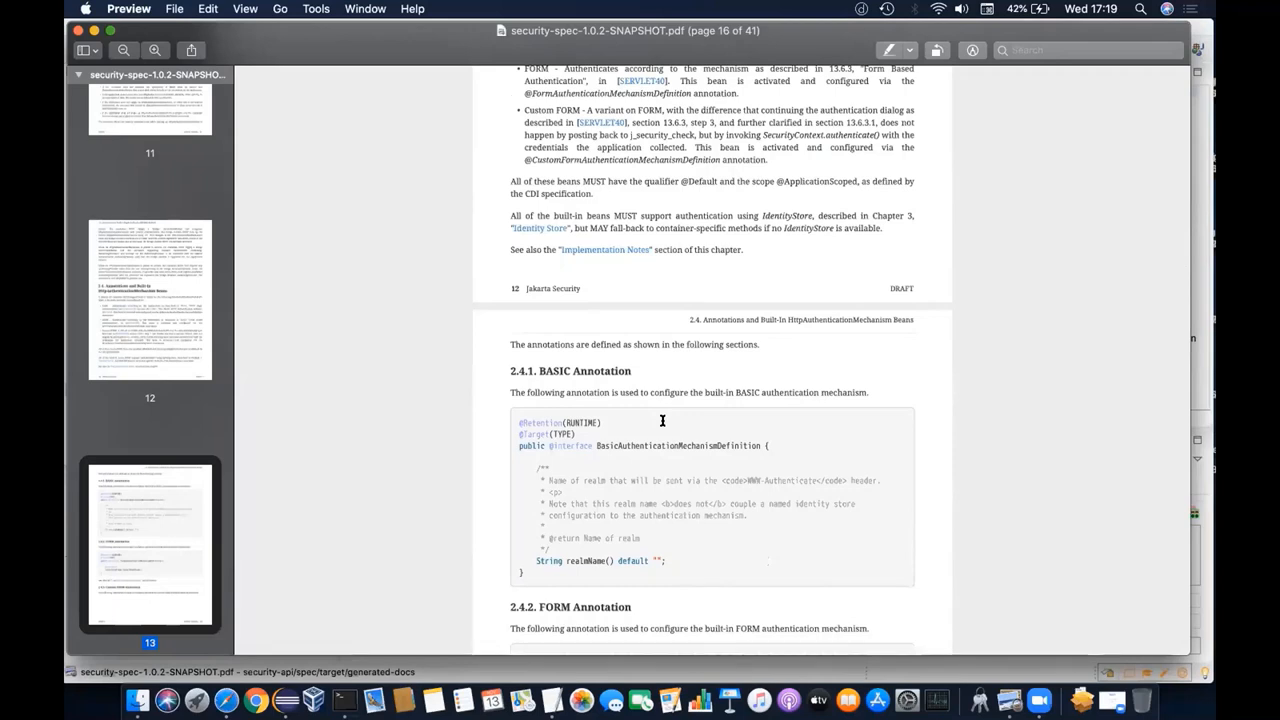
{"action": "scroll", "scroll_direction": "down", "scroll_amount": 3}
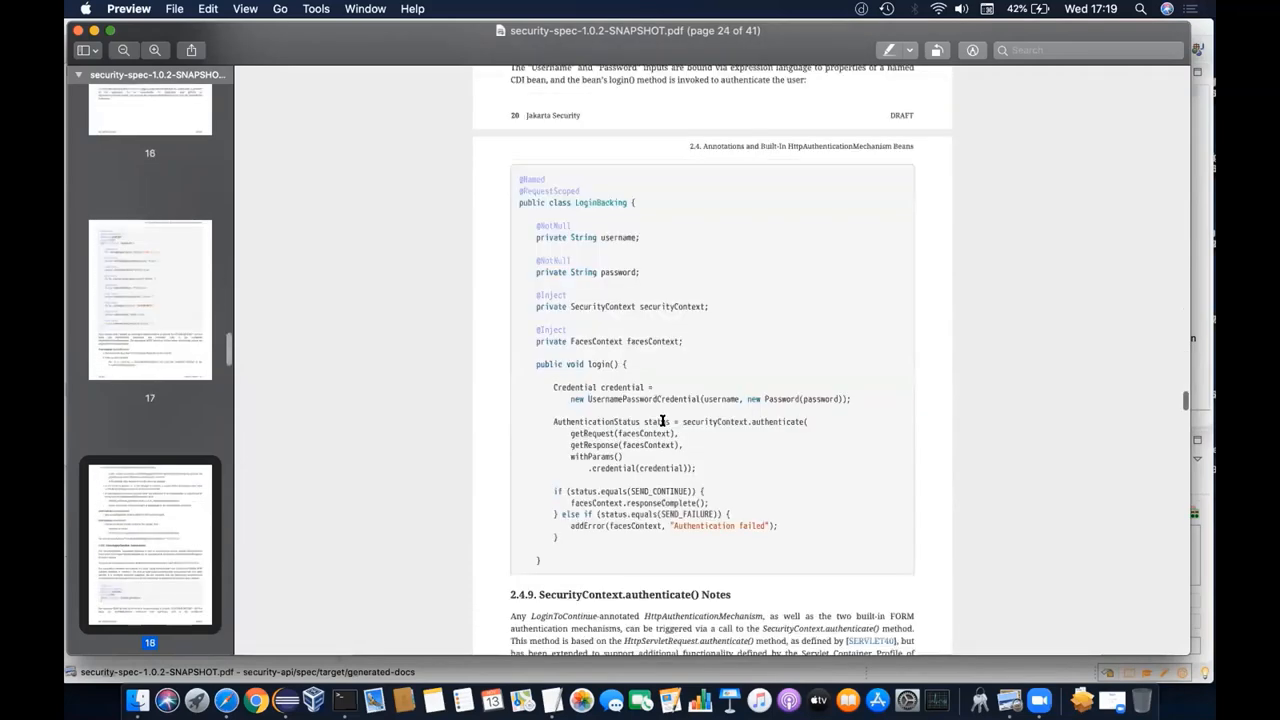
{"action": "scroll", "scroll_direction": "down", "scroll_amount": 3}
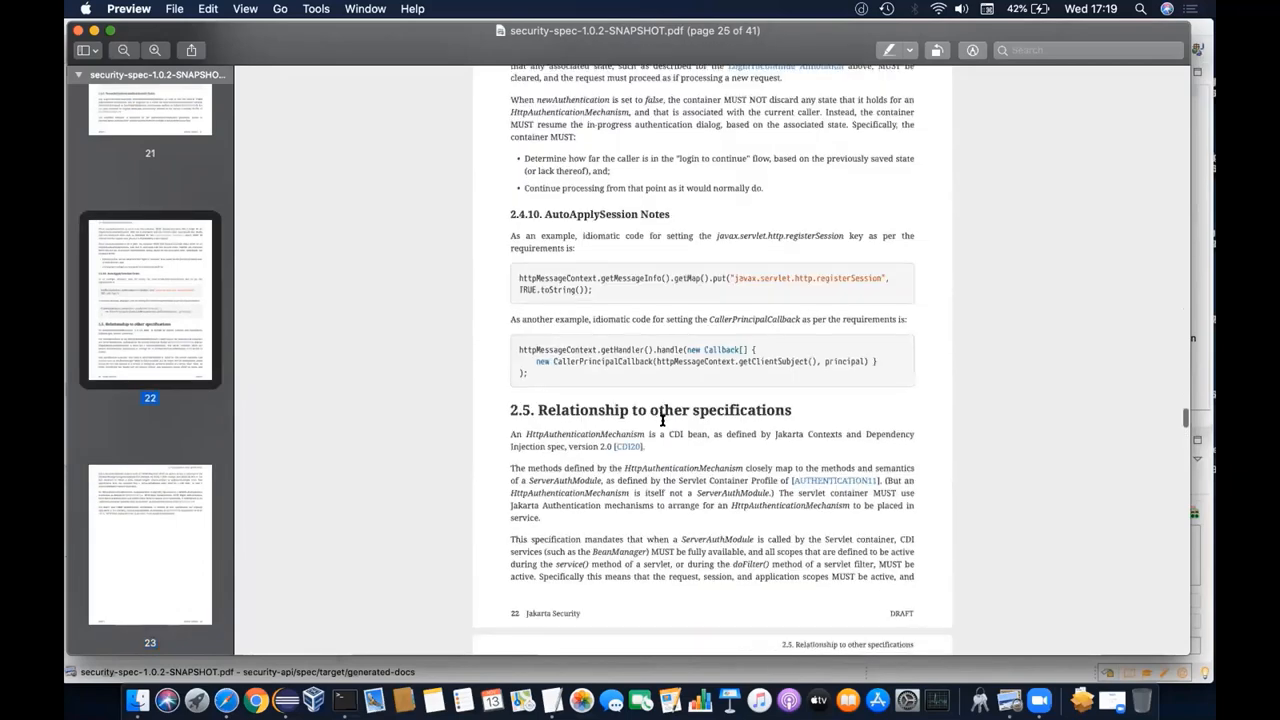
{"action": "scroll", "scroll_direction": "down", "scroll_amount": 3}
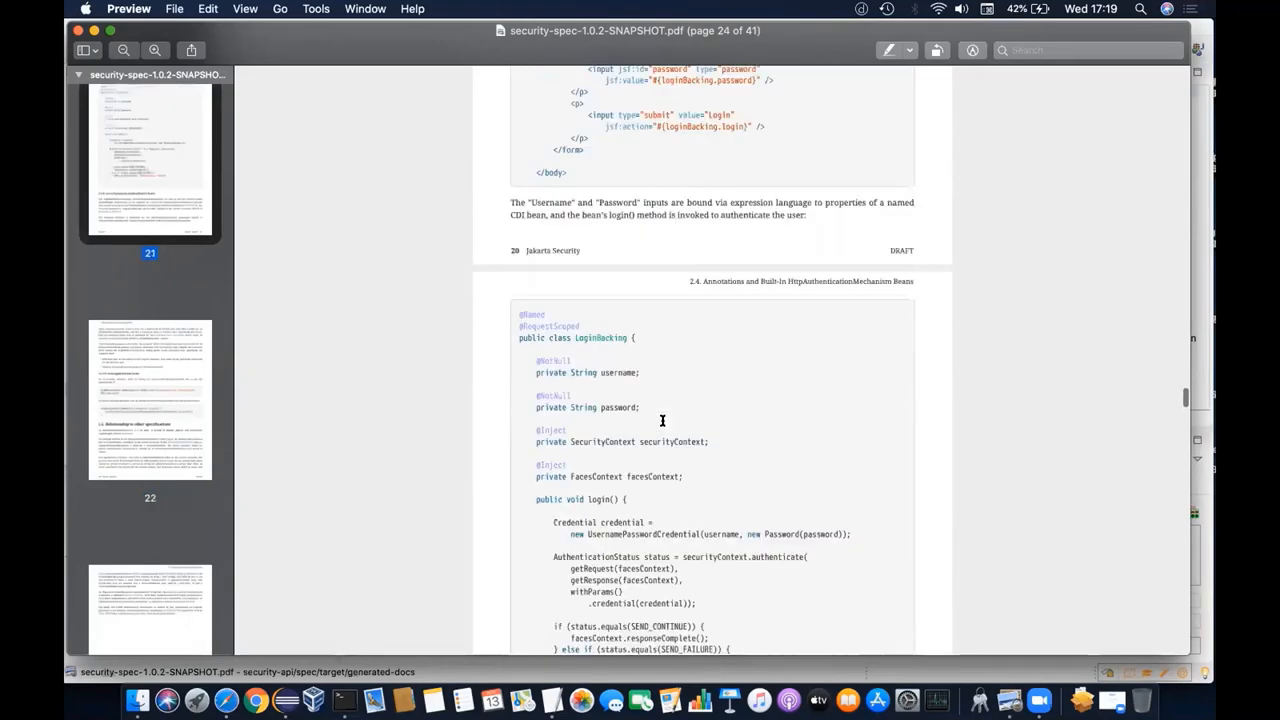
{"action": "scroll", "scroll_direction": "up", "scroll_amount": 3}
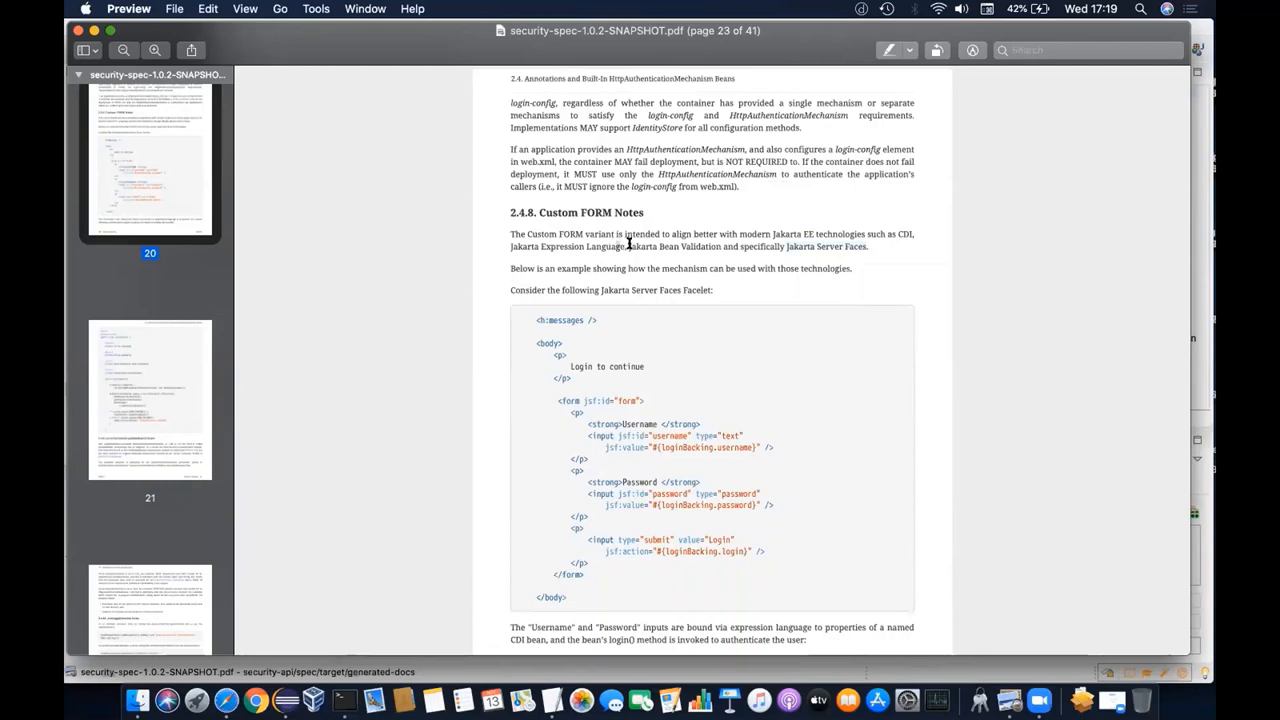
Continue to page 24's LoginBacking sample and SecurityContext.authenticate() Notes, then return to the GitHub commit history.
{"action": "double_click", "coordinate": [544, 246]}
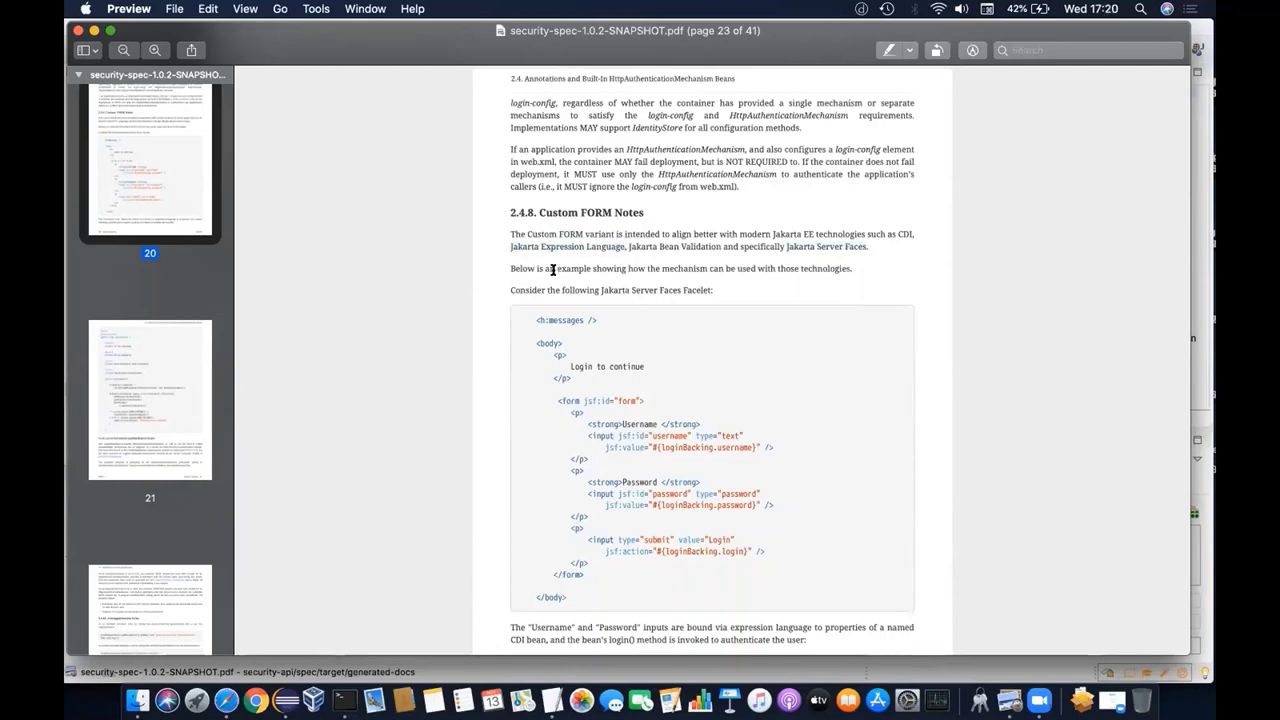
{"action": "scroll", "scroll_direction": "down", "scroll_amount": 3}
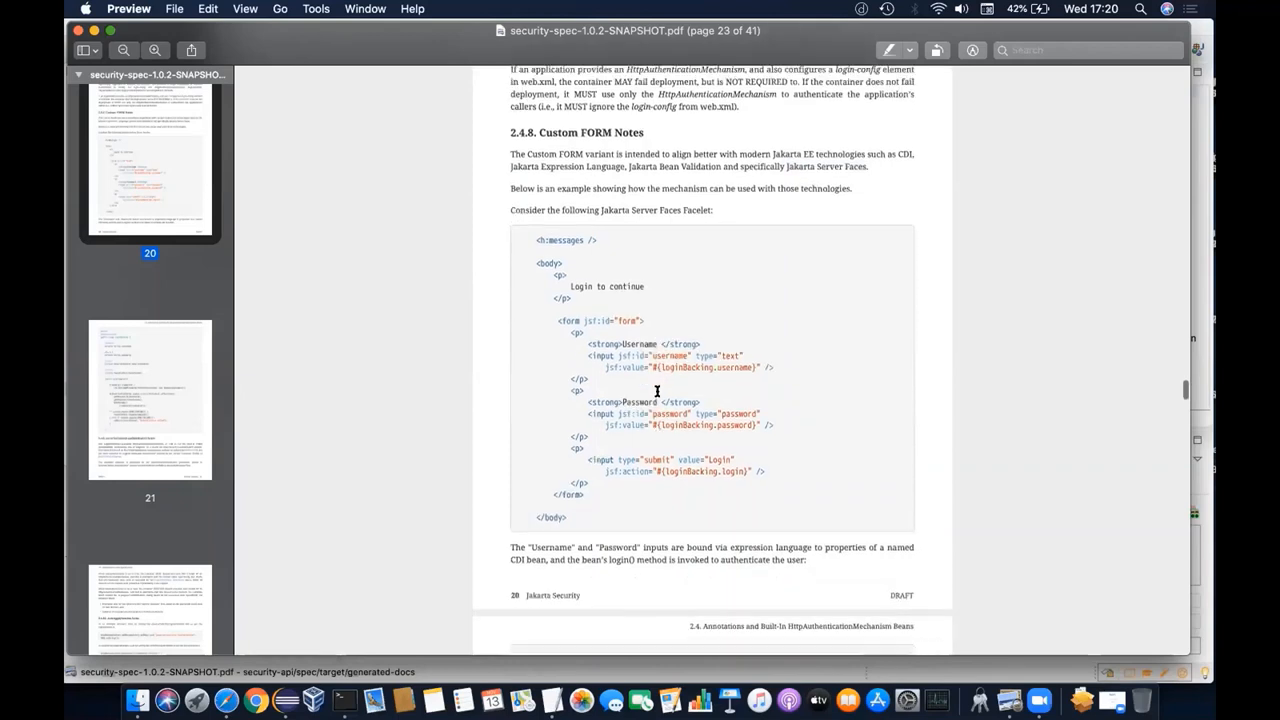
{"action": "scroll", "scroll_direction": "down", "scroll_amount": 3}
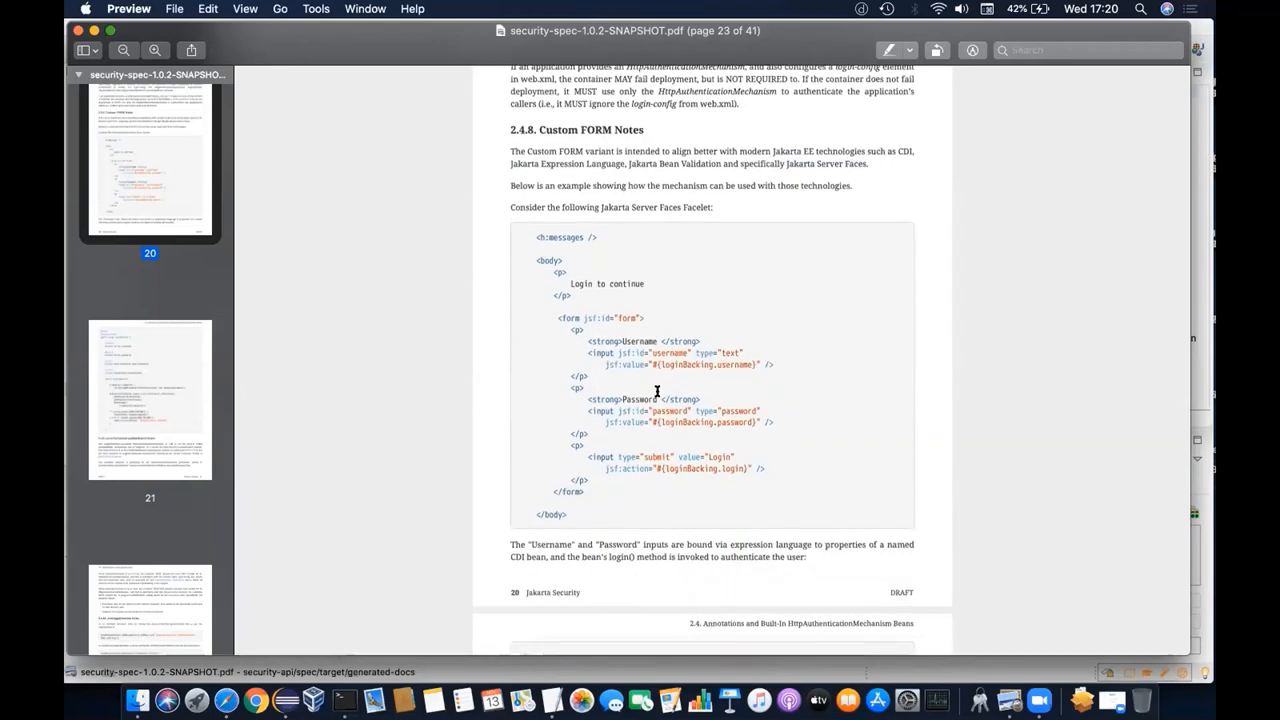
{"action": "scroll", "scroll_direction": "down", "scroll_amount": 3}
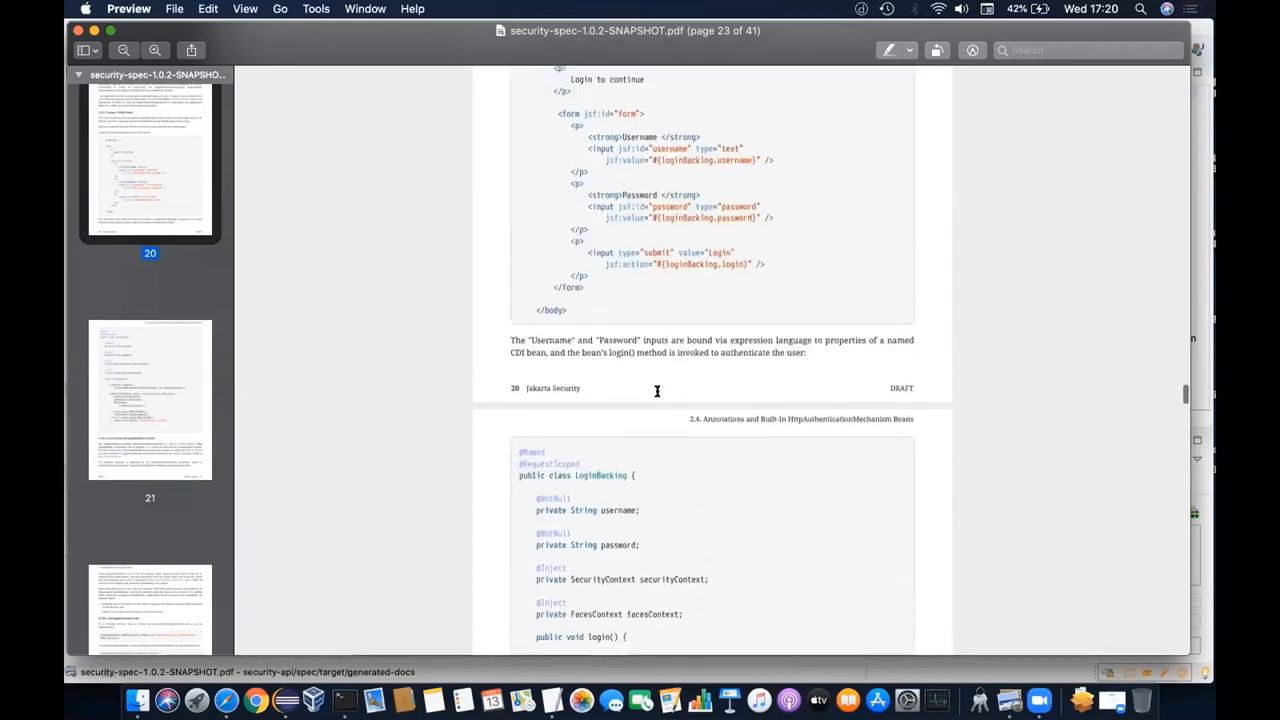
{"action": "scroll", "scroll_direction": "down", "scroll_amount": 3}
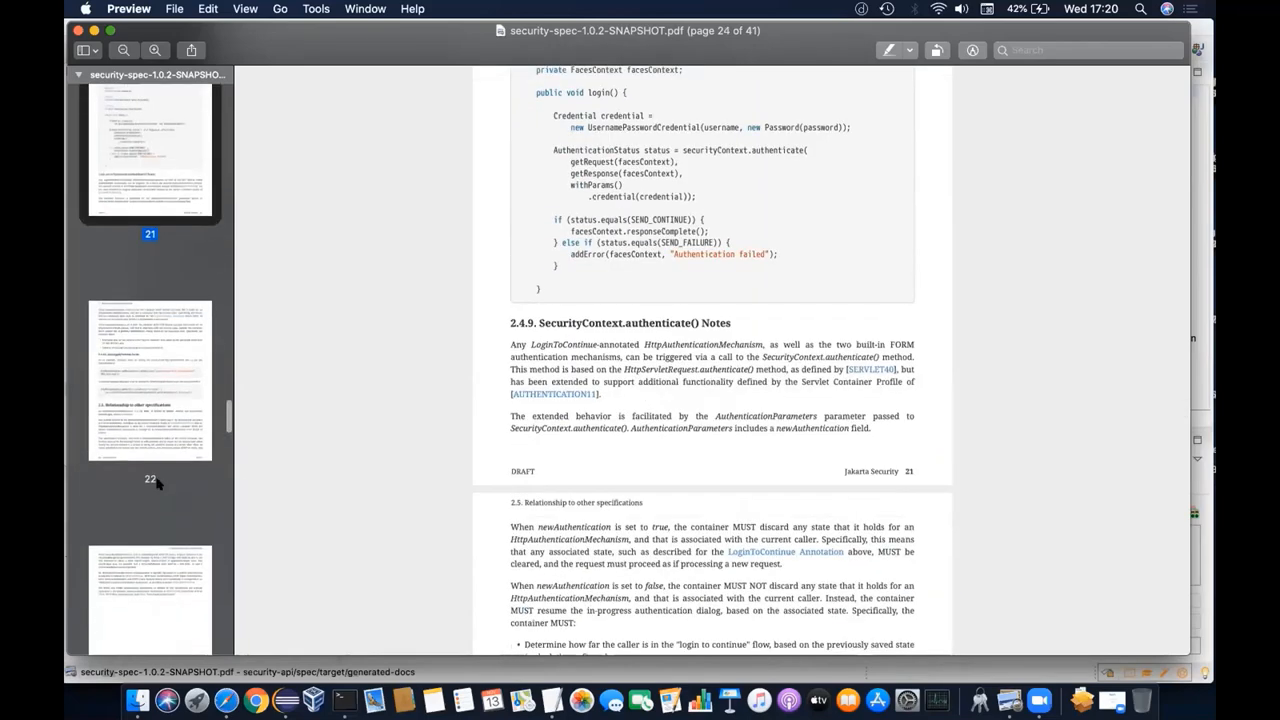
{"action": "scroll", "scroll_direction": "down", "scroll_amount": 3}
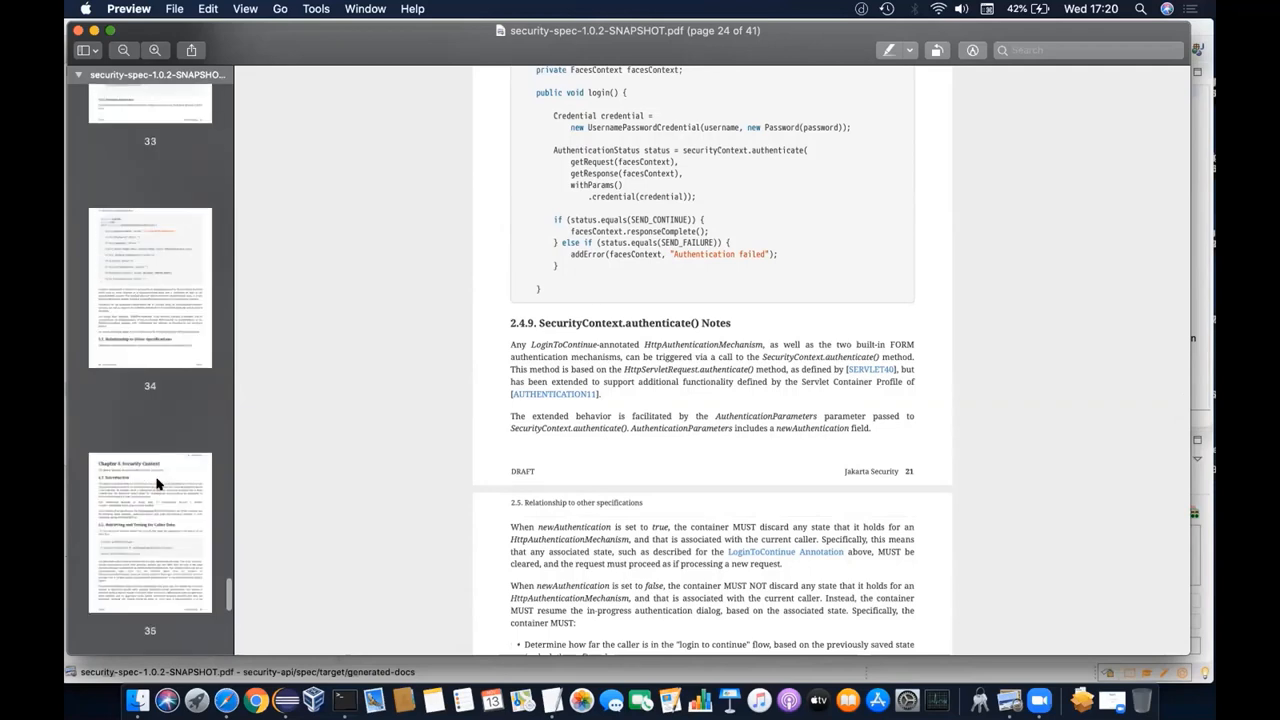
{"action": "scroll", "scroll_direction": "down", "scroll_amount": 3}
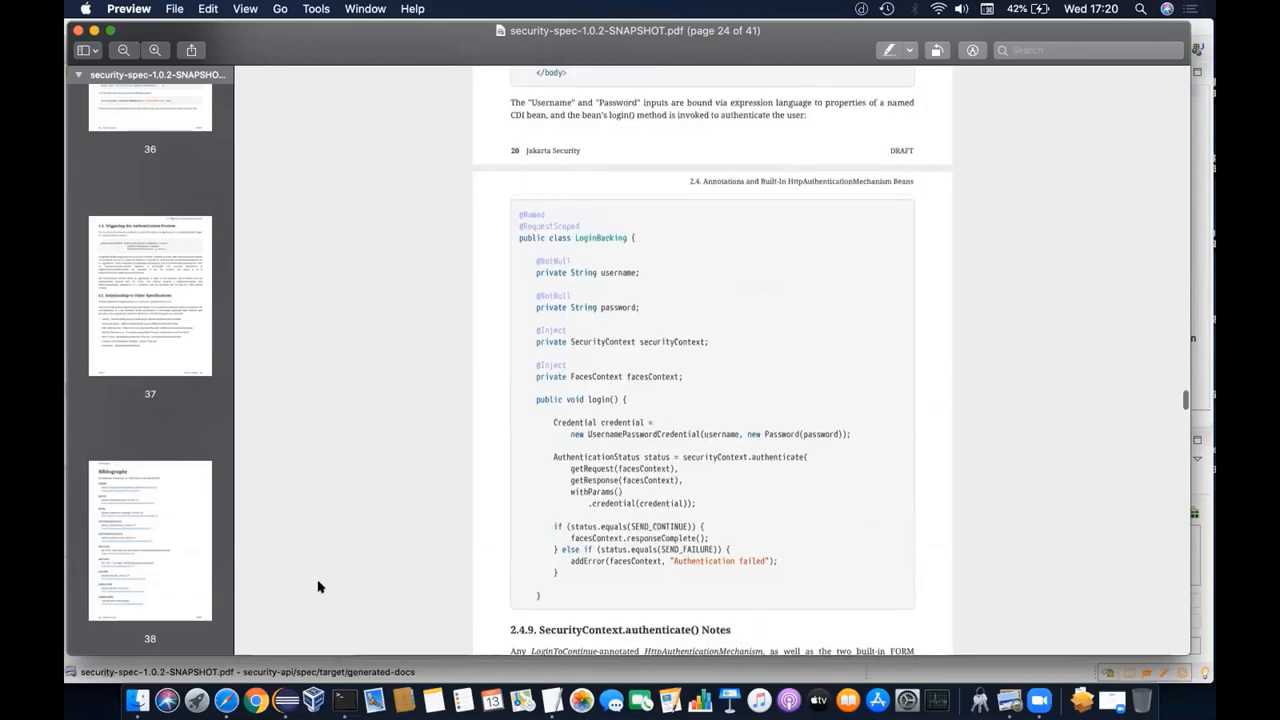
{"action": "left_click", "coordinate": [264, 696]}
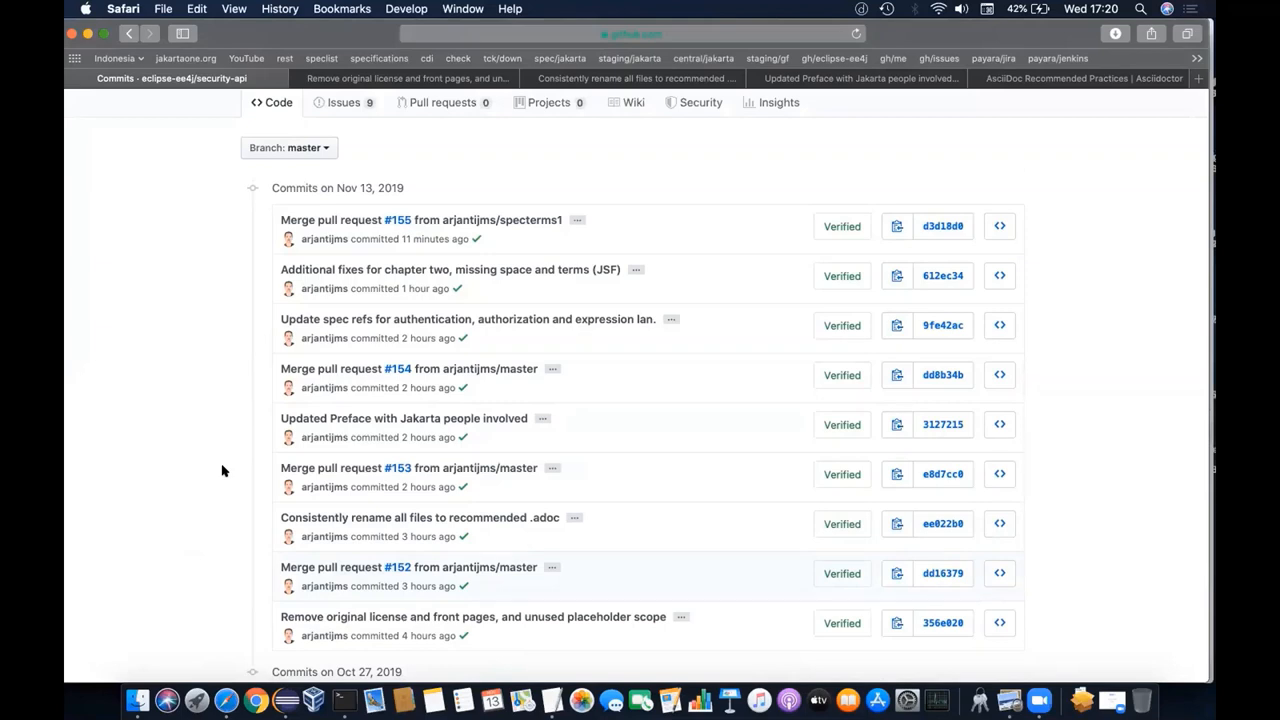
{"action": "mouse_move", "coordinate": [250, 482]}
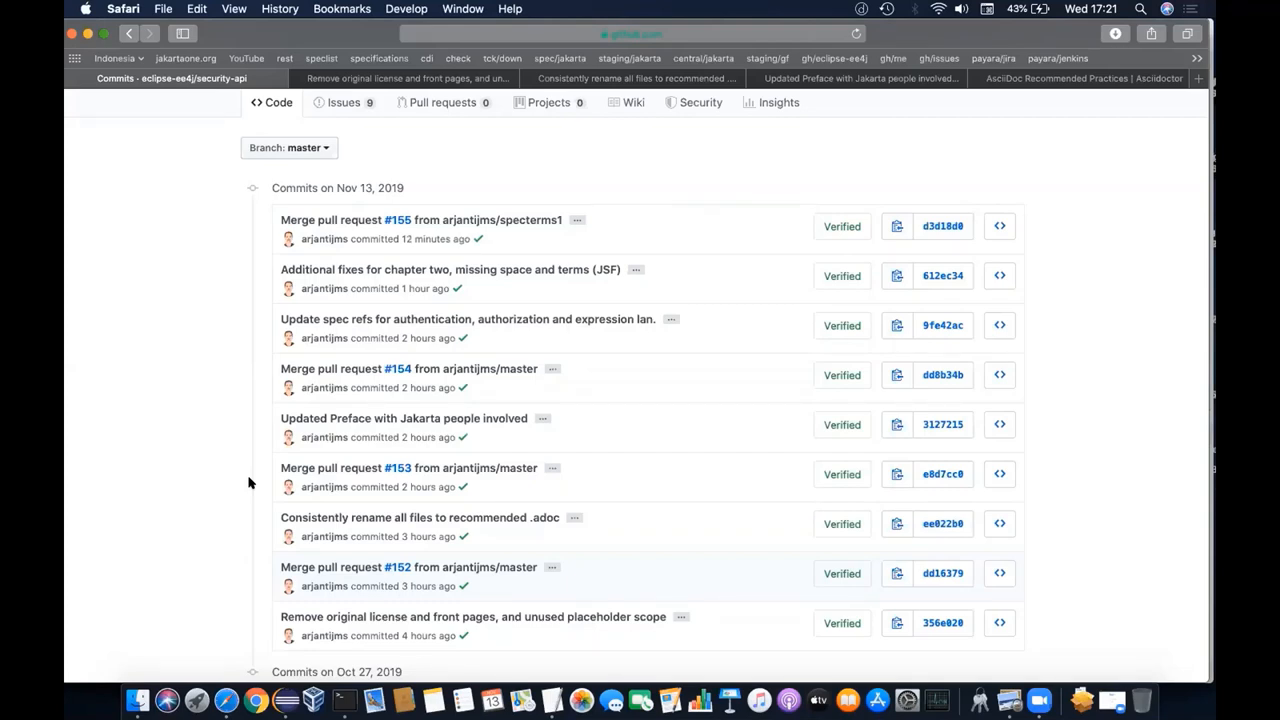
{"action": "mouse_move", "coordinate": [336, 532]}
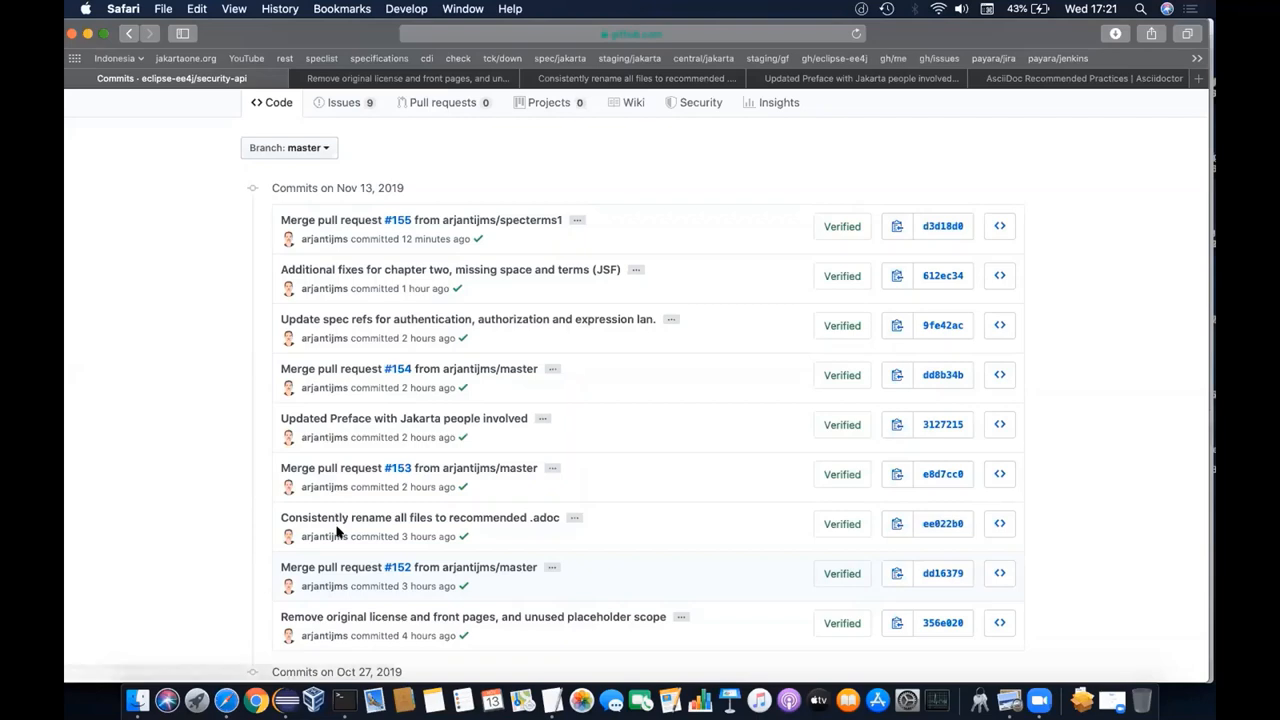
{"action": "mouse_move", "coordinate": [560, 580]}
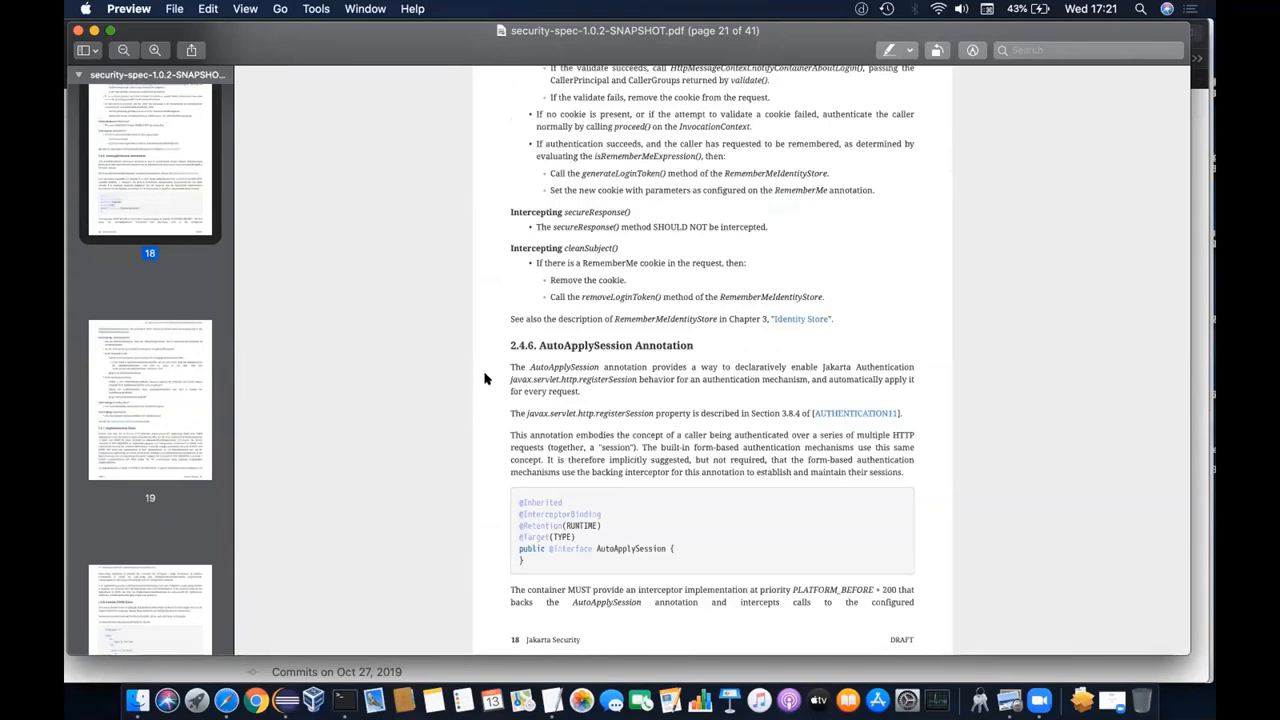
{"action": "mouse_move", "coordinate": [604, 450]}
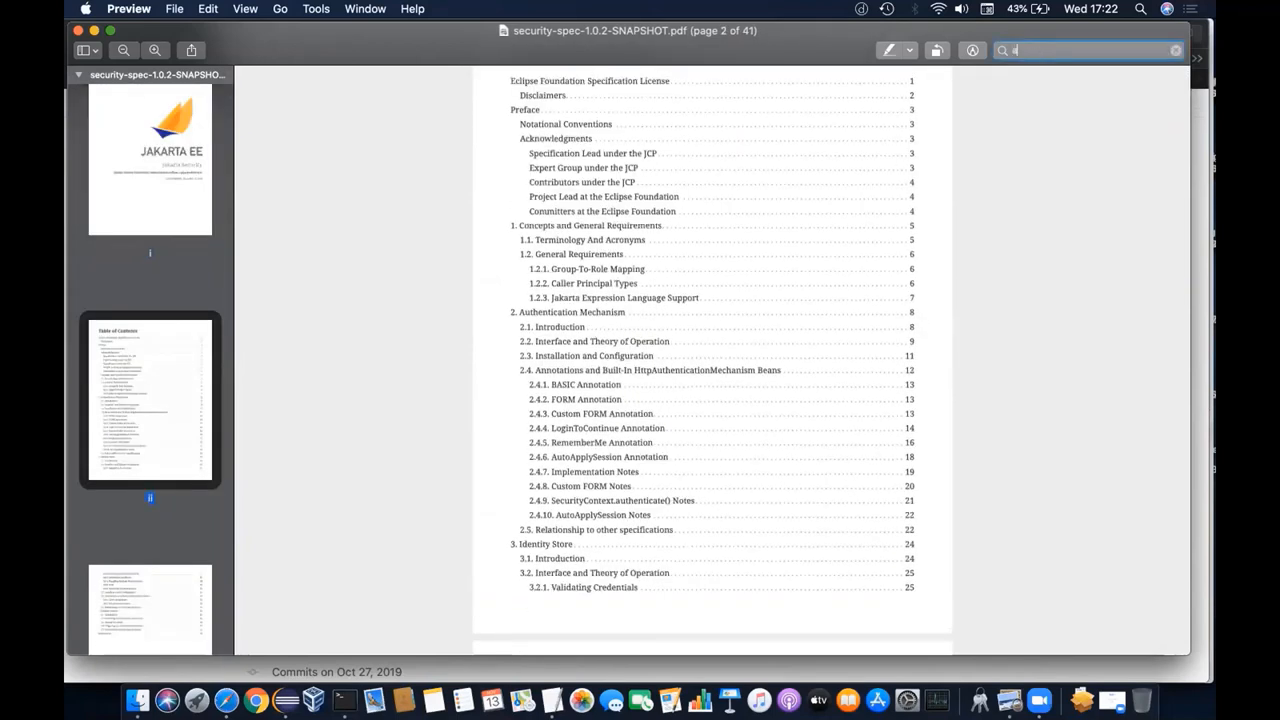
Search the PDF for 'authentication' and go to Chapter 2's Authentication Mechanism introduction.
{"action": "type", "text": "authentication"}
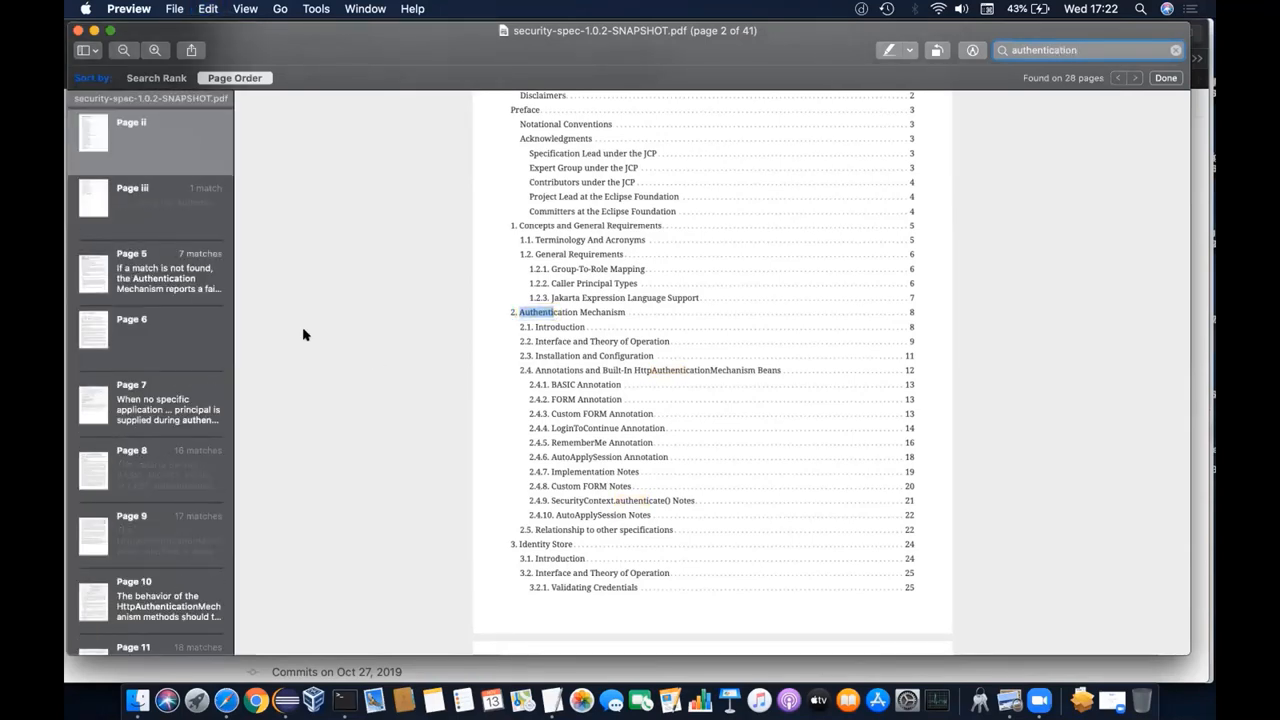
{"action": "scroll", "scroll_direction": "down", "scroll_amount": 3}
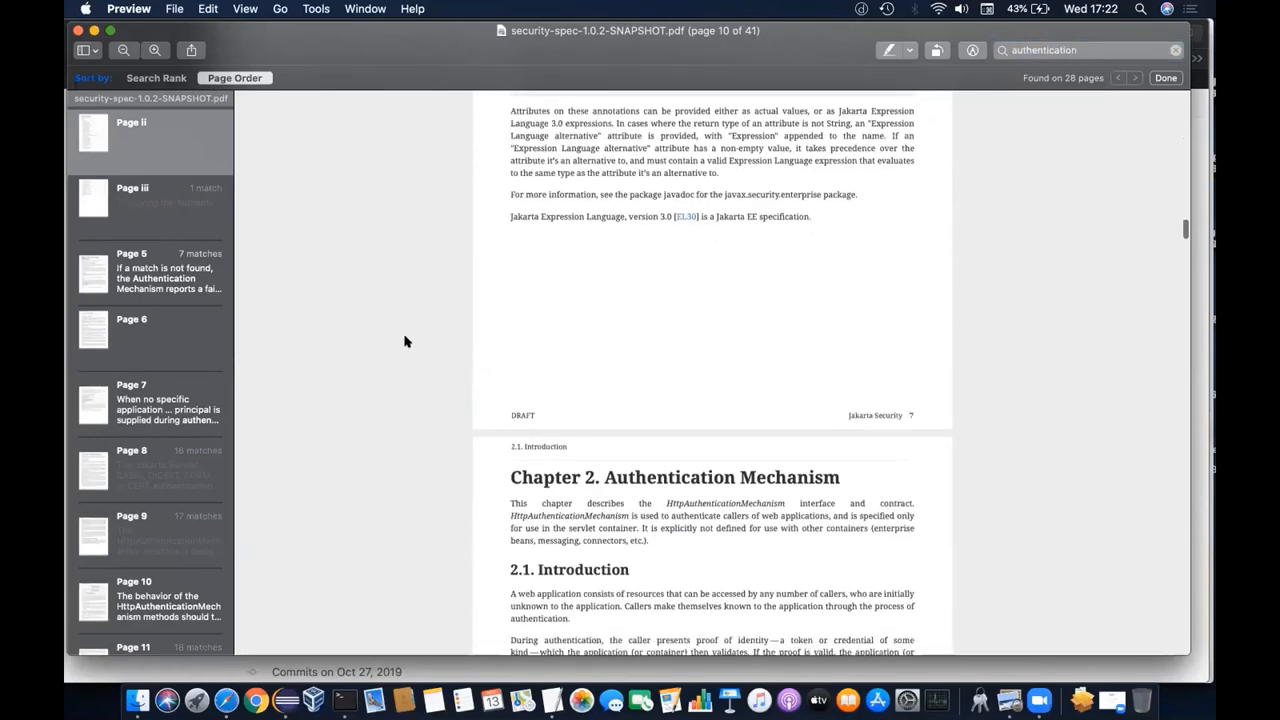
{"action": "scroll", "scroll_direction": "down", "scroll_amount": 3}
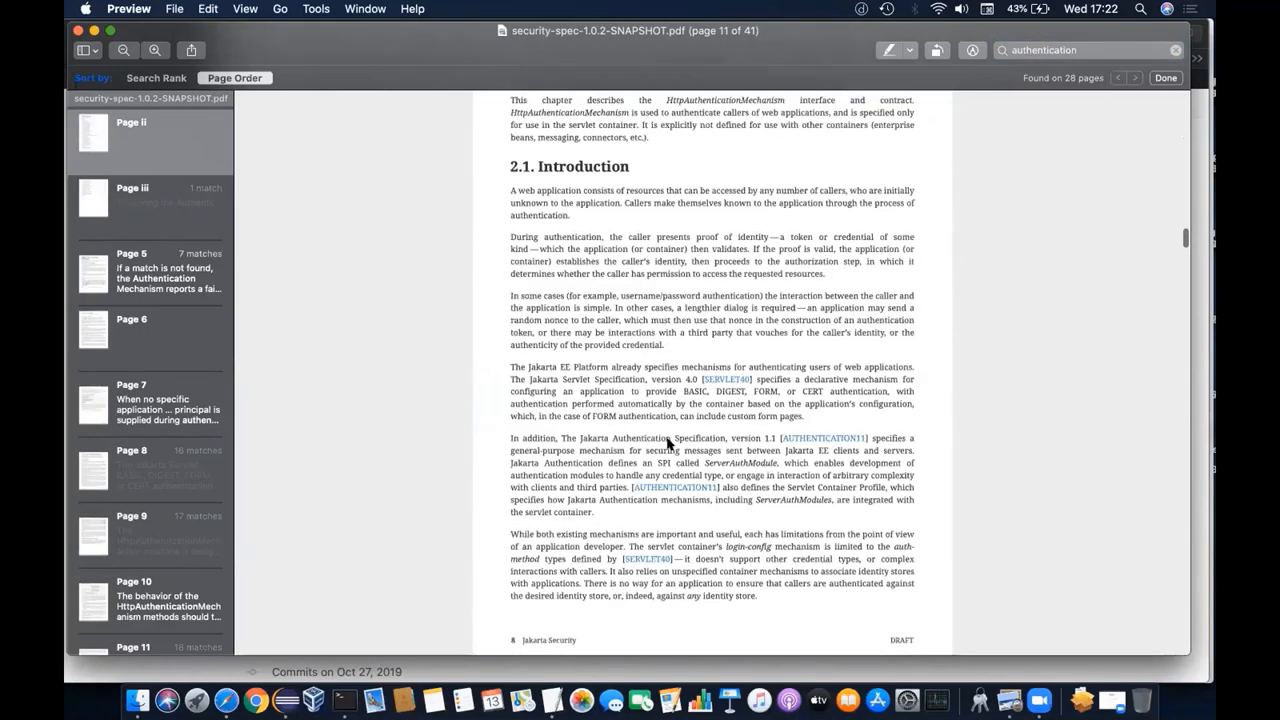
{"action": "mouse_move", "coordinate": [778, 438]}
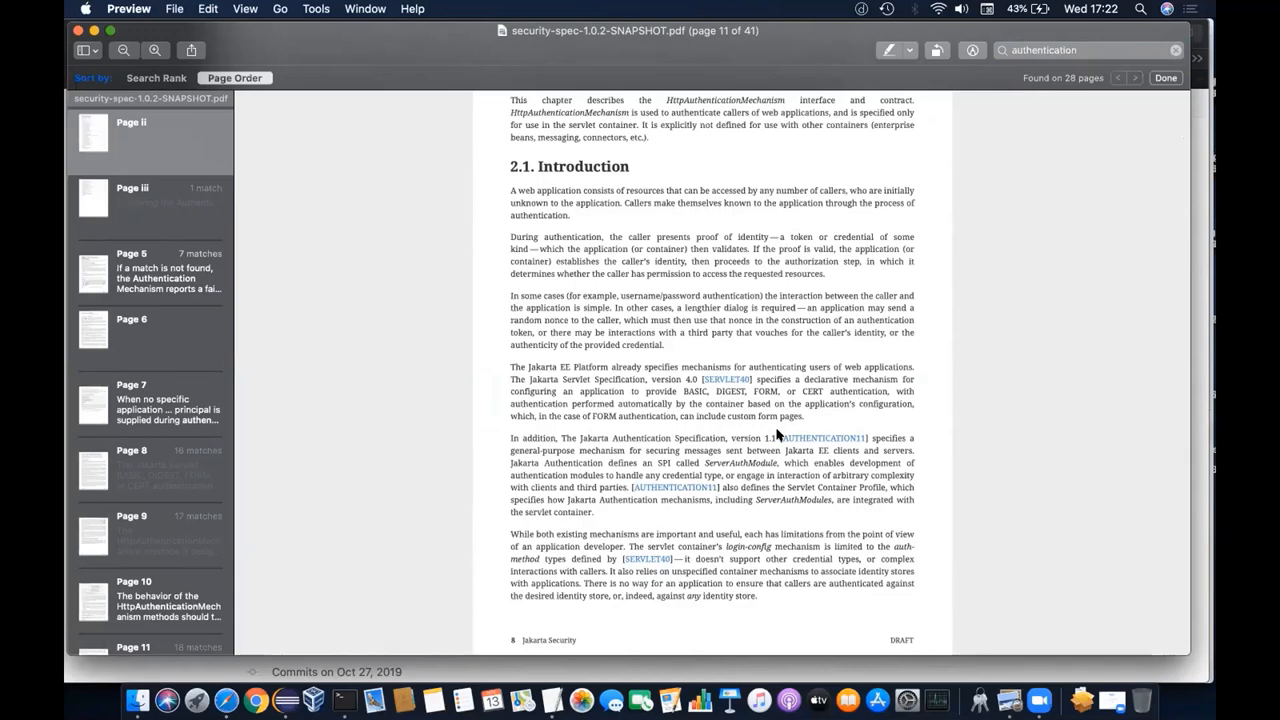
{"action": "mouse_move", "coordinate": [868, 428]}
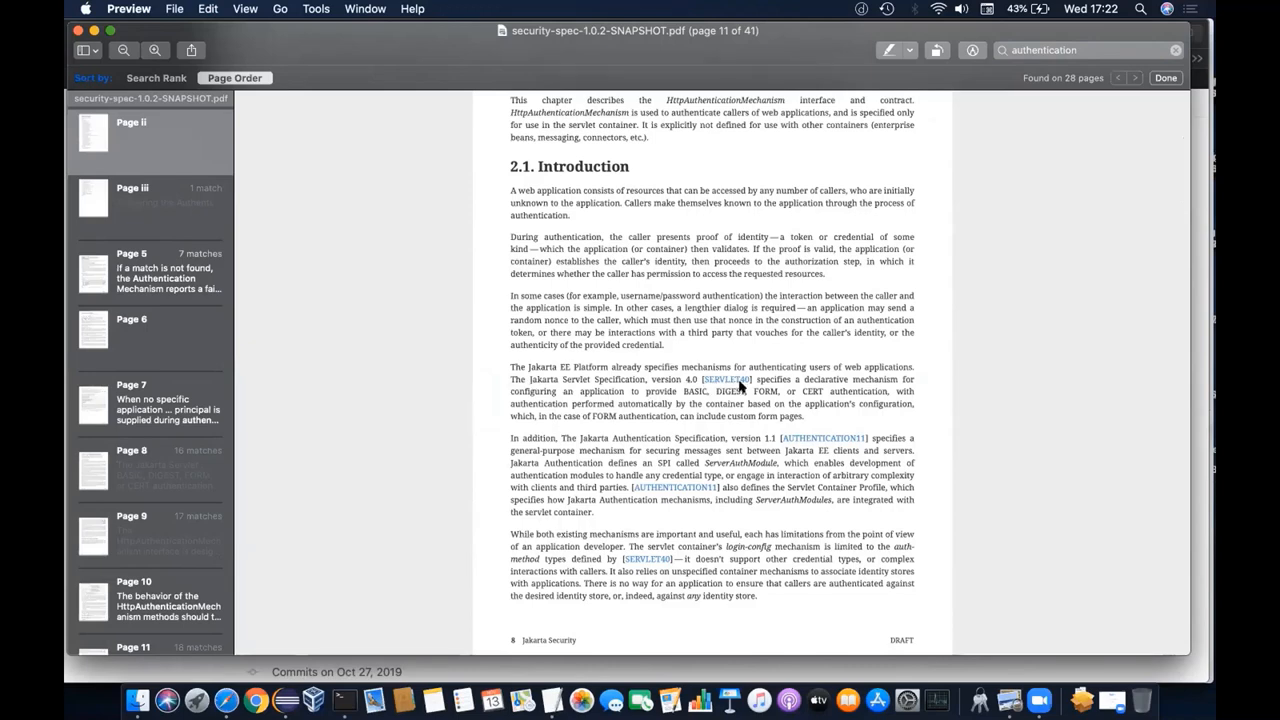
{"action": "mouse_move", "coordinate": [736, 446]}
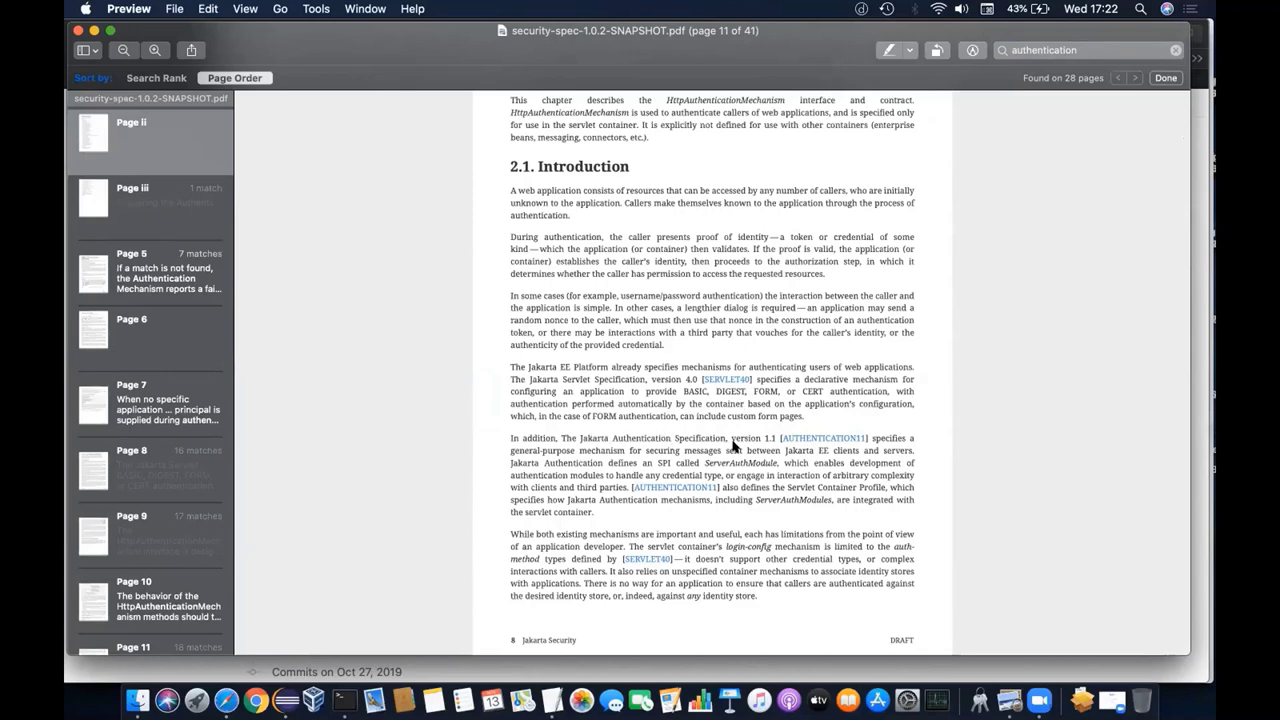
{"action": "mouse_move", "coordinate": [722, 444]}
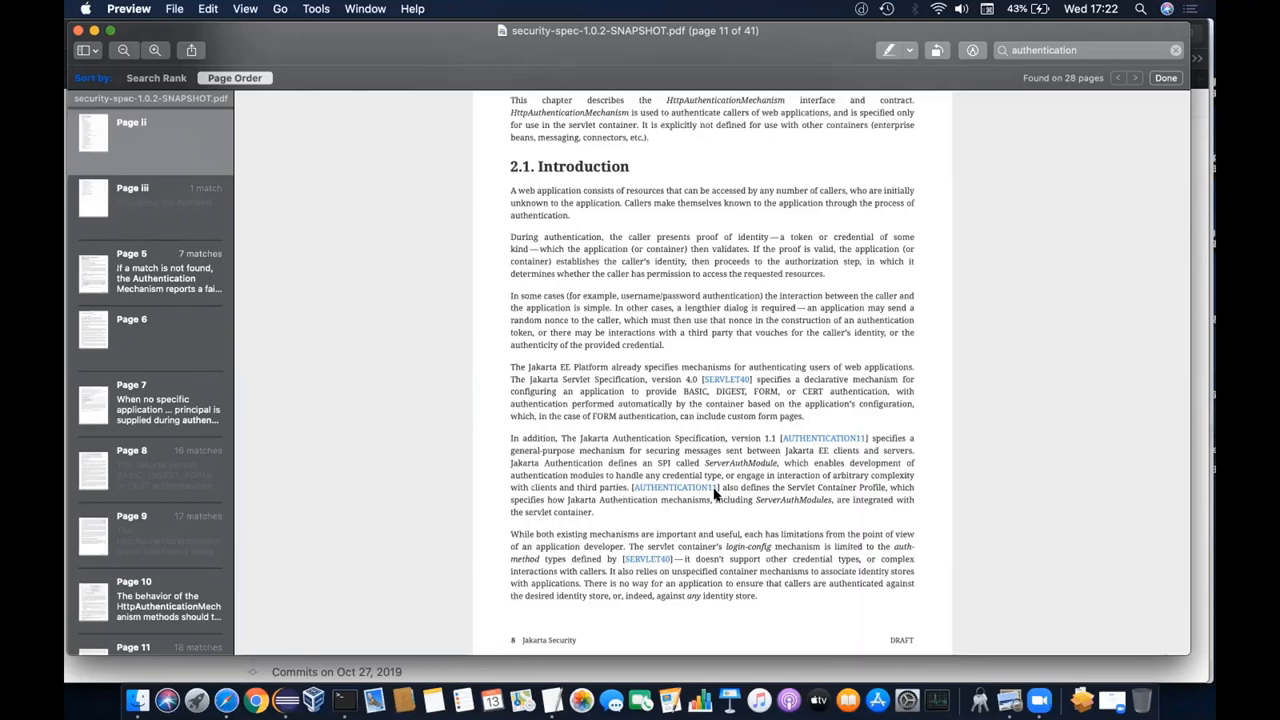
{"action": "mouse_move", "coordinate": [728, 440]}
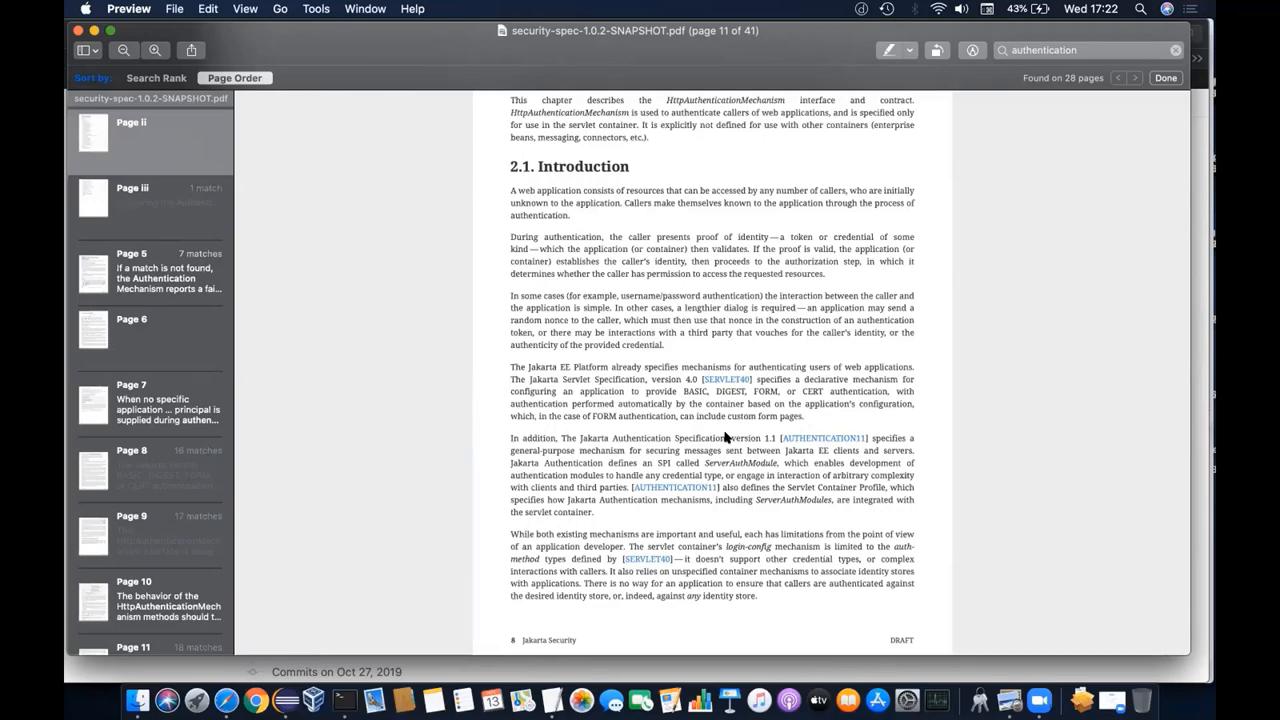
{"action": "mouse_move", "coordinate": [744, 404]}
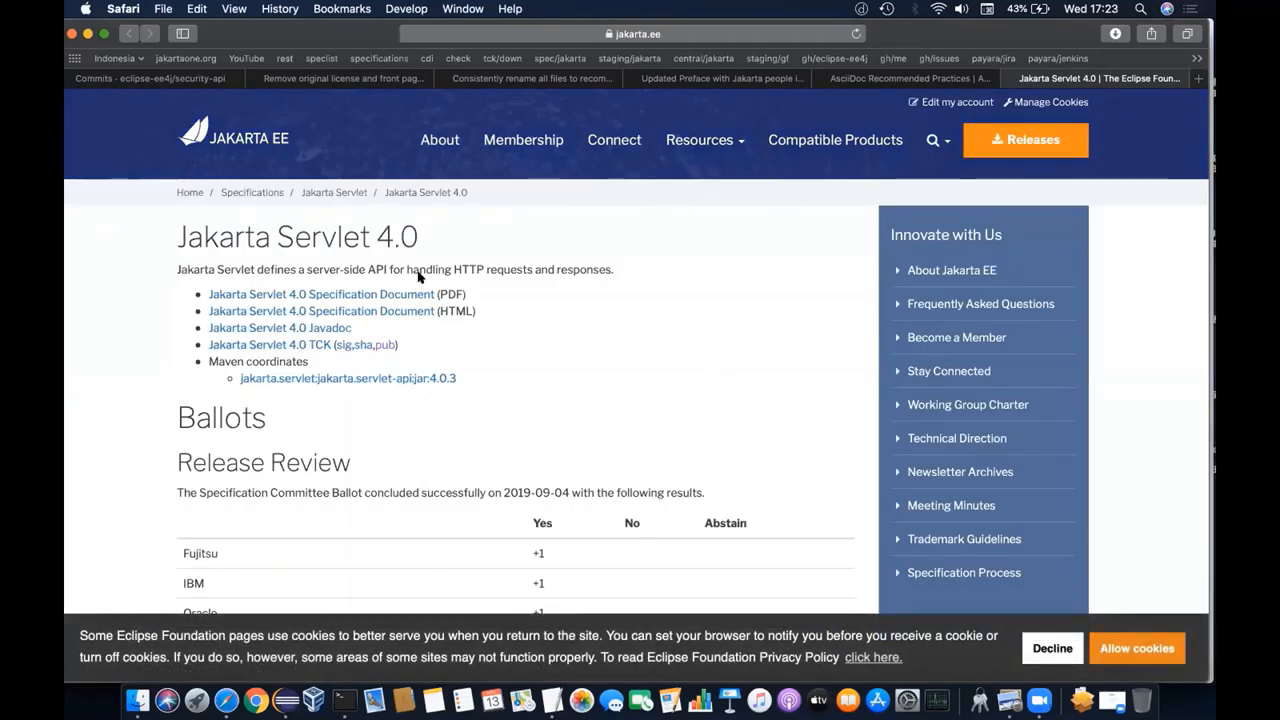
{"action": "mouse_move", "coordinate": [556, 346]}
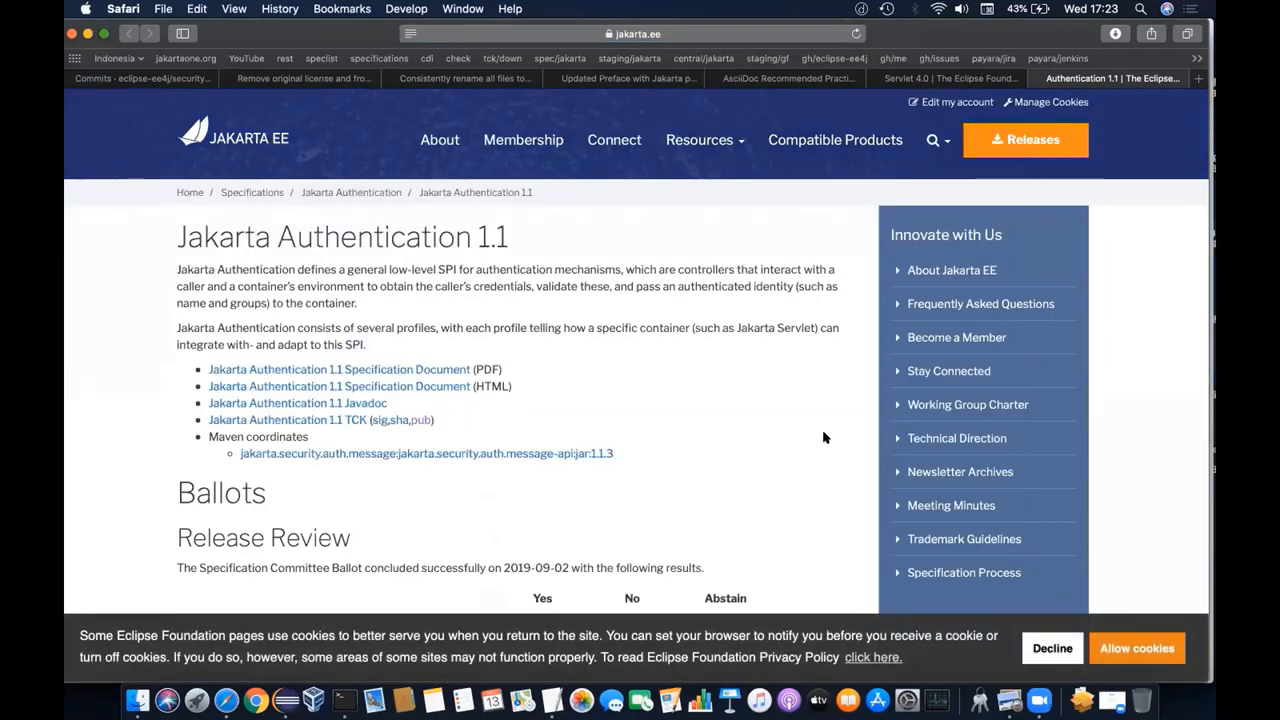
{"action": "mouse_move", "coordinate": [728, 414]}
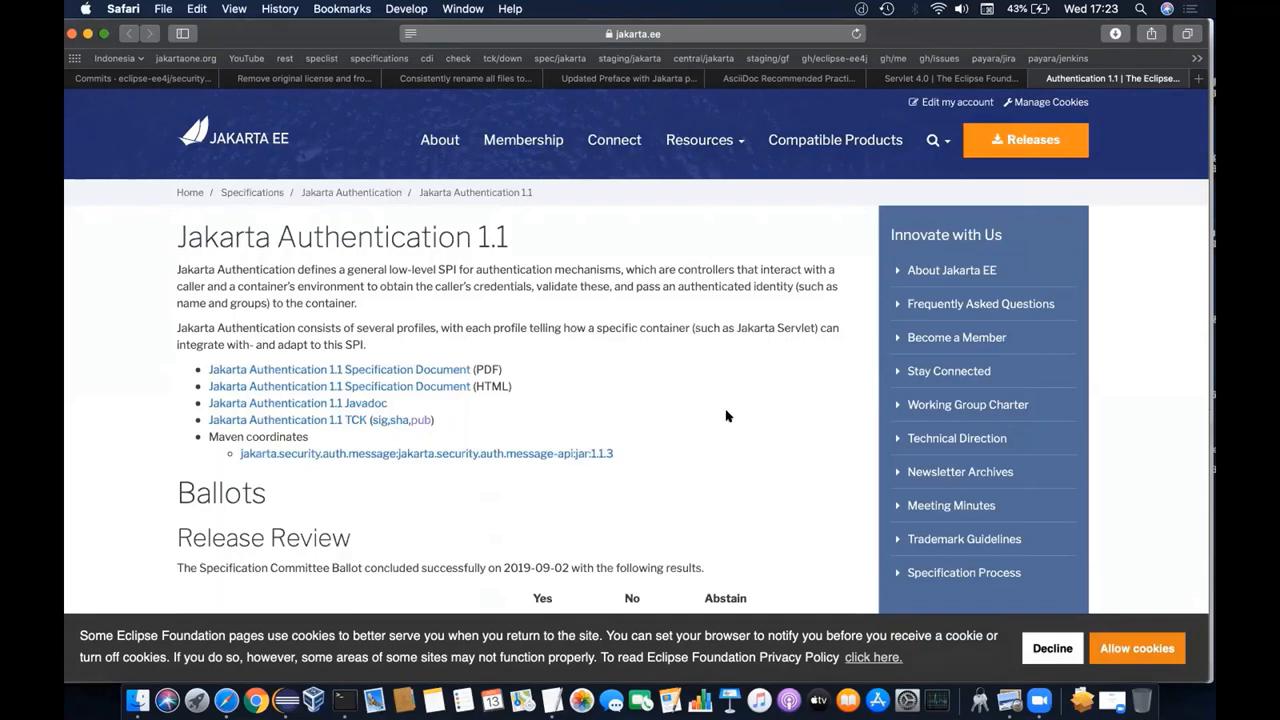
{"action": "mouse_move", "coordinate": [652, 424]}
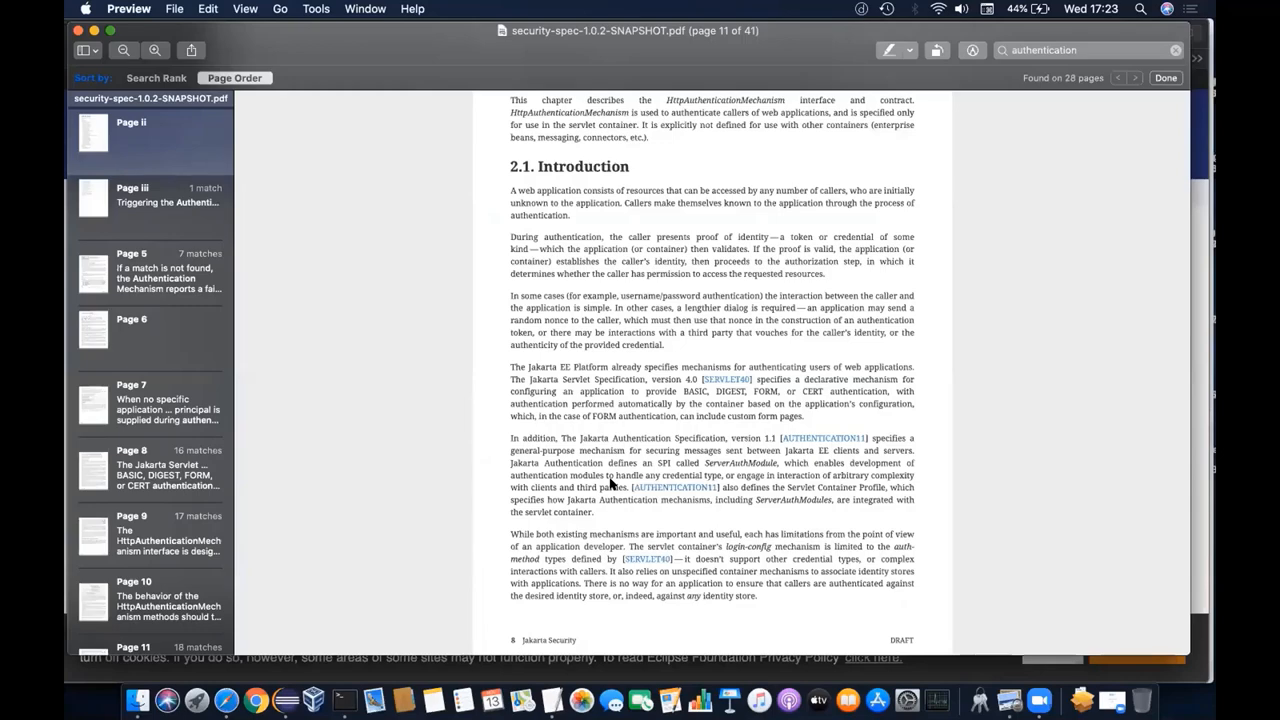
Read forward to page 16's section 2.4 built-in HttpAuthenticationMechanism beans and 2.4.1 BASIC Annotation.
{"action": "scroll", "scroll_direction": "down", "scroll_amount": 3}
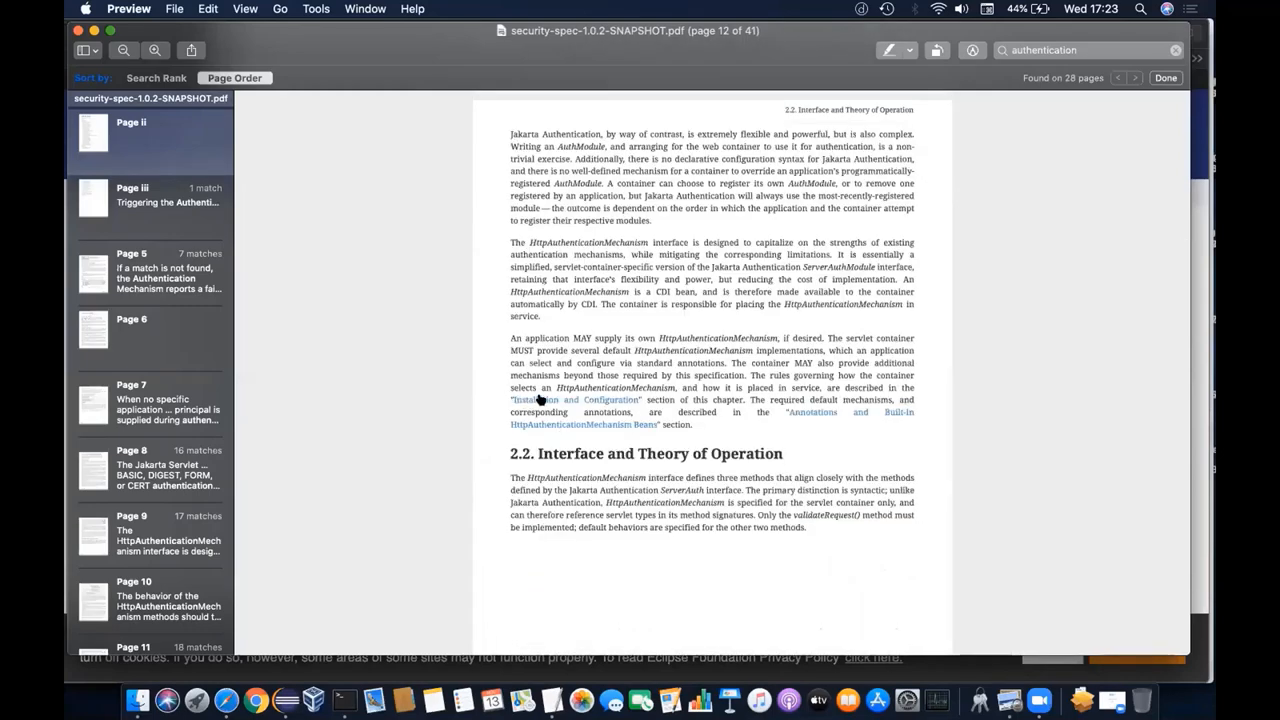
{"action": "scroll", "scroll_direction": "down", "scroll_amount": 3}
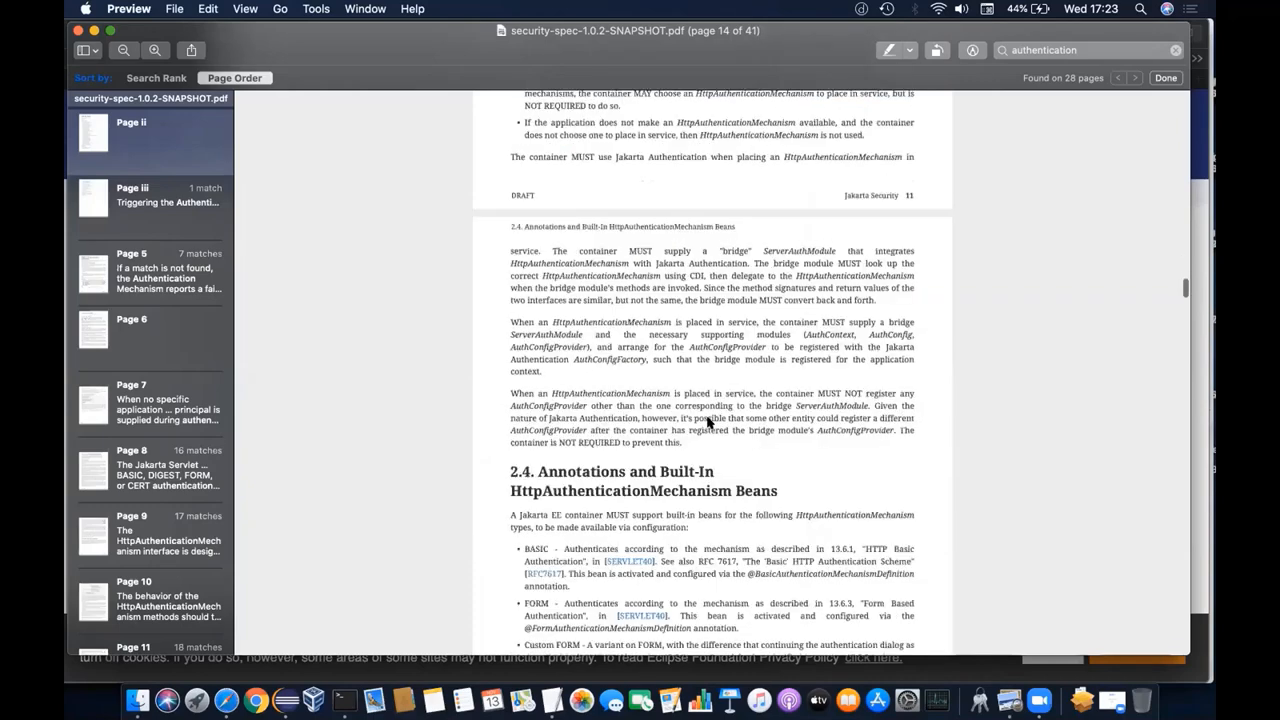
{"action": "scroll", "scroll_direction": "down", "scroll_amount": 3}
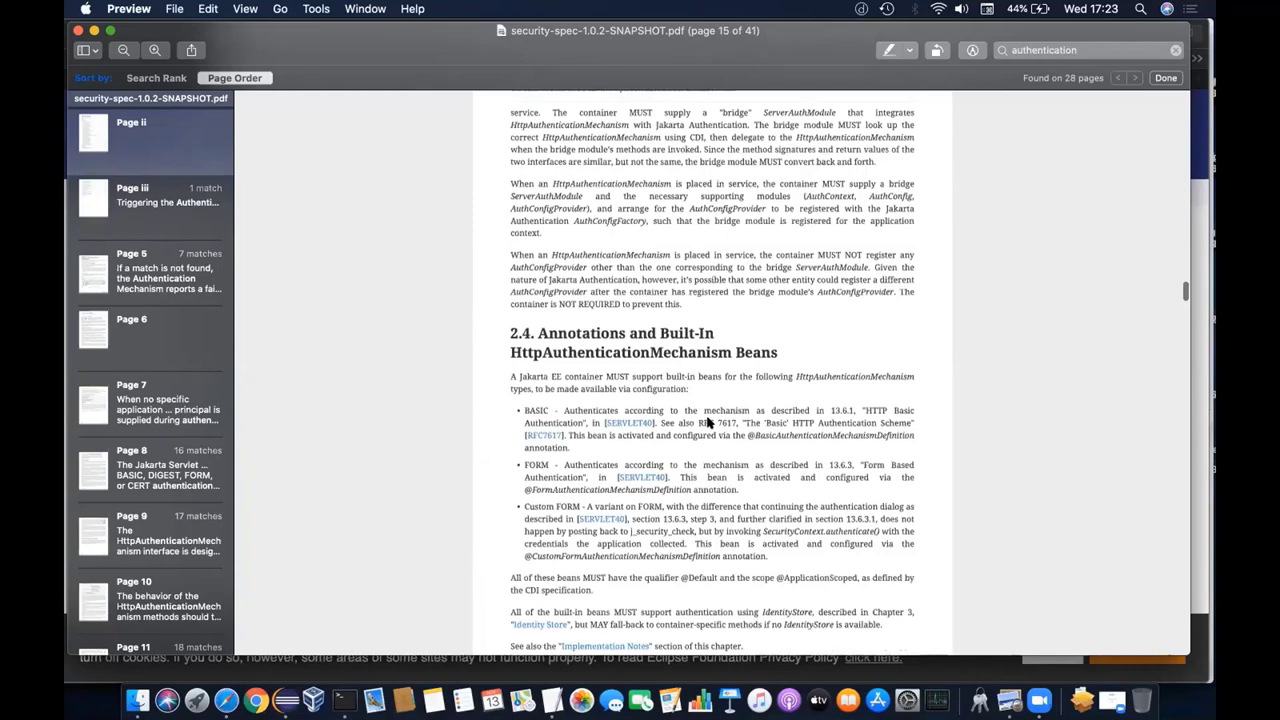
{"action": "scroll", "scroll_direction": "down", "scroll_amount": 3}
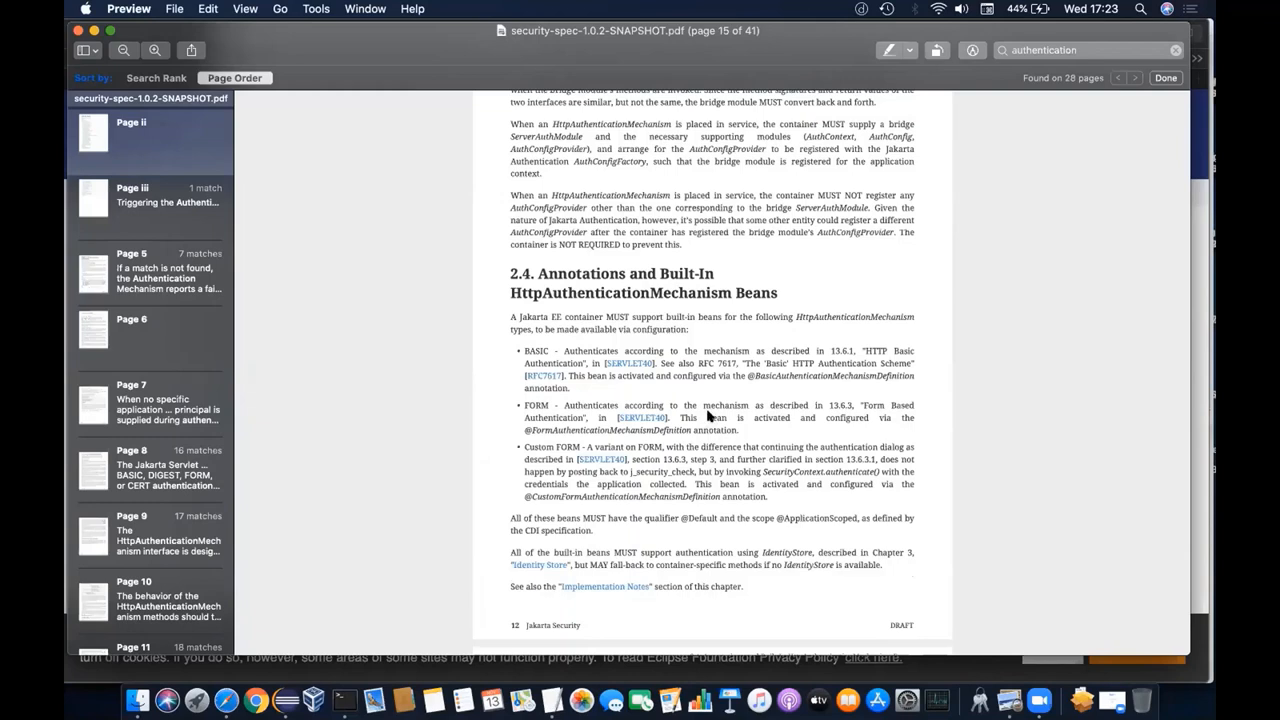
{"action": "mouse_move", "coordinate": [718, 374]}
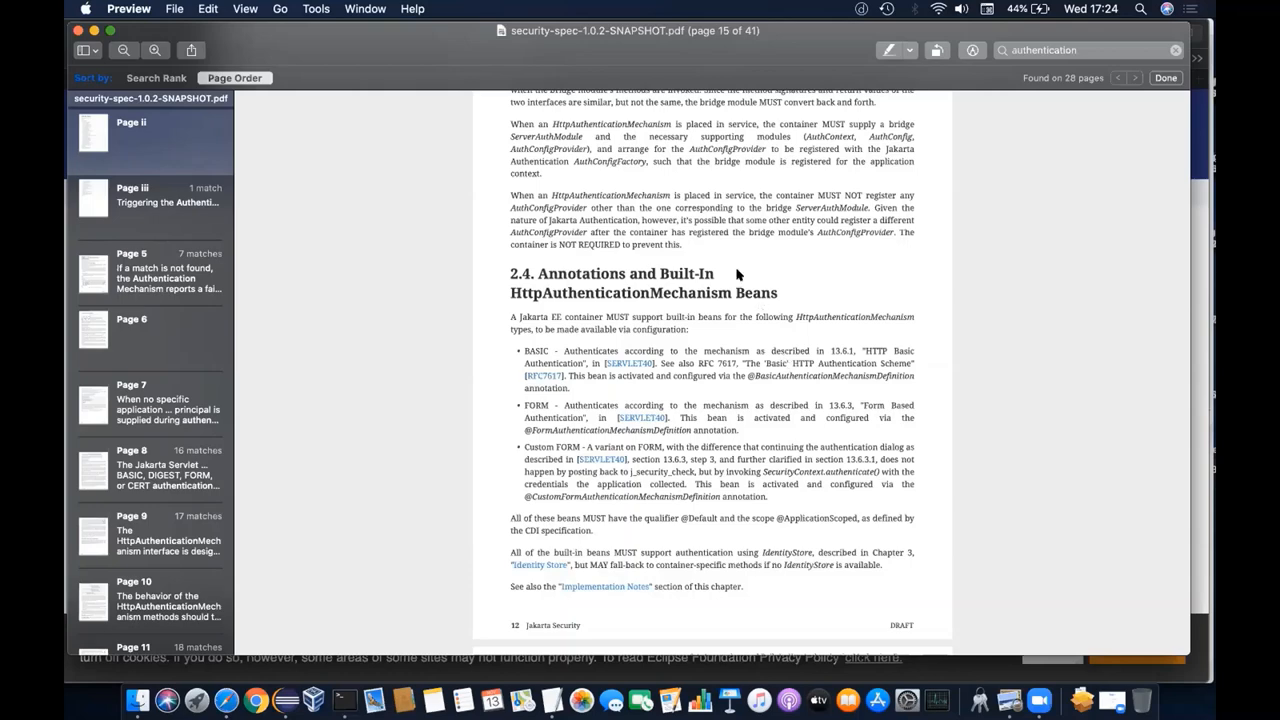
{"action": "scroll", "scroll_direction": "down", "scroll_amount": 3}
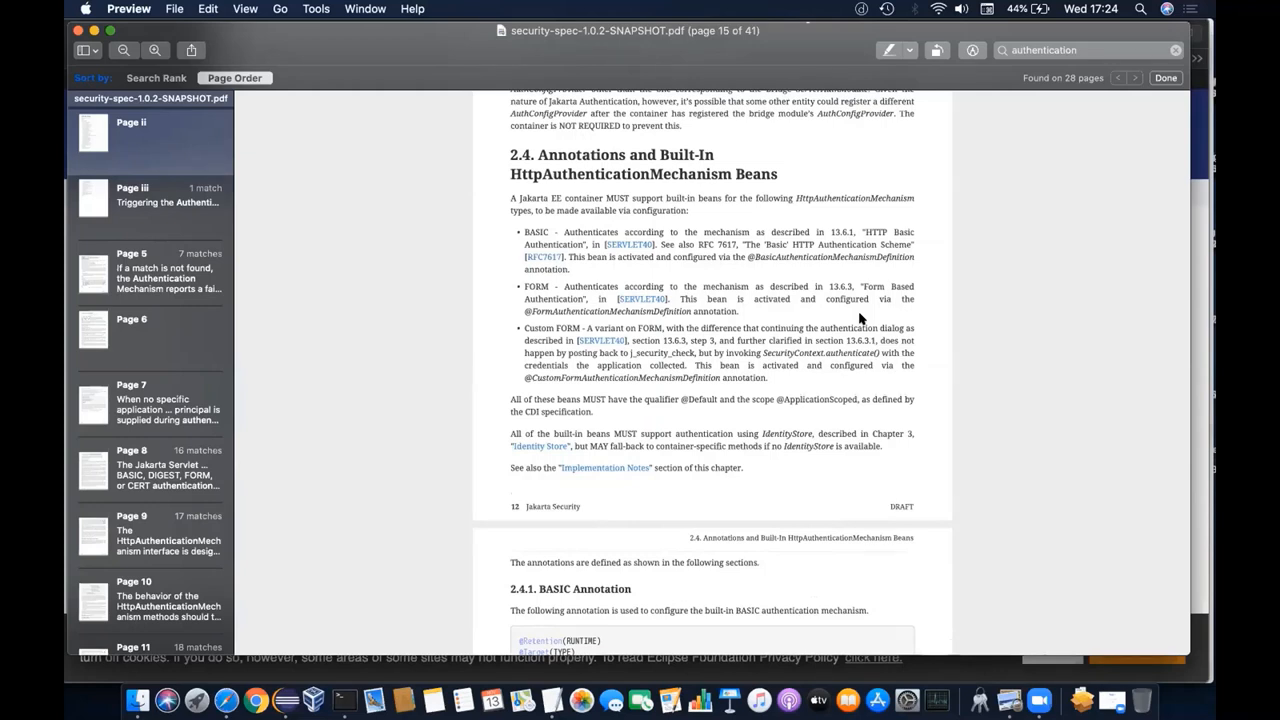
{"action": "scroll", "scroll_direction": "down", "scroll_amount": 3}
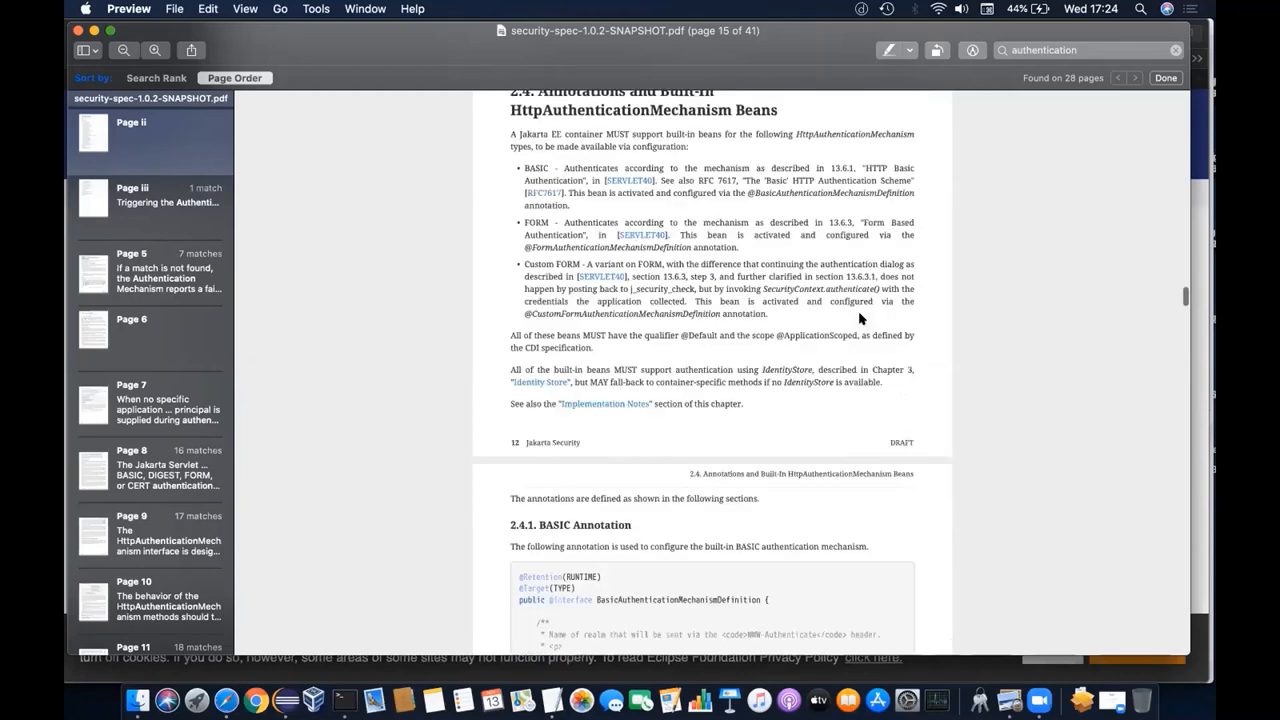
{"action": "scroll", "scroll_direction": "down", "scroll_amount": 3}
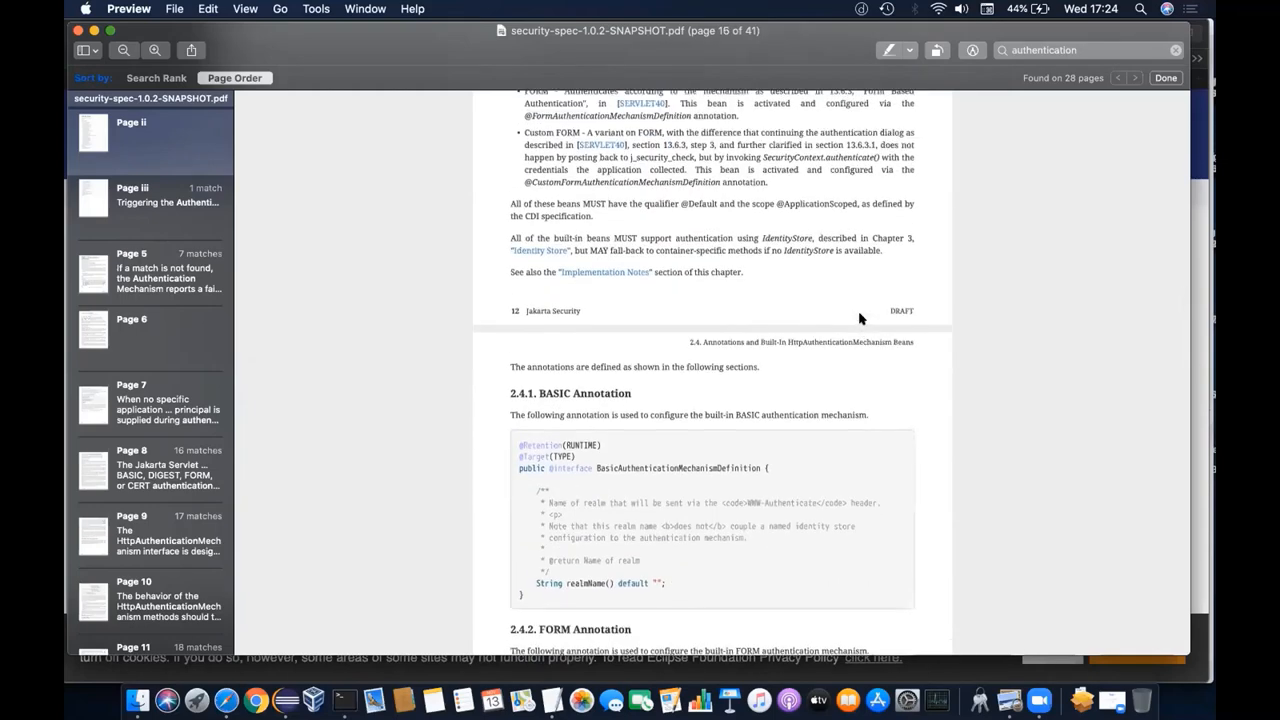